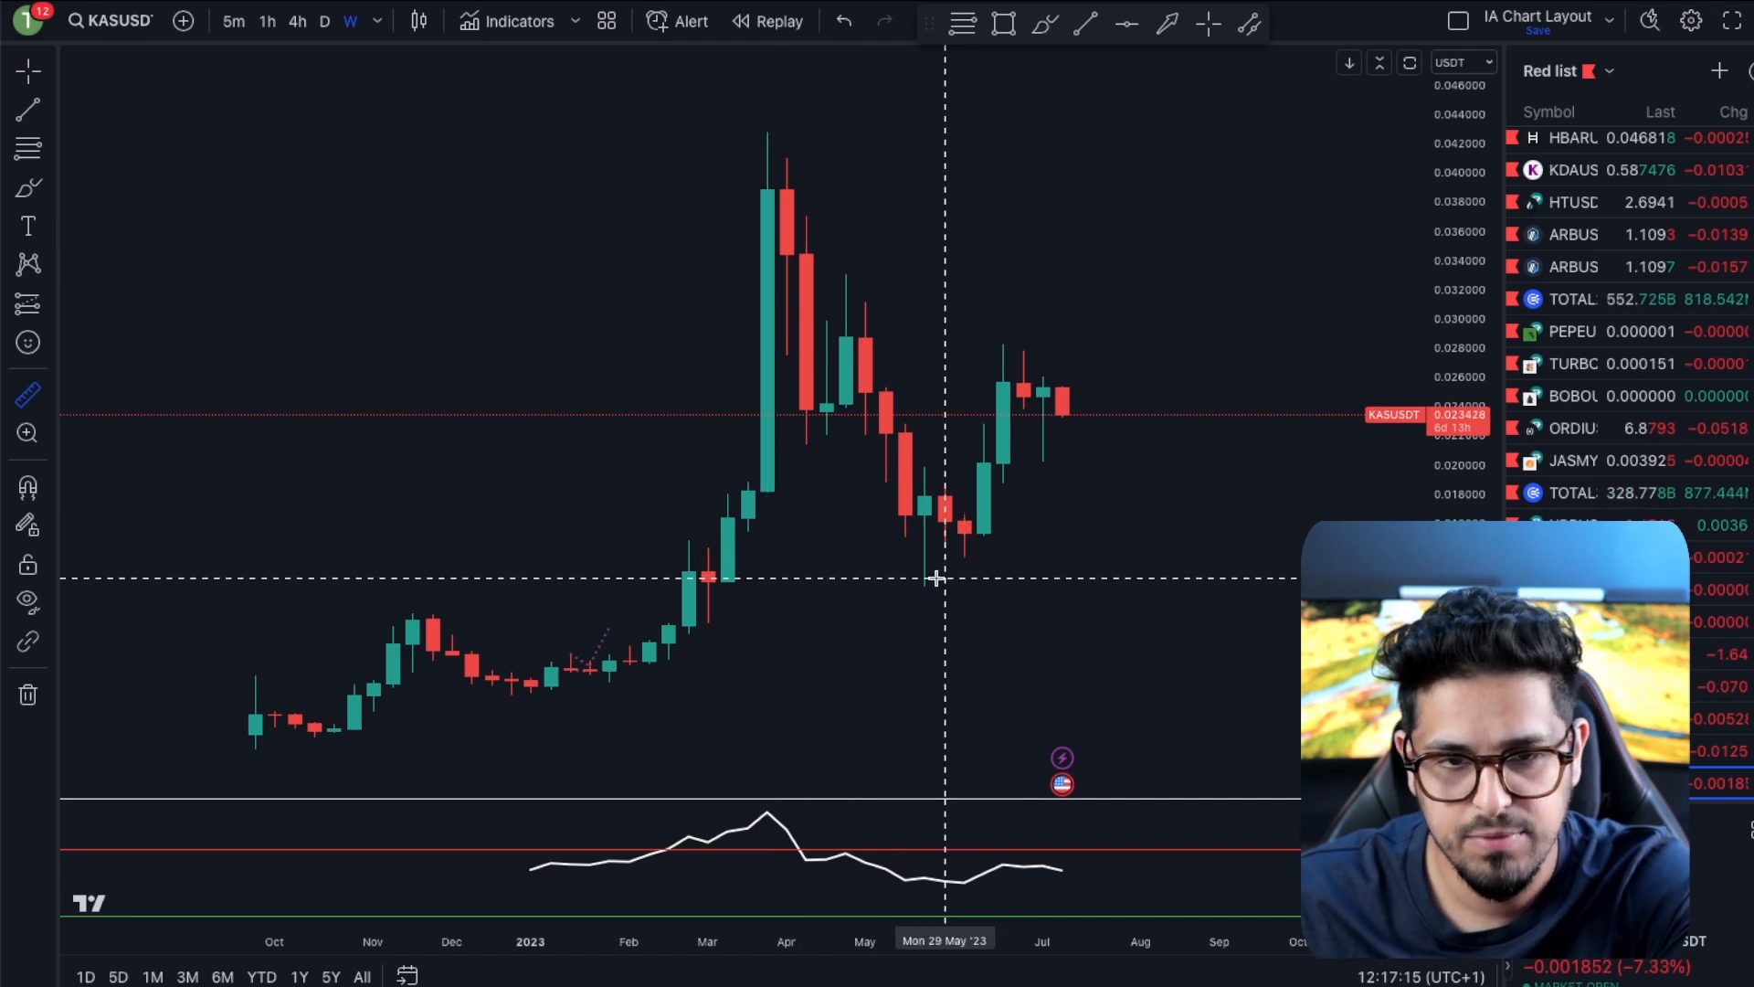
# Shift the blue cover shape down to reveal row 6 of the KDA table
pyautogui.moveTo(920, 585); pyautogui.dragTo(1075, 416)
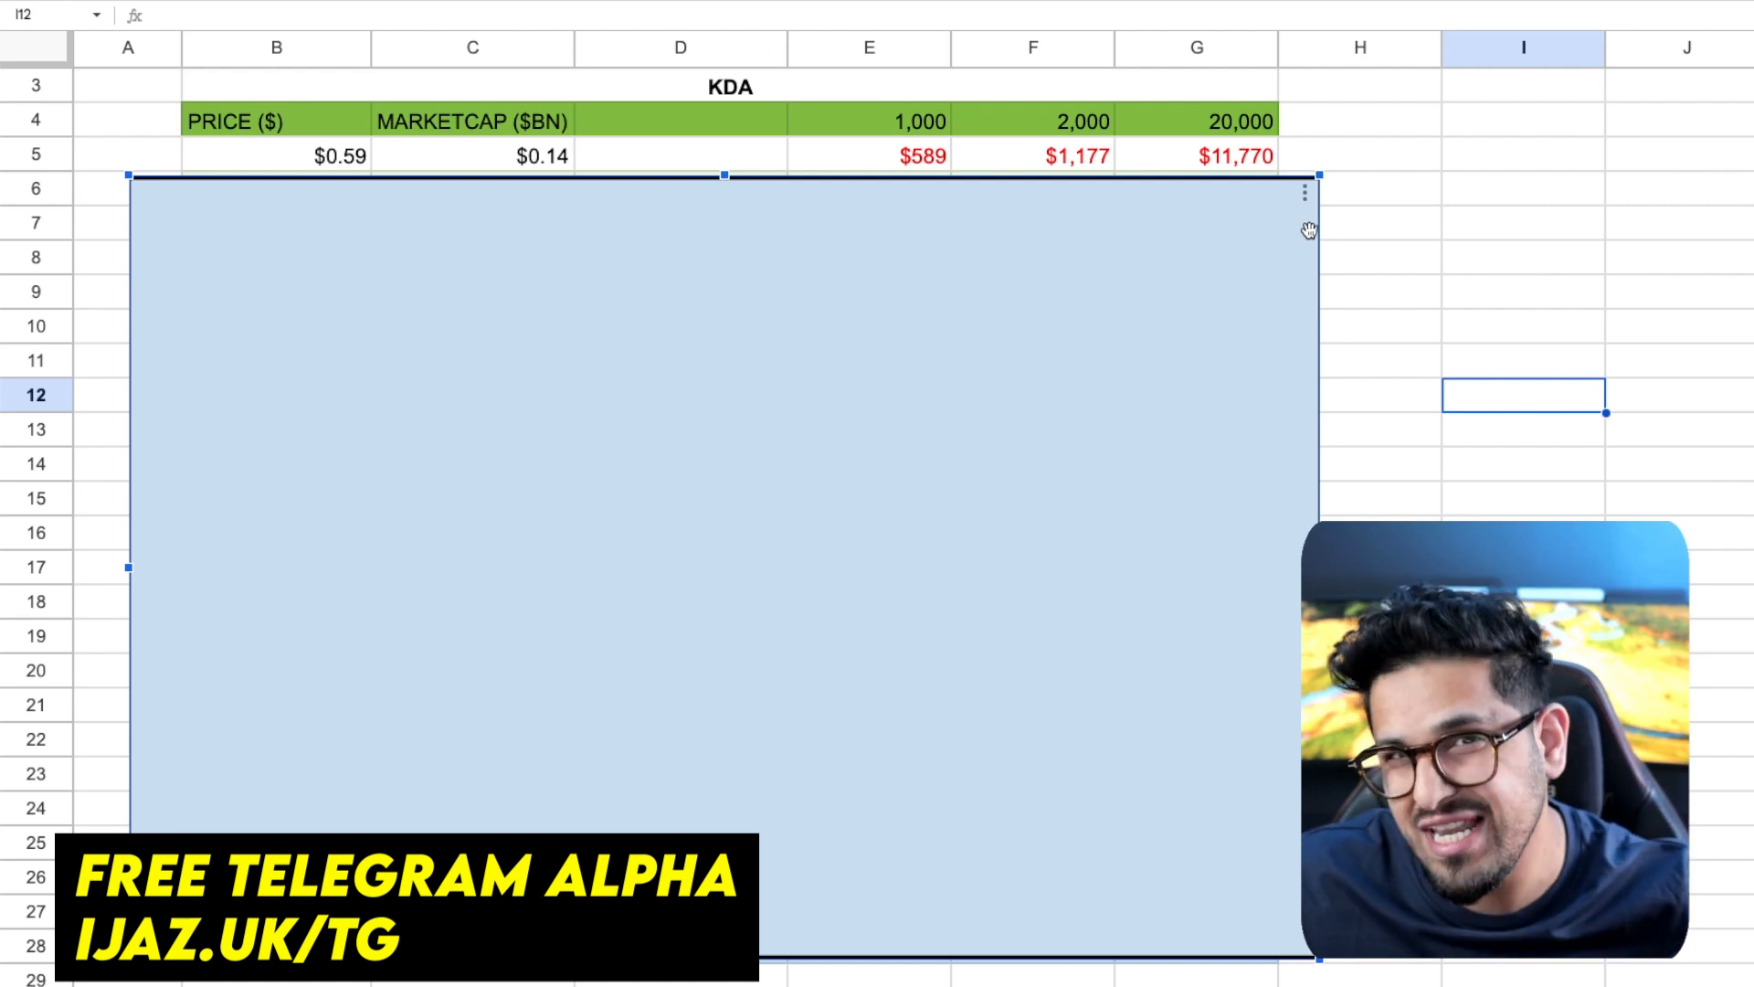
pyautogui.moveTo(1312, 247)
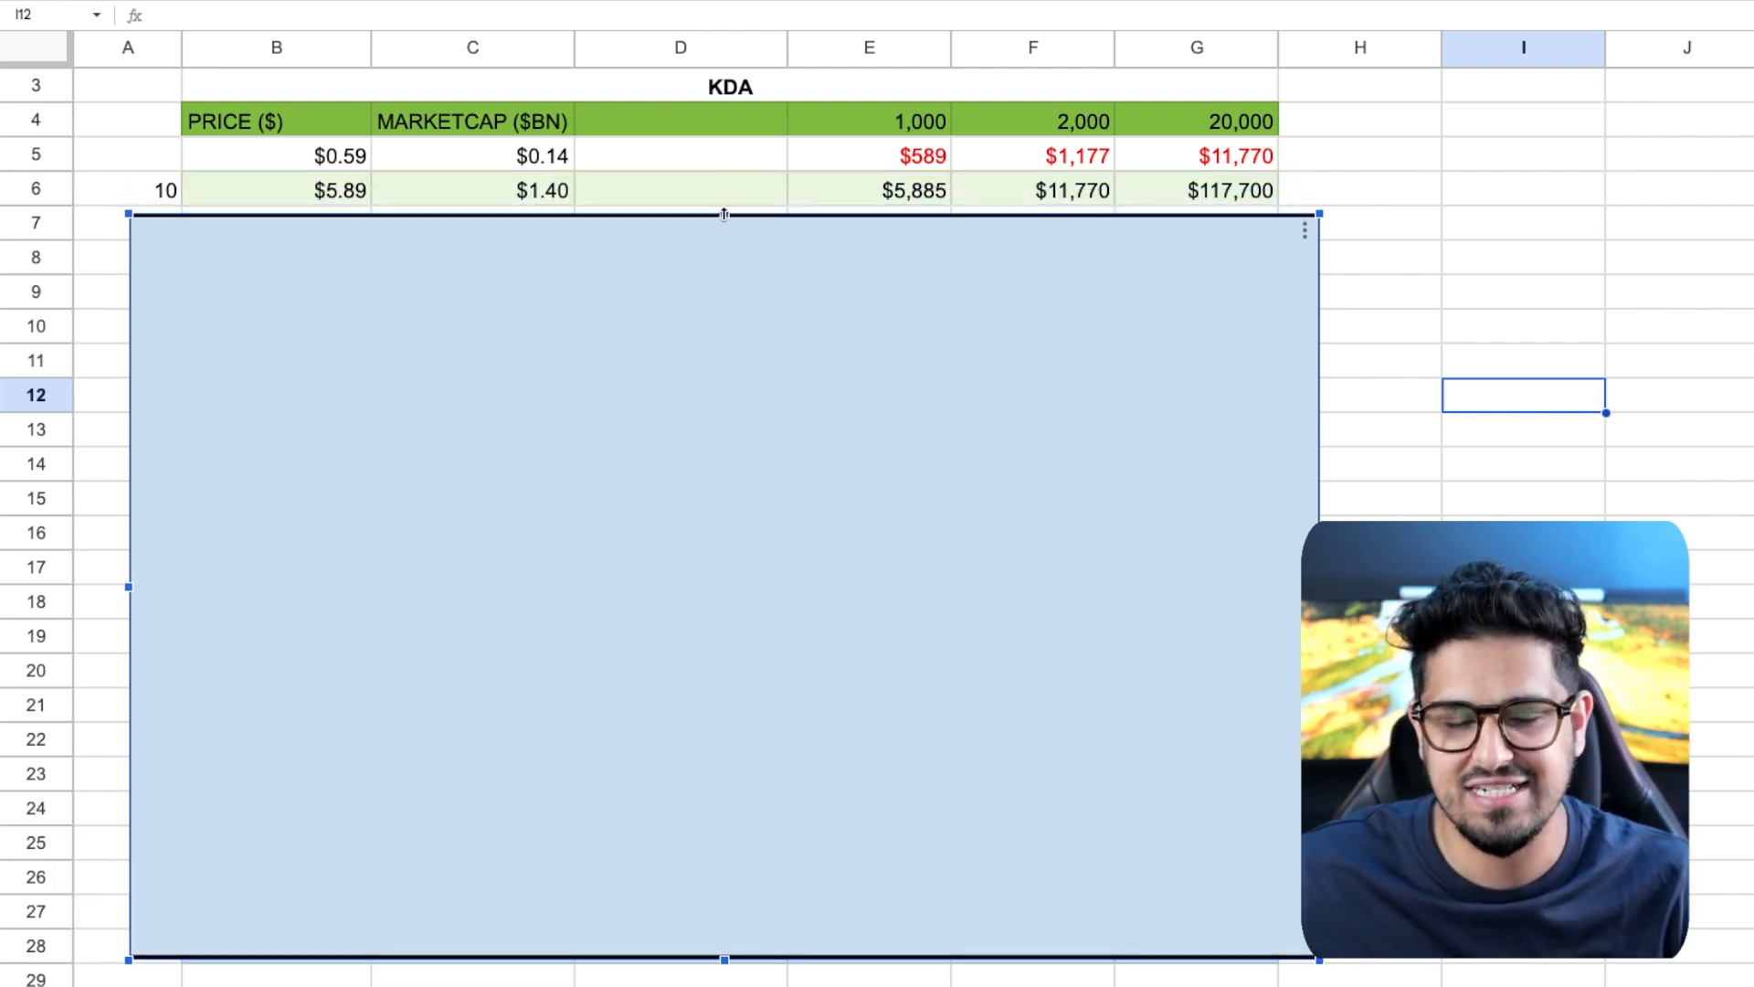
pyautogui.moveTo(1378, 369)
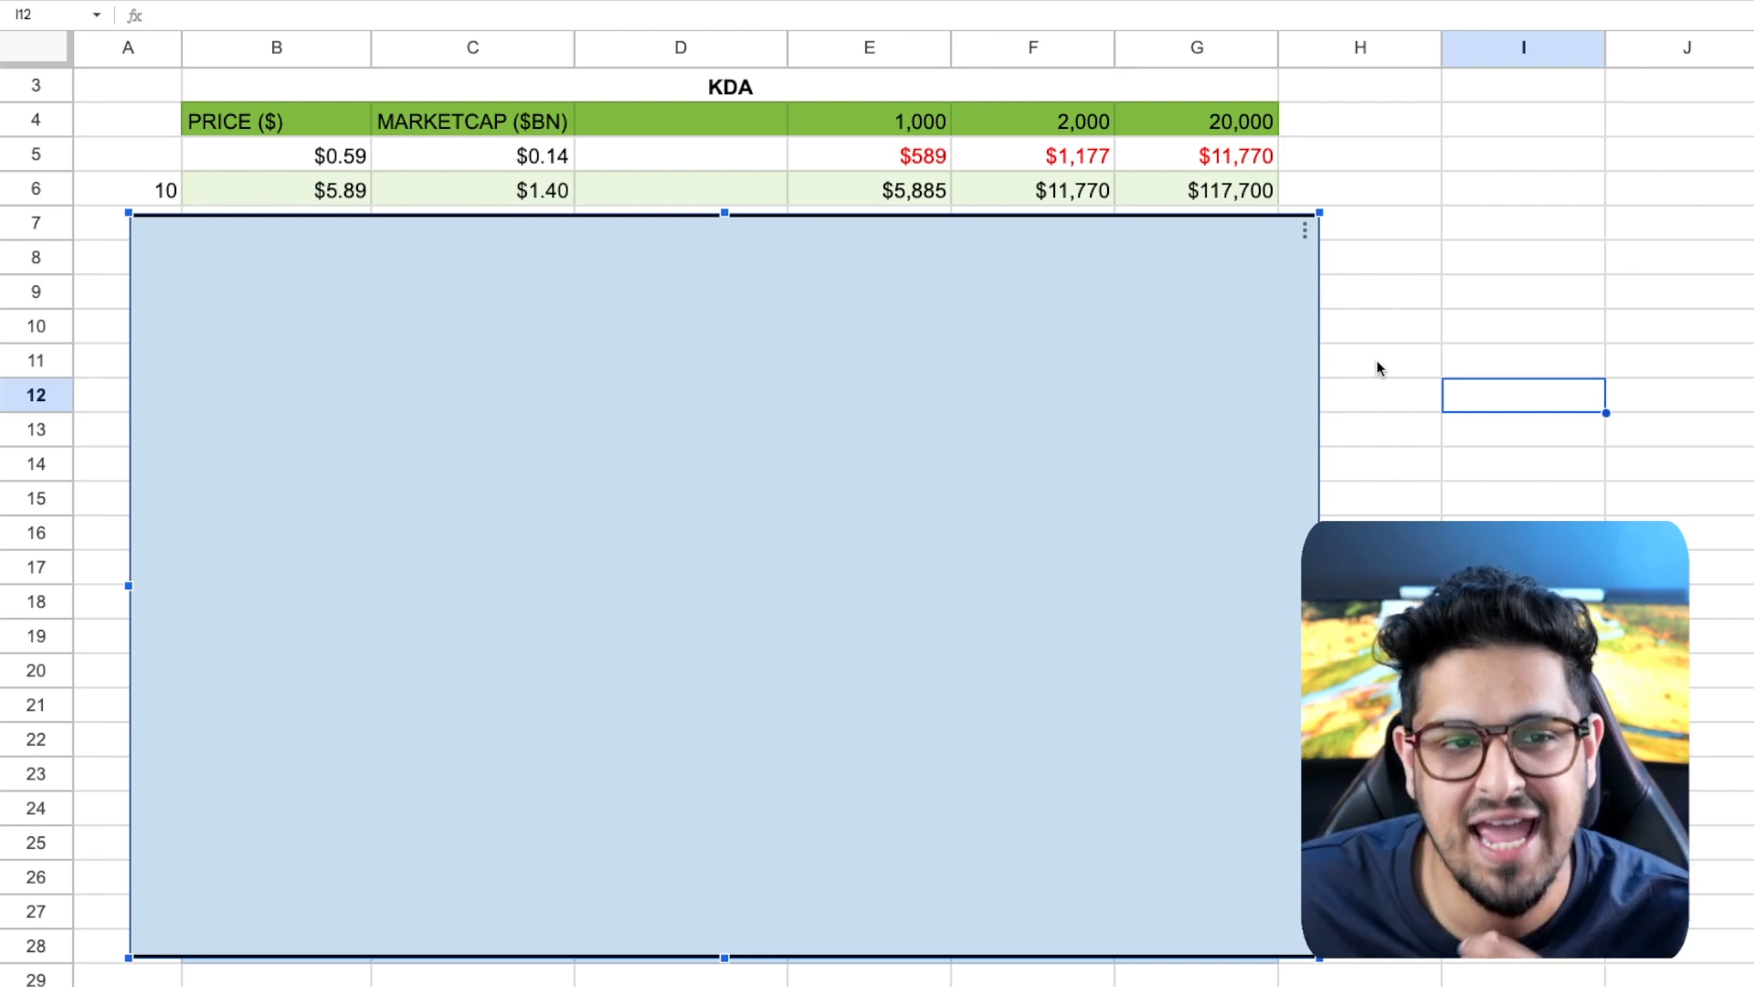
pyautogui.moveTo(724, 219)
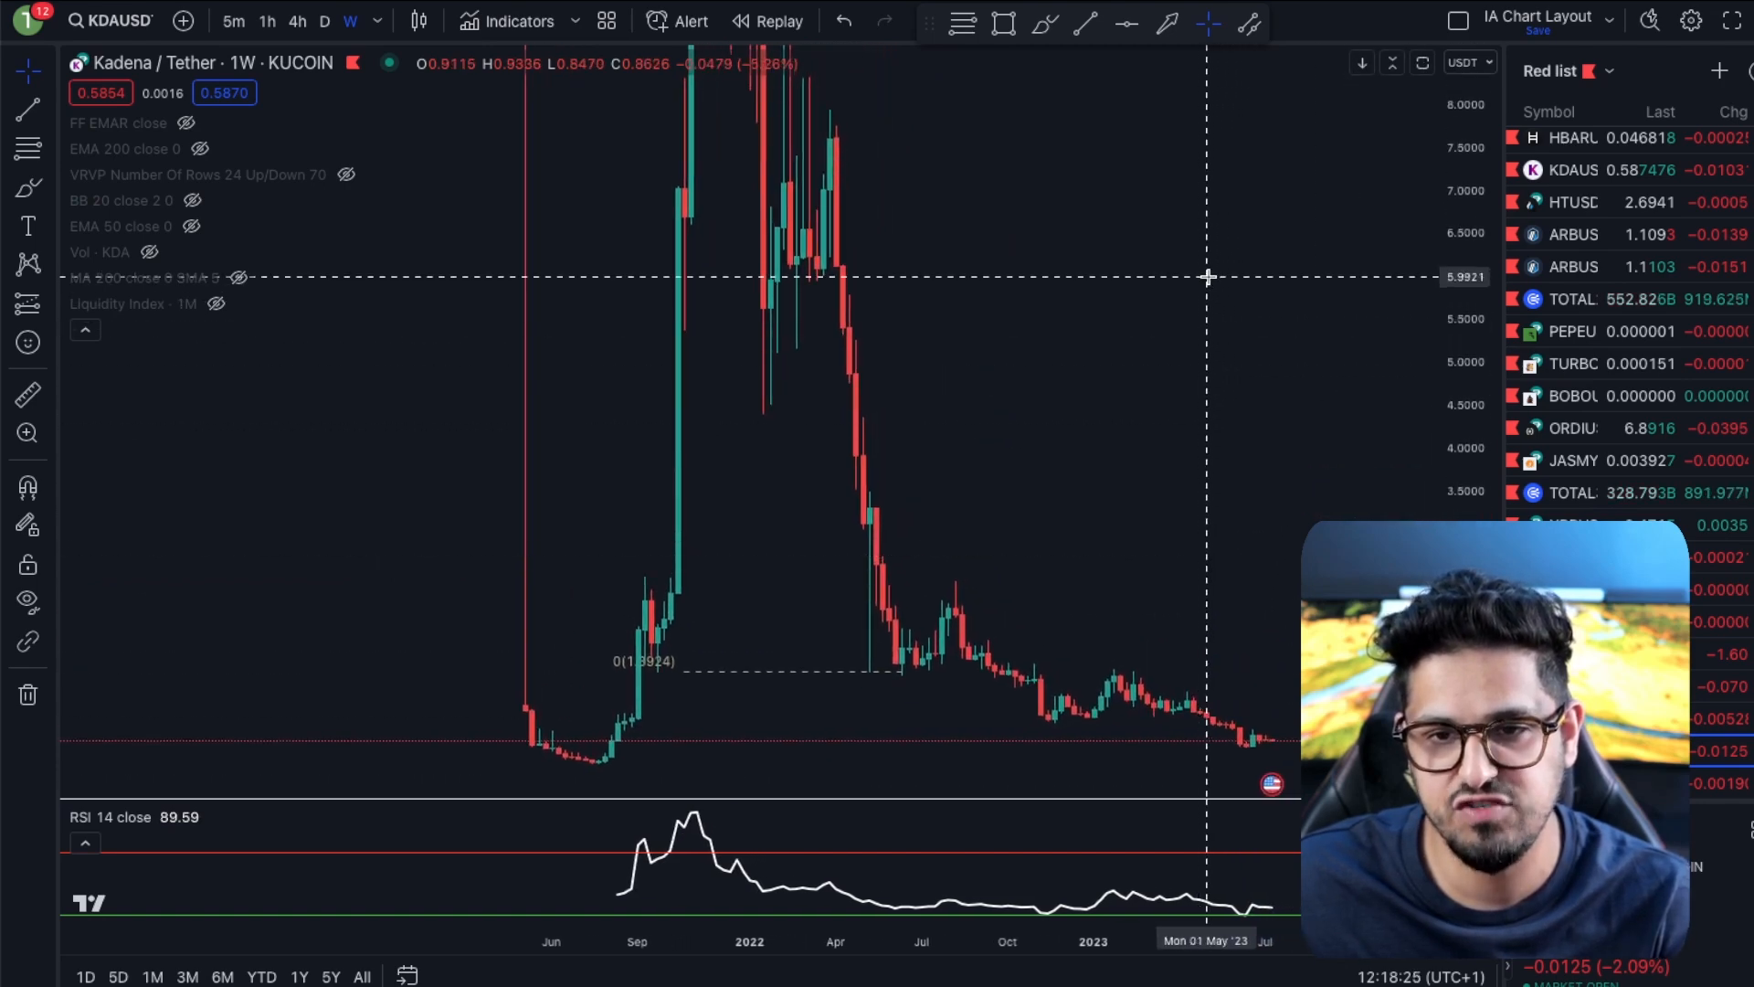
pyautogui.moveTo(879, 128)
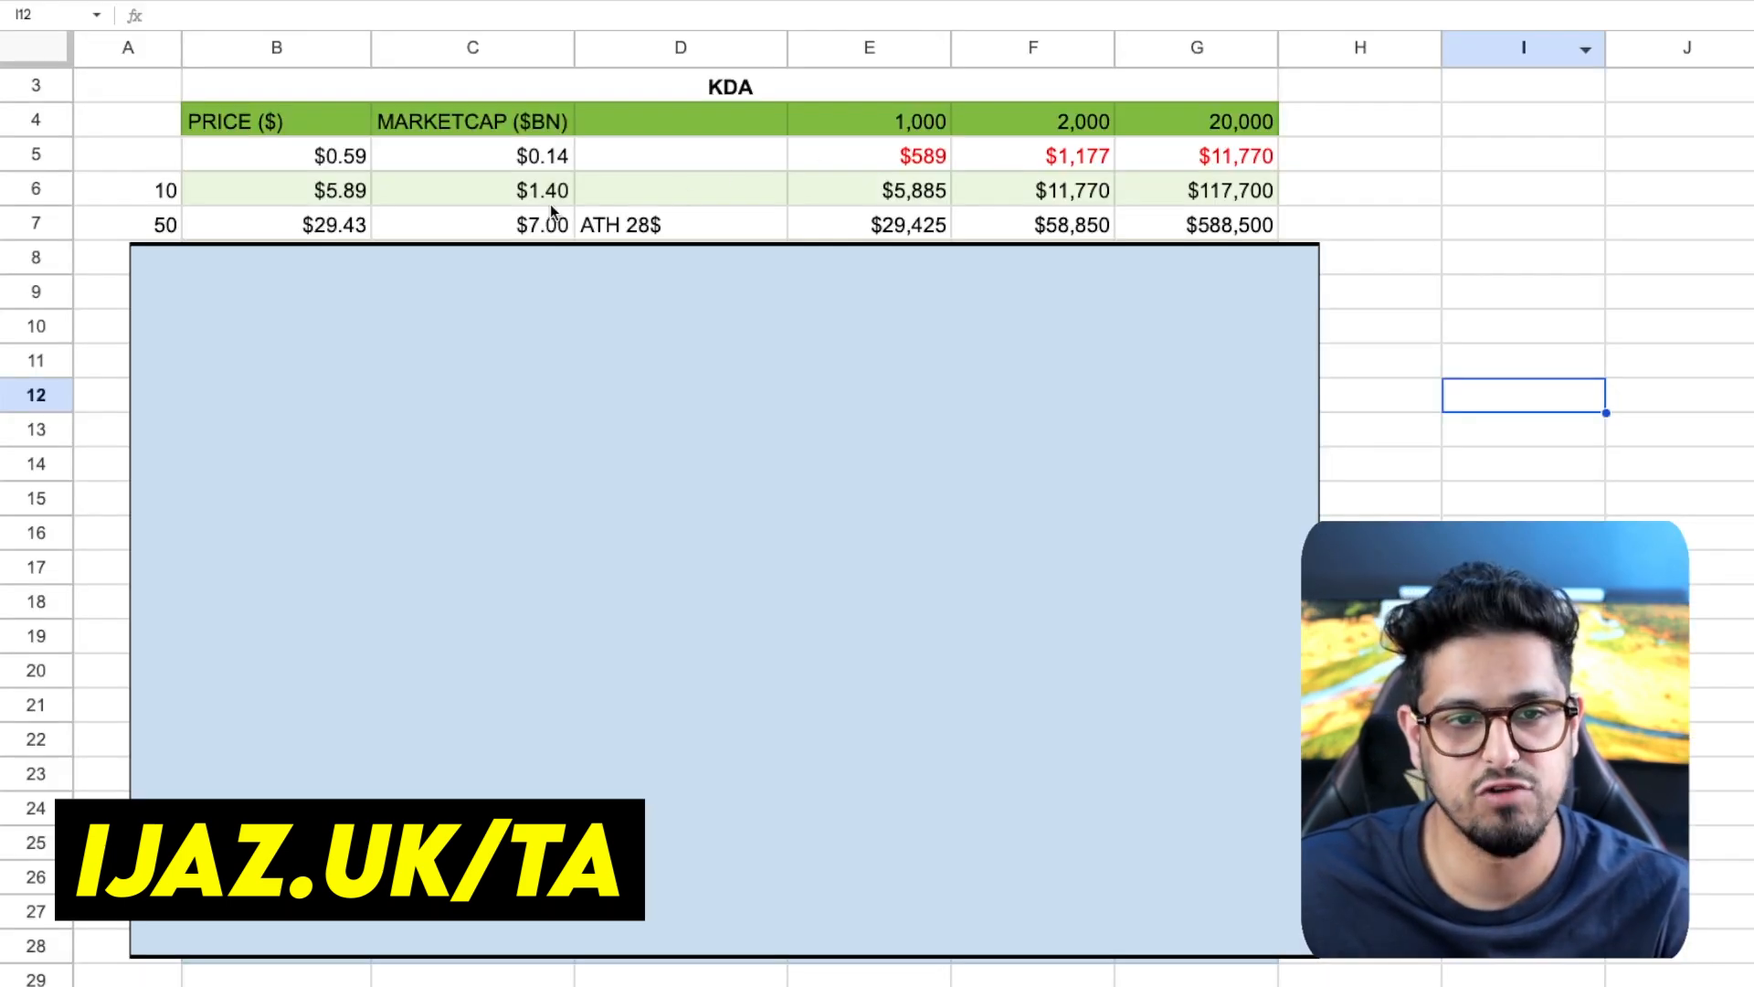
# Inspect the market cap formula in C6 and holding value formulas in E5, E6, F5 and G5
pyautogui.click(472, 189)
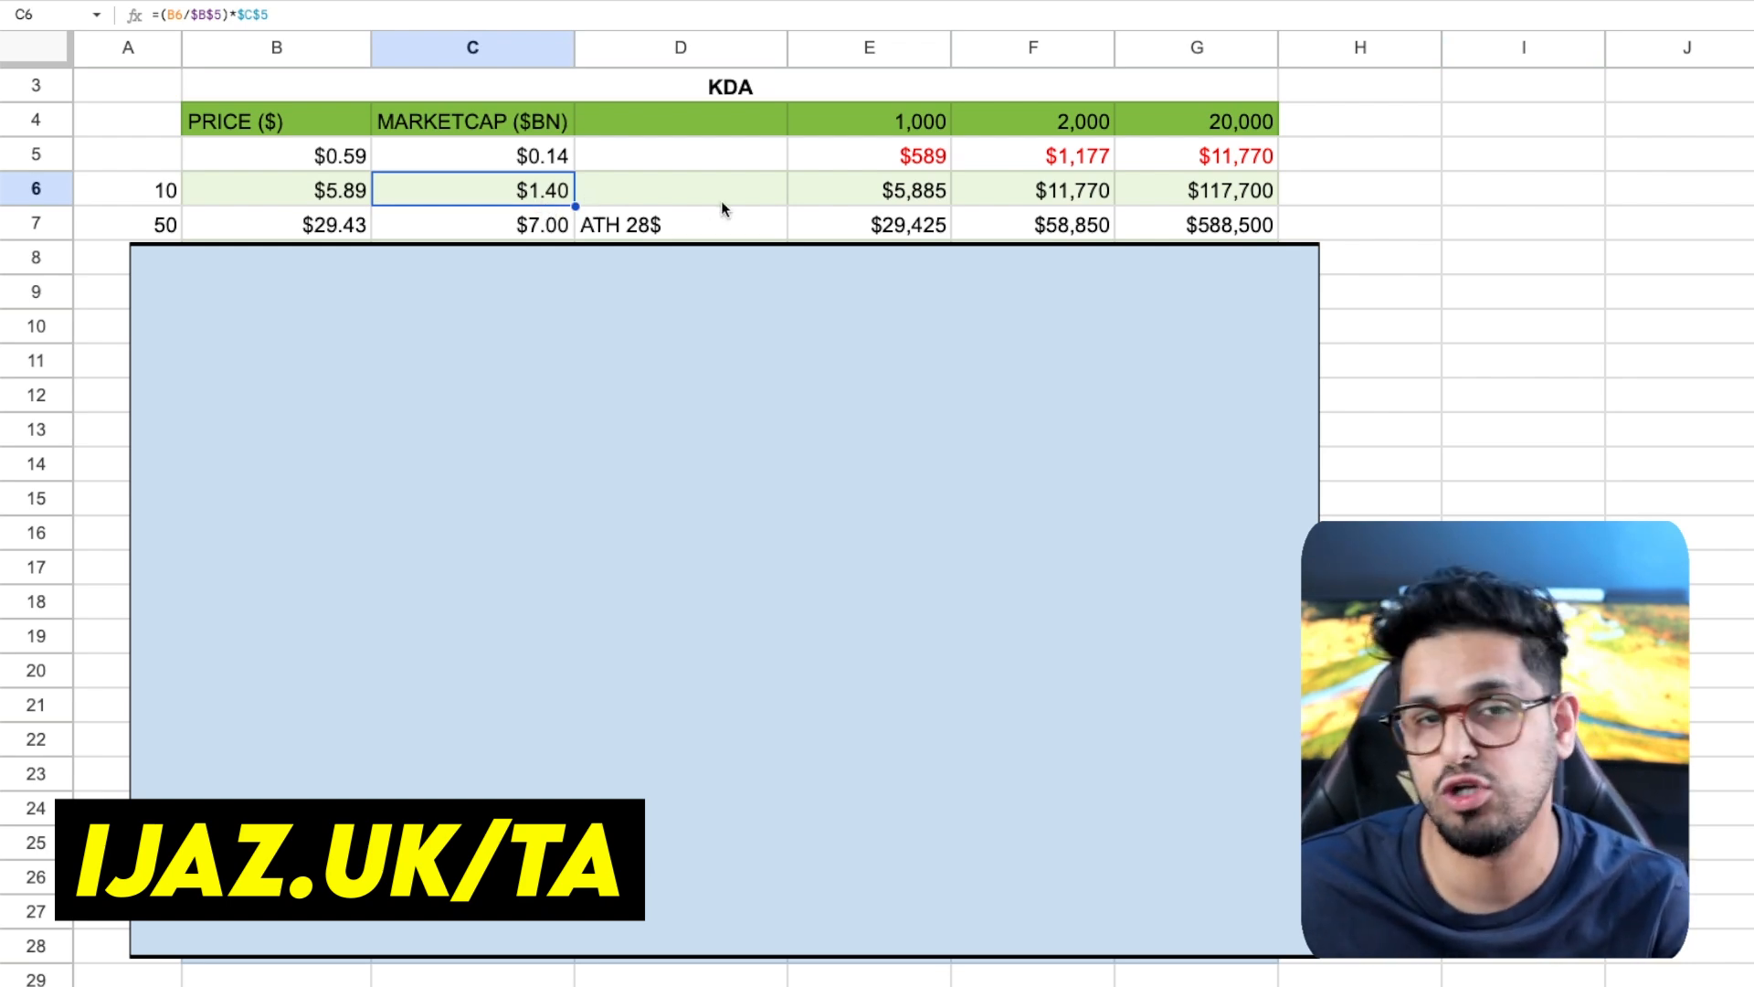
pyautogui.click(907, 155)
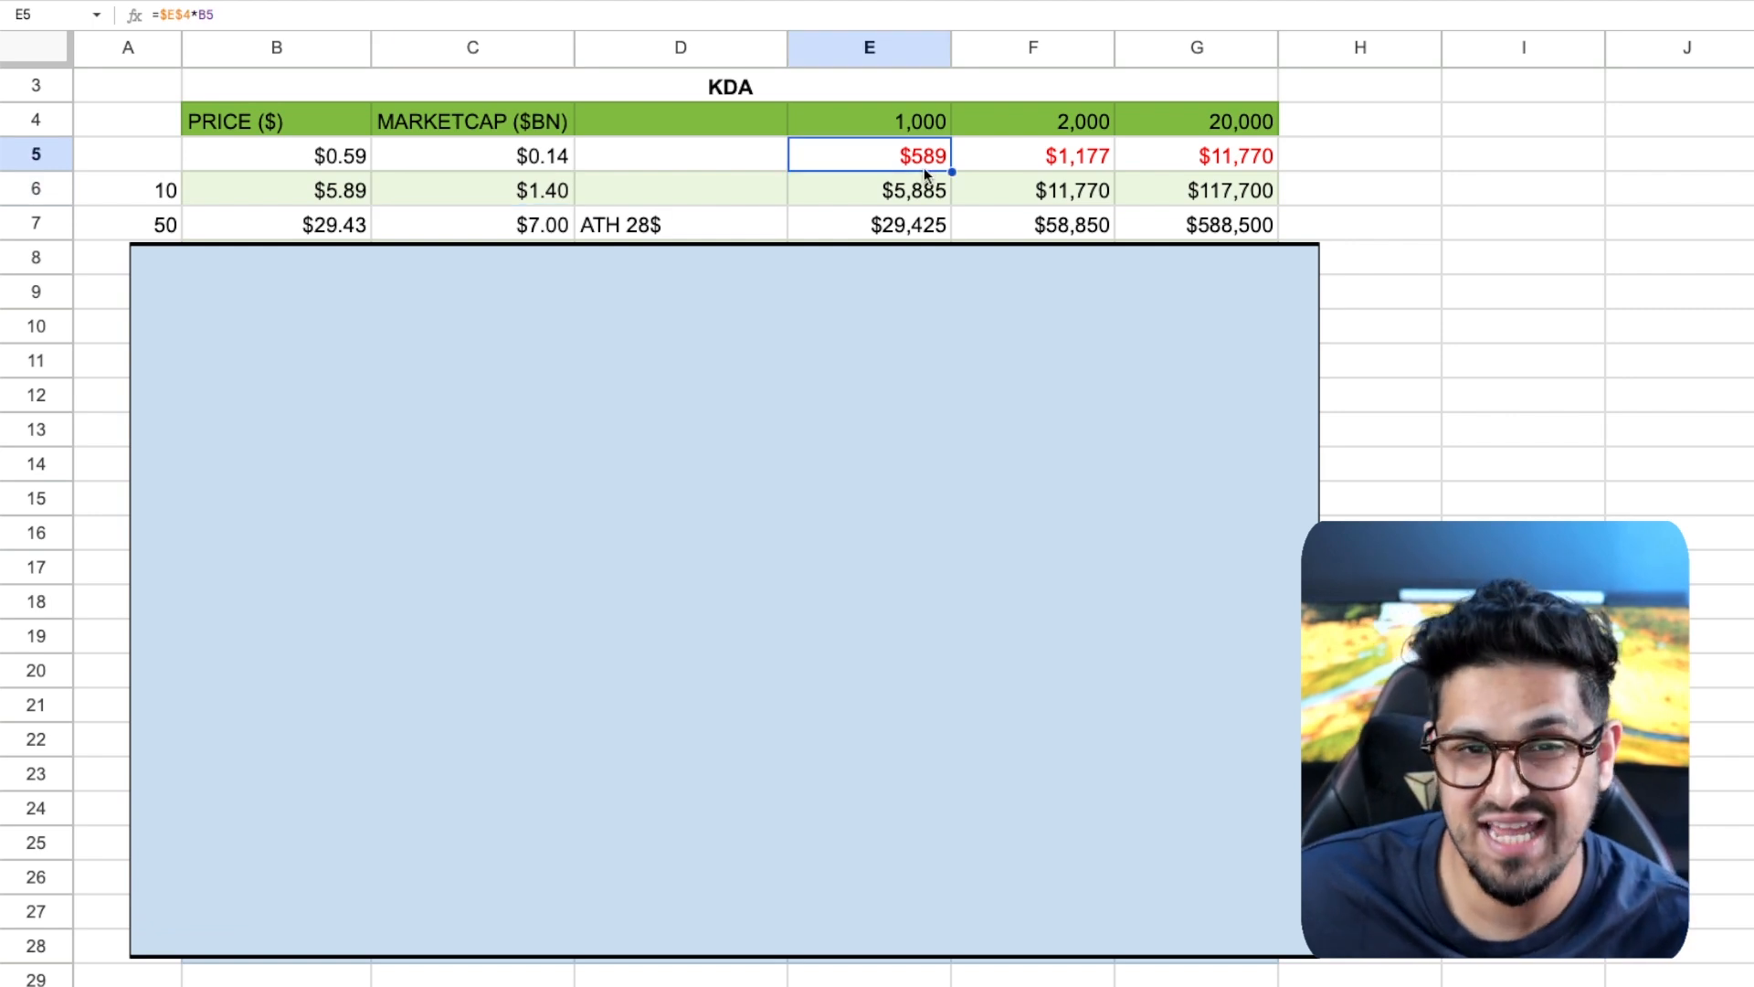
pyautogui.click(906, 188)
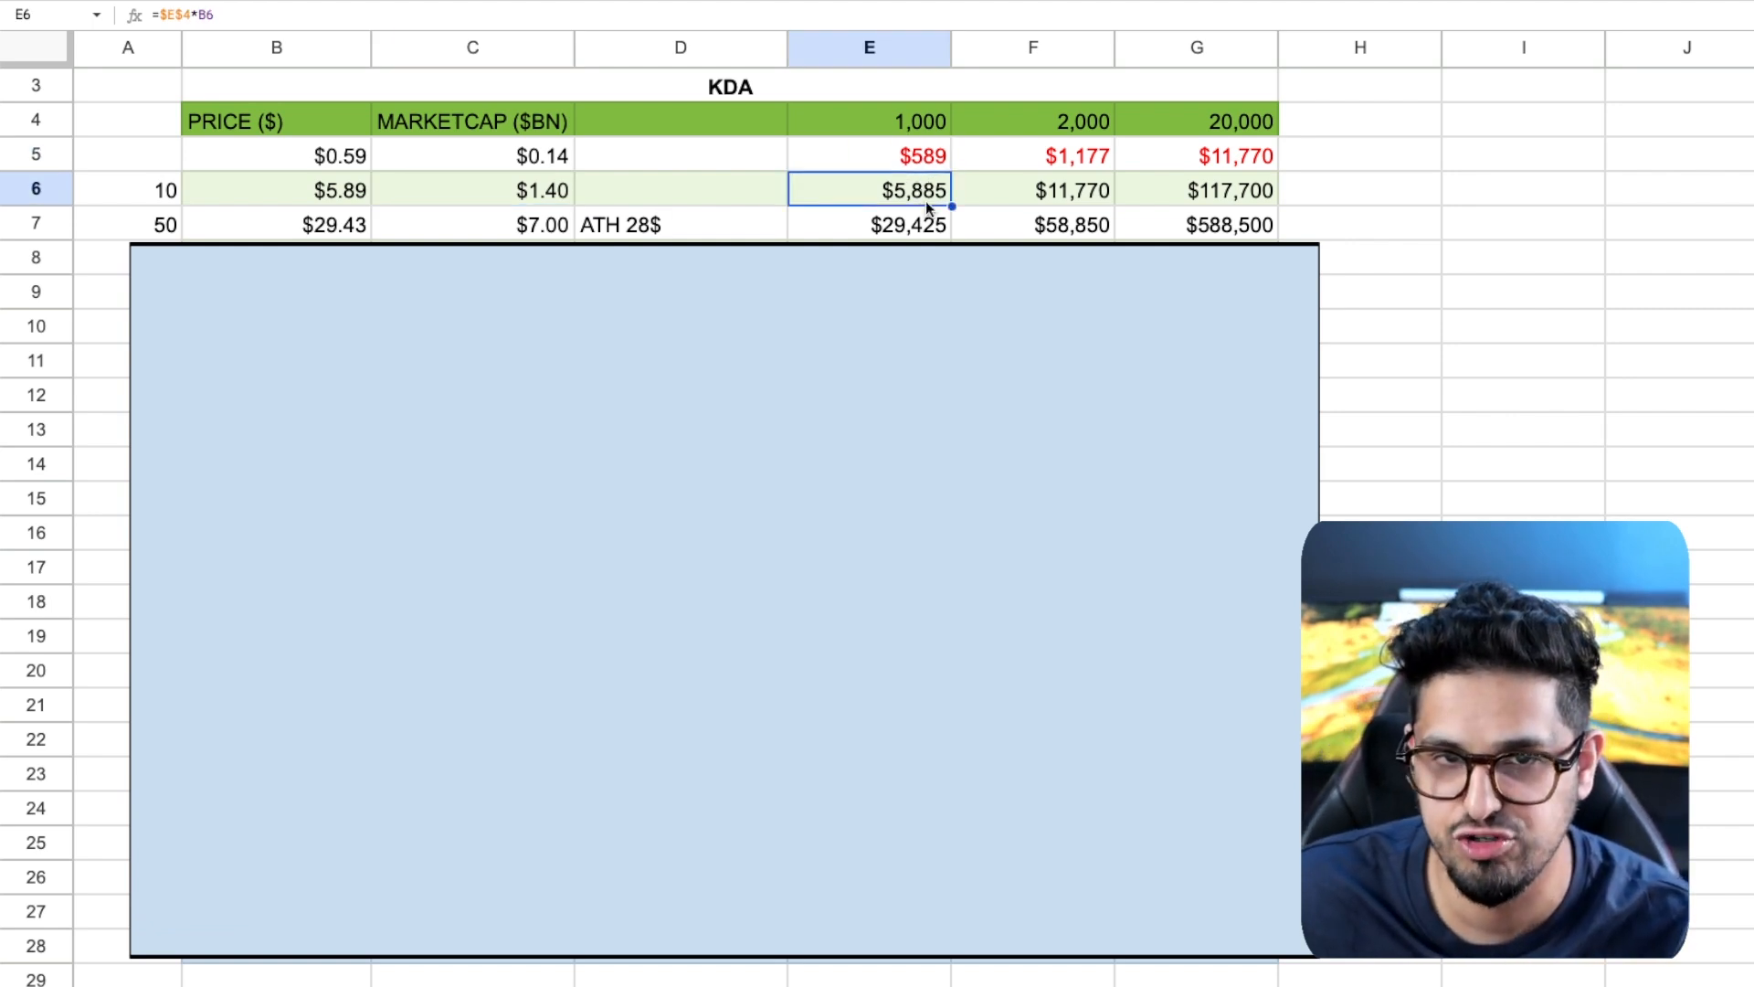
pyautogui.moveTo(952, 256)
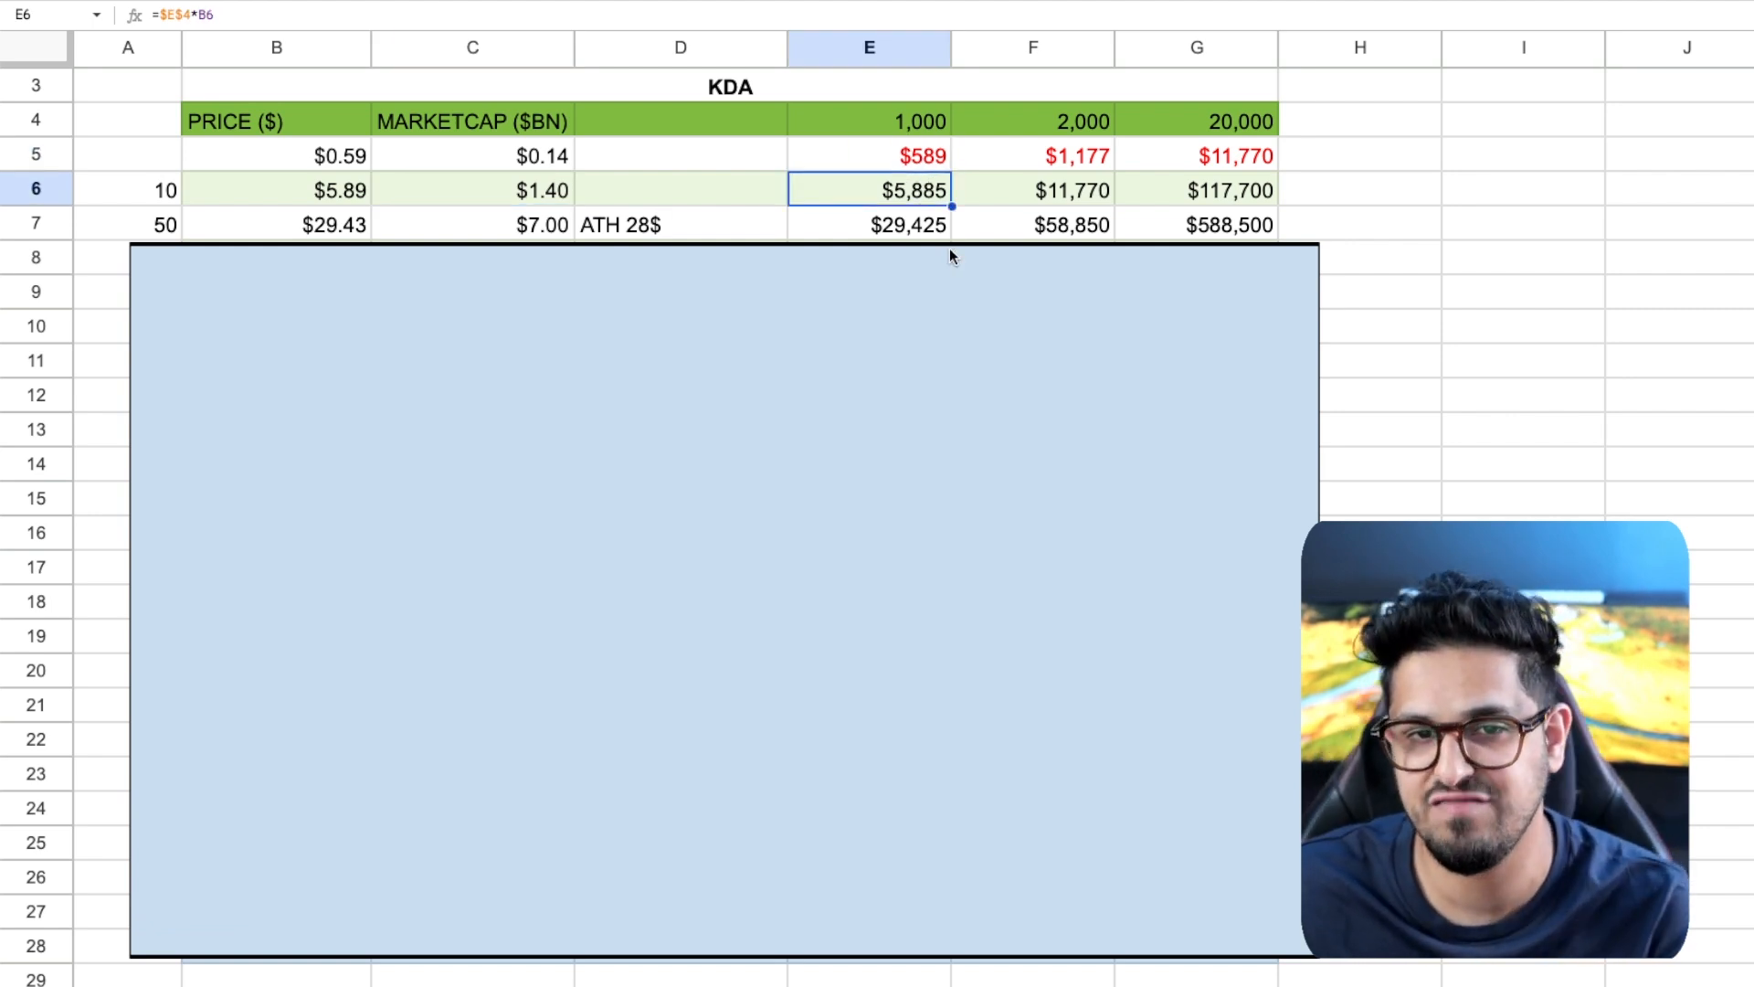
pyautogui.click(1030, 155)
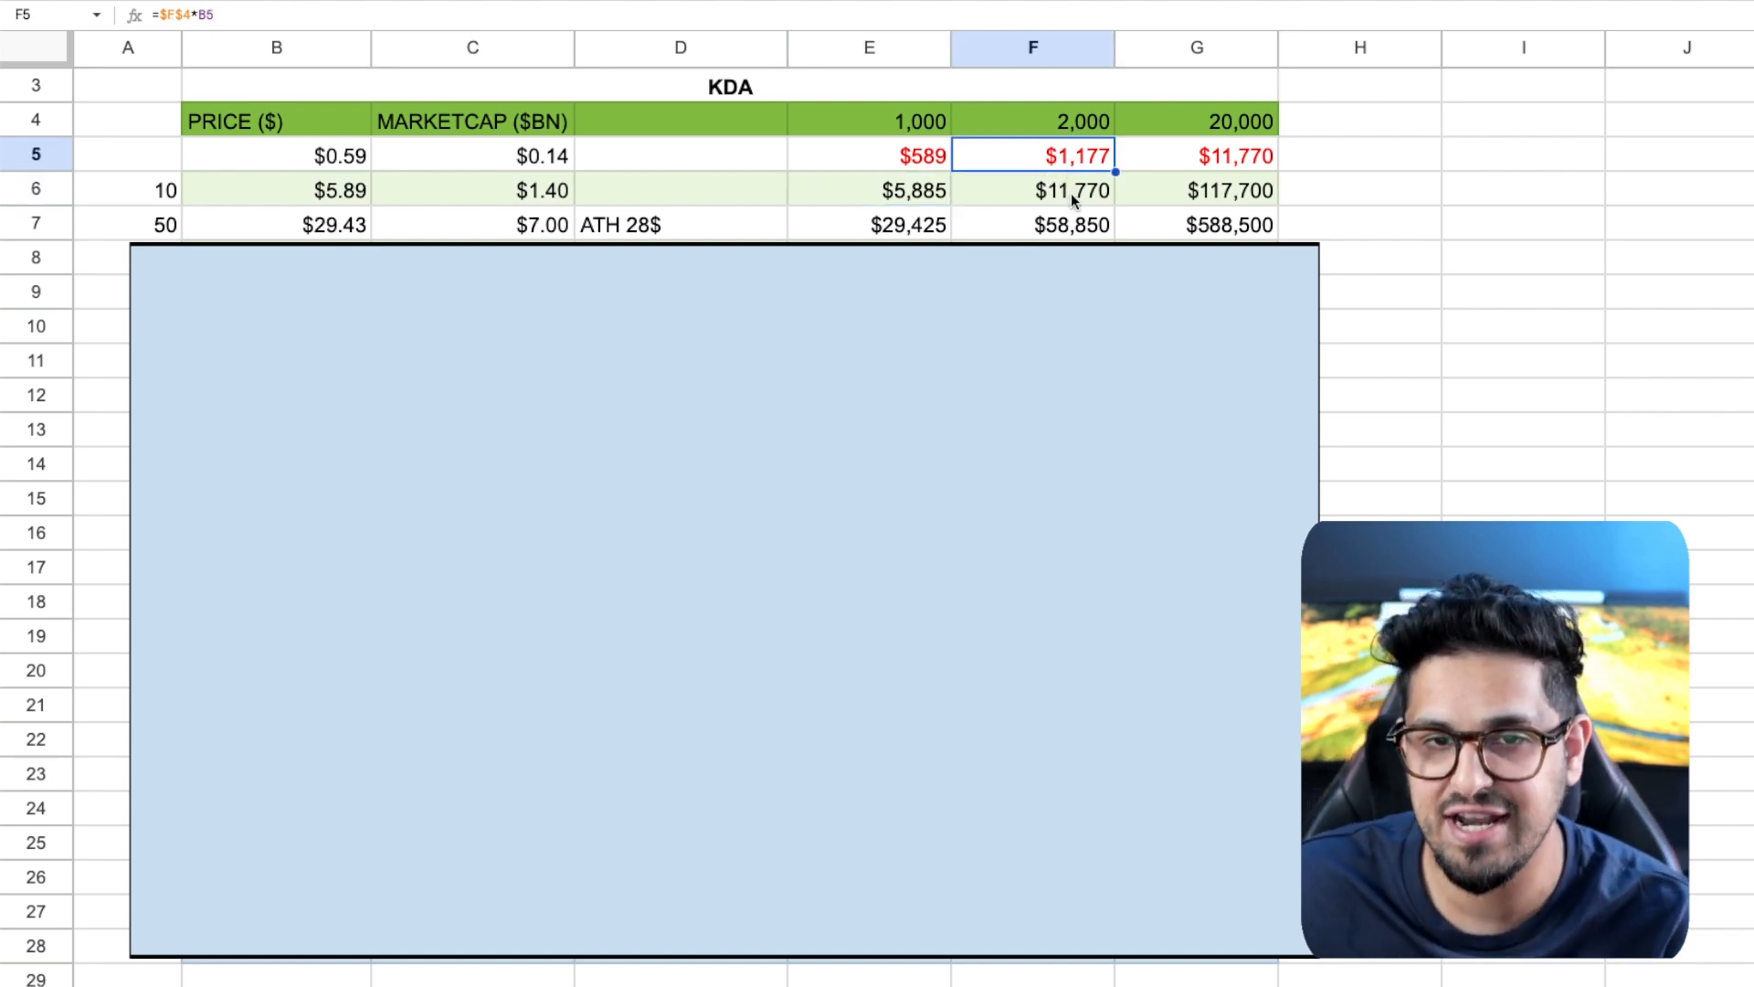
pyautogui.click(1214, 155)
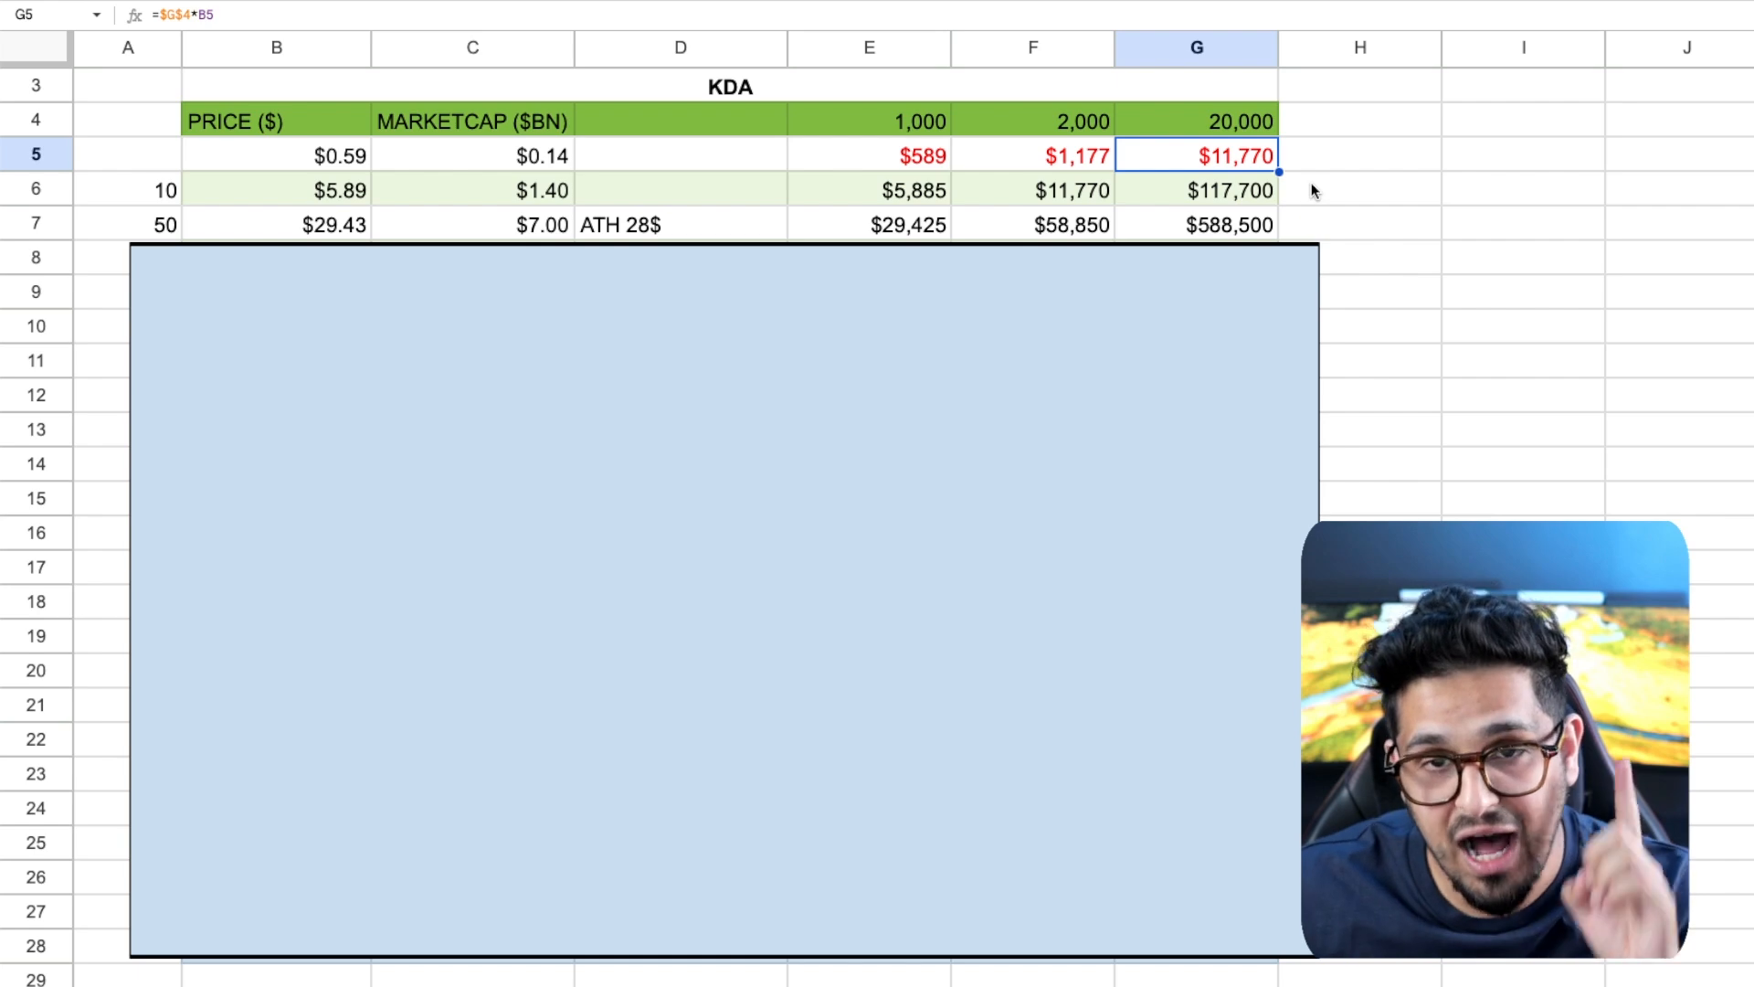
pyautogui.moveTo(943, 247)
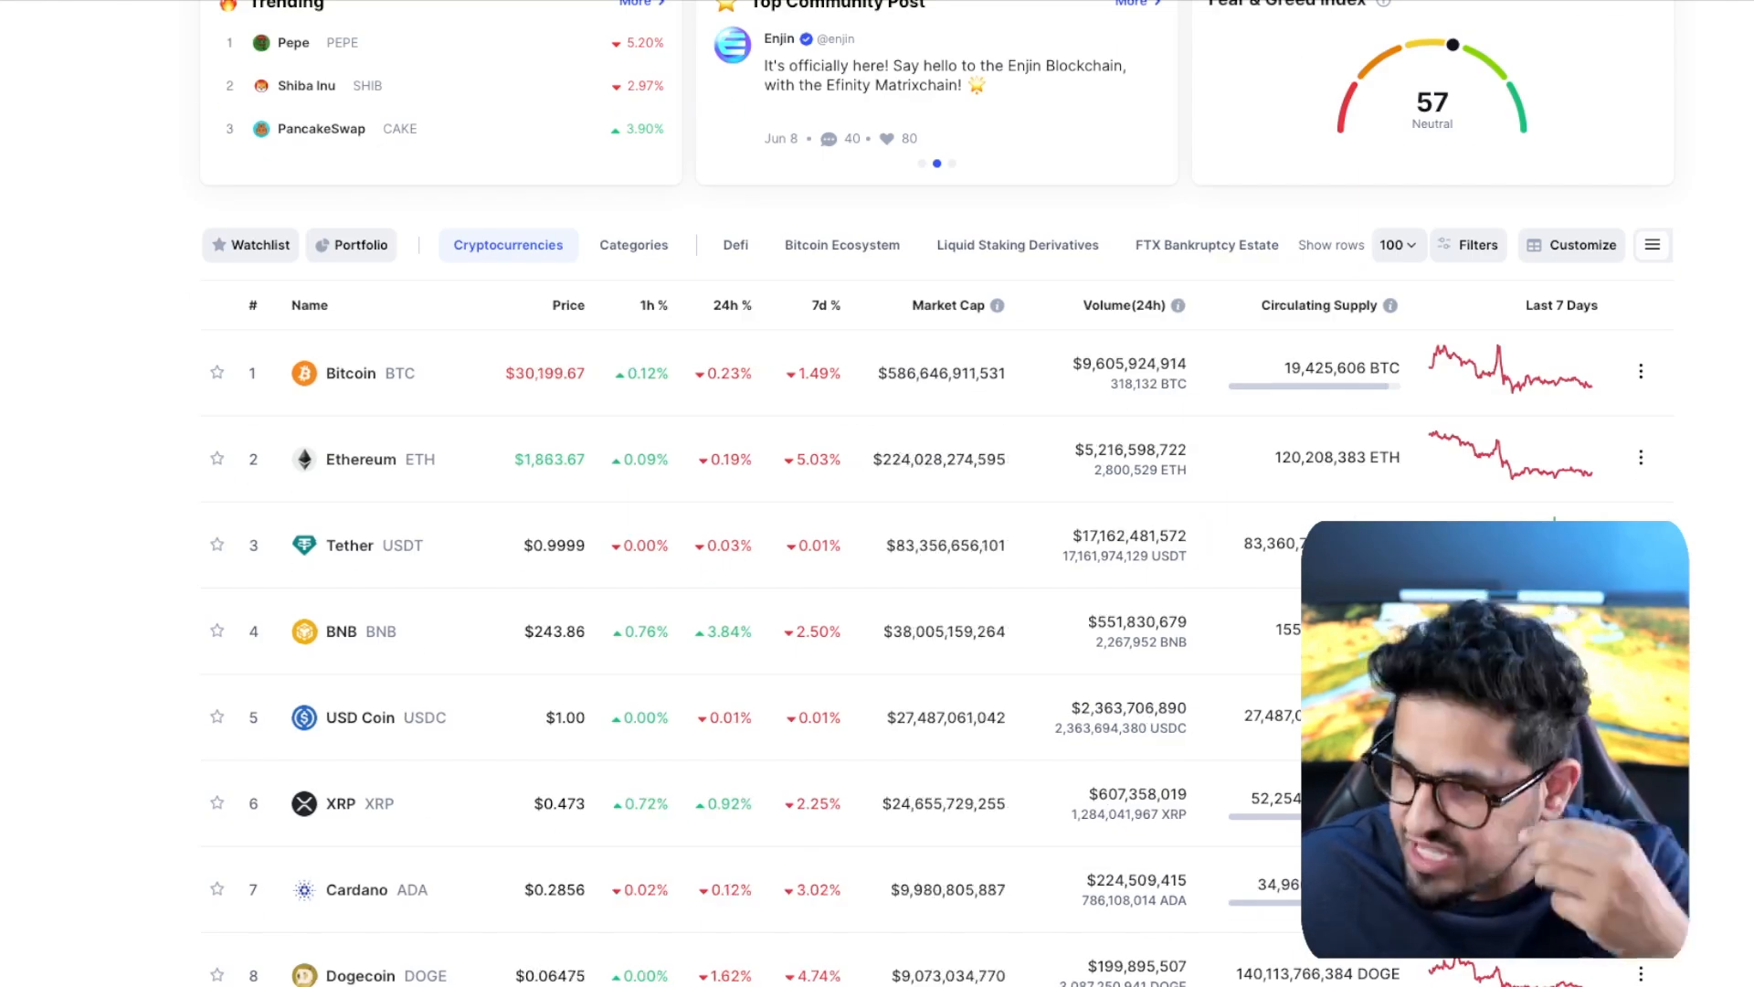
# Scroll the CoinMarketCap ranking table down to coins ranked around 28–38
pyautogui.scroll(-3)
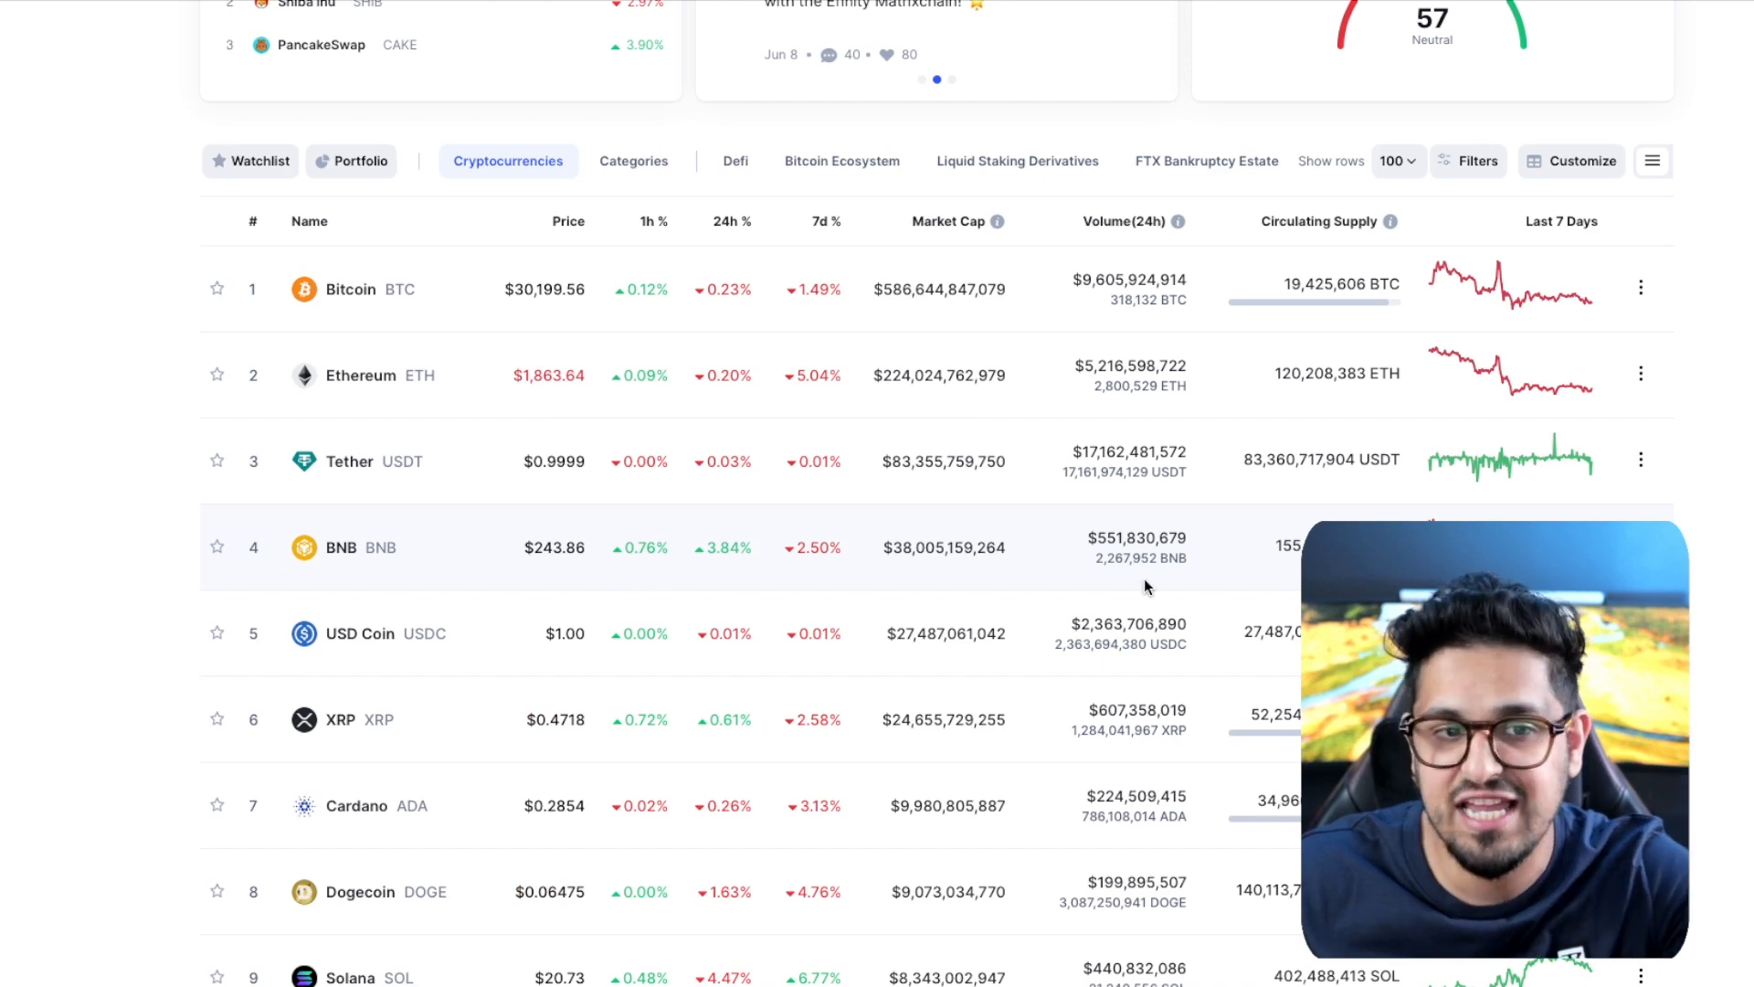
pyautogui.scroll(-3)
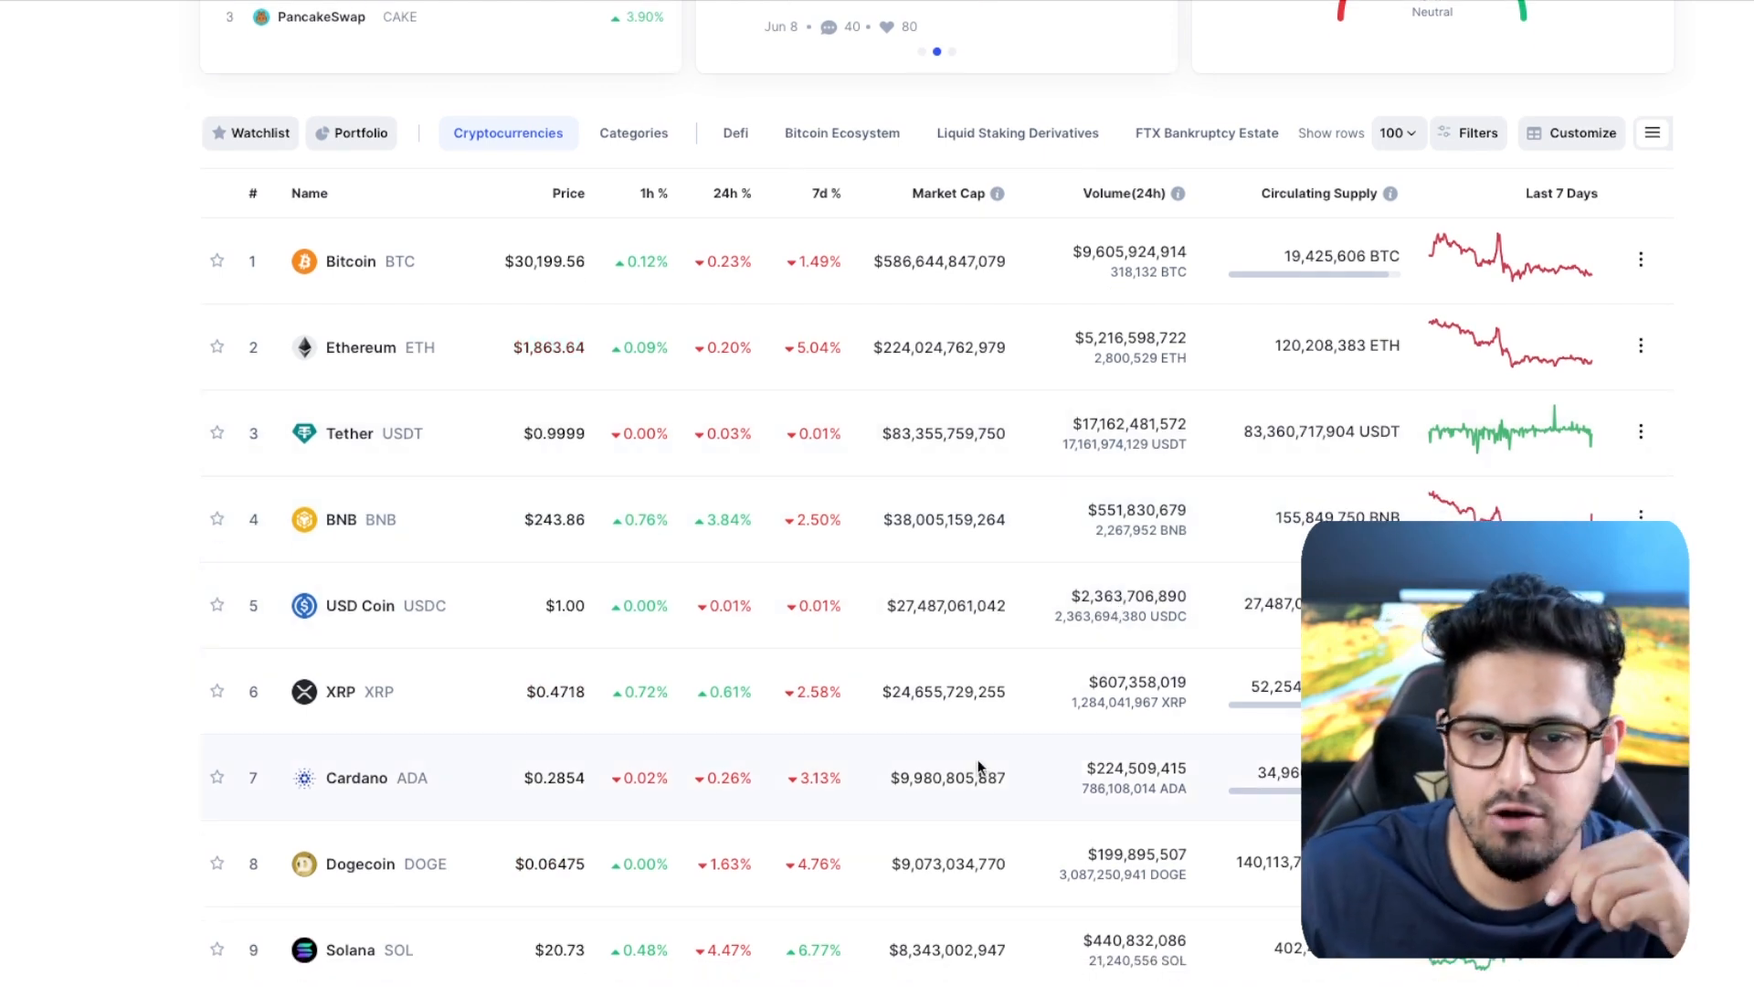
pyautogui.scroll(-3)
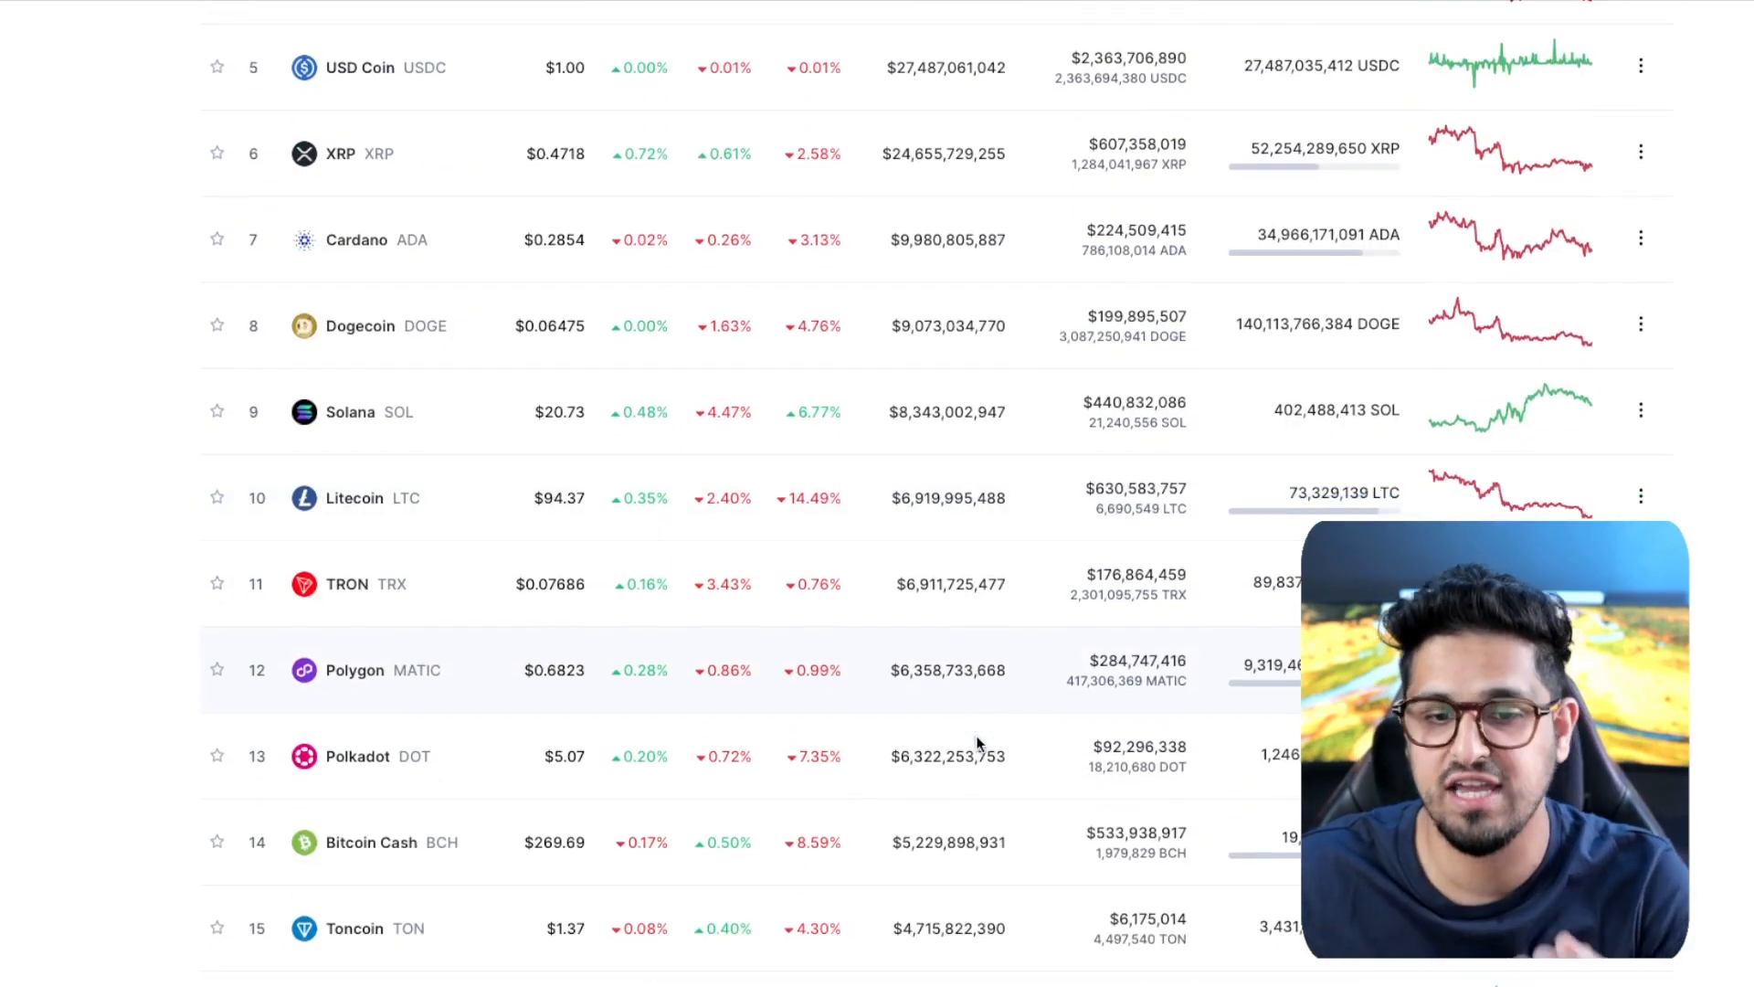
pyautogui.scroll(-3)
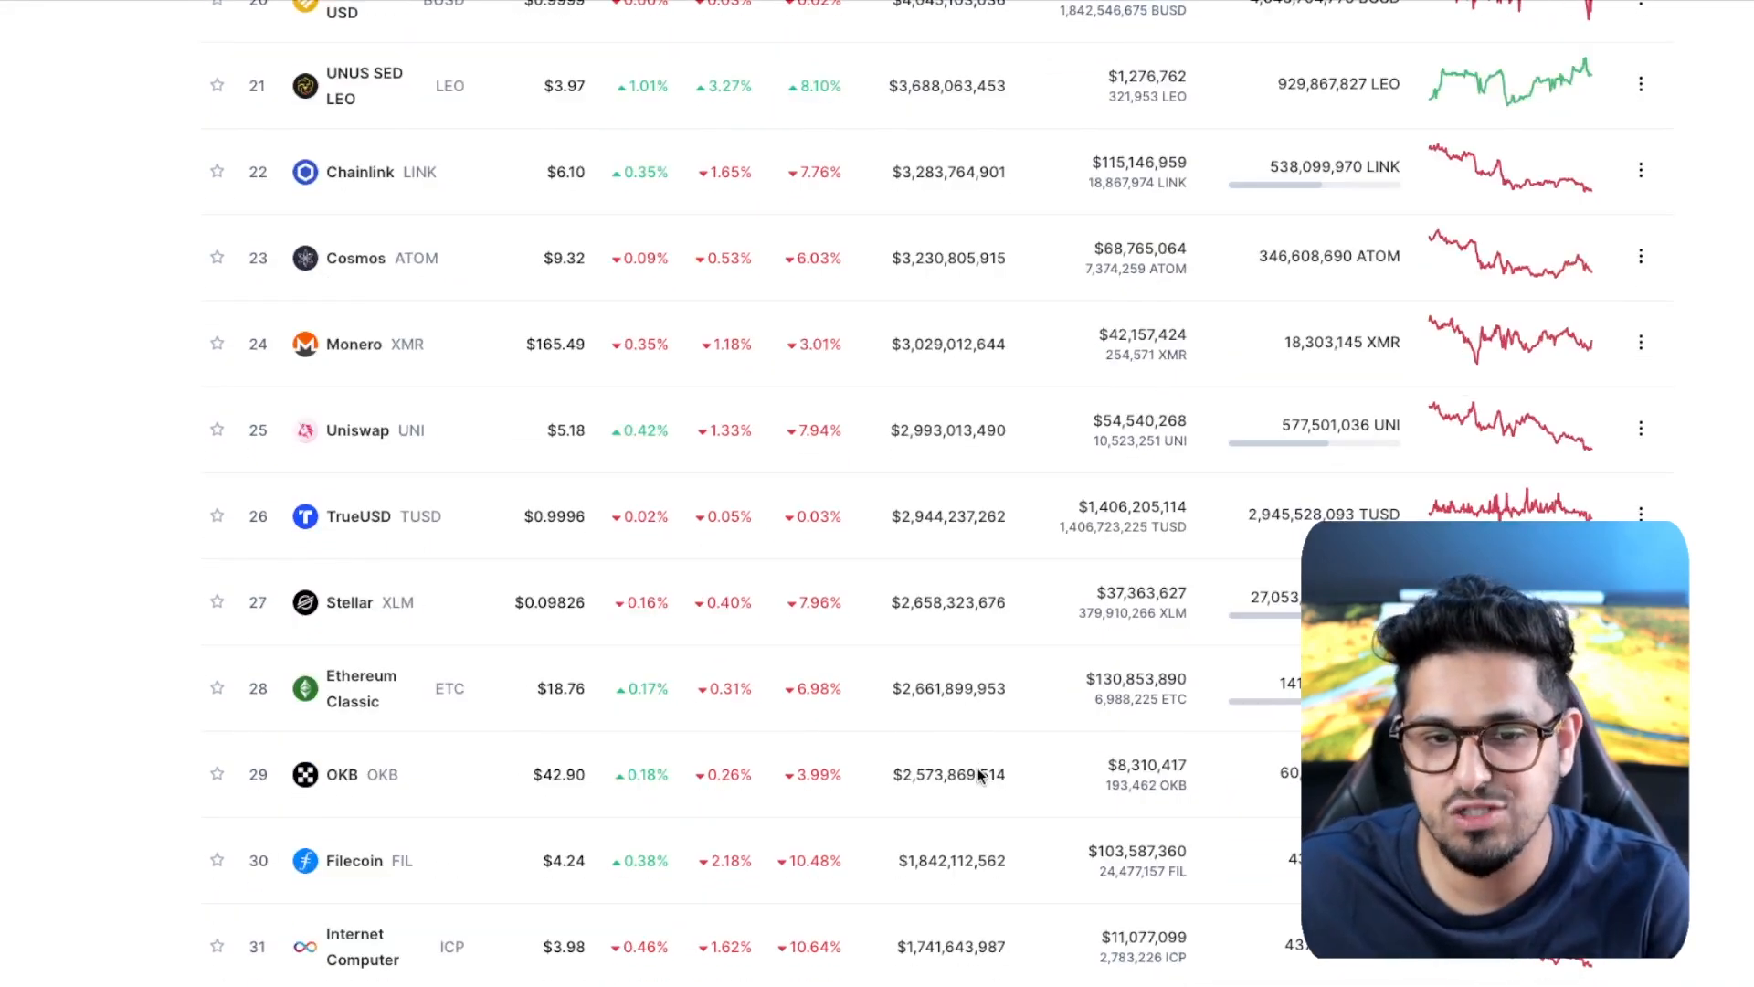
pyautogui.scroll(-3)
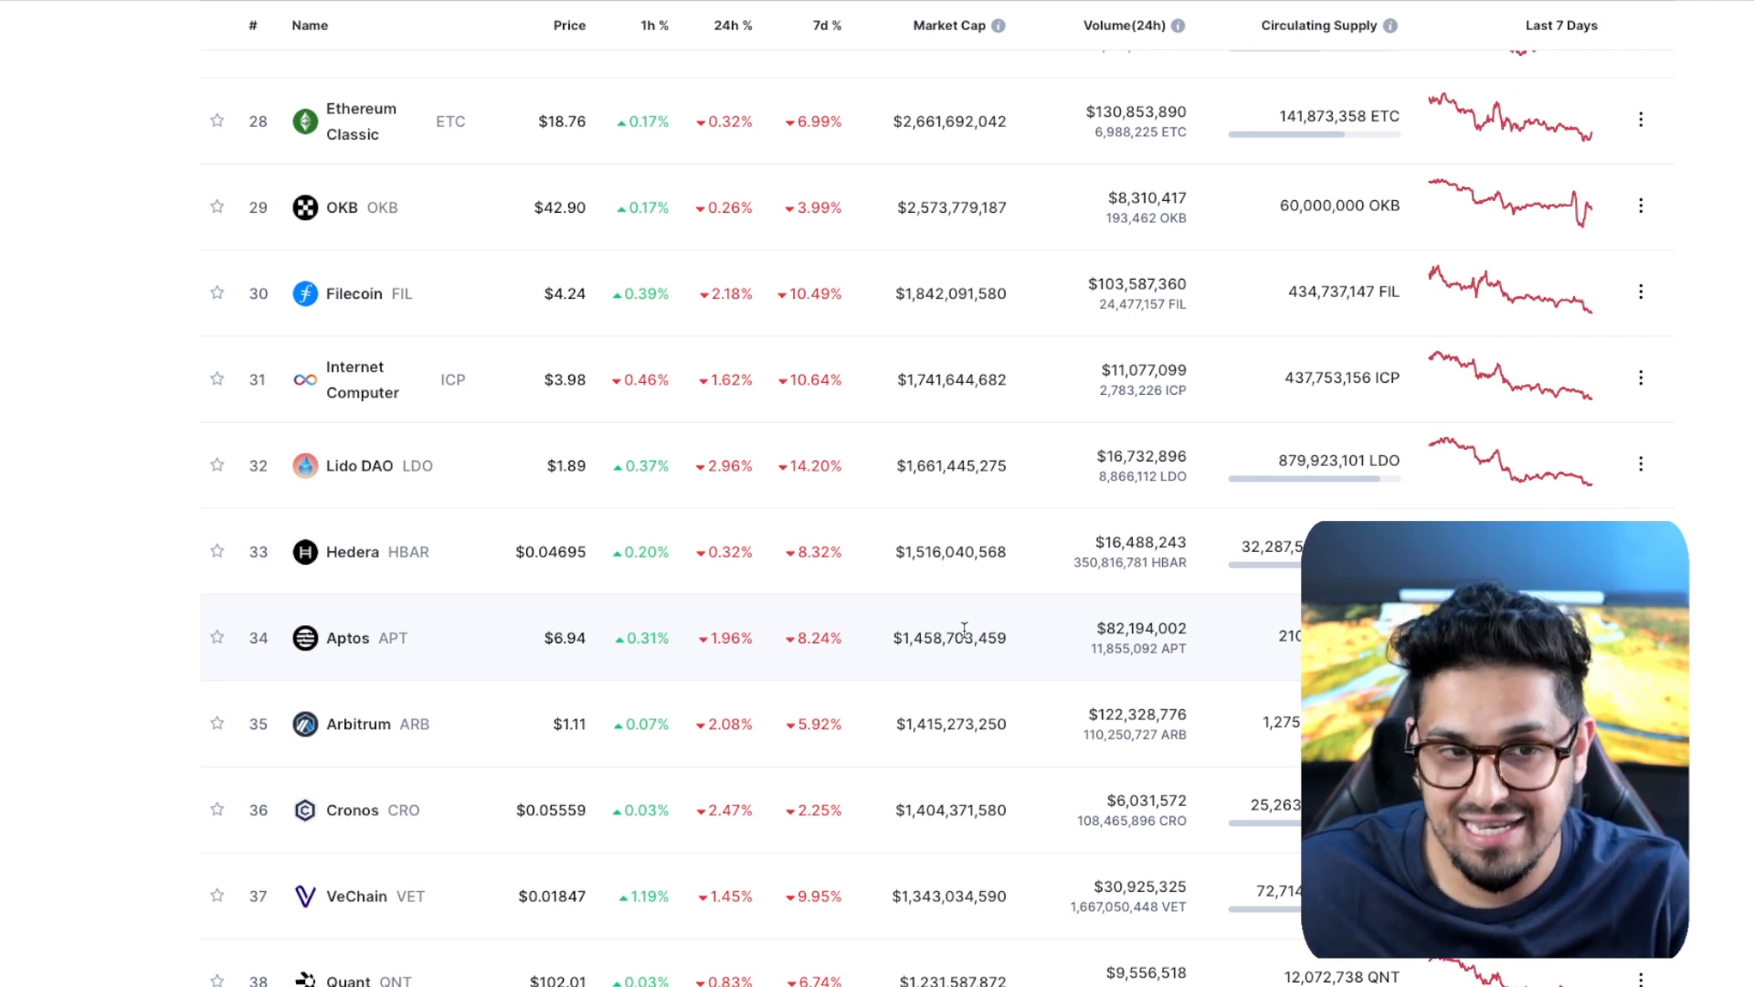
pyautogui.moveTo(1078, 665)
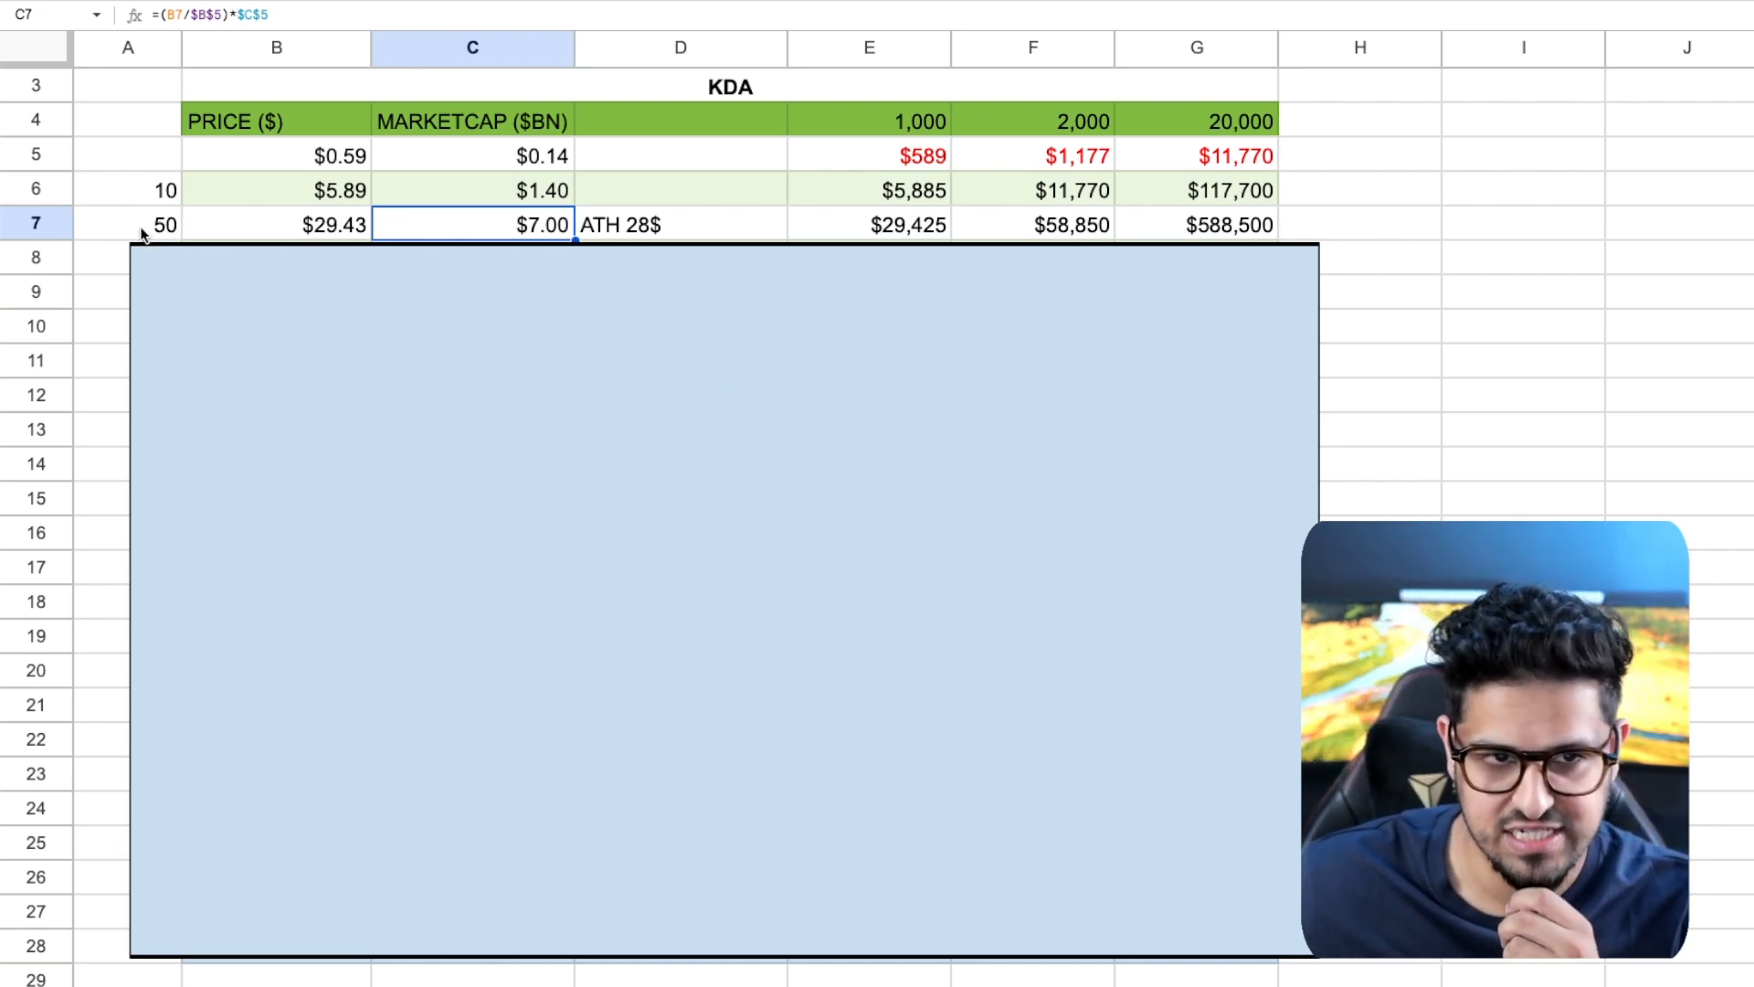
pyautogui.click(276, 223)
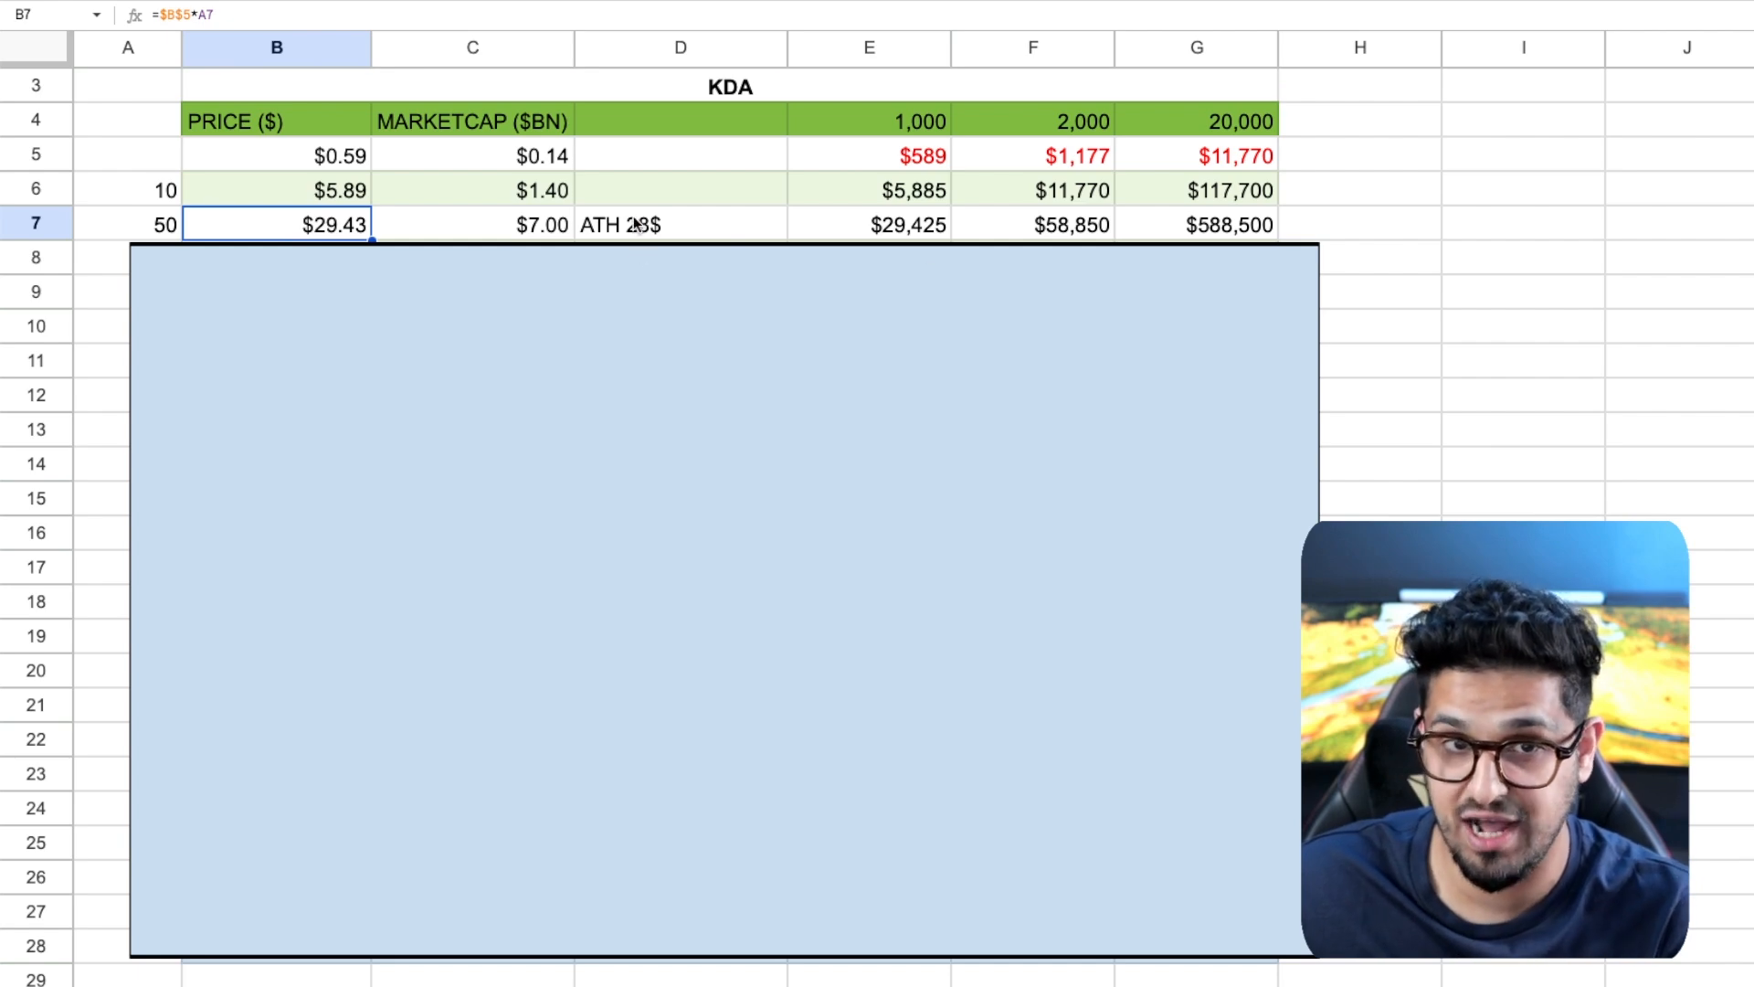
pyautogui.click(680, 223)
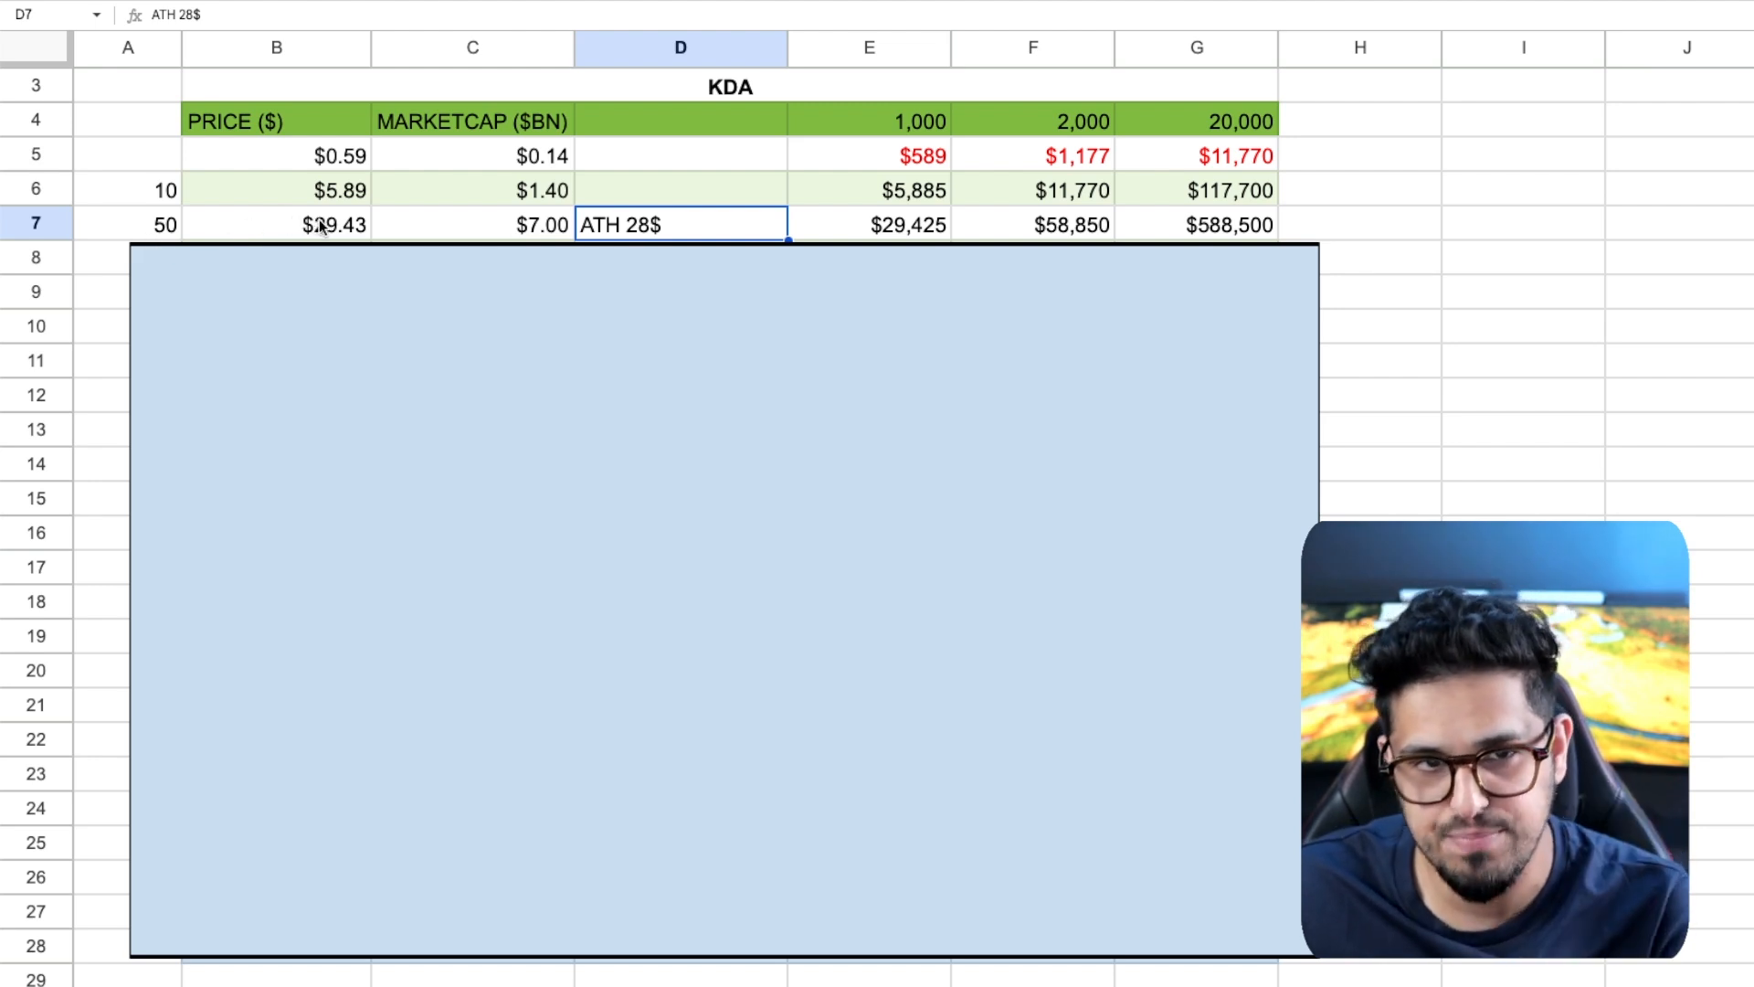
pyautogui.moveTo(517, 234)
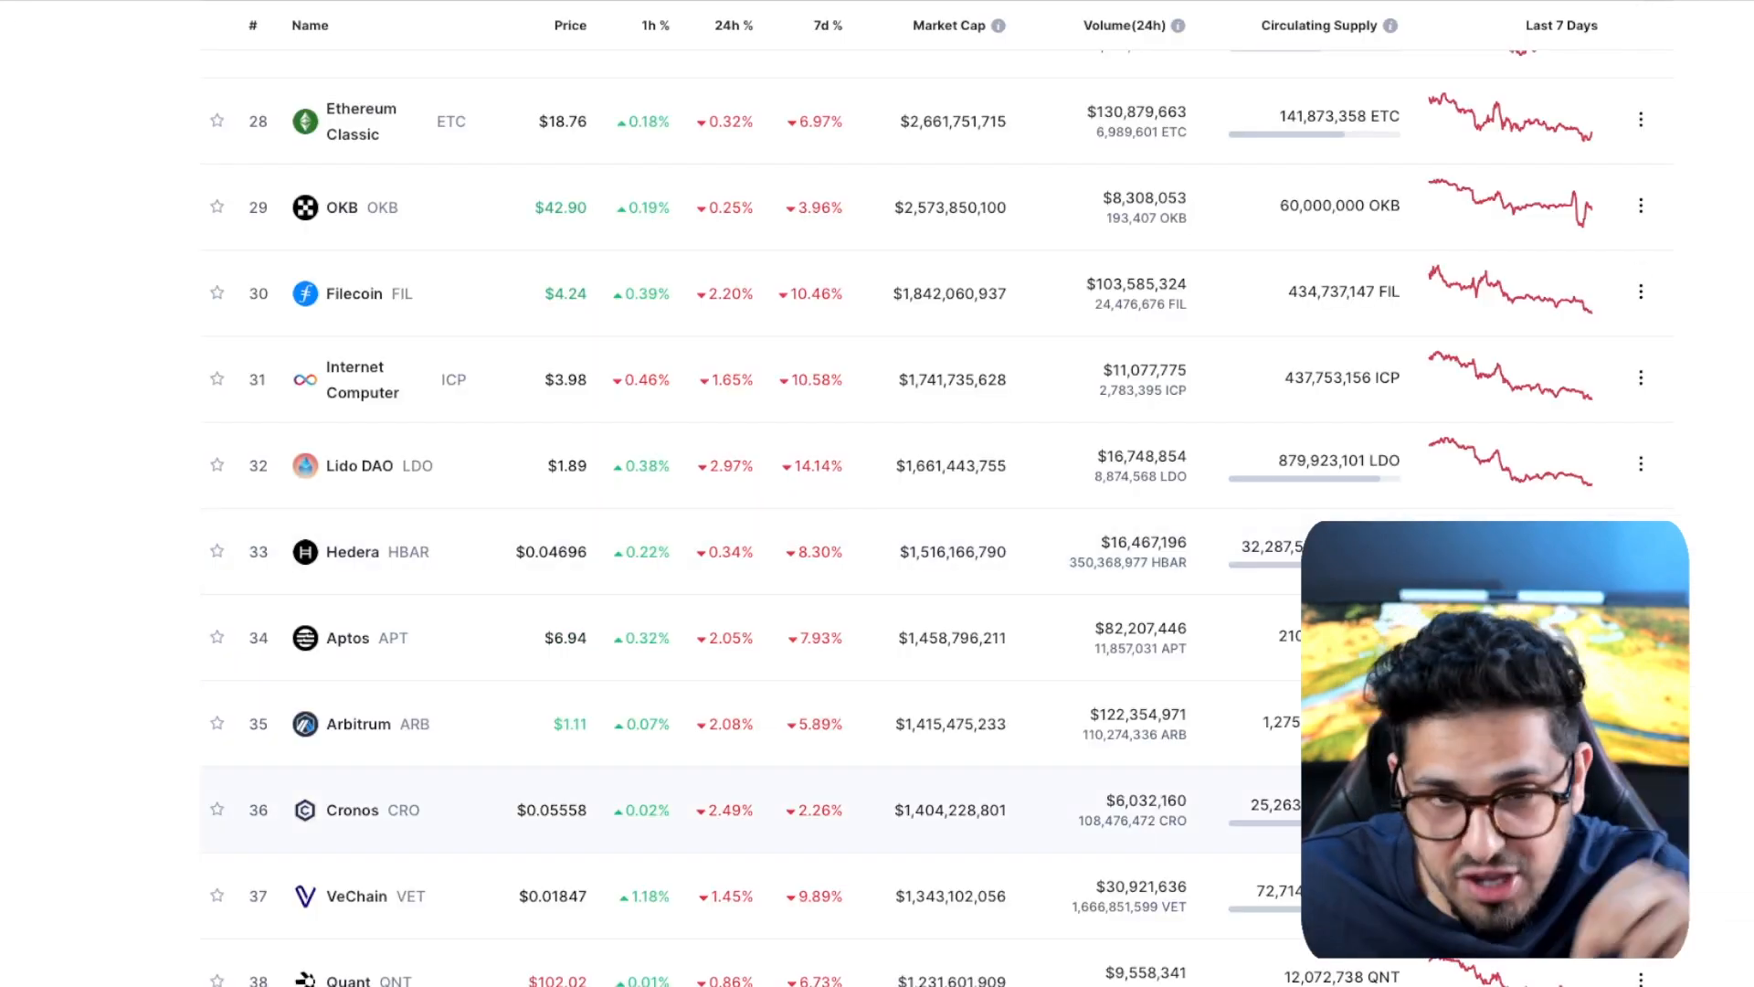
pyautogui.scroll(3)
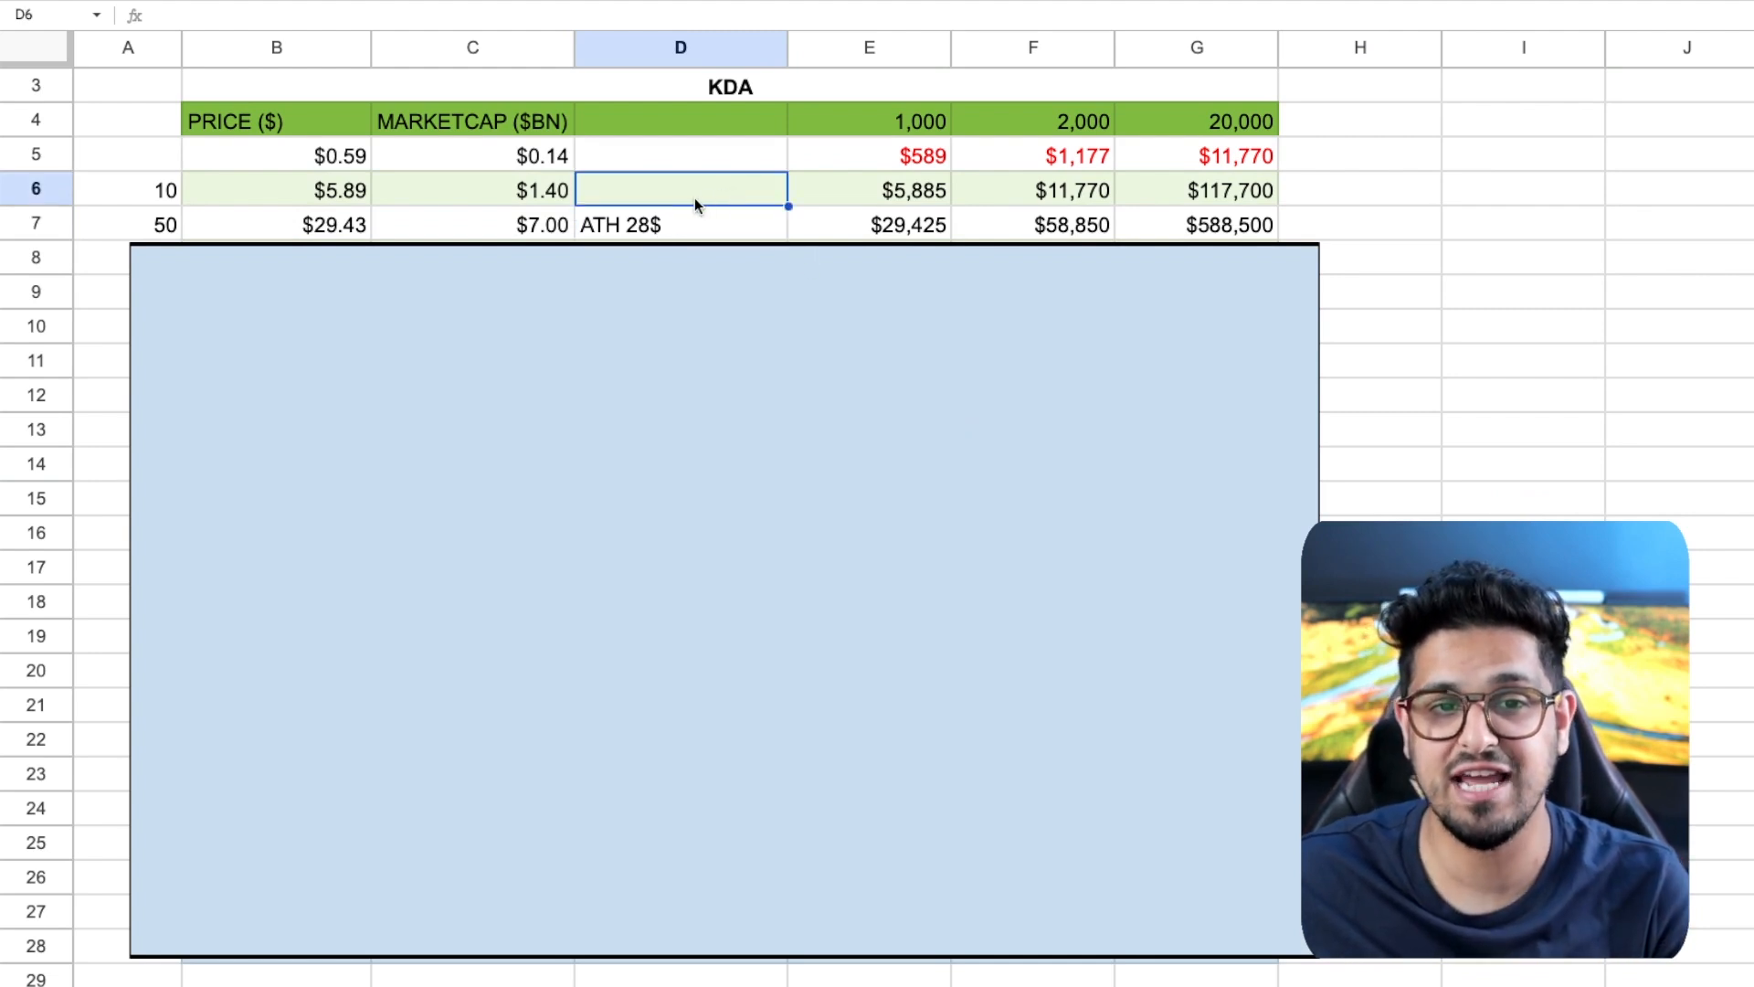
# Recheck the ATH 28$ note, the 1,000 token amount and the 50× holding formulas in E7, F7 and G7 against row 5
pyautogui.click(680, 222)
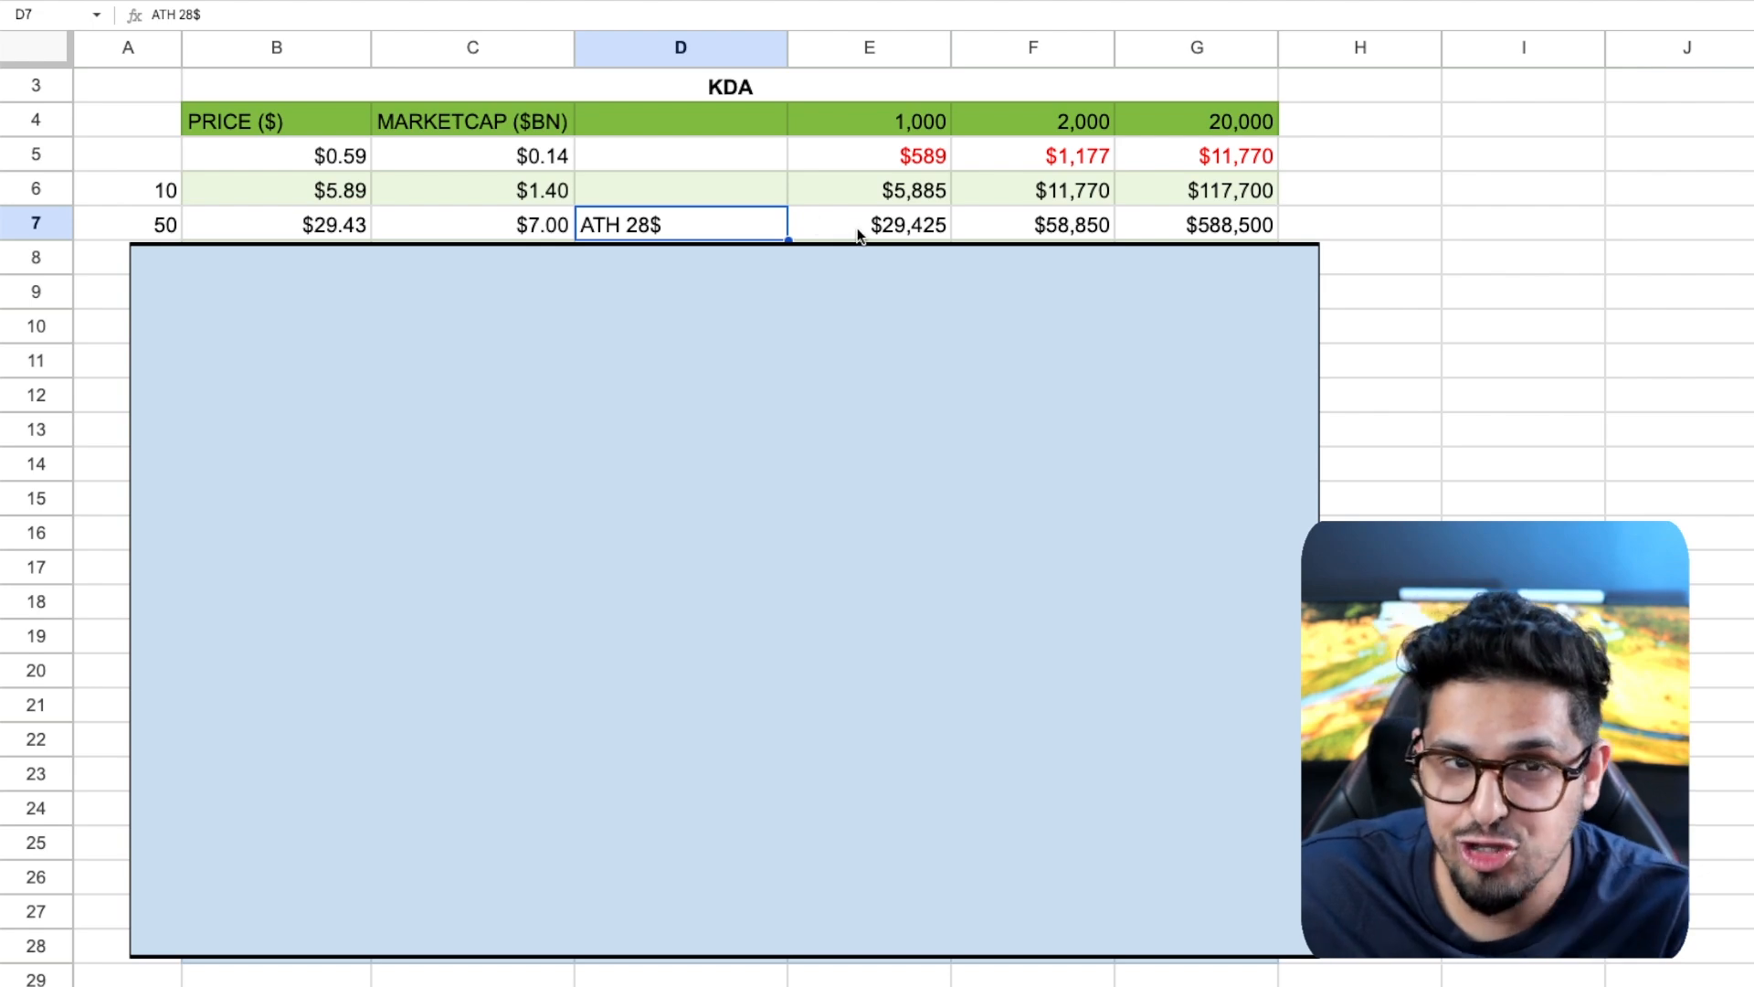
pyautogui.click(870, 120)
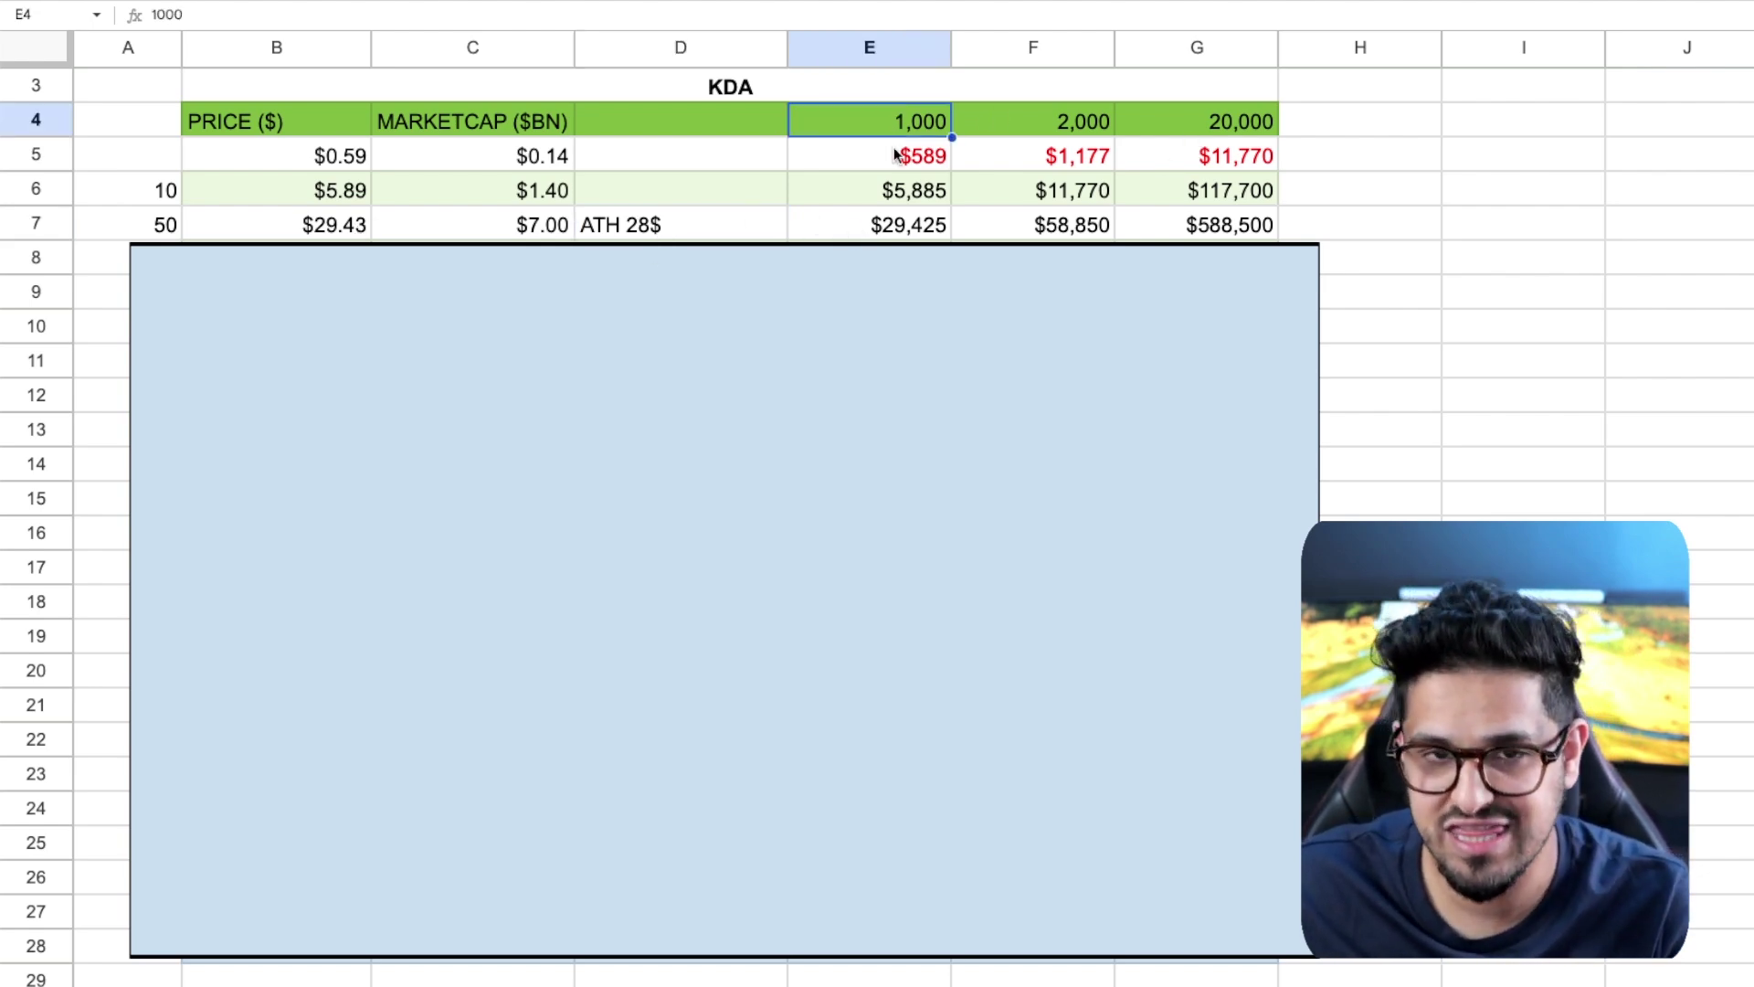
pyautogui.click(906, 154)
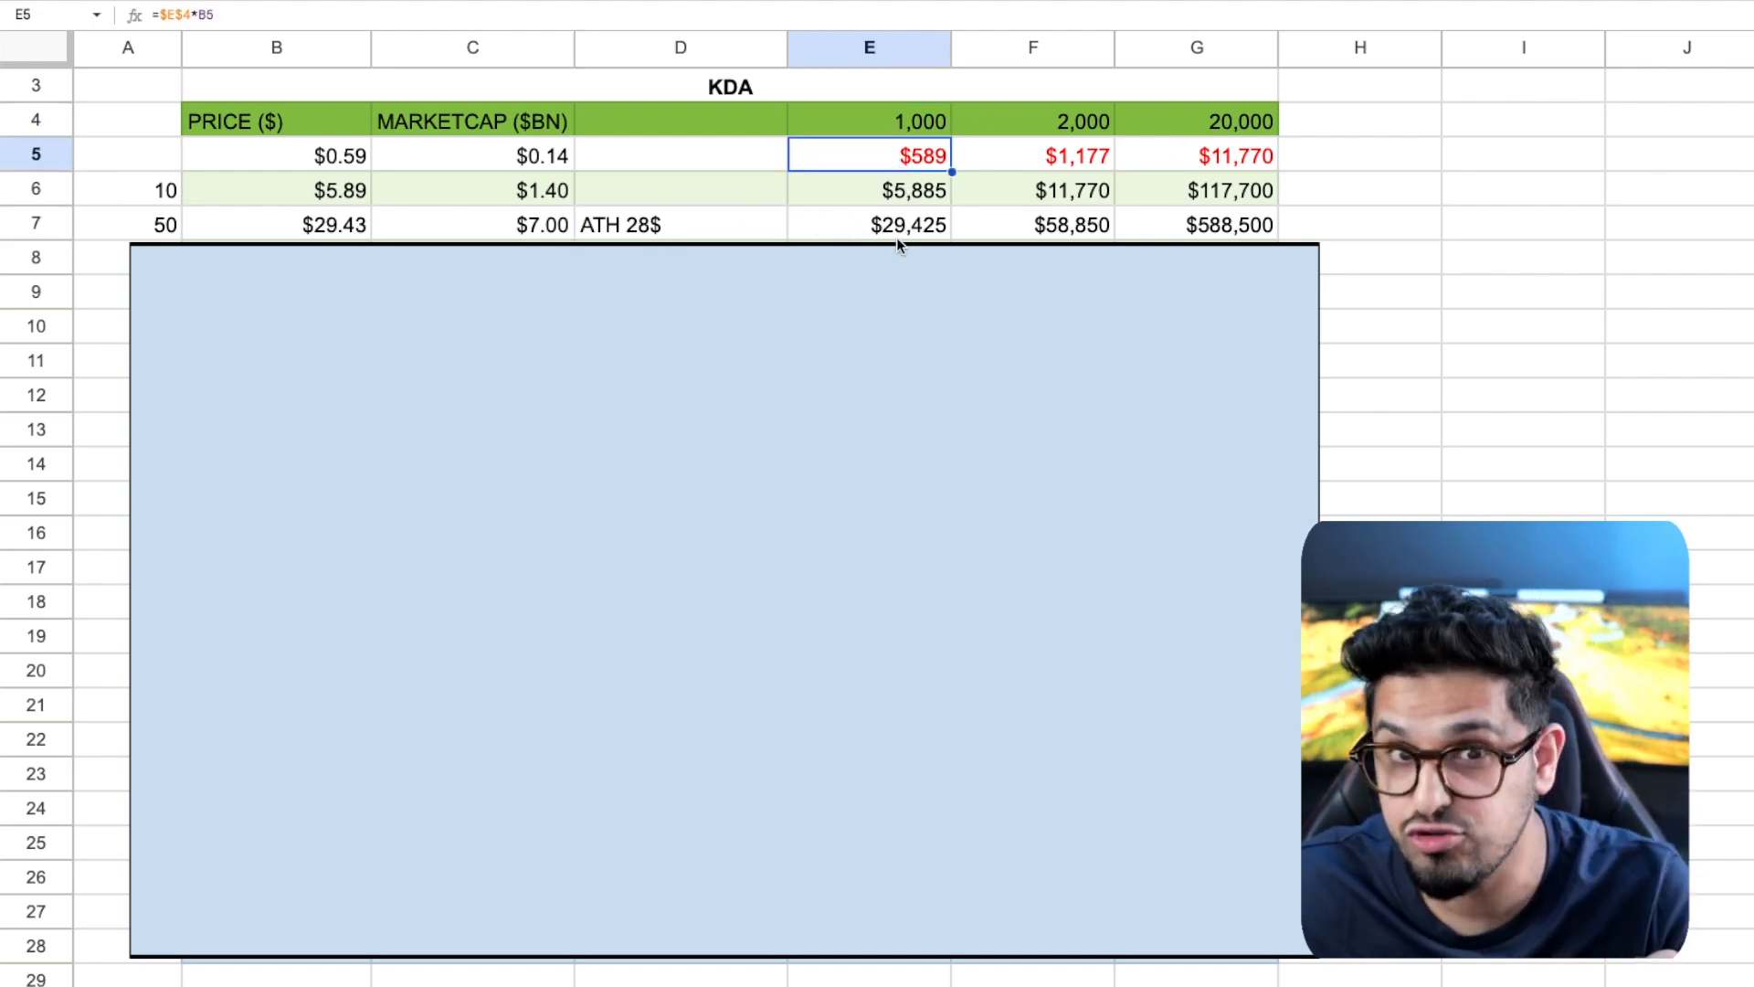
pyautogui.click(896, 223)
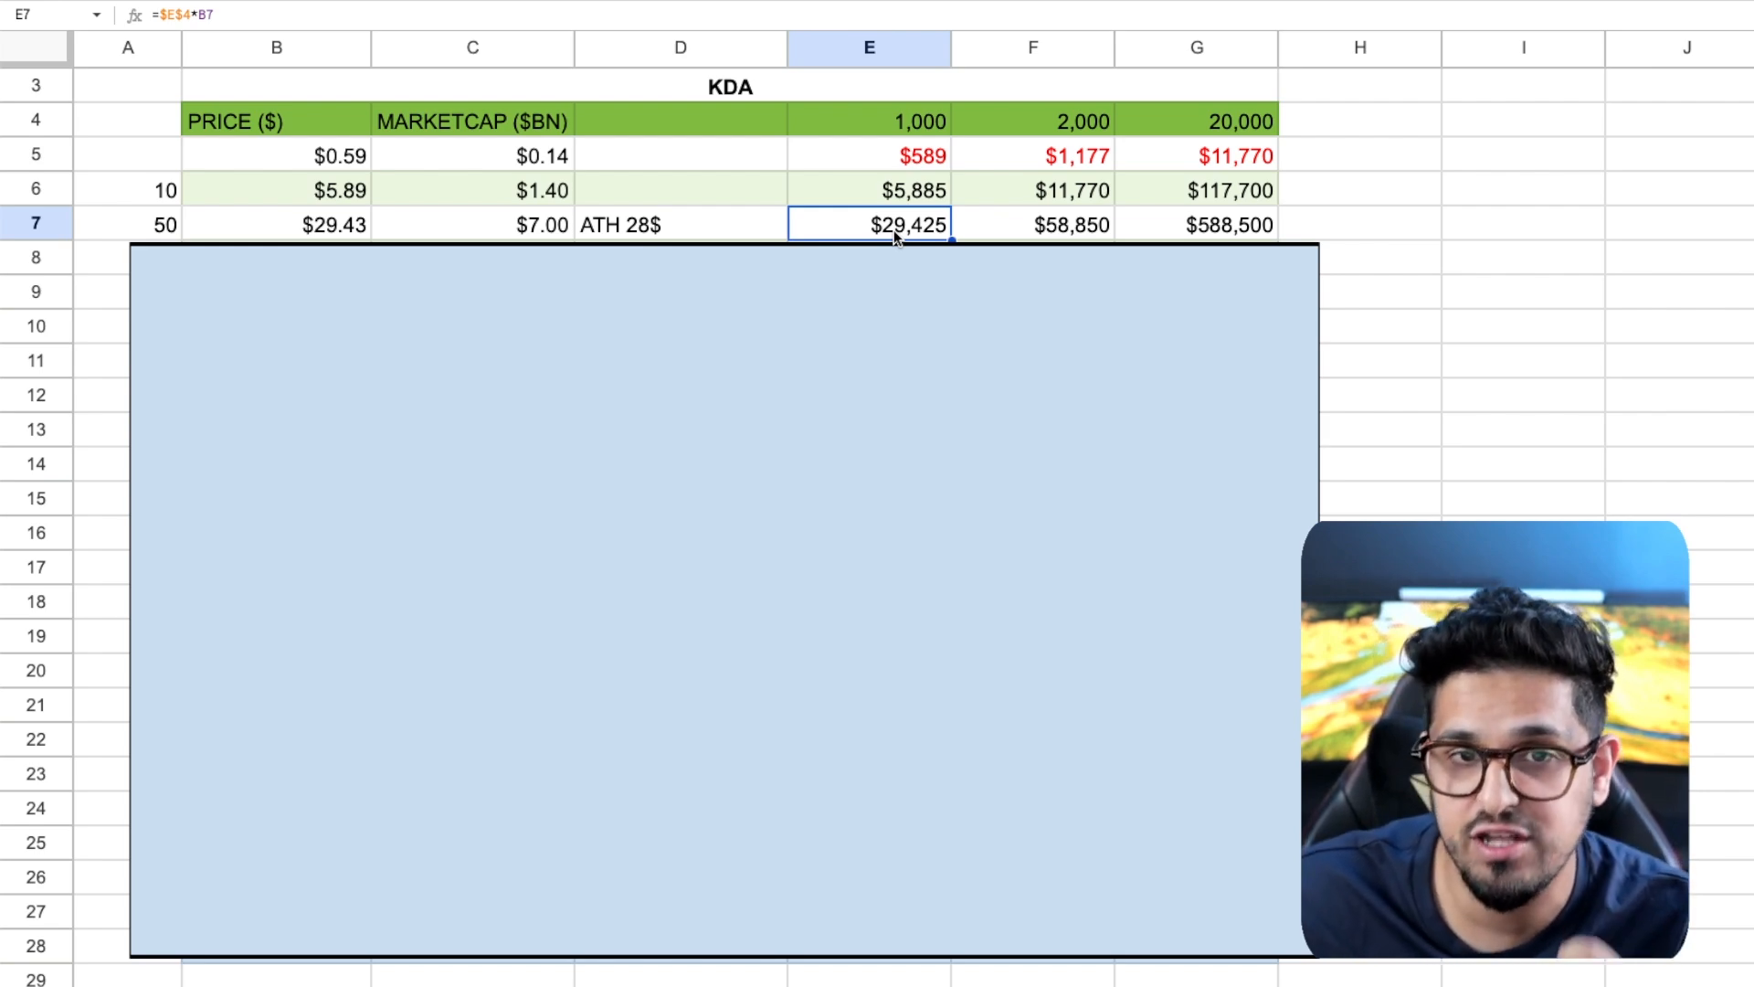
pyautogui.click(1079, 156)
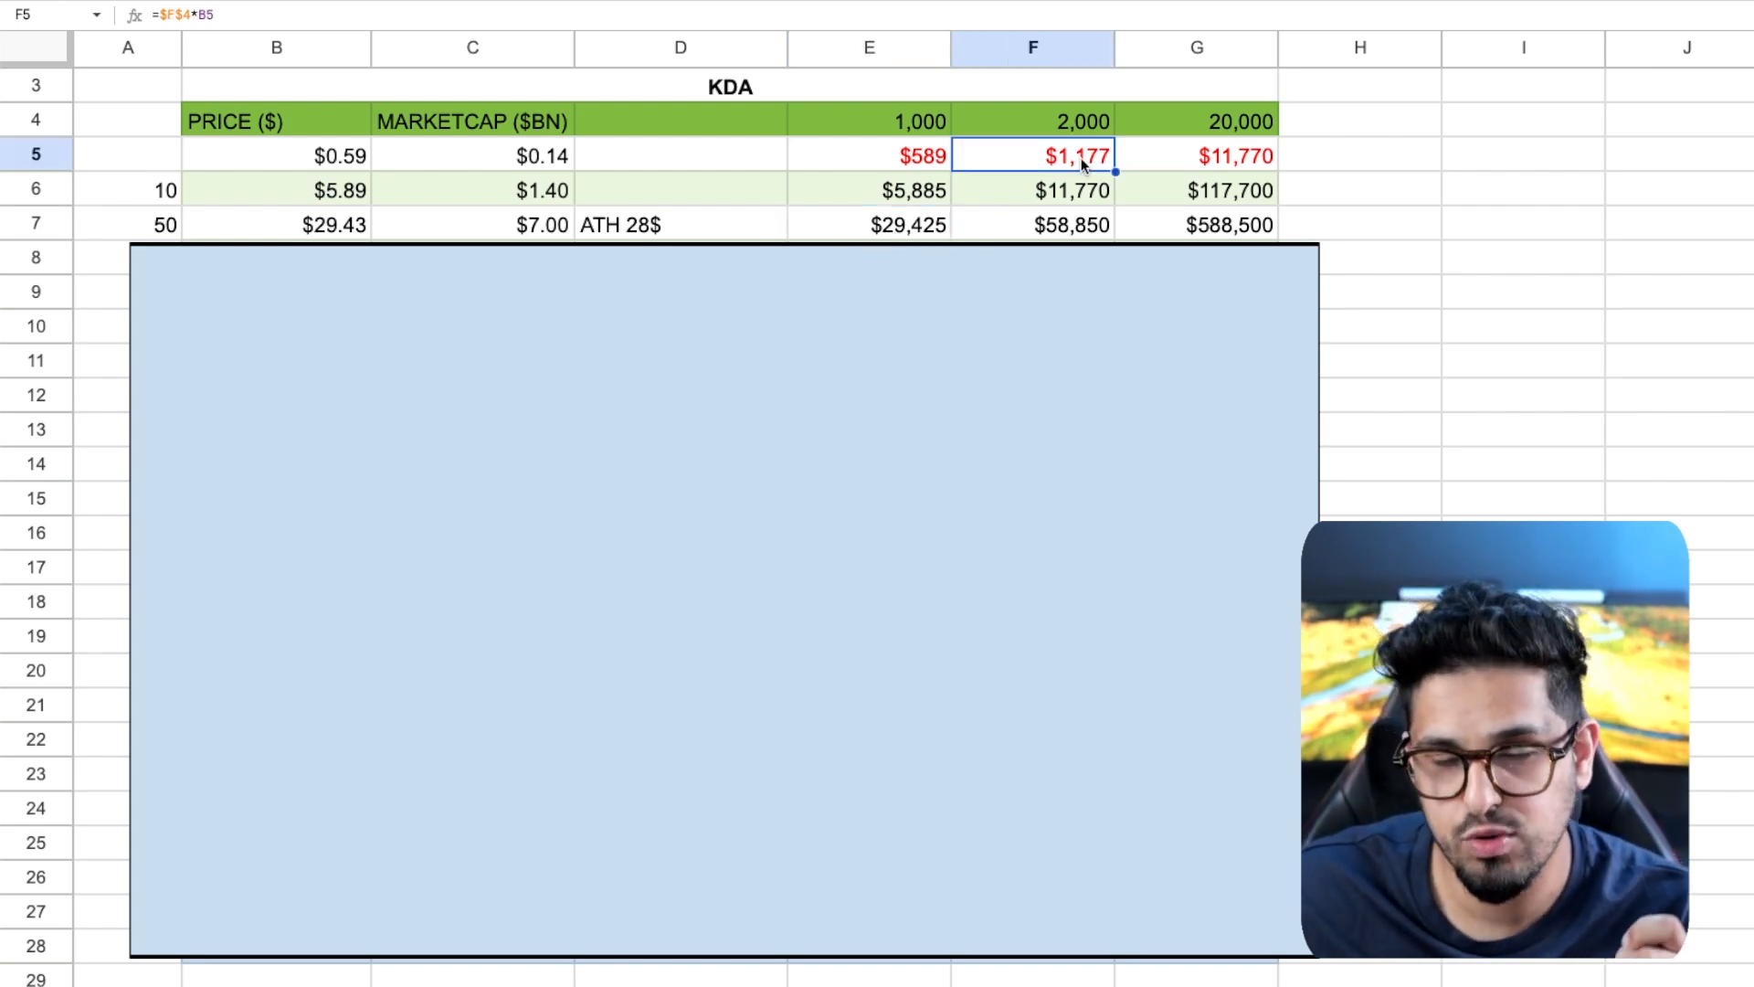
pyautogui.click(1032, 223)
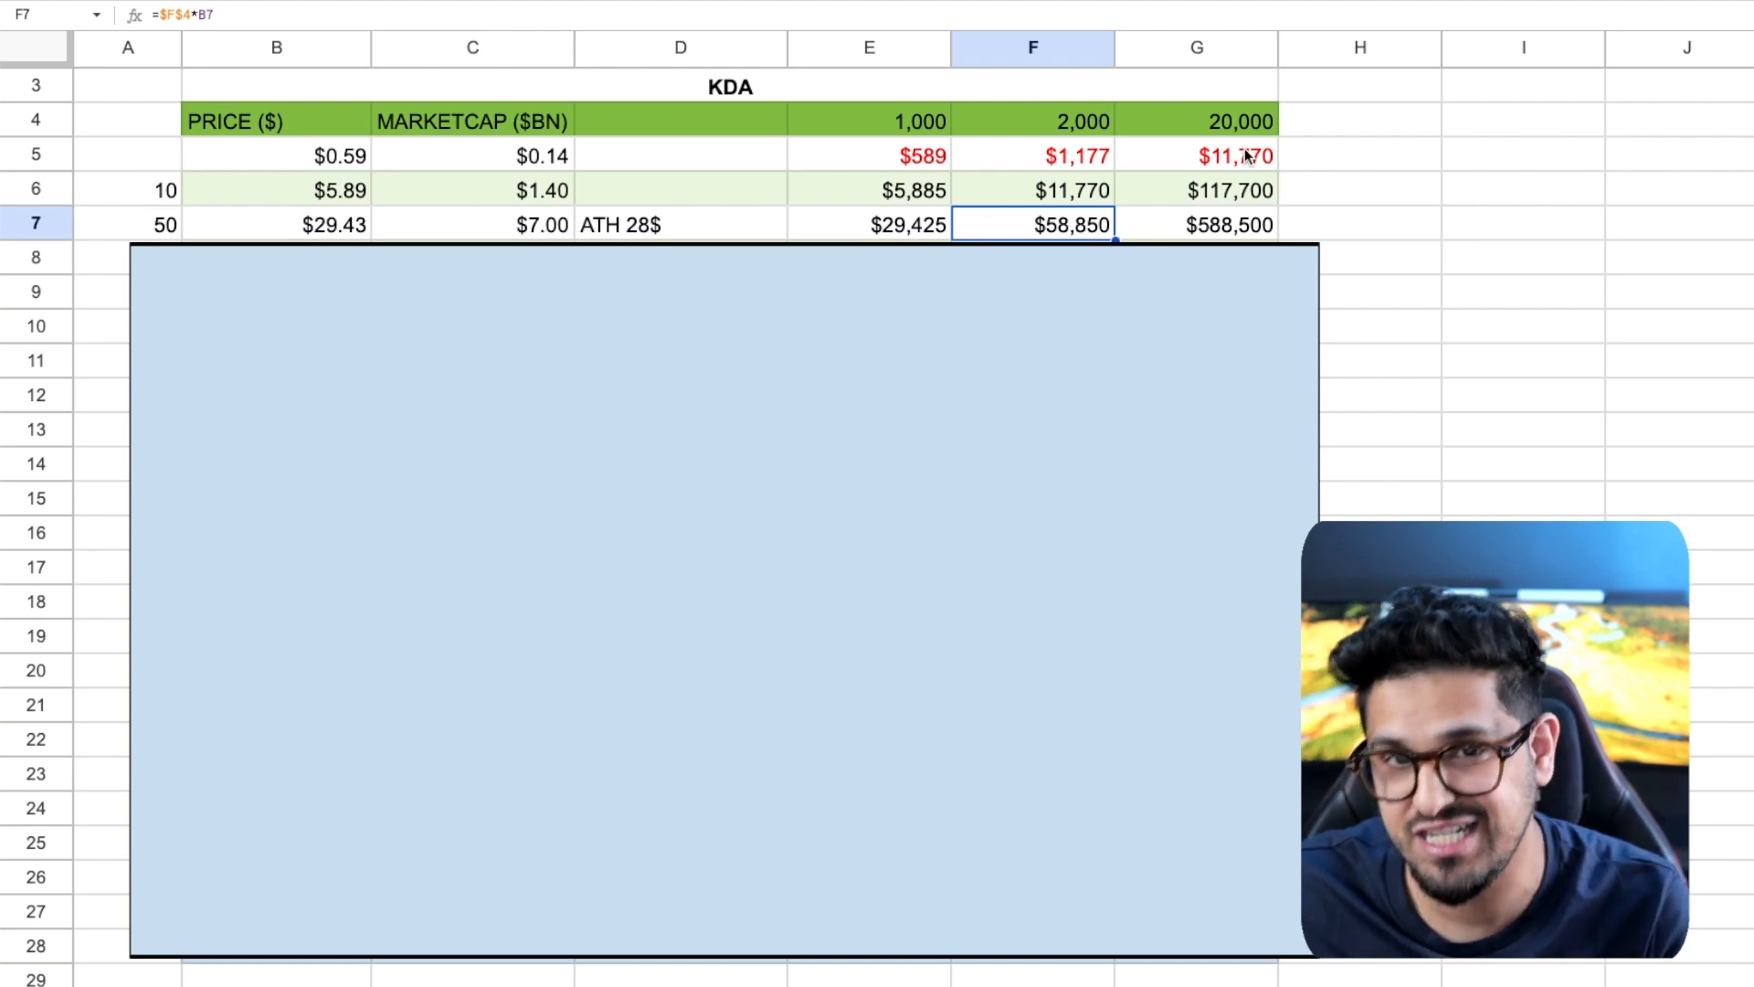
pyautogui.click(1223, 223)
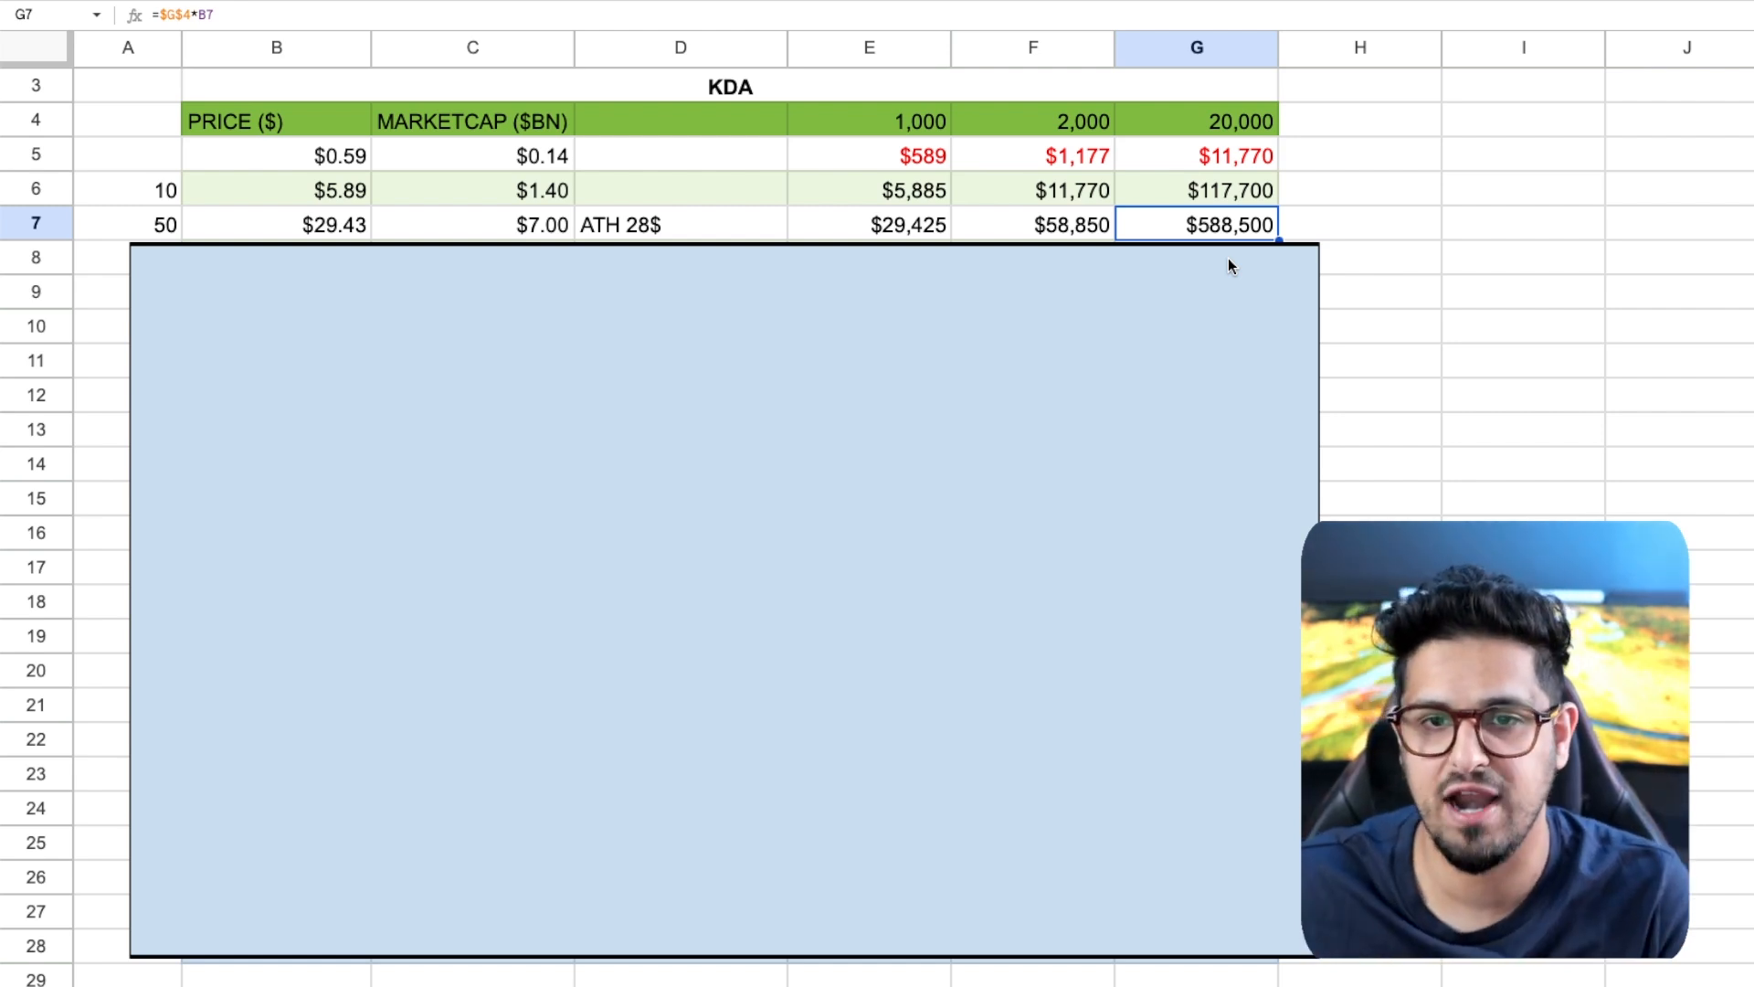
pyautogui.moveTo(1426, 464)
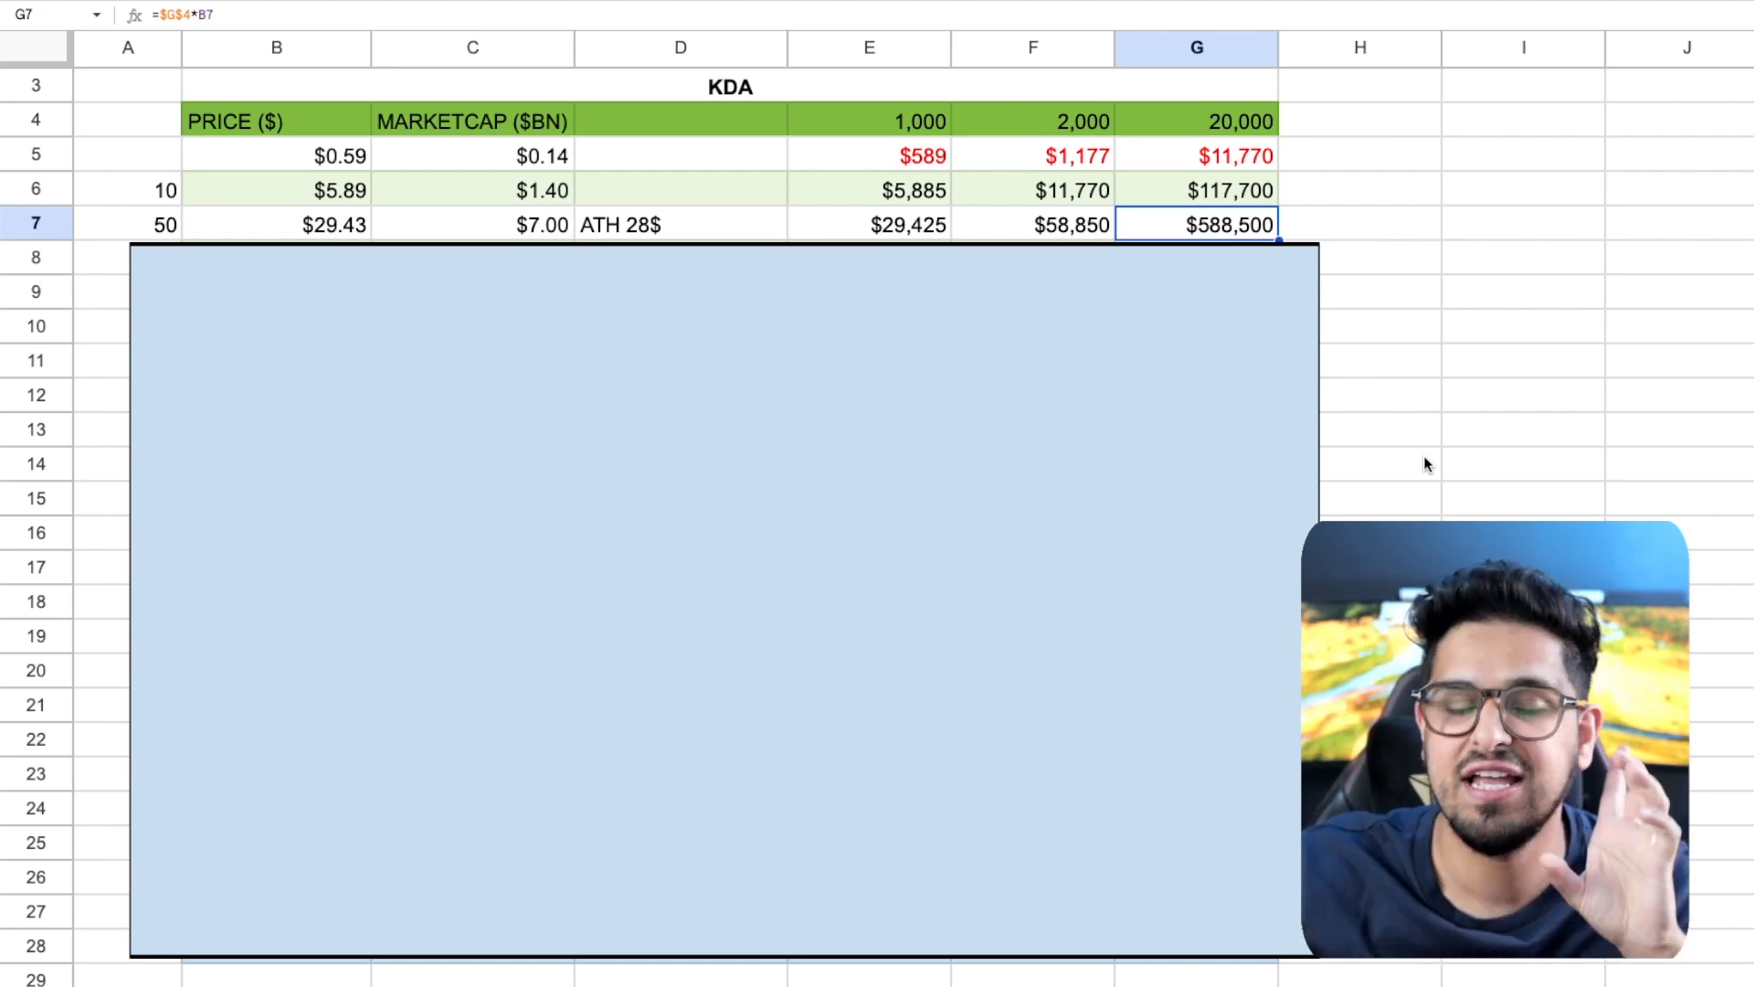
pyautogui.moveTo(1138, 431)
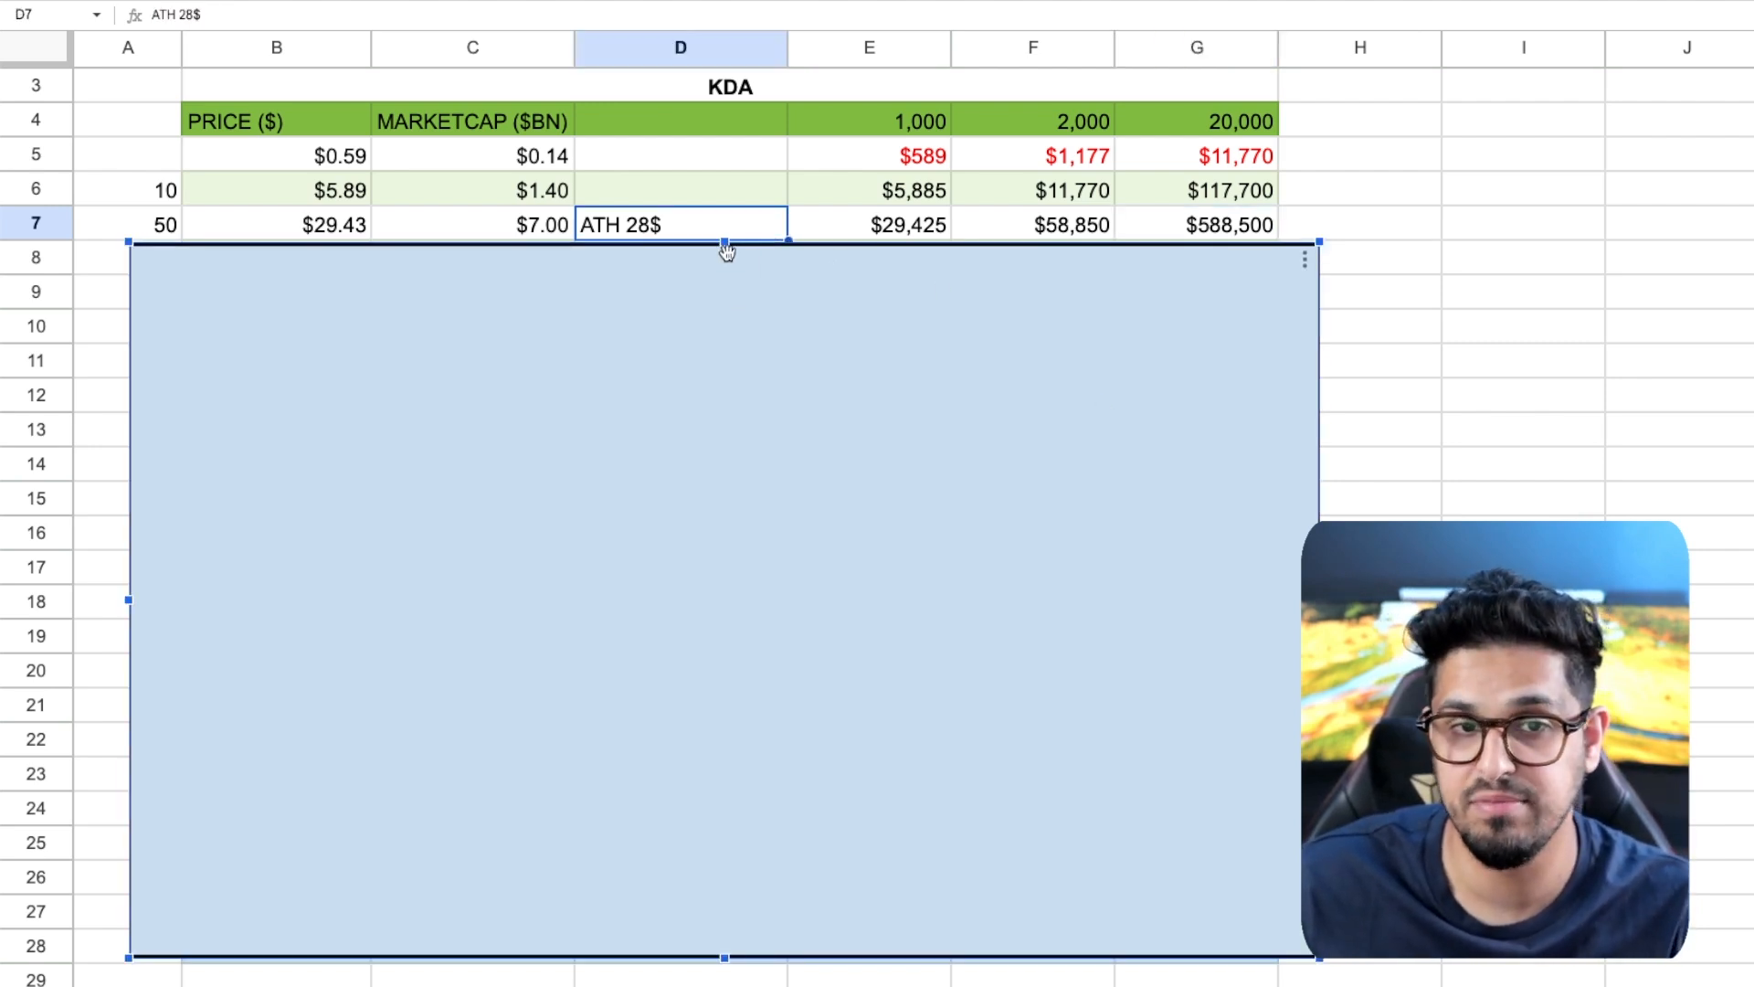
pyautogui.moveTo(724, 241)
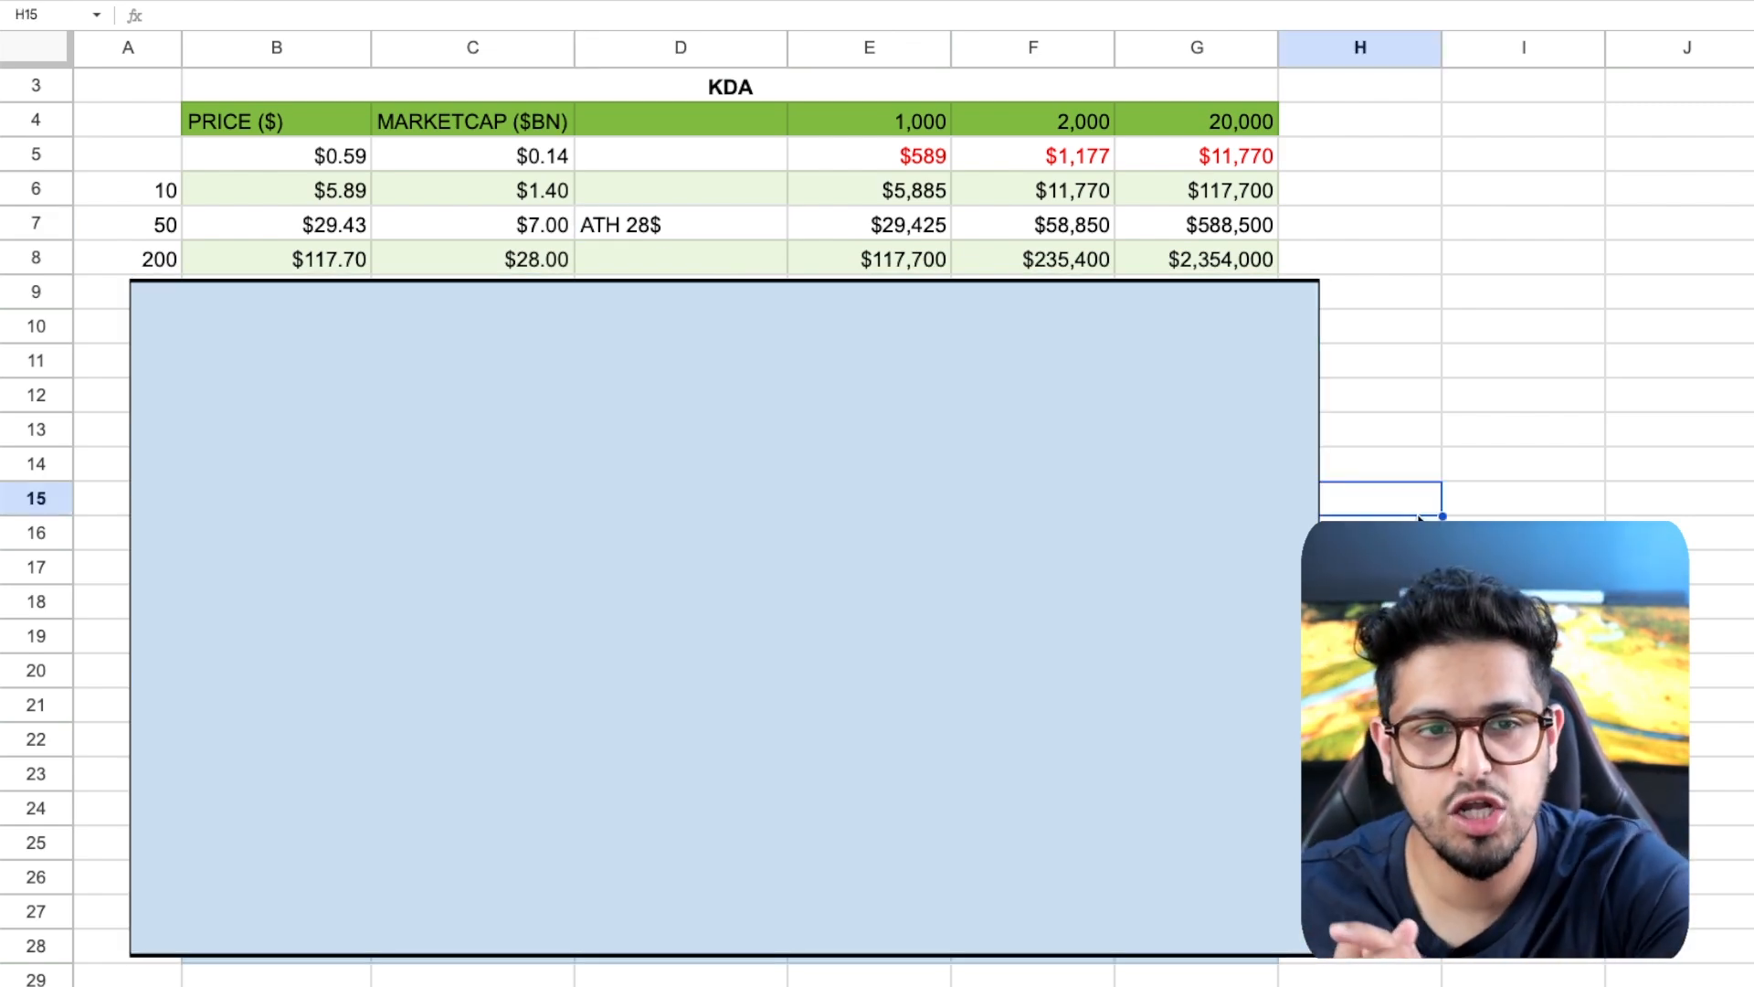
pyautogui.moveTo(1064, 435)
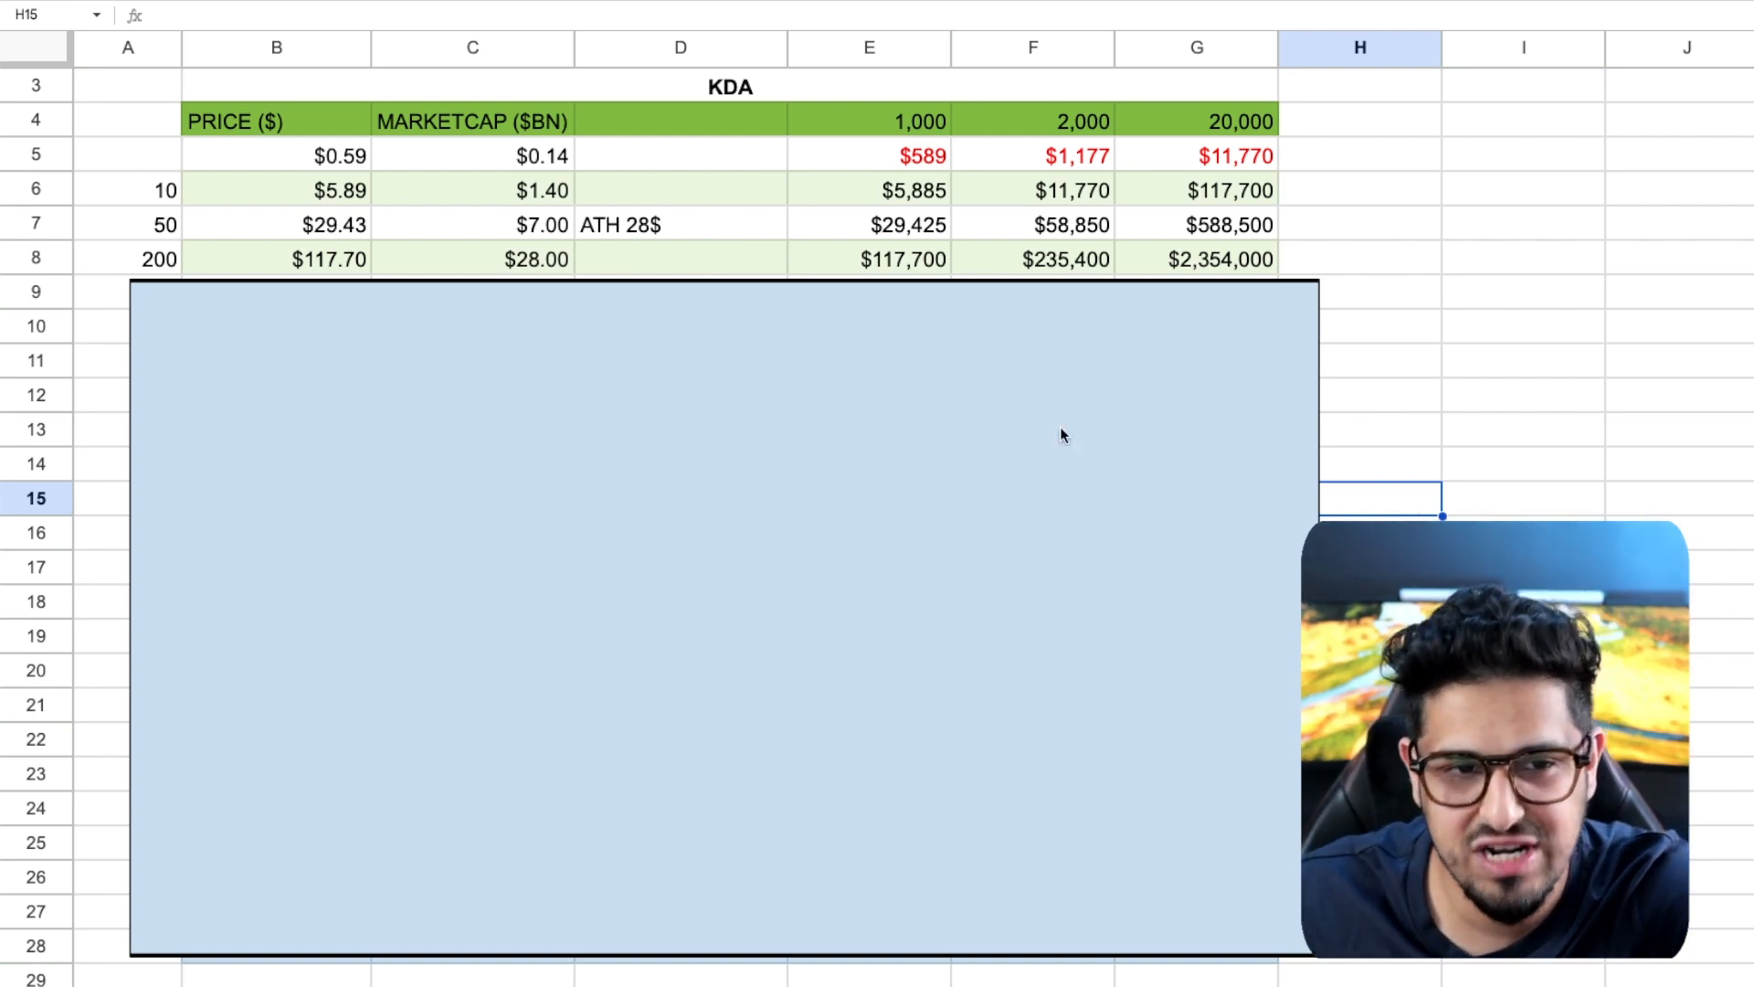
pyautogui.moveTo(528, 267)
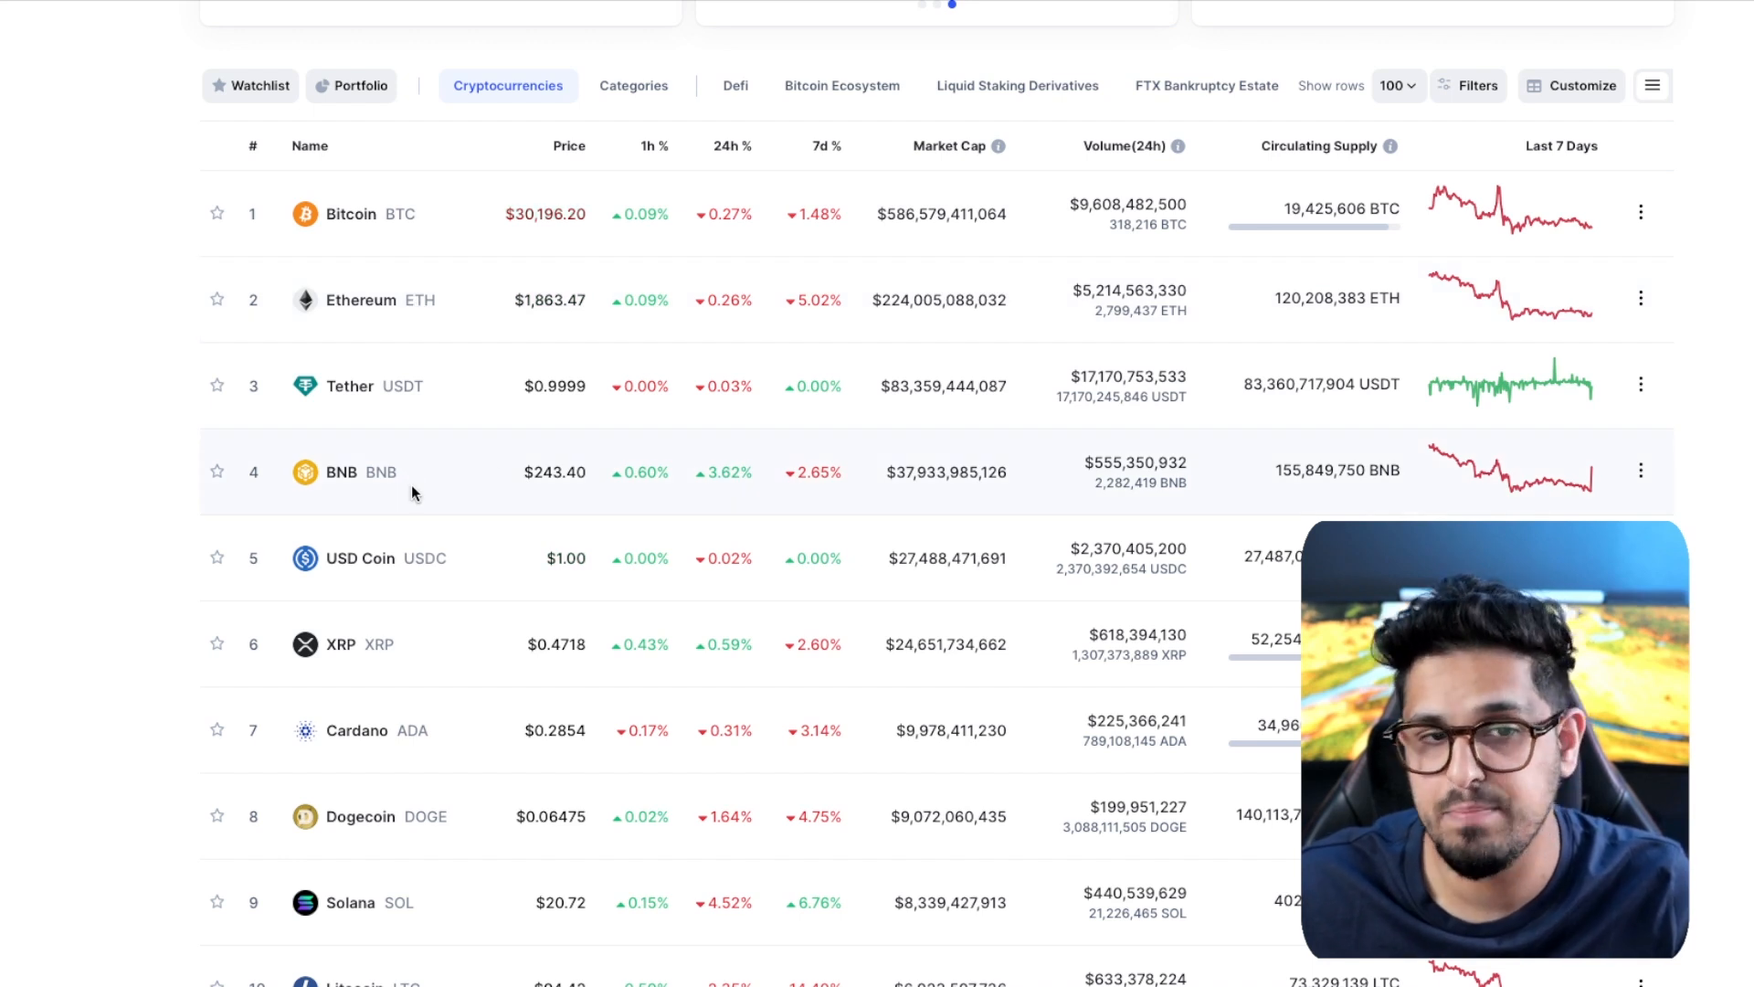
# Scroll down to the CoinMarketCap top-ten rankings table
pyautogui.scroll(-3)
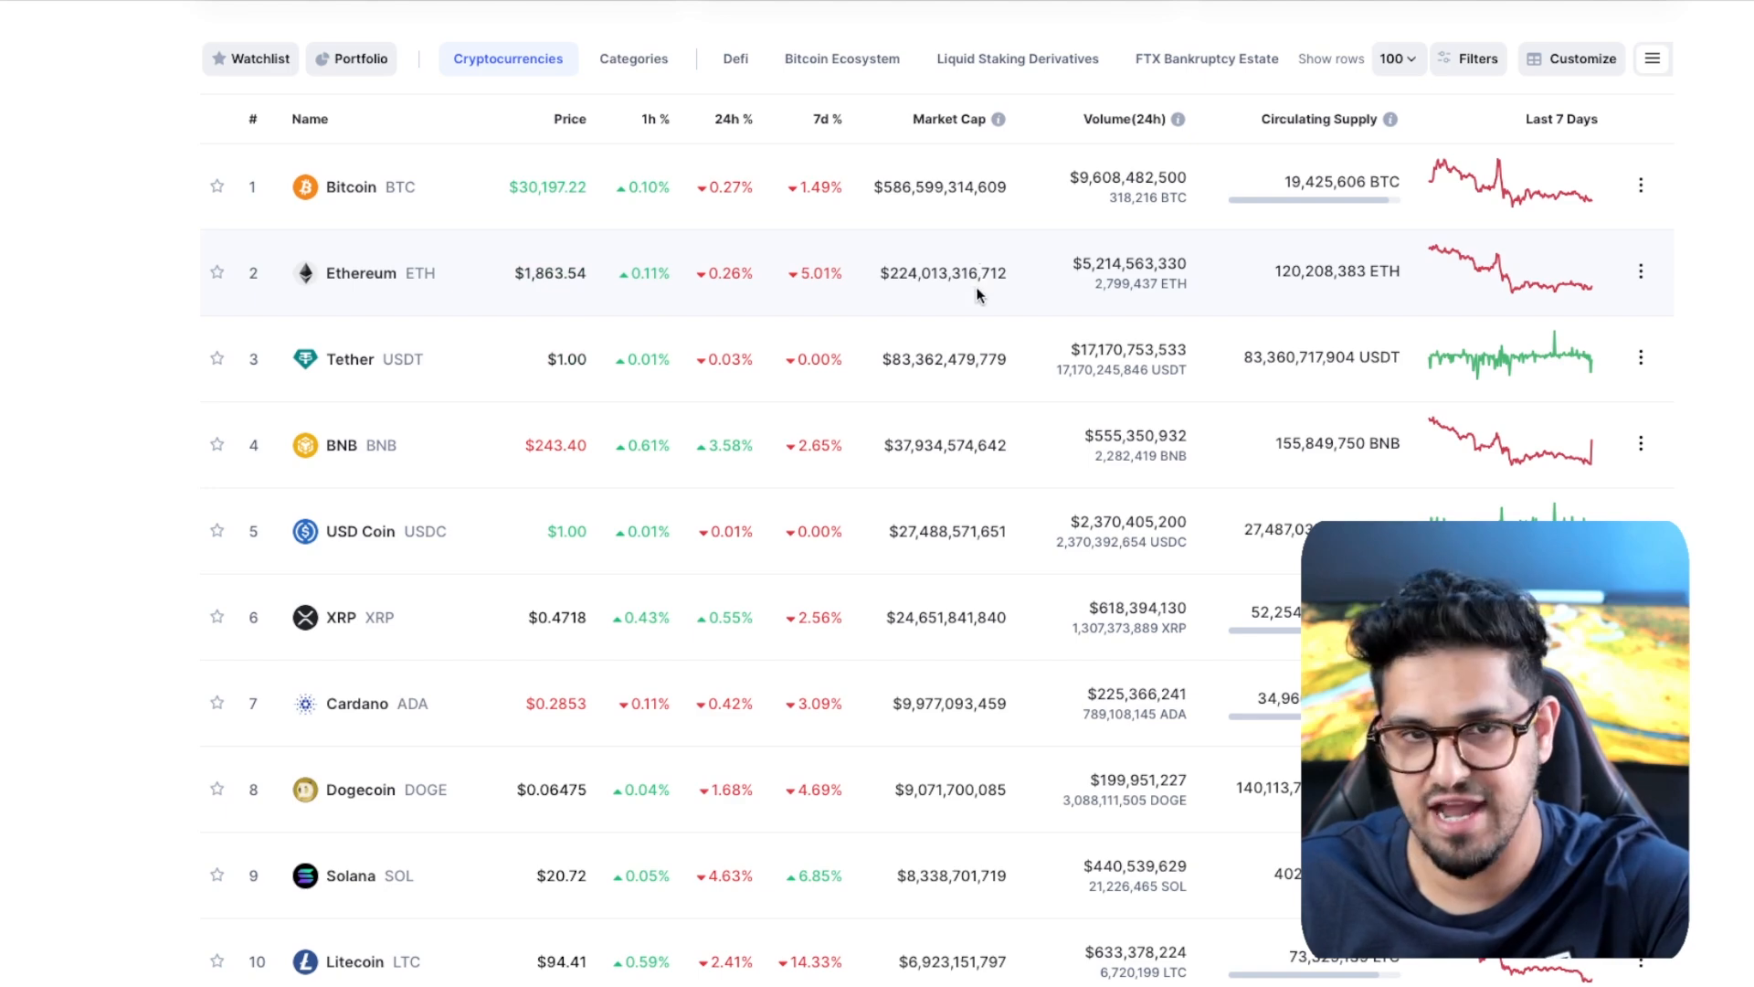
pyautogui.moveTo(1005, 429)
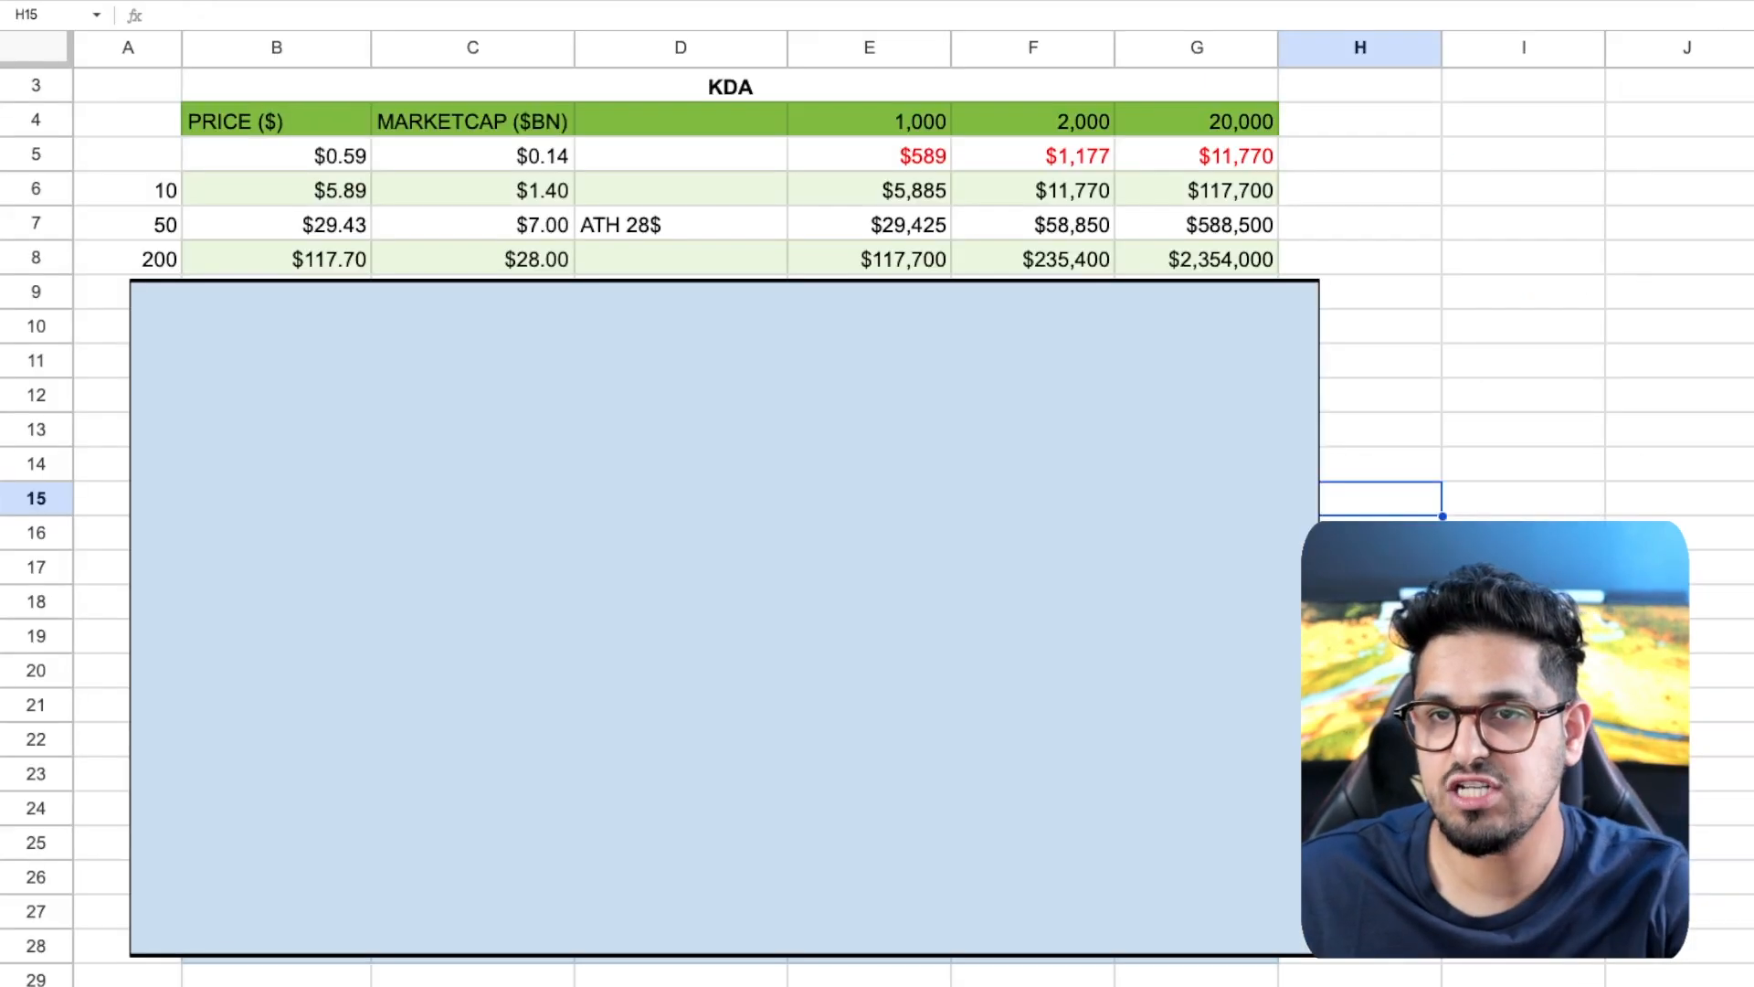
# Inspect the 200× row's market cap and the 1,000, 2,000 and 20,000 token holding values against row 5
pyautogui.click(472, 260)
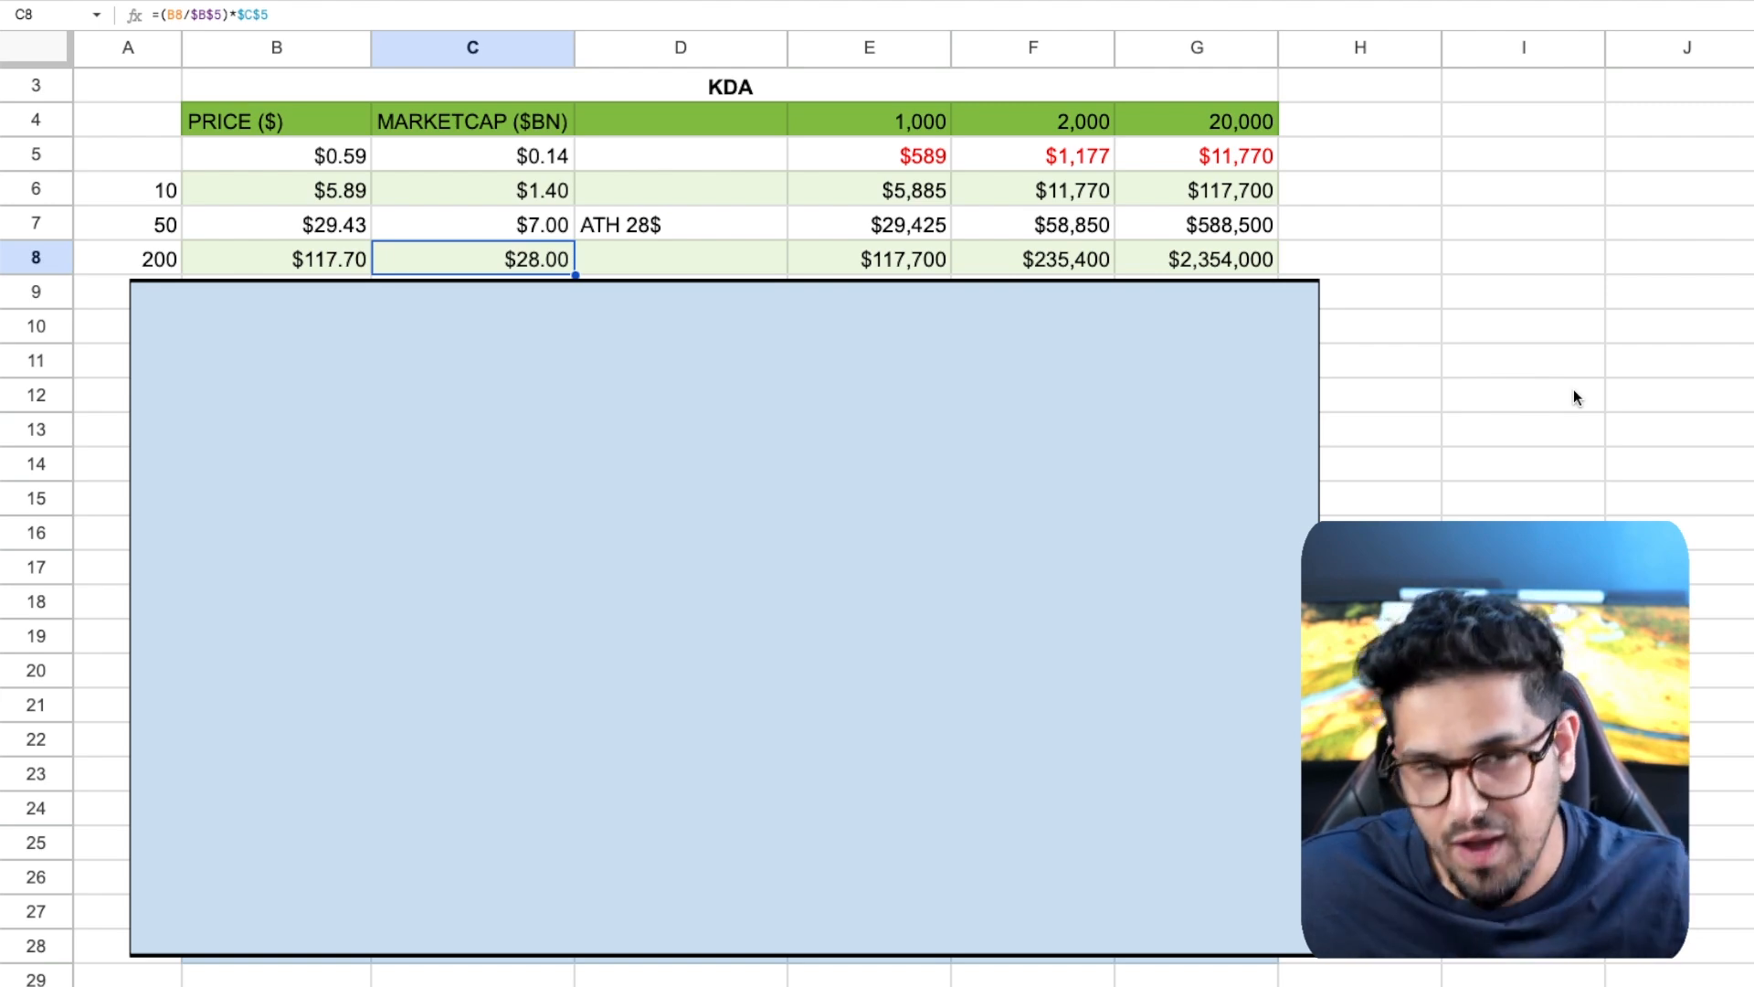
pyautogui.moveTo(1411, 417)
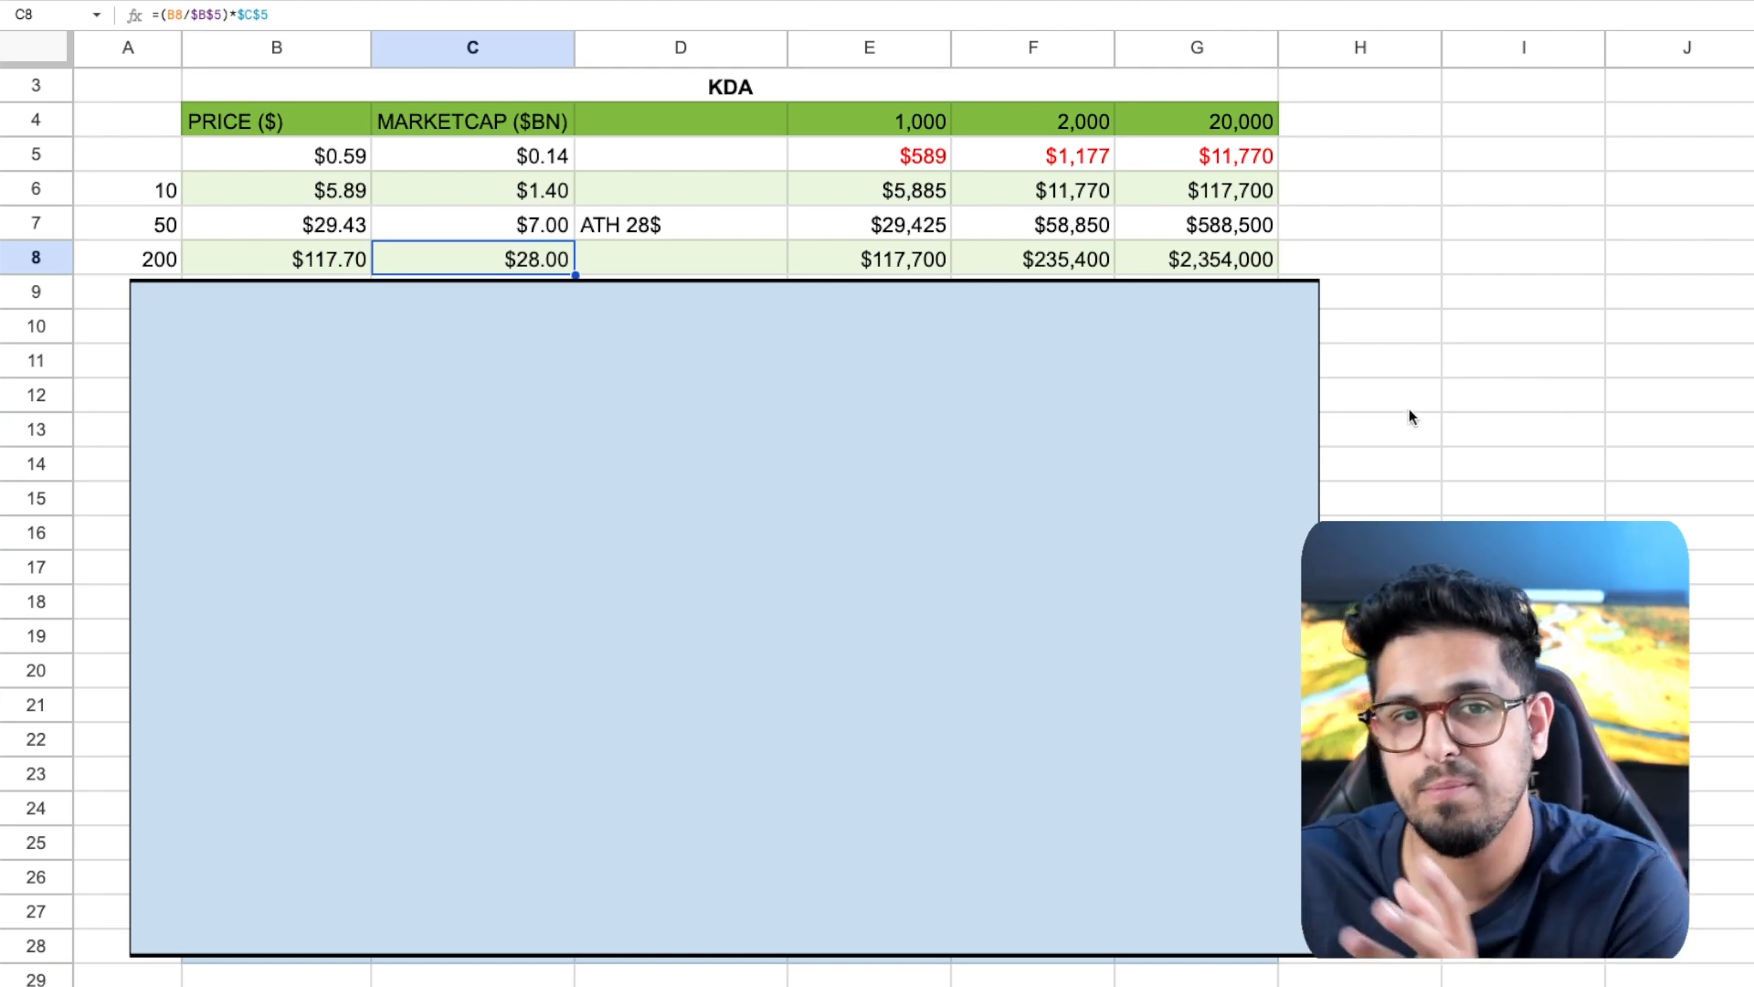
pyautogui.moveTo(1417, 384)
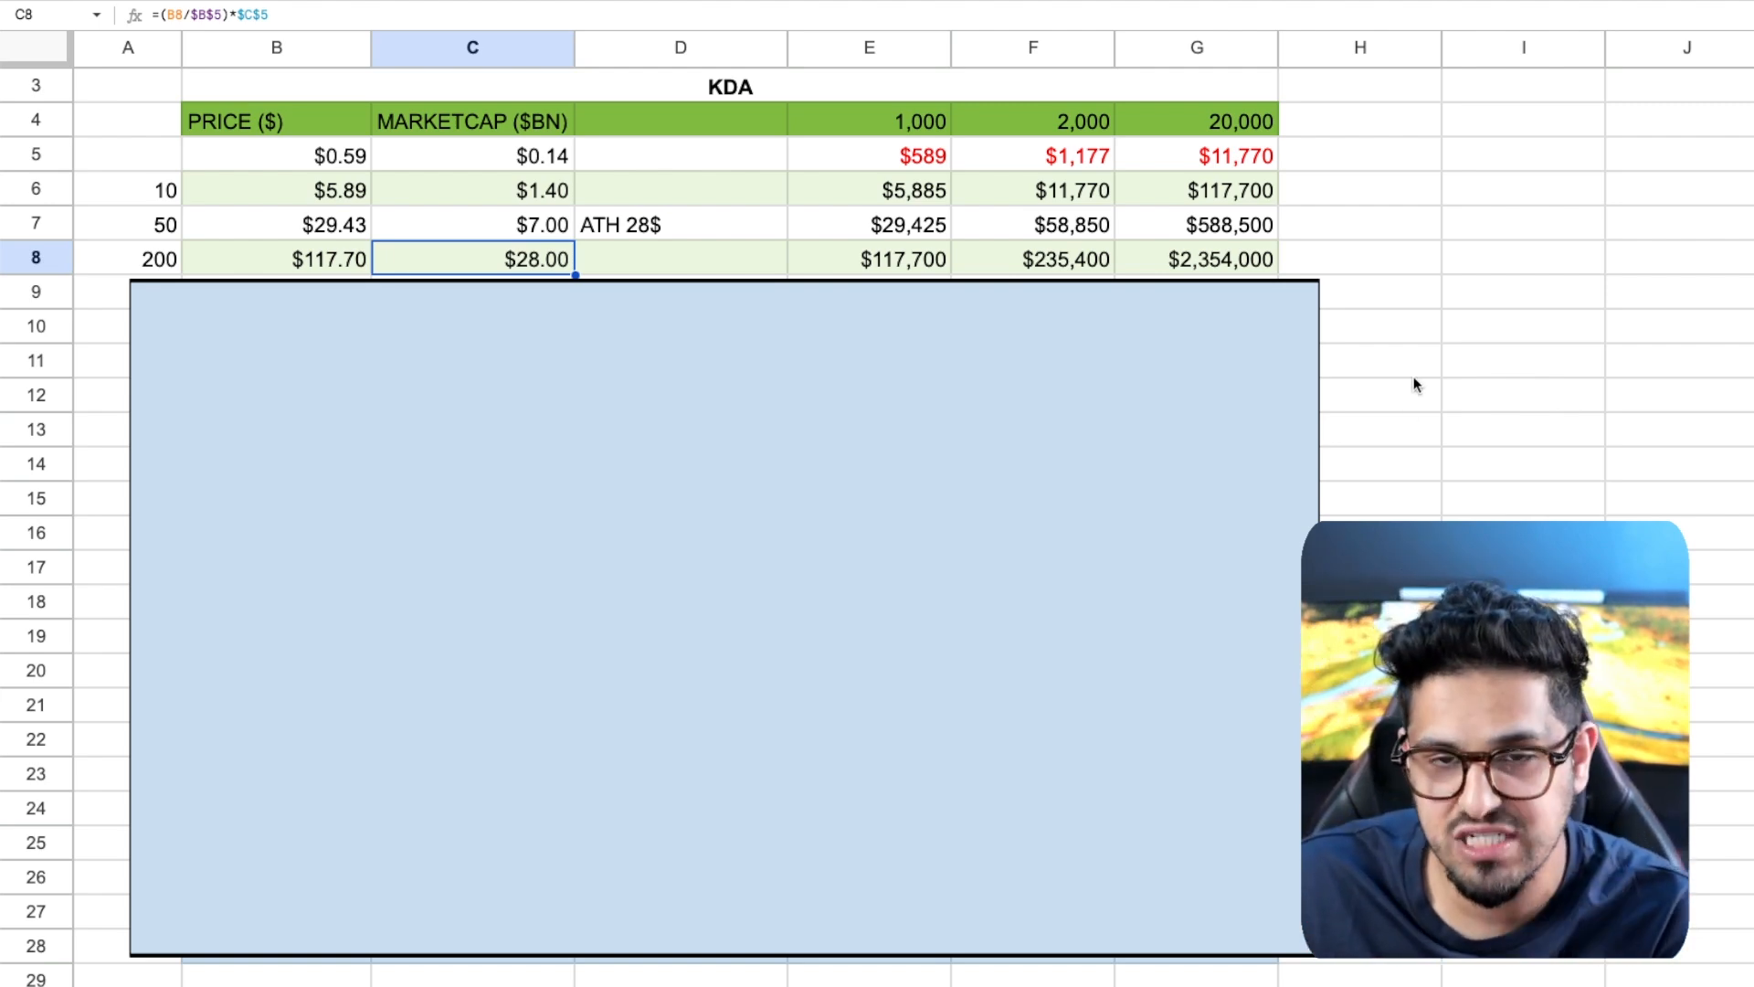
pyautogui.click(870, 121)
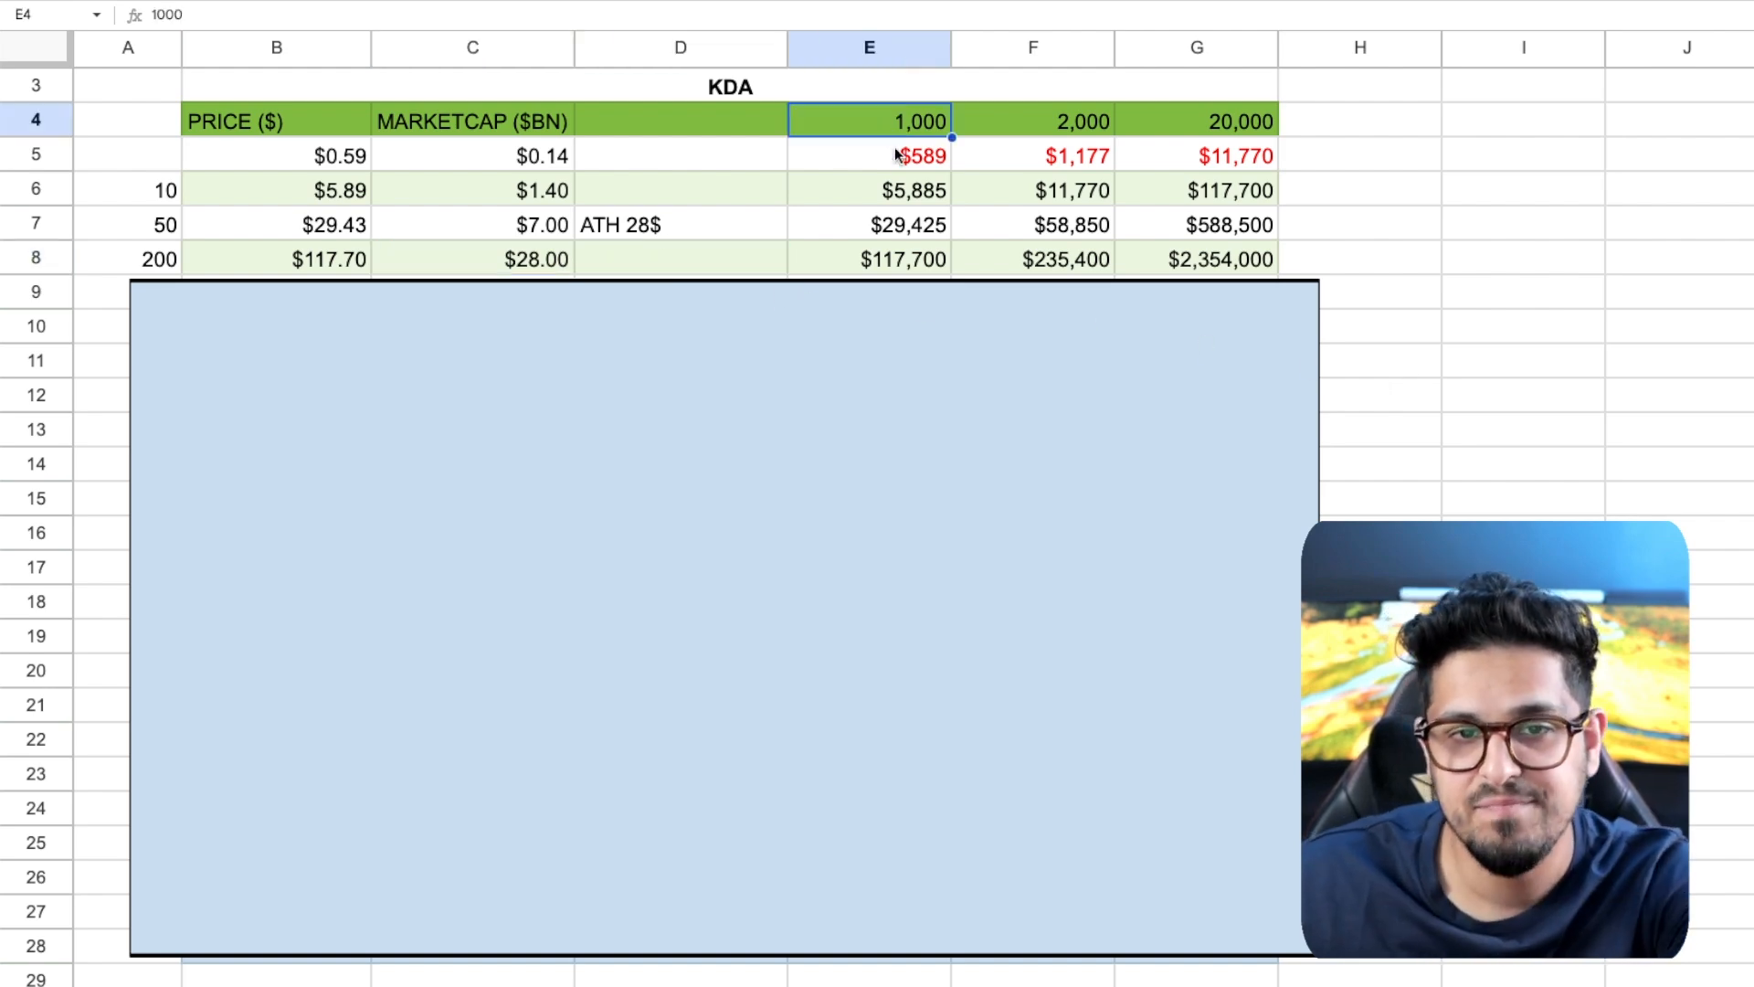
pyautogui.click(870, 155)
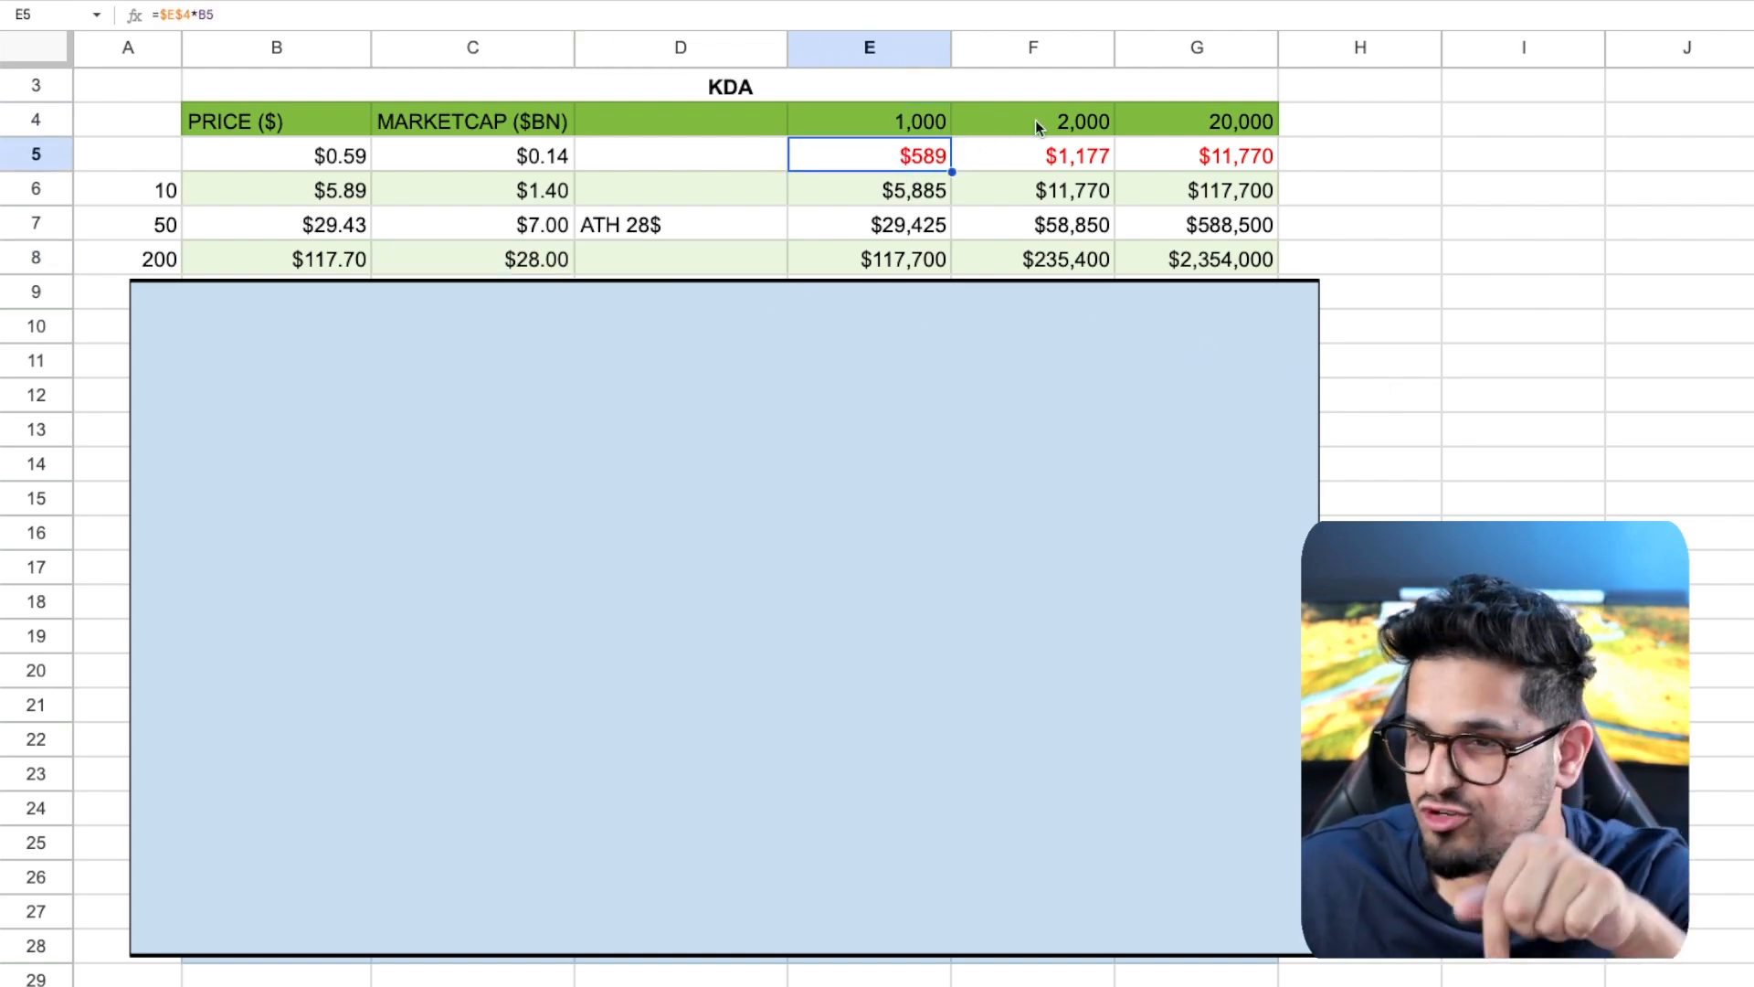
pyautogui.click(910, 259)
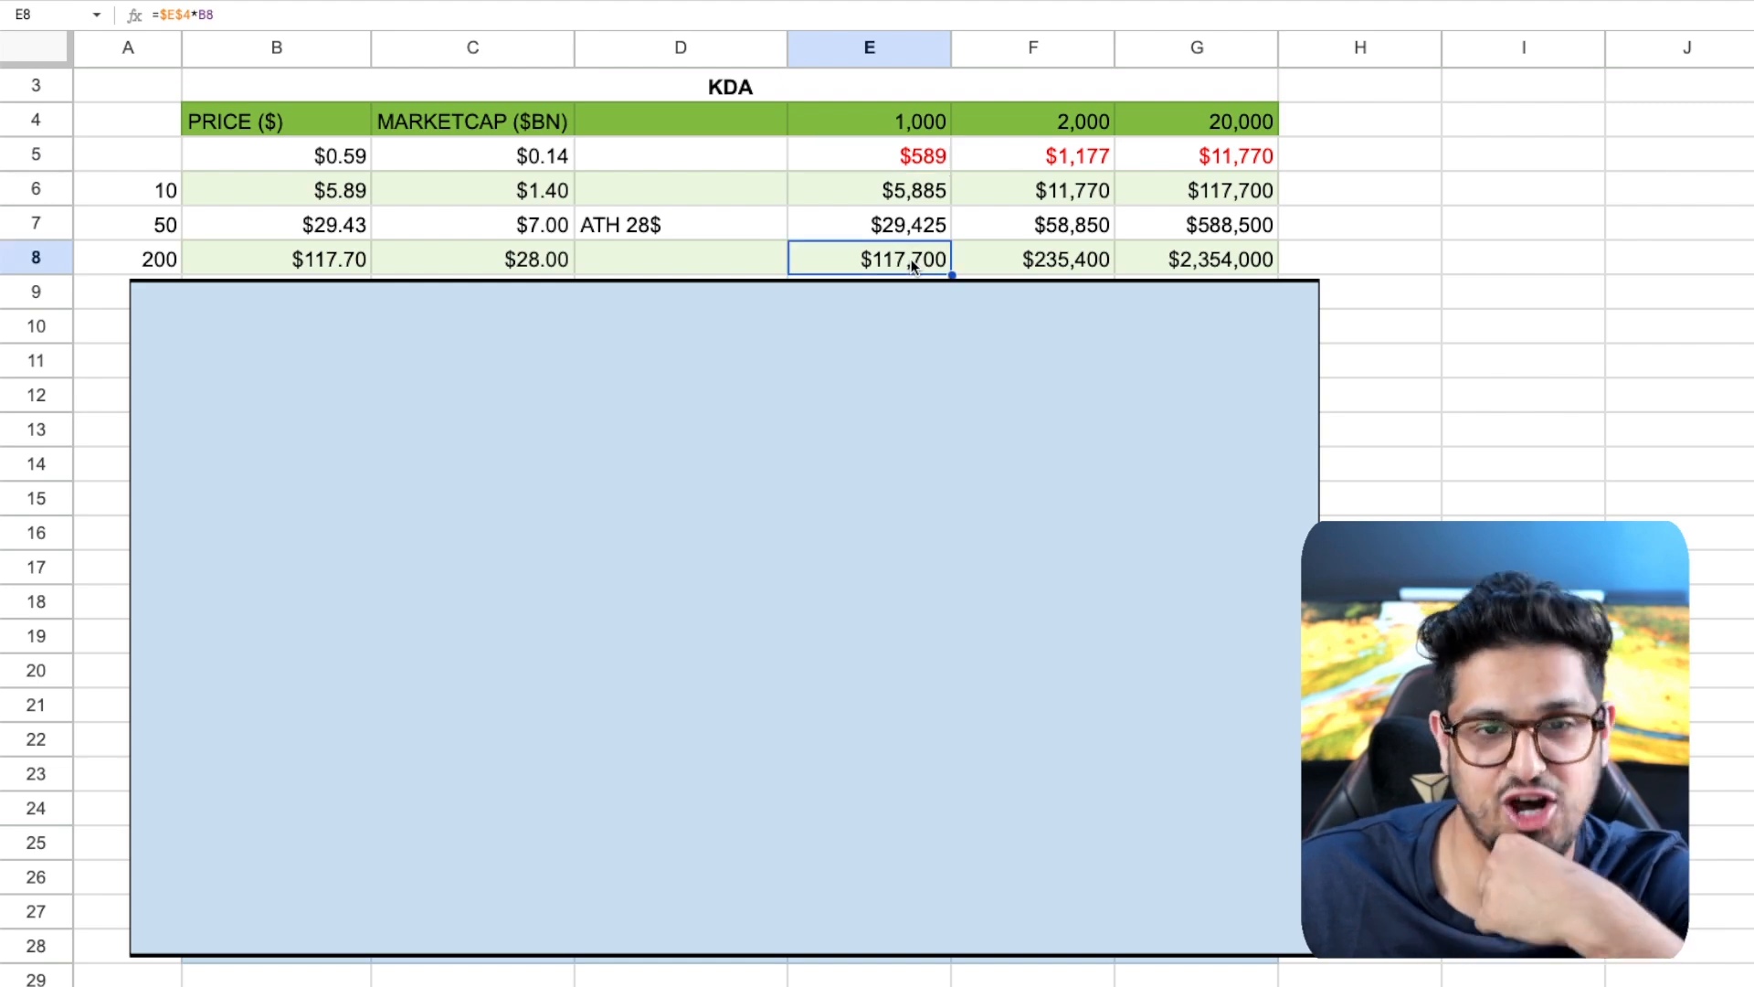
pyautogui.moveTo(985, 285)
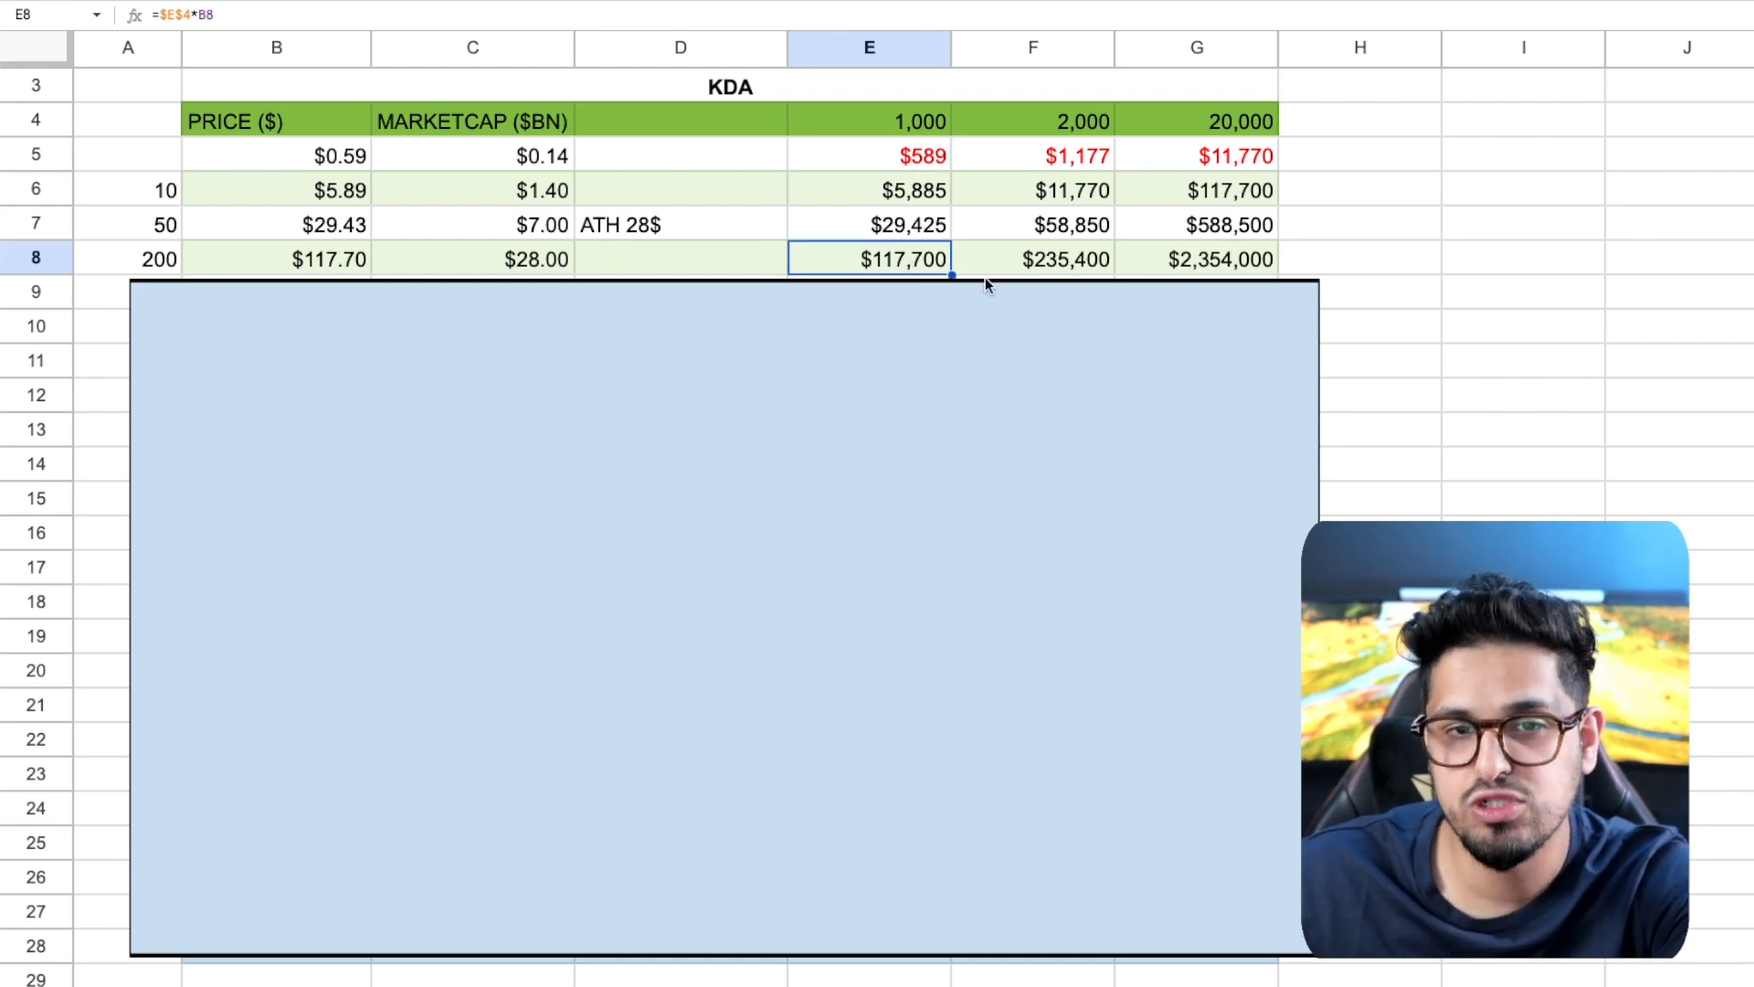
pyautogui.click(1033, 155)
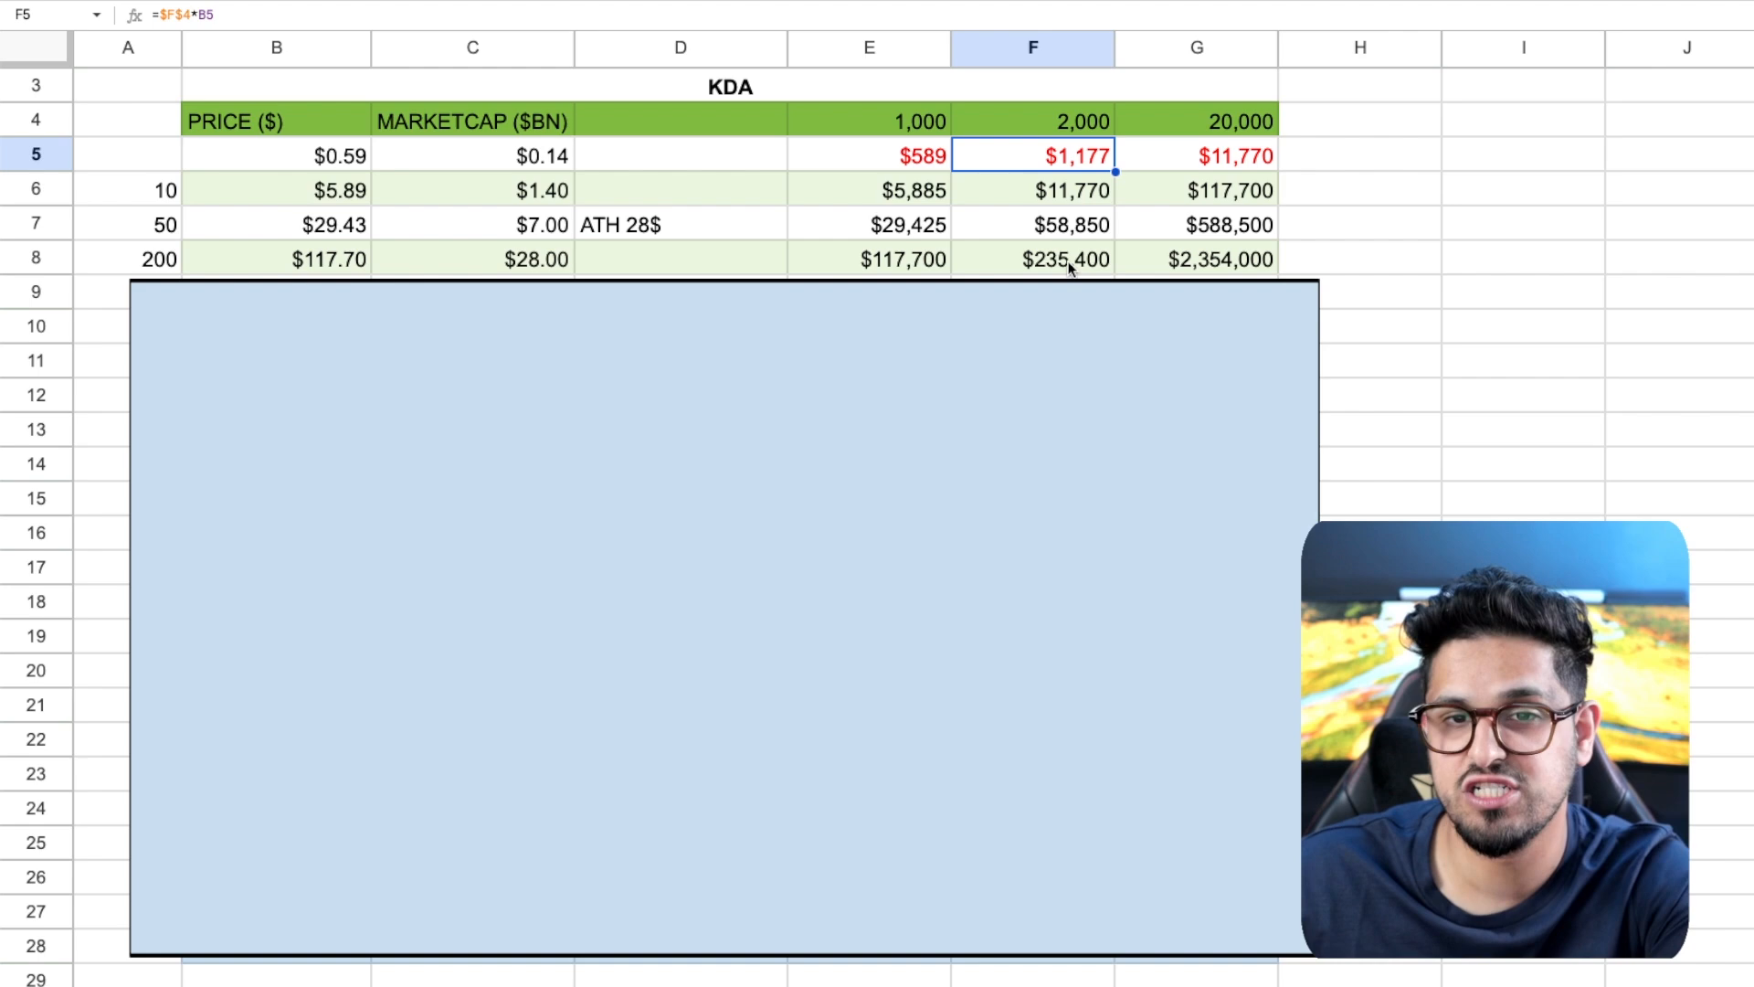
pyautogui.click(1067, 260)
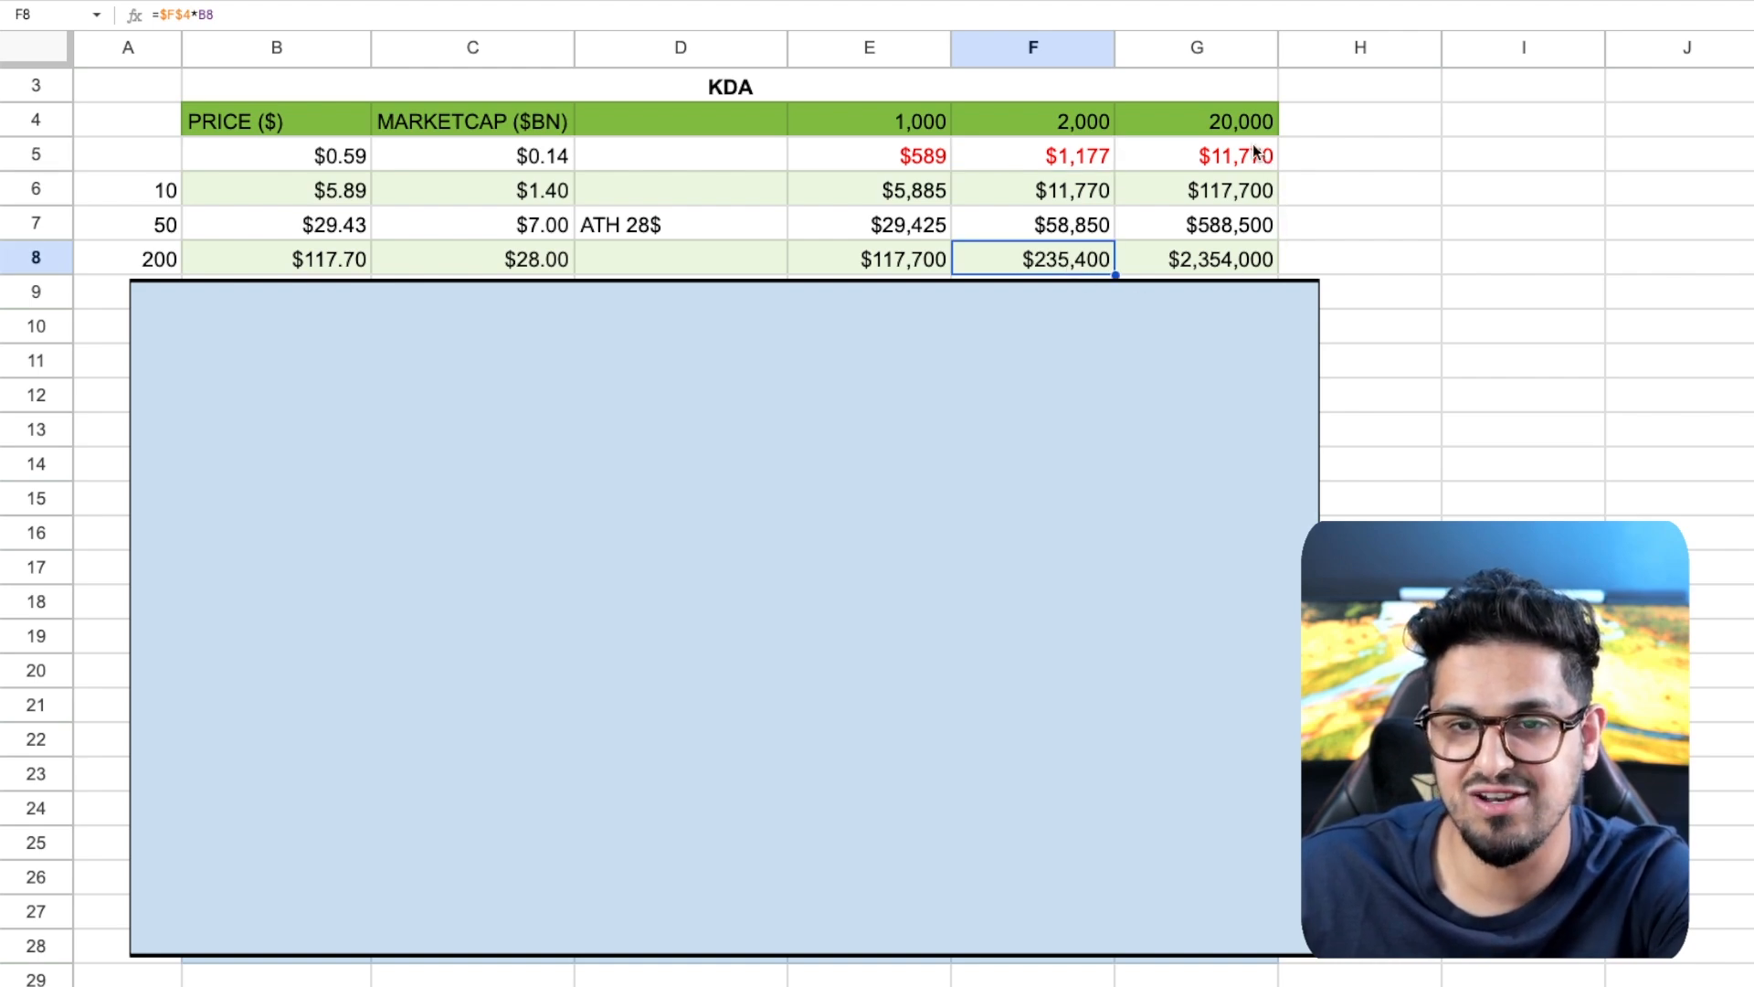
pyautogui.click(1196, 260)
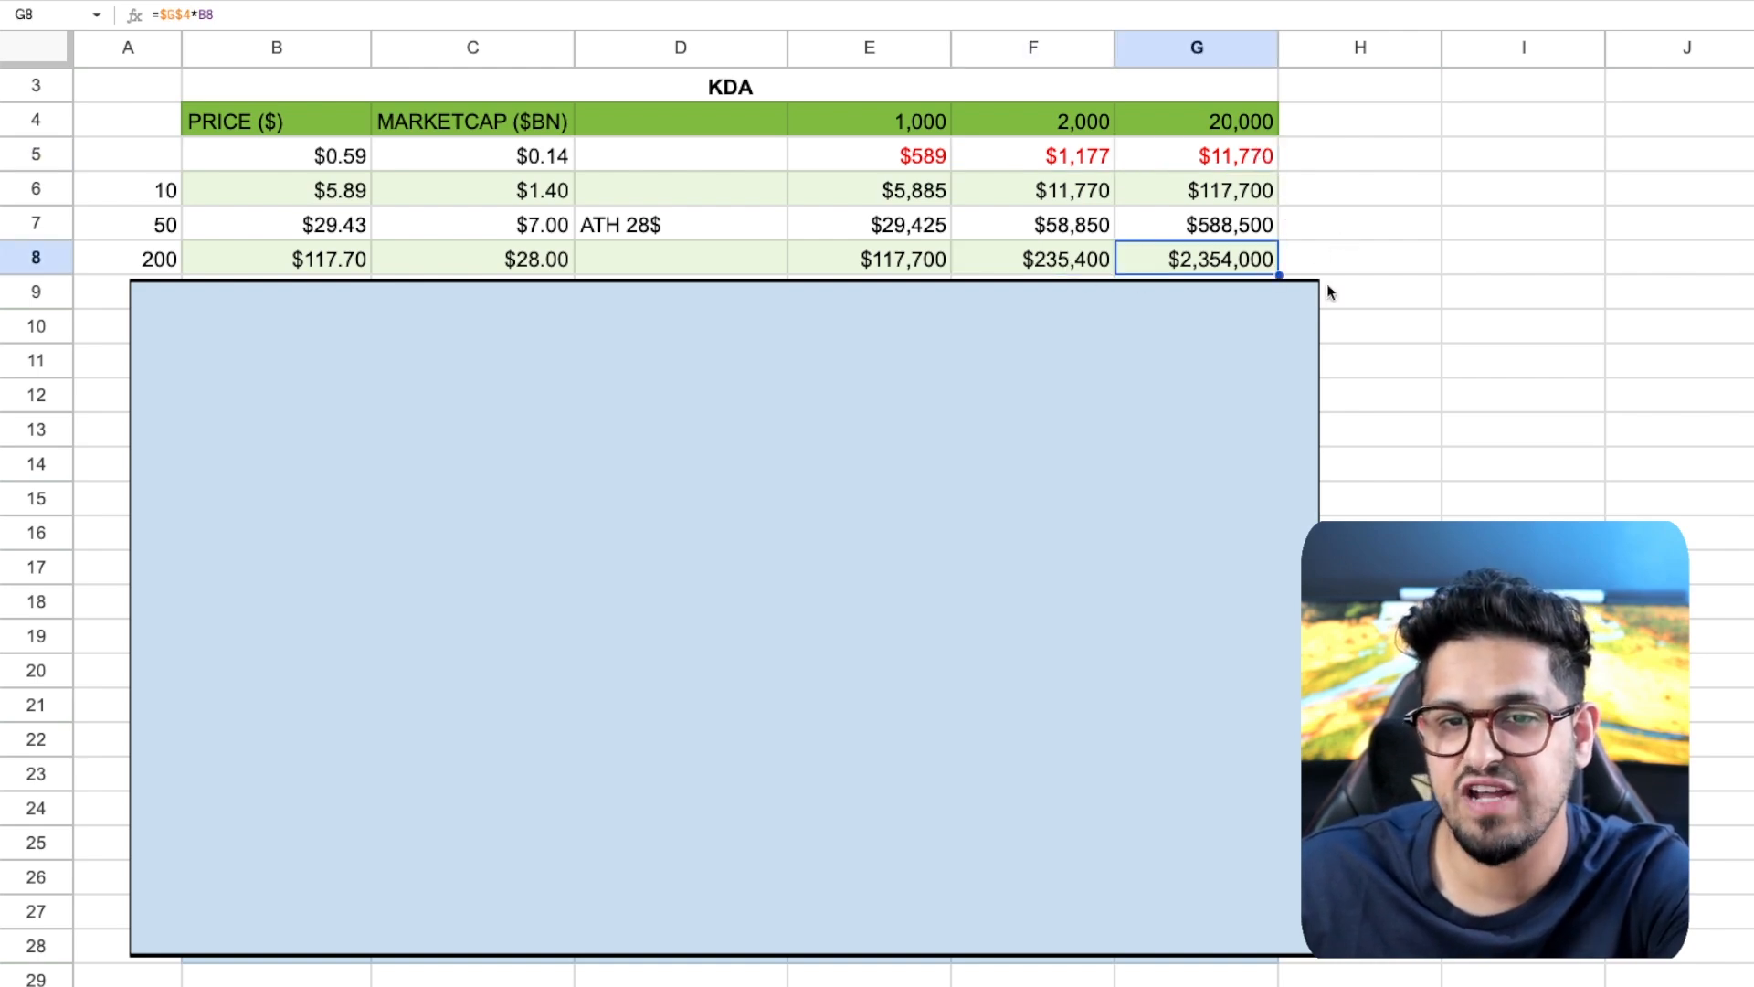
# Clear the selection below the table, then recheck the 200× market cap formula in C7
pyautogui.scroll(-3)
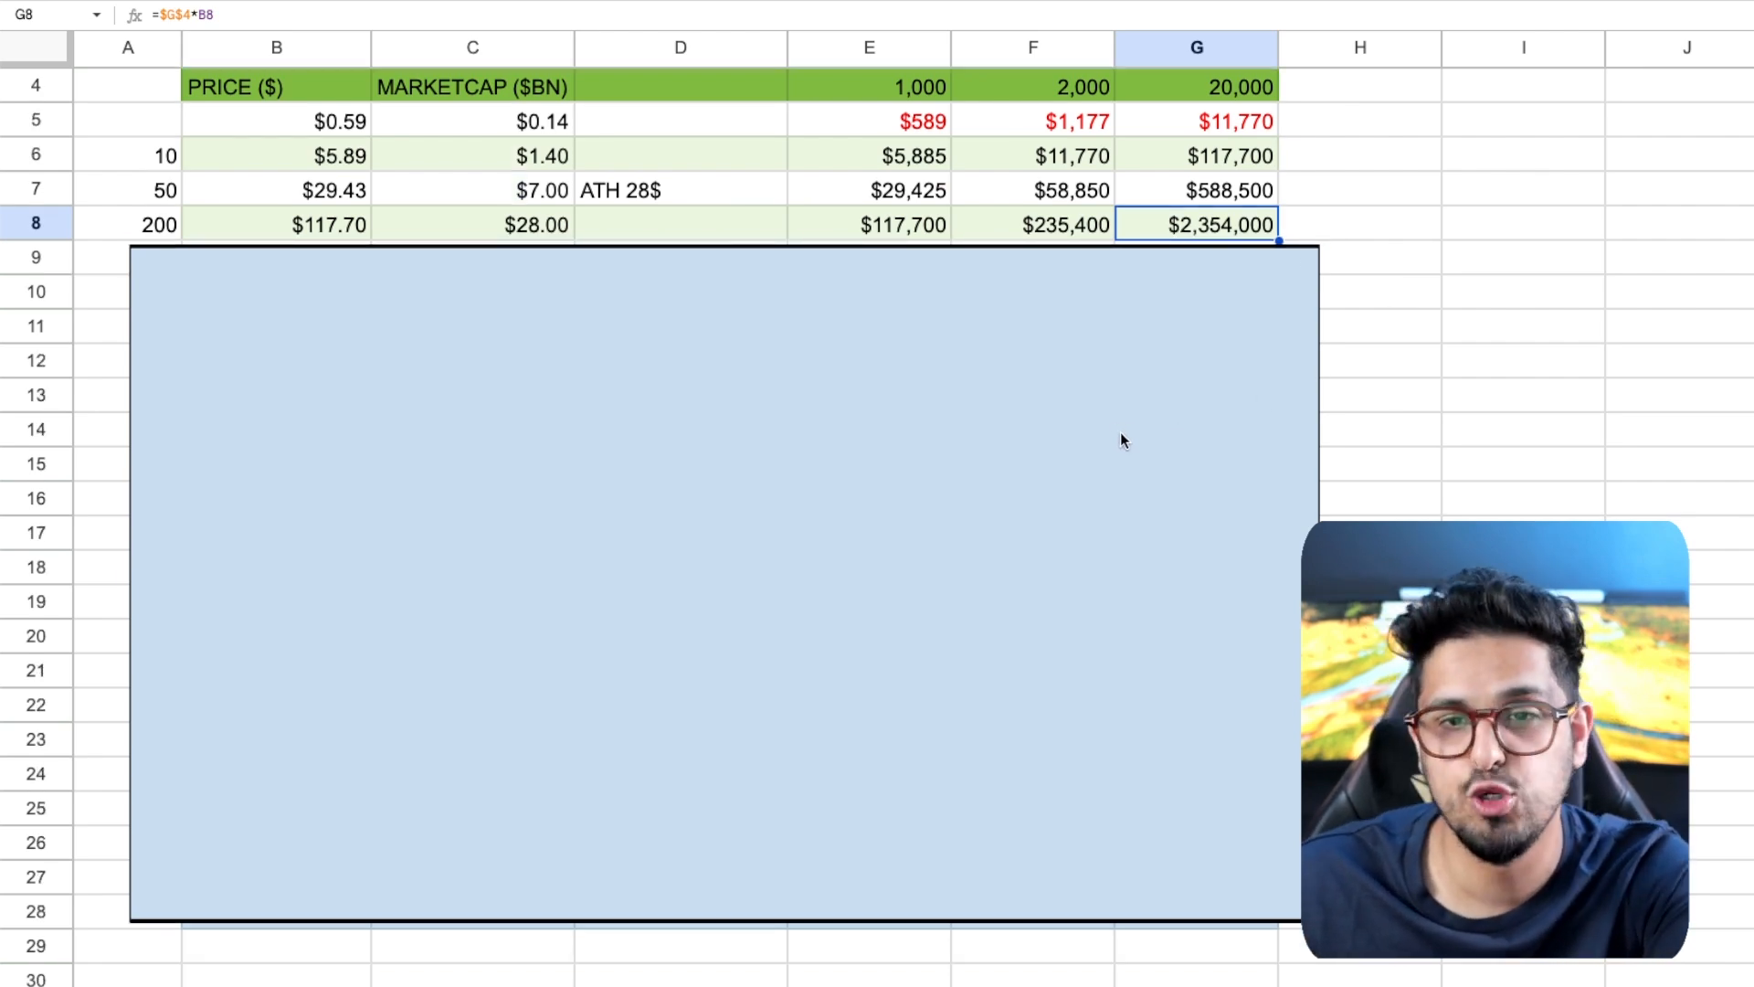
pyautogui.click(1523, 449)
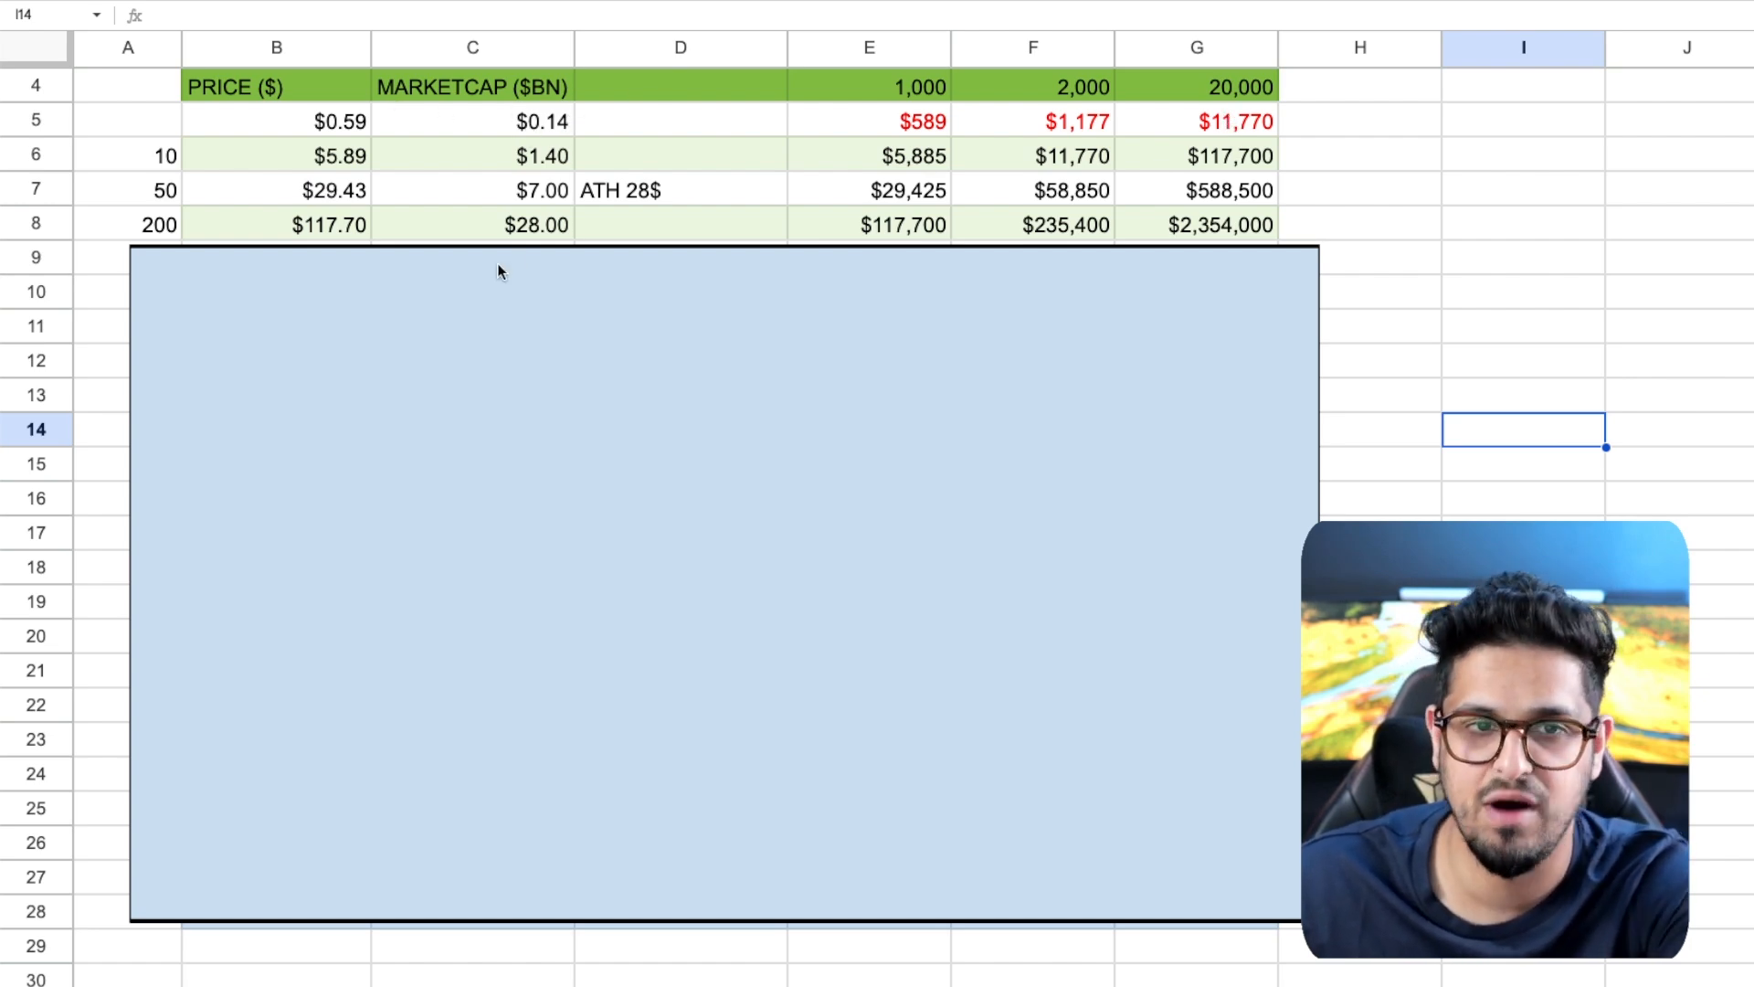
pyautogui.click(471, 223)
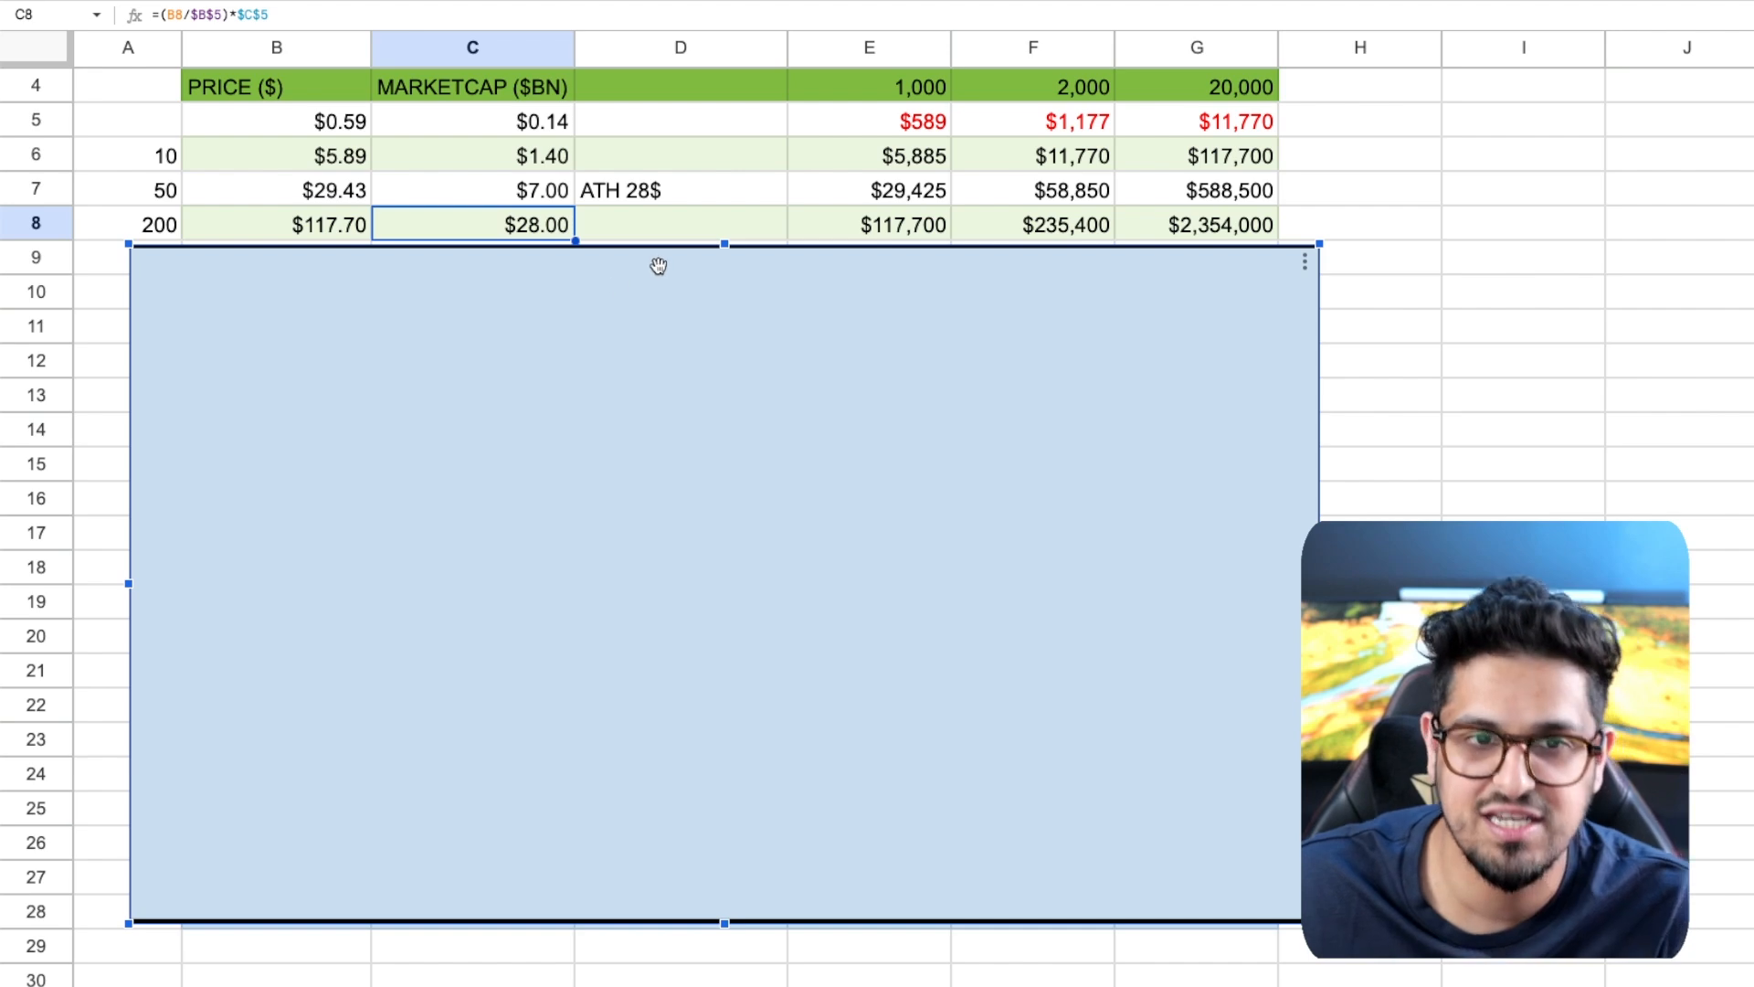
pyautogui.moveTo(724, 249)
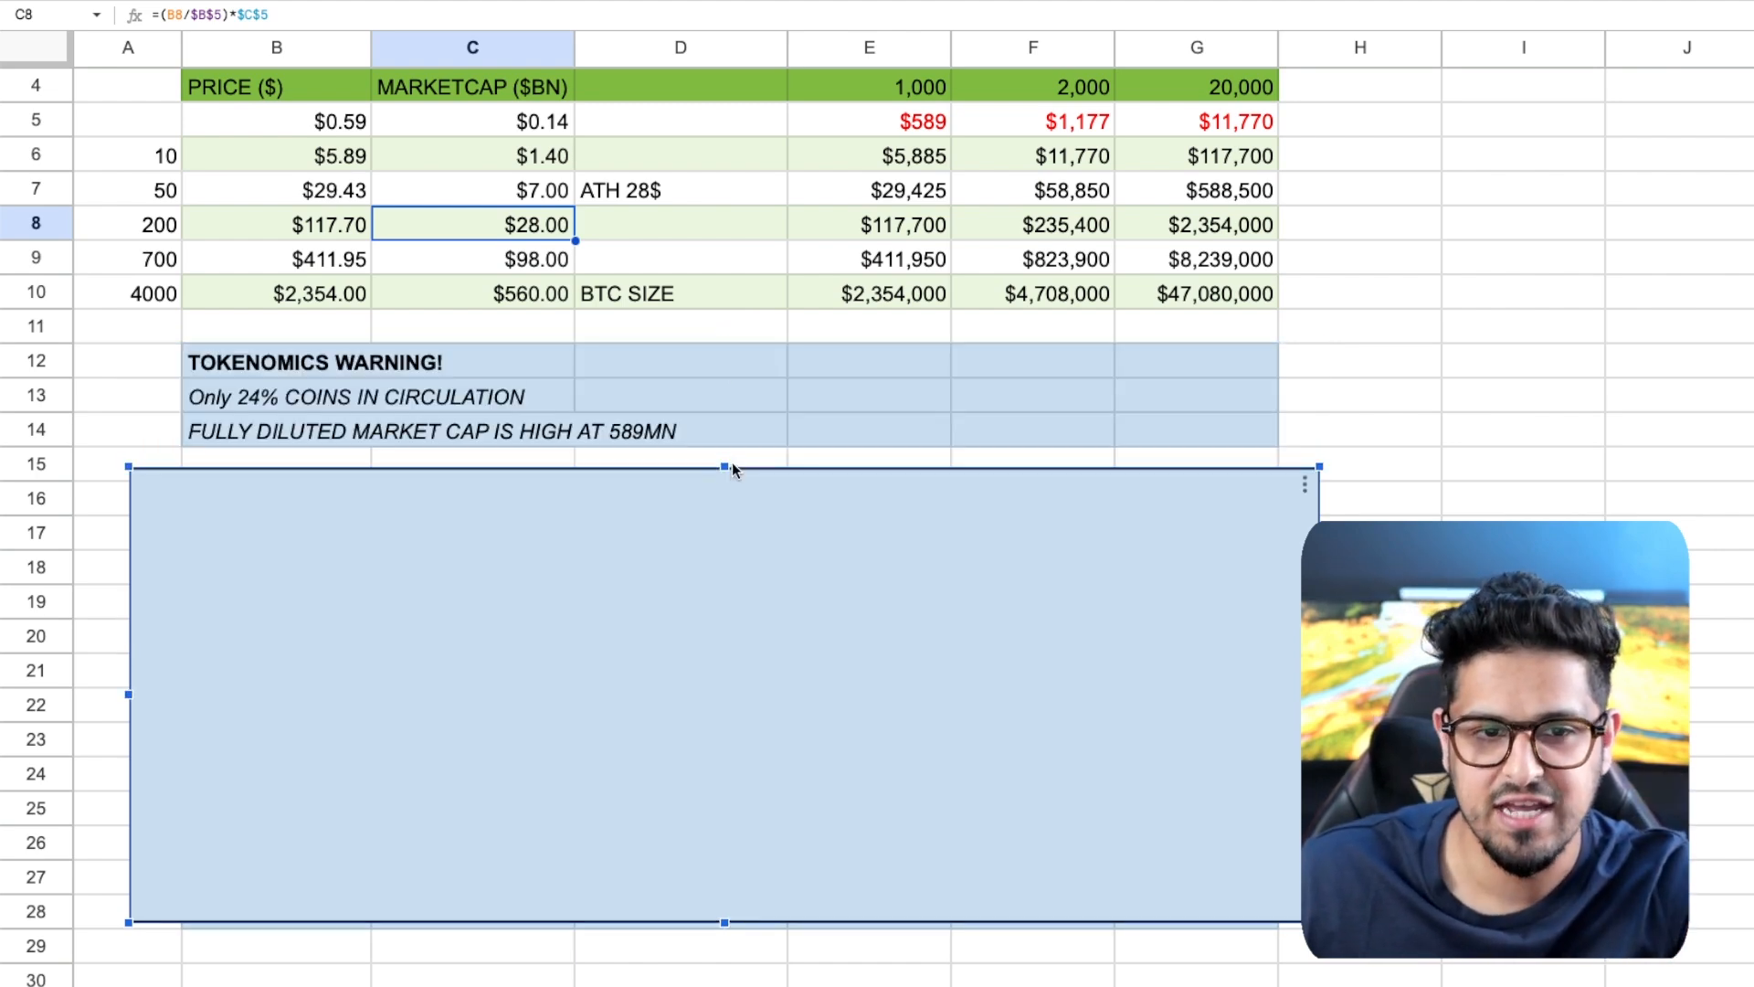
pyautogui.click(278, 362)
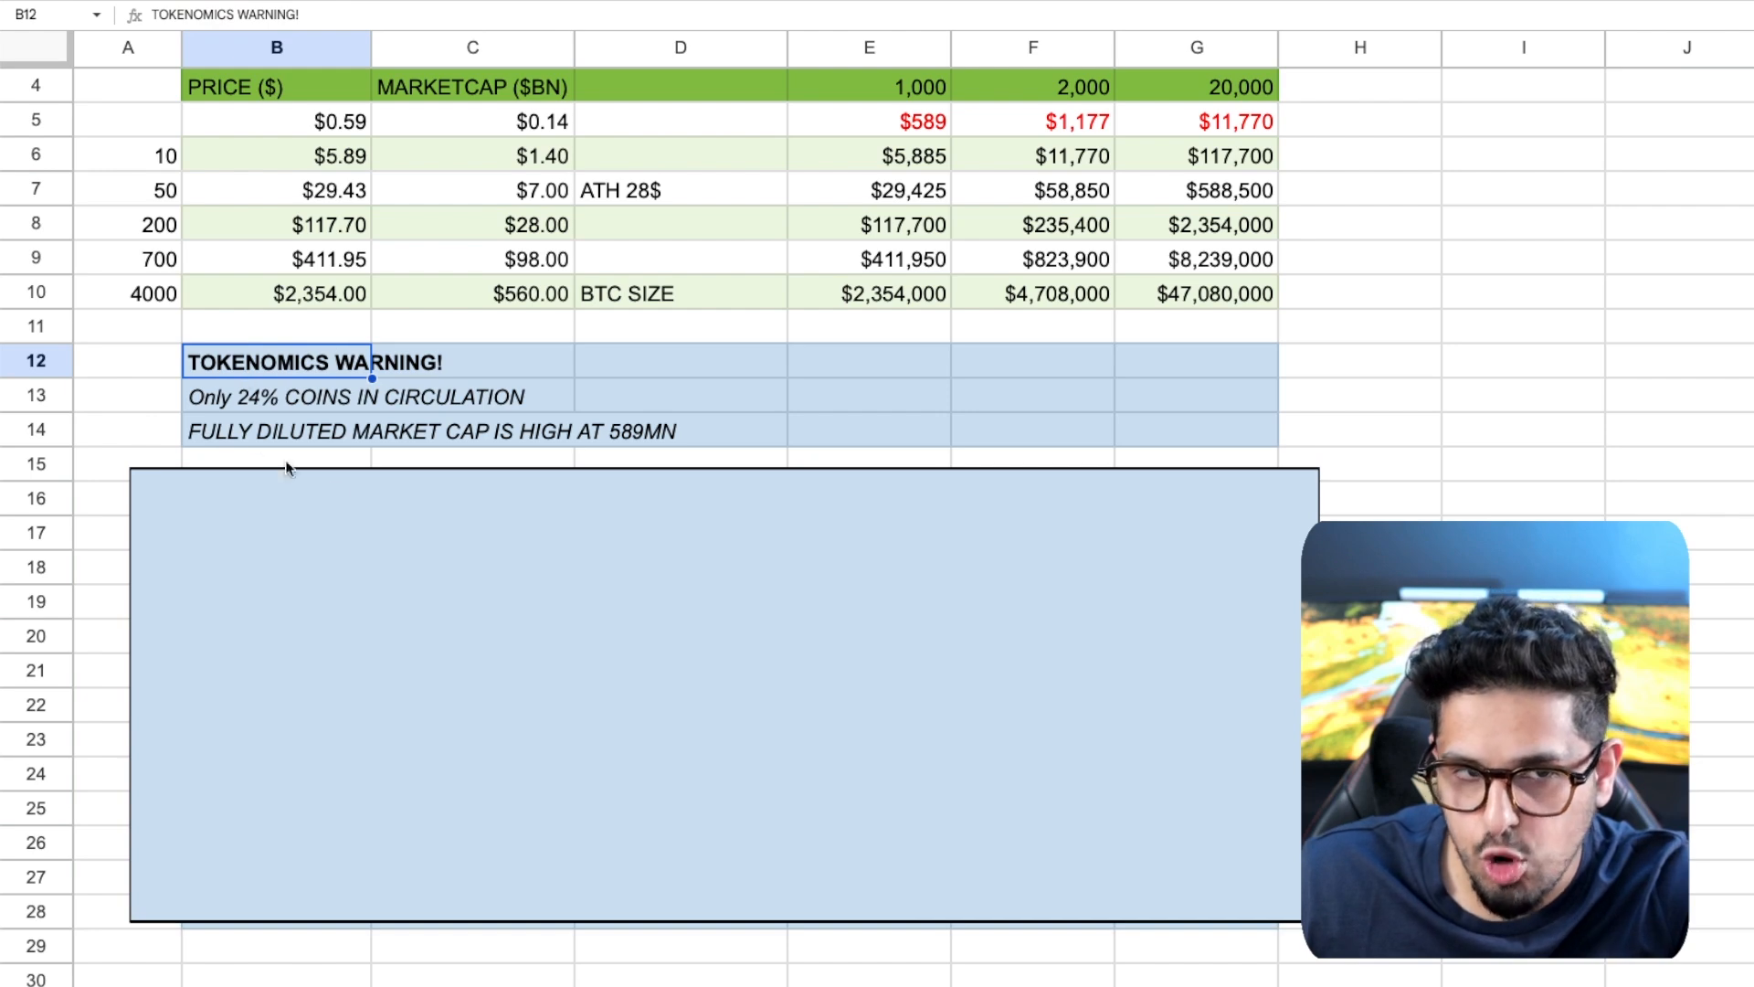
pyautogui.click(870, 360)
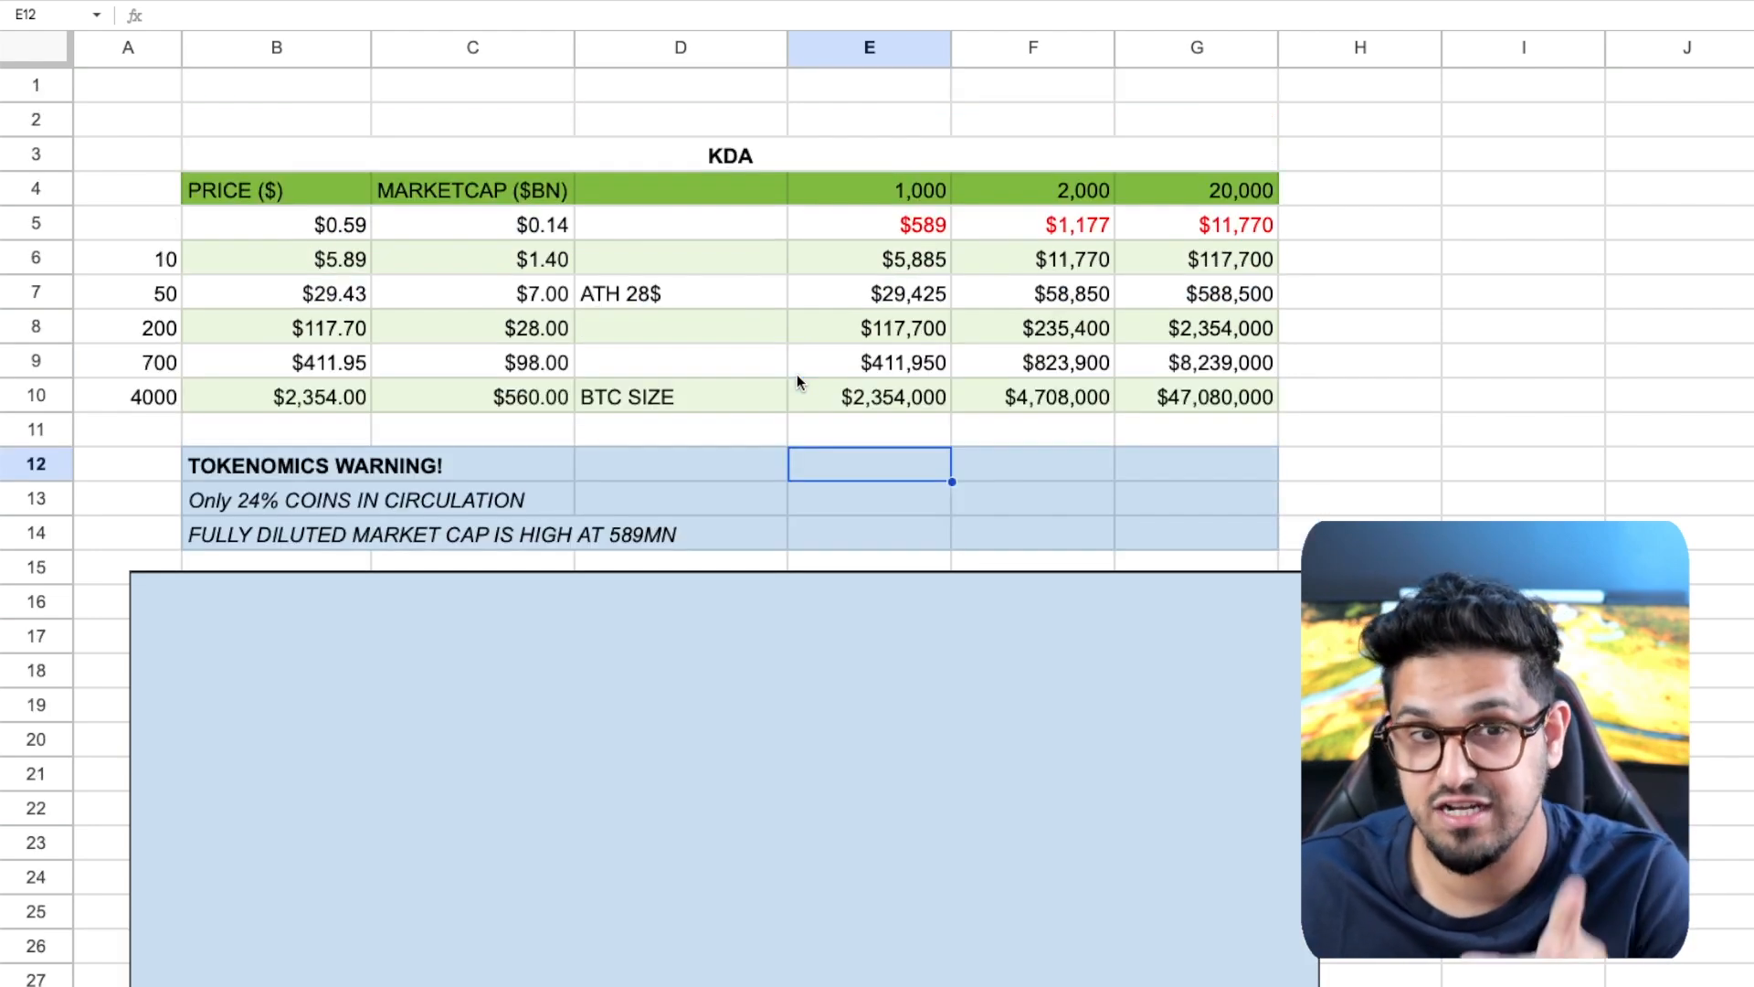
pyautogui.scroll(-3)
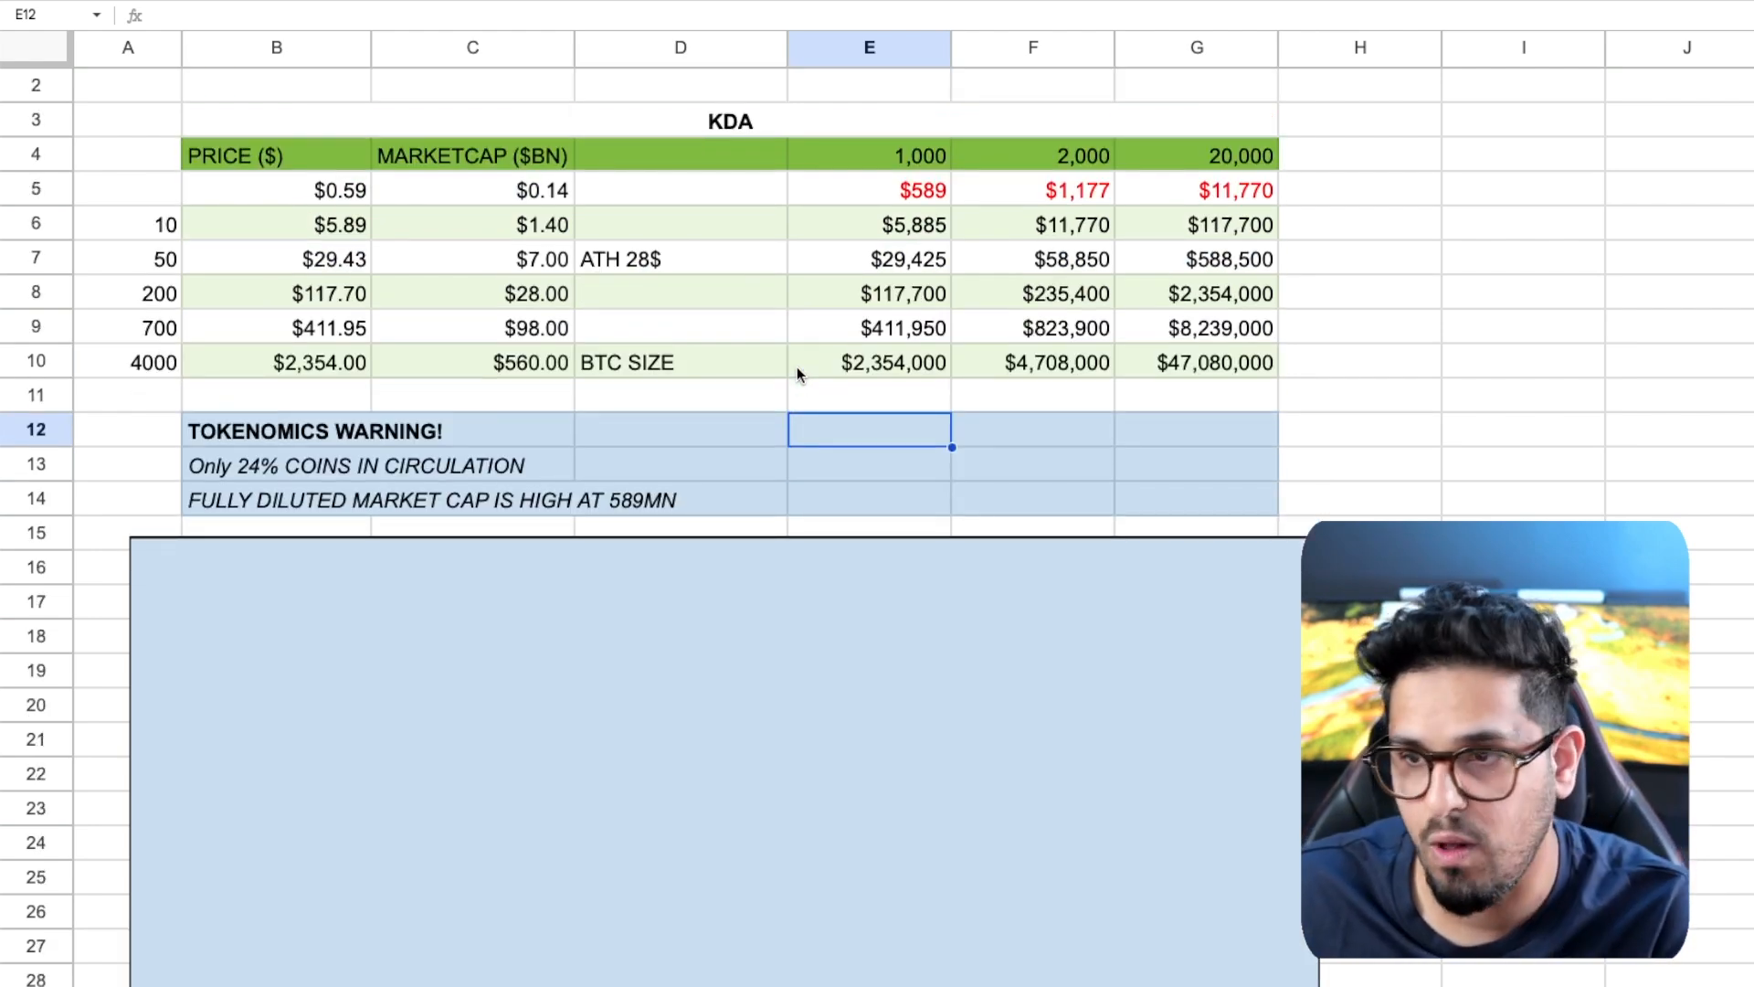
pyautogui.scroll(-3)
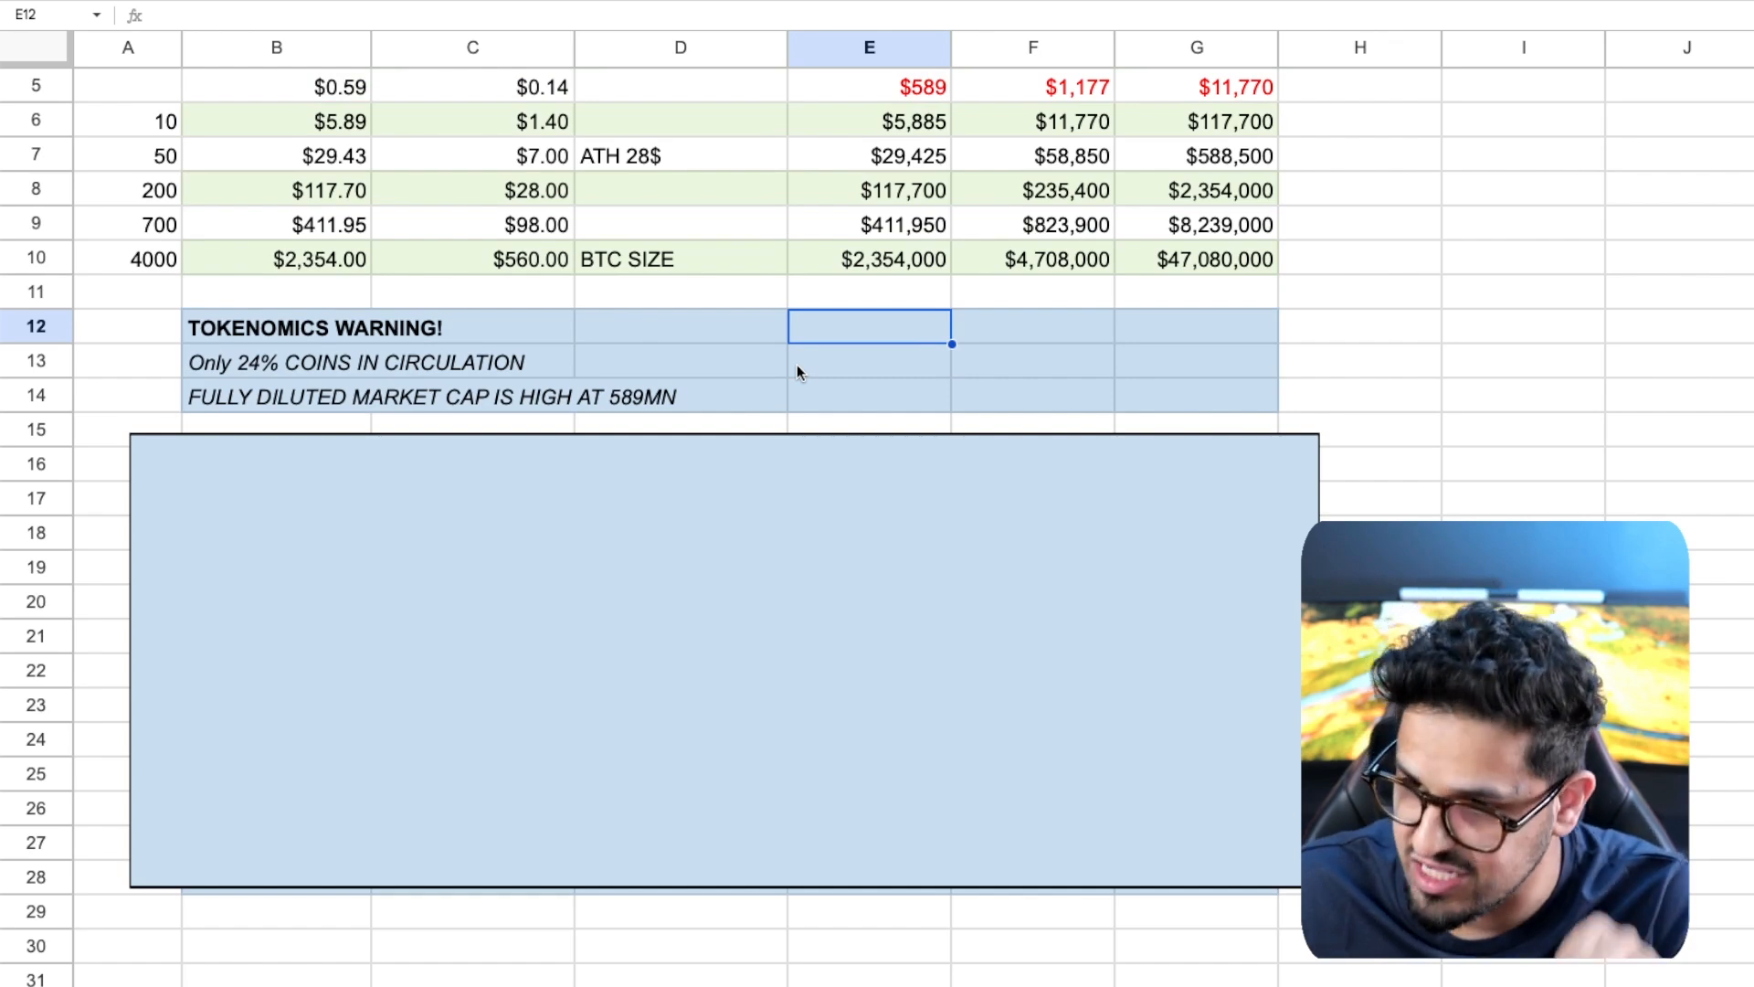
pyautogui.click(472, 362)
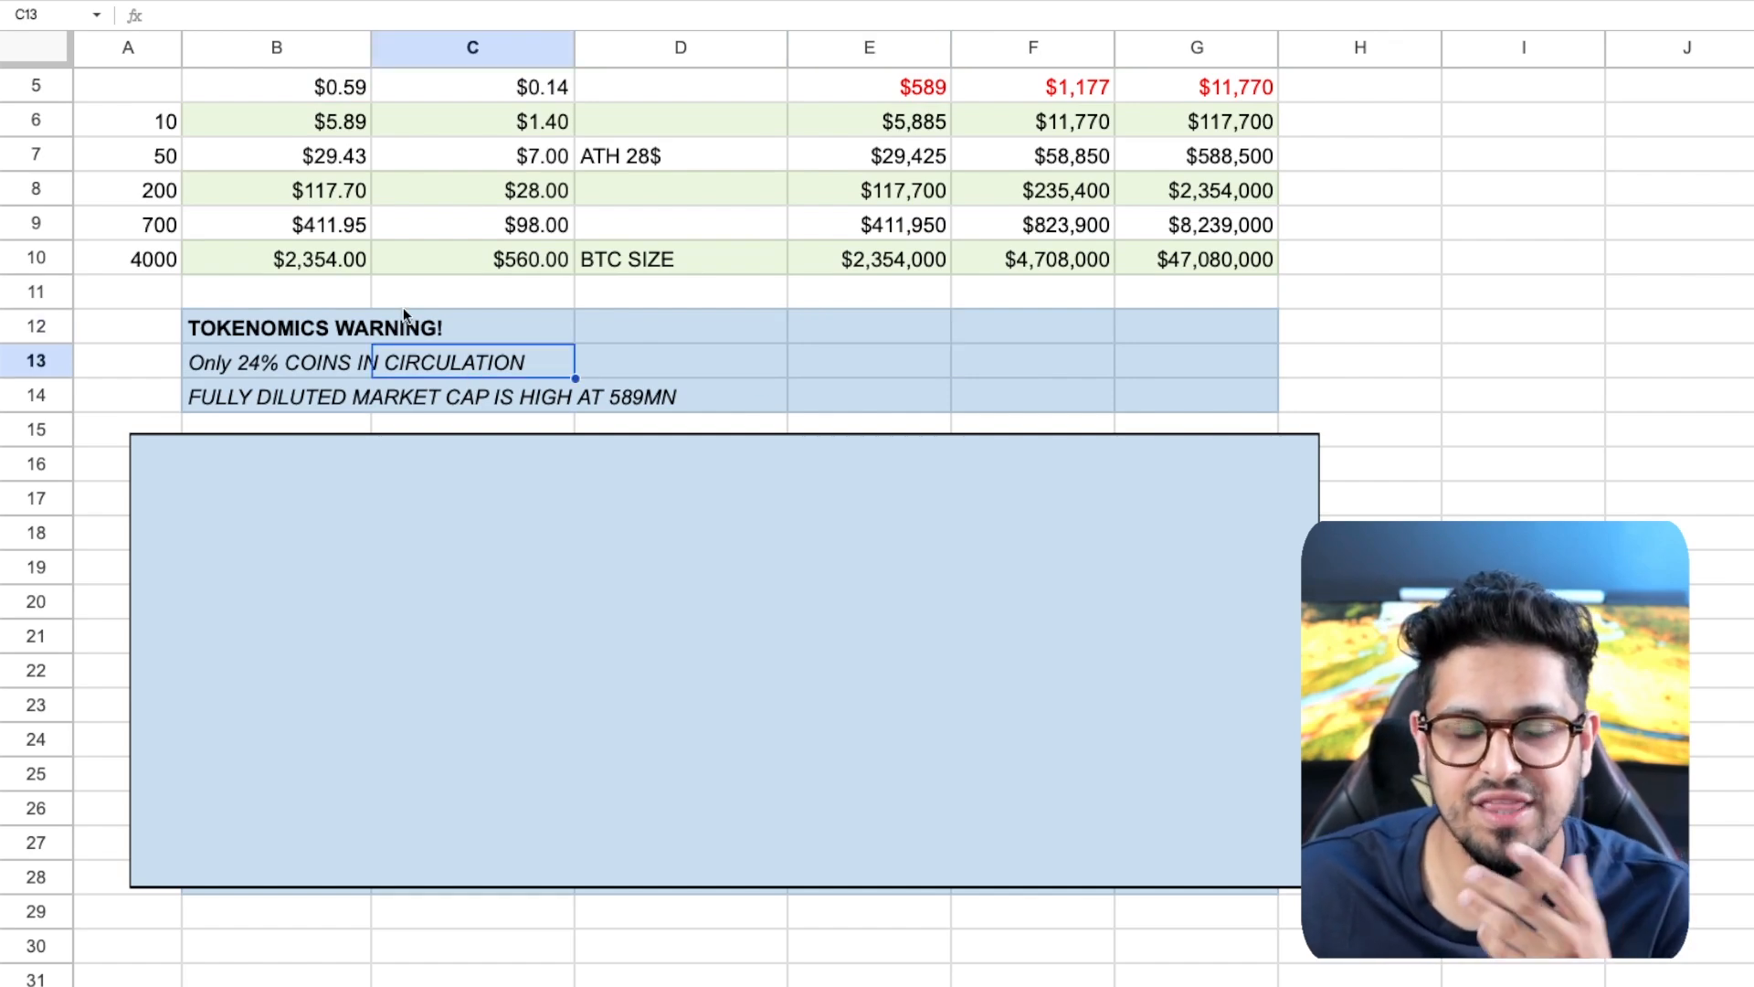
pyautogui.click(274, 362)
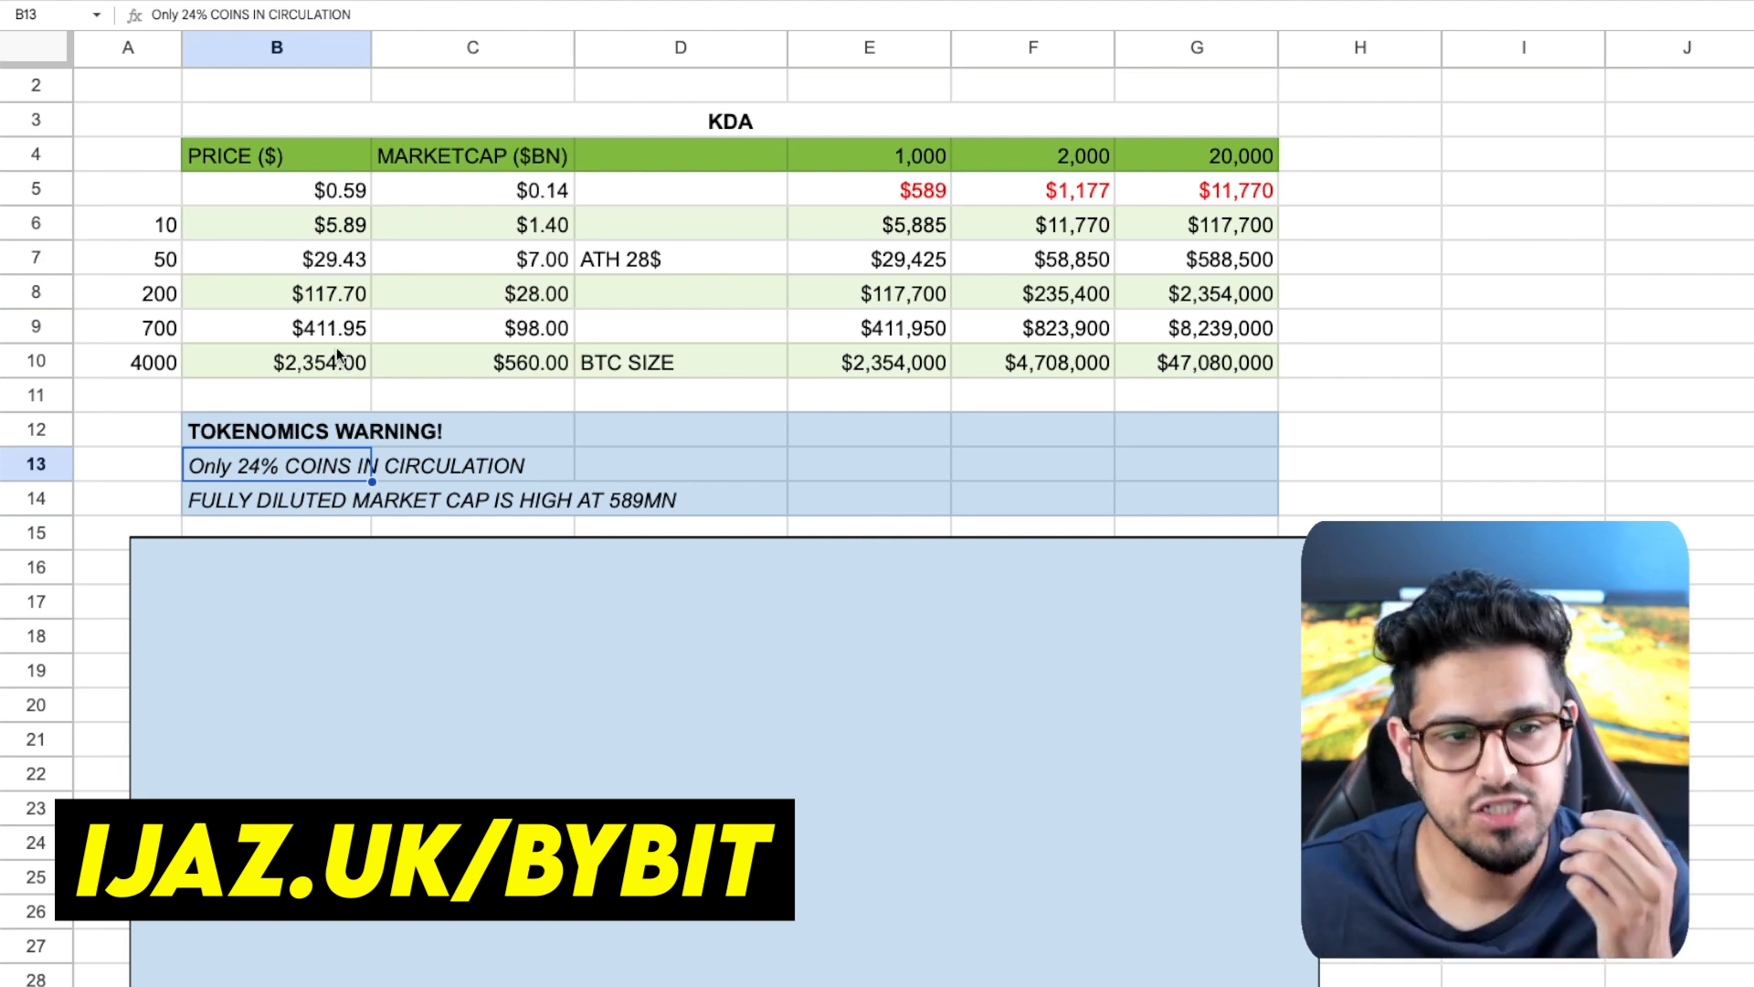
pyautogui.click(472, 328)
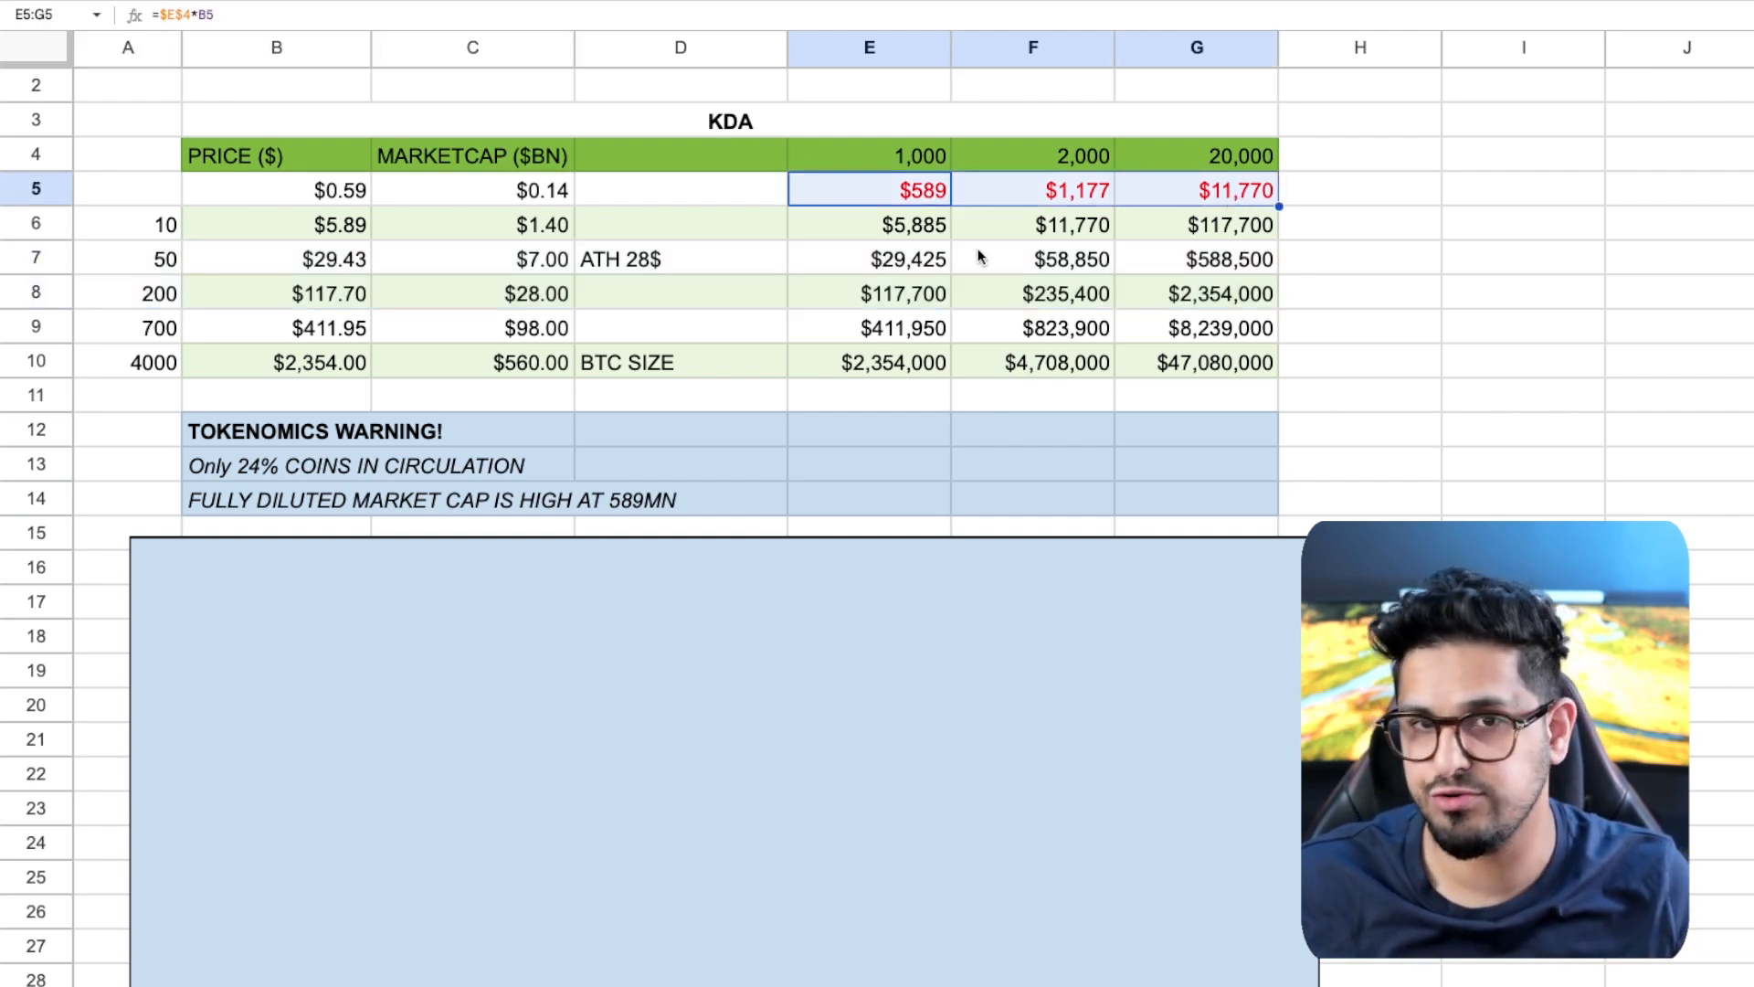
pyautogui.click(911, 190)
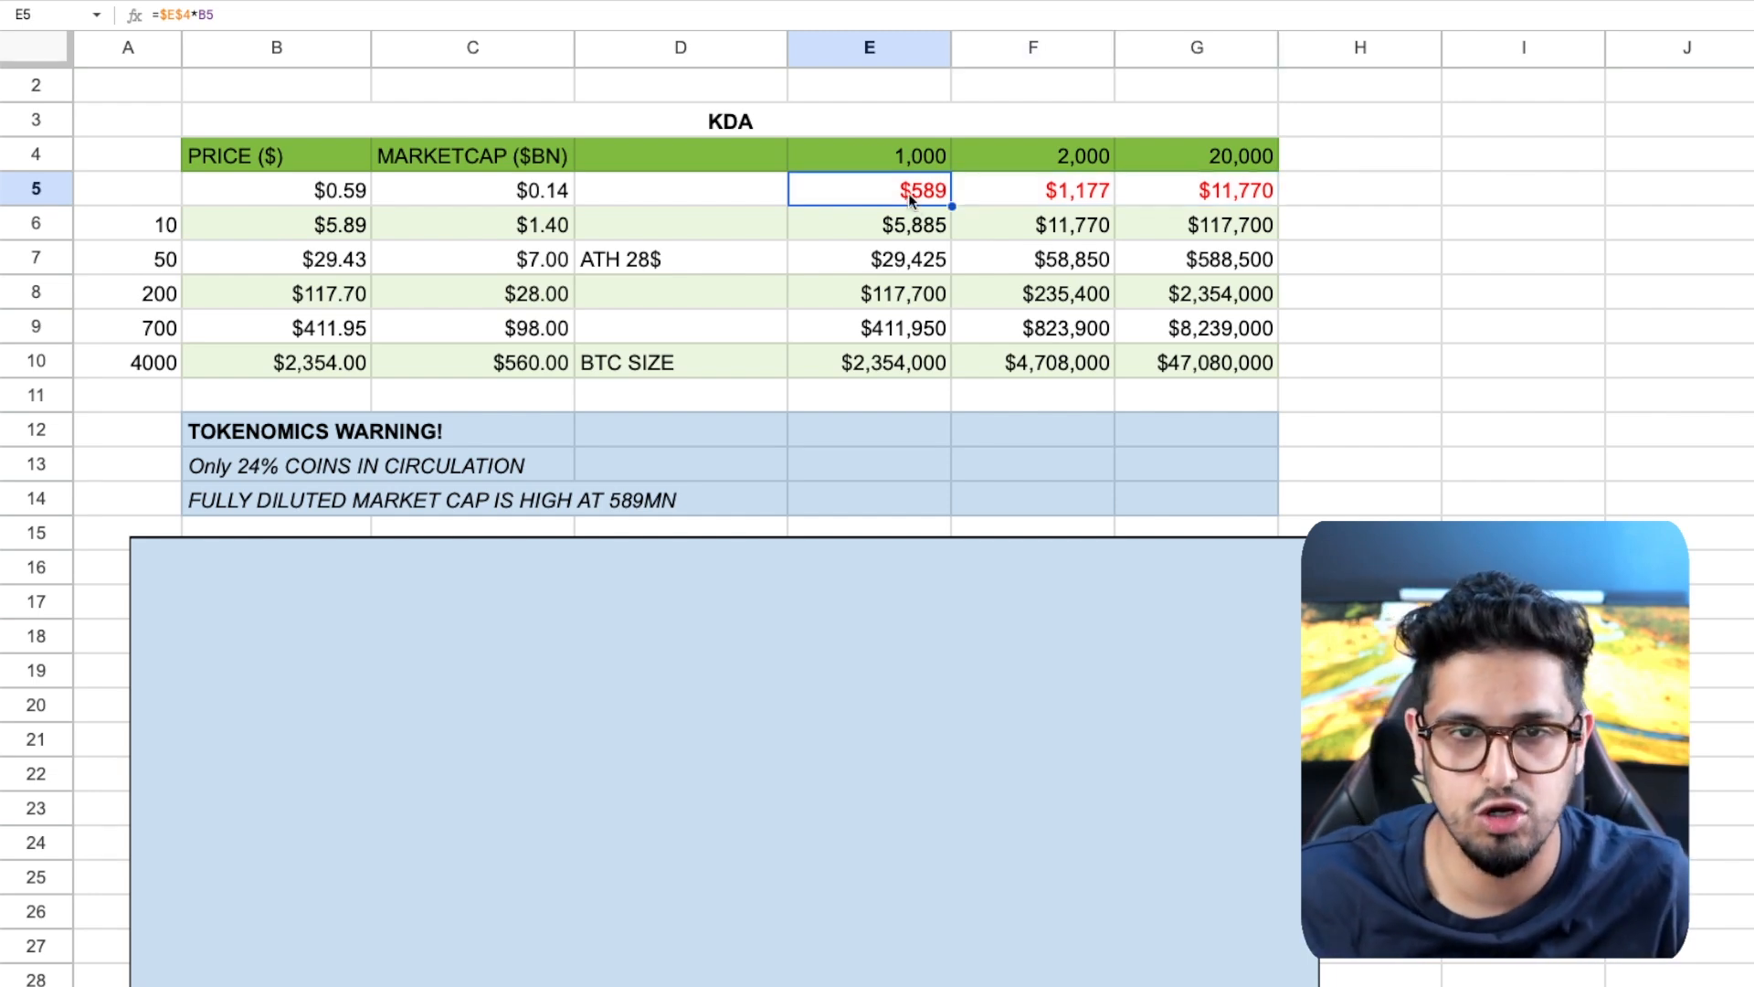
pyautogui.click(1223, 190)
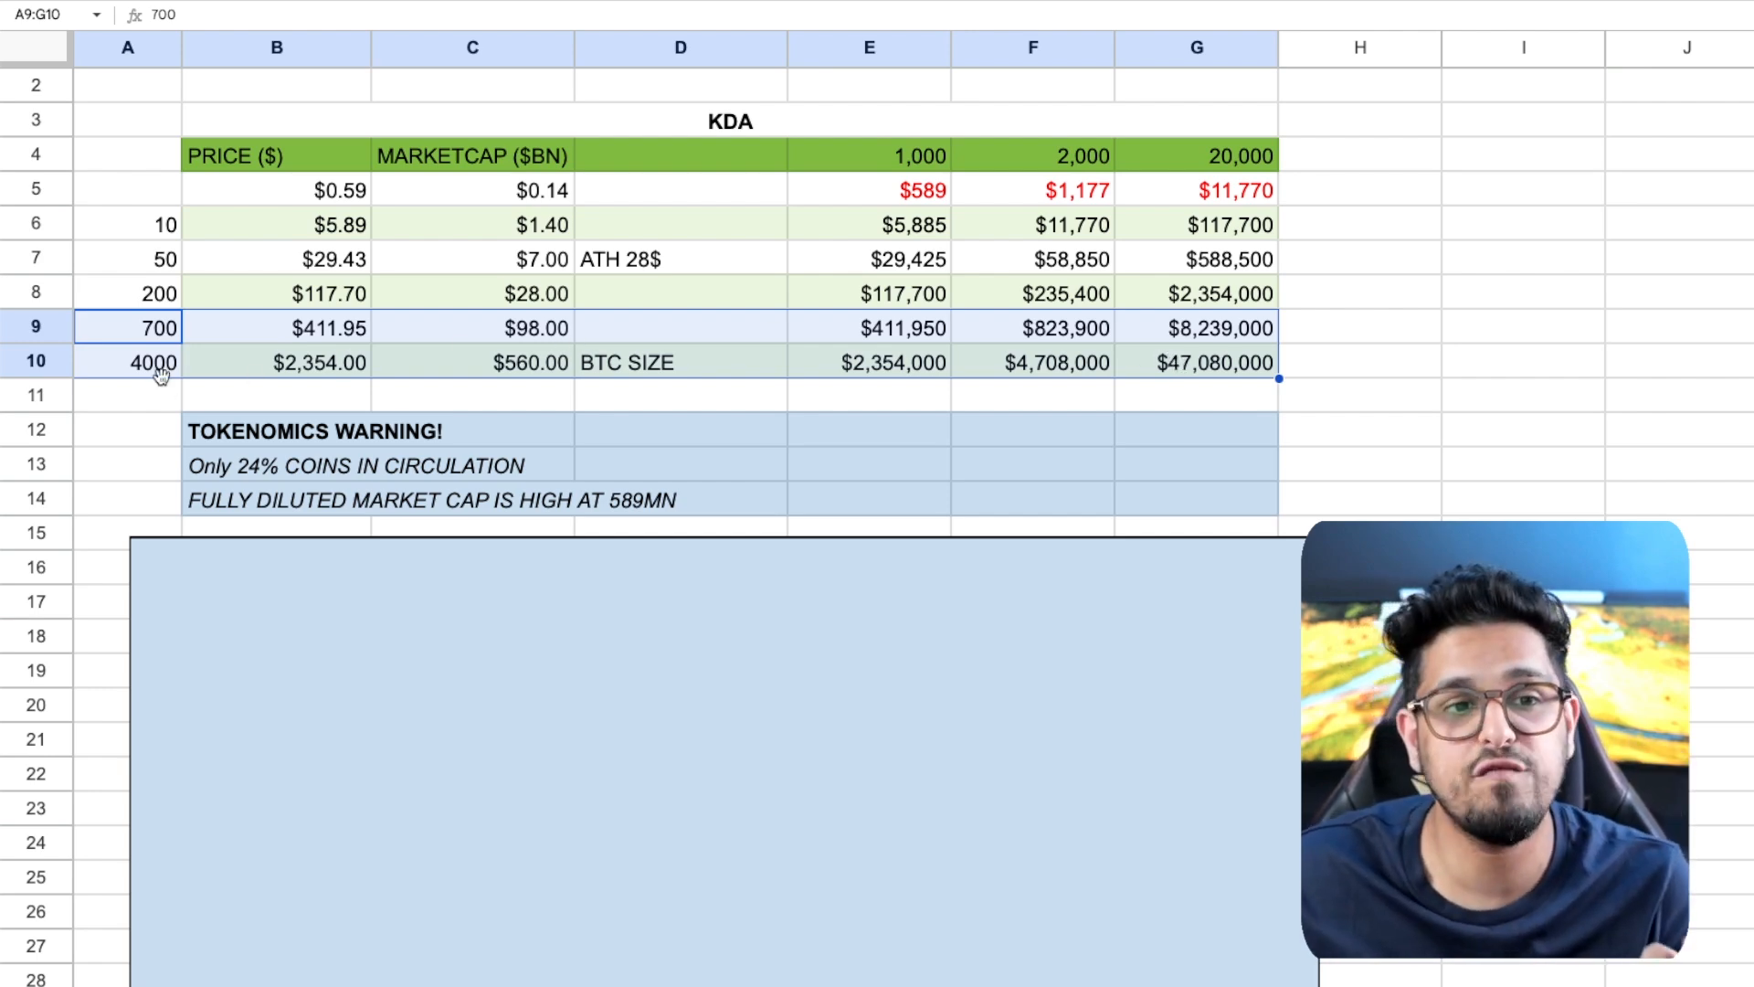
pyautogui.click(128, 362)
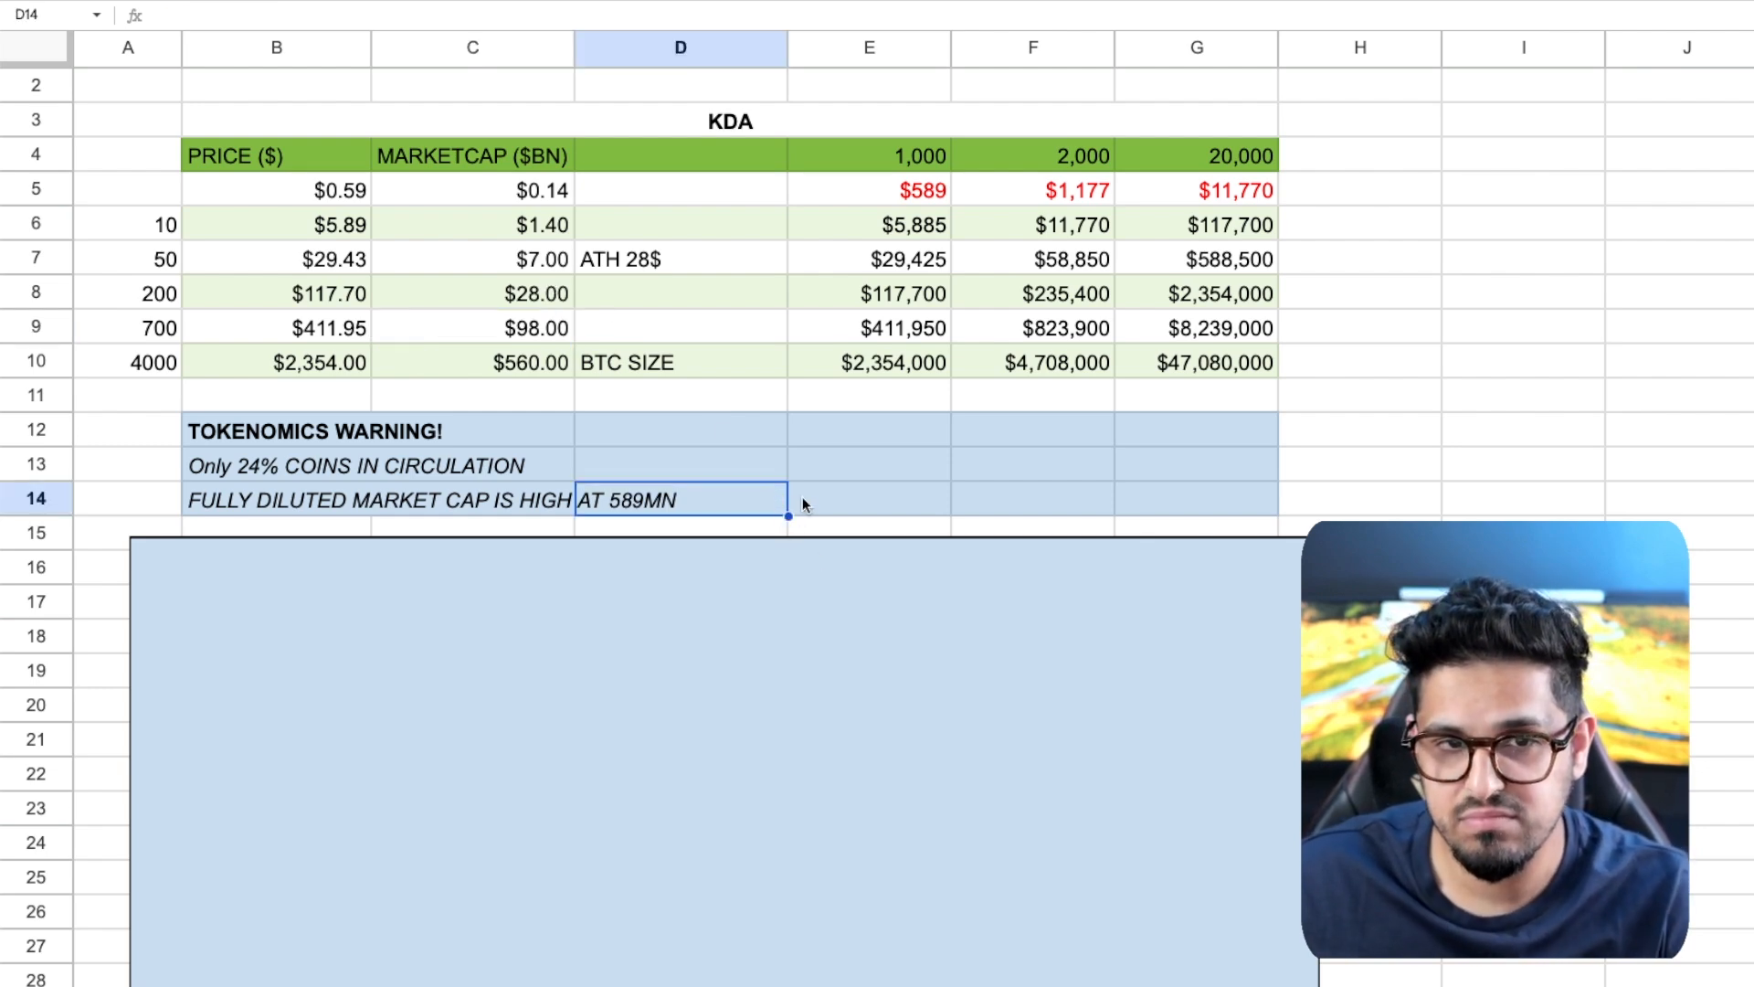
pyautogui.moveTo(877, 400)
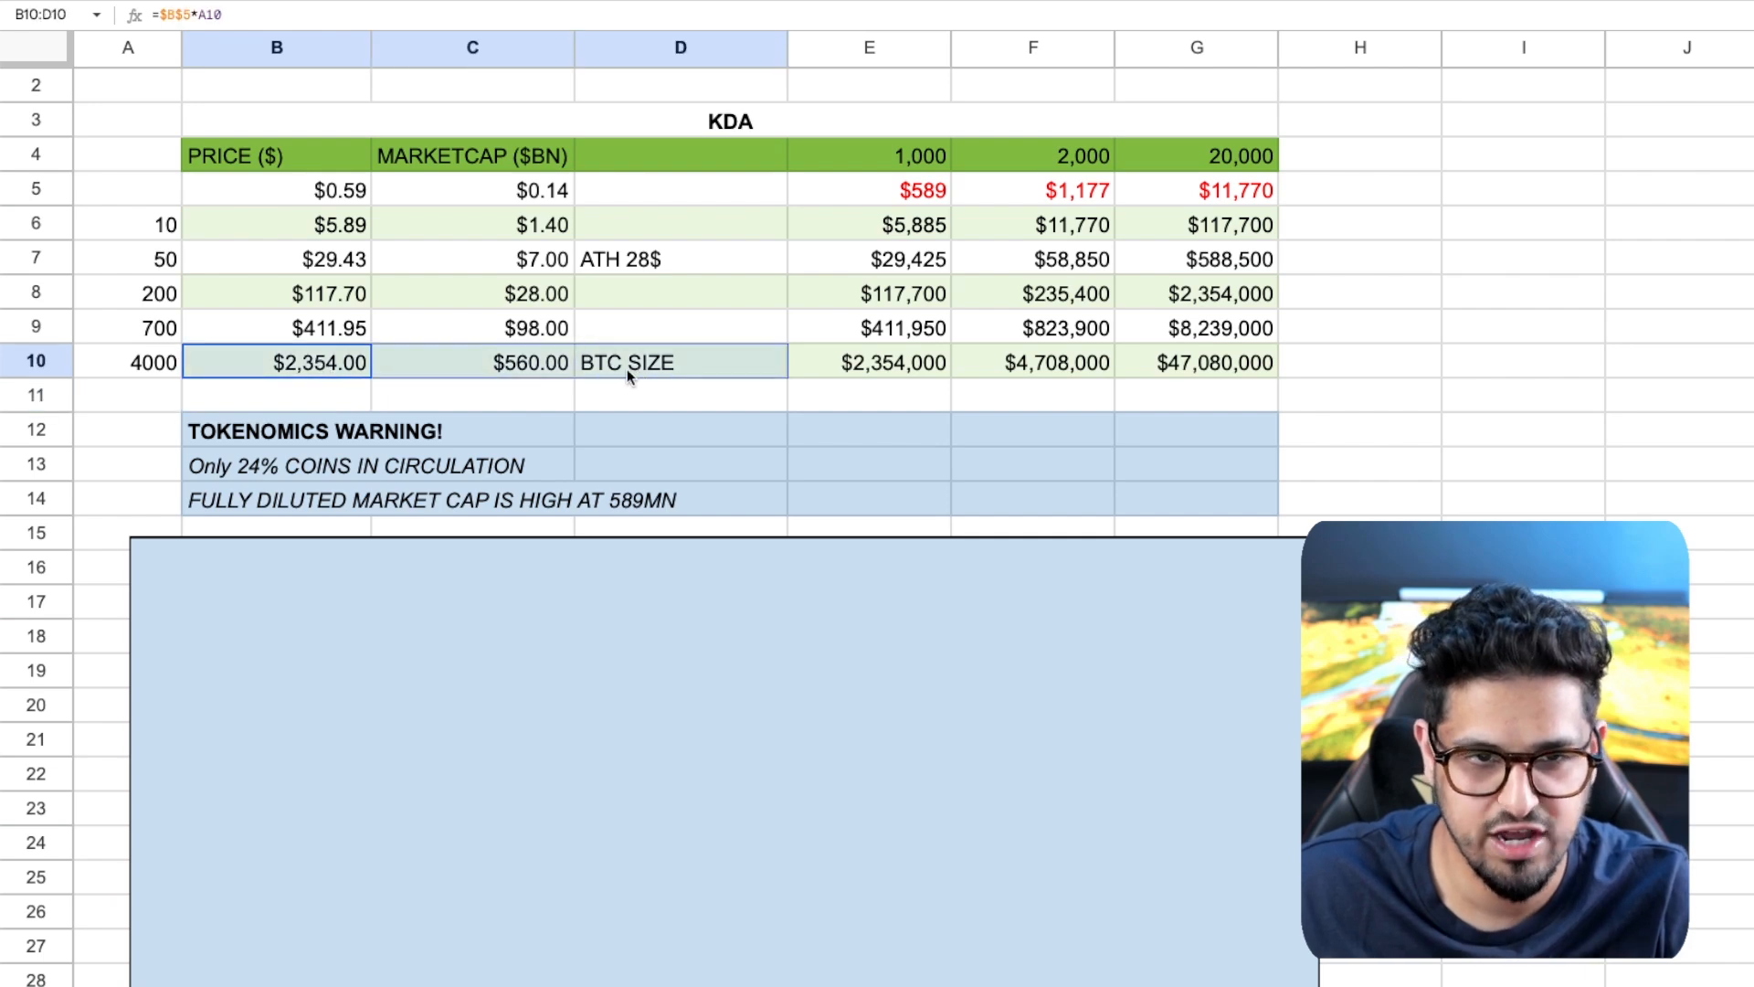
# Check the formulas behind the 4000× KDA row's market cap and holding values in row 10
pyautogui.click(472, 362)
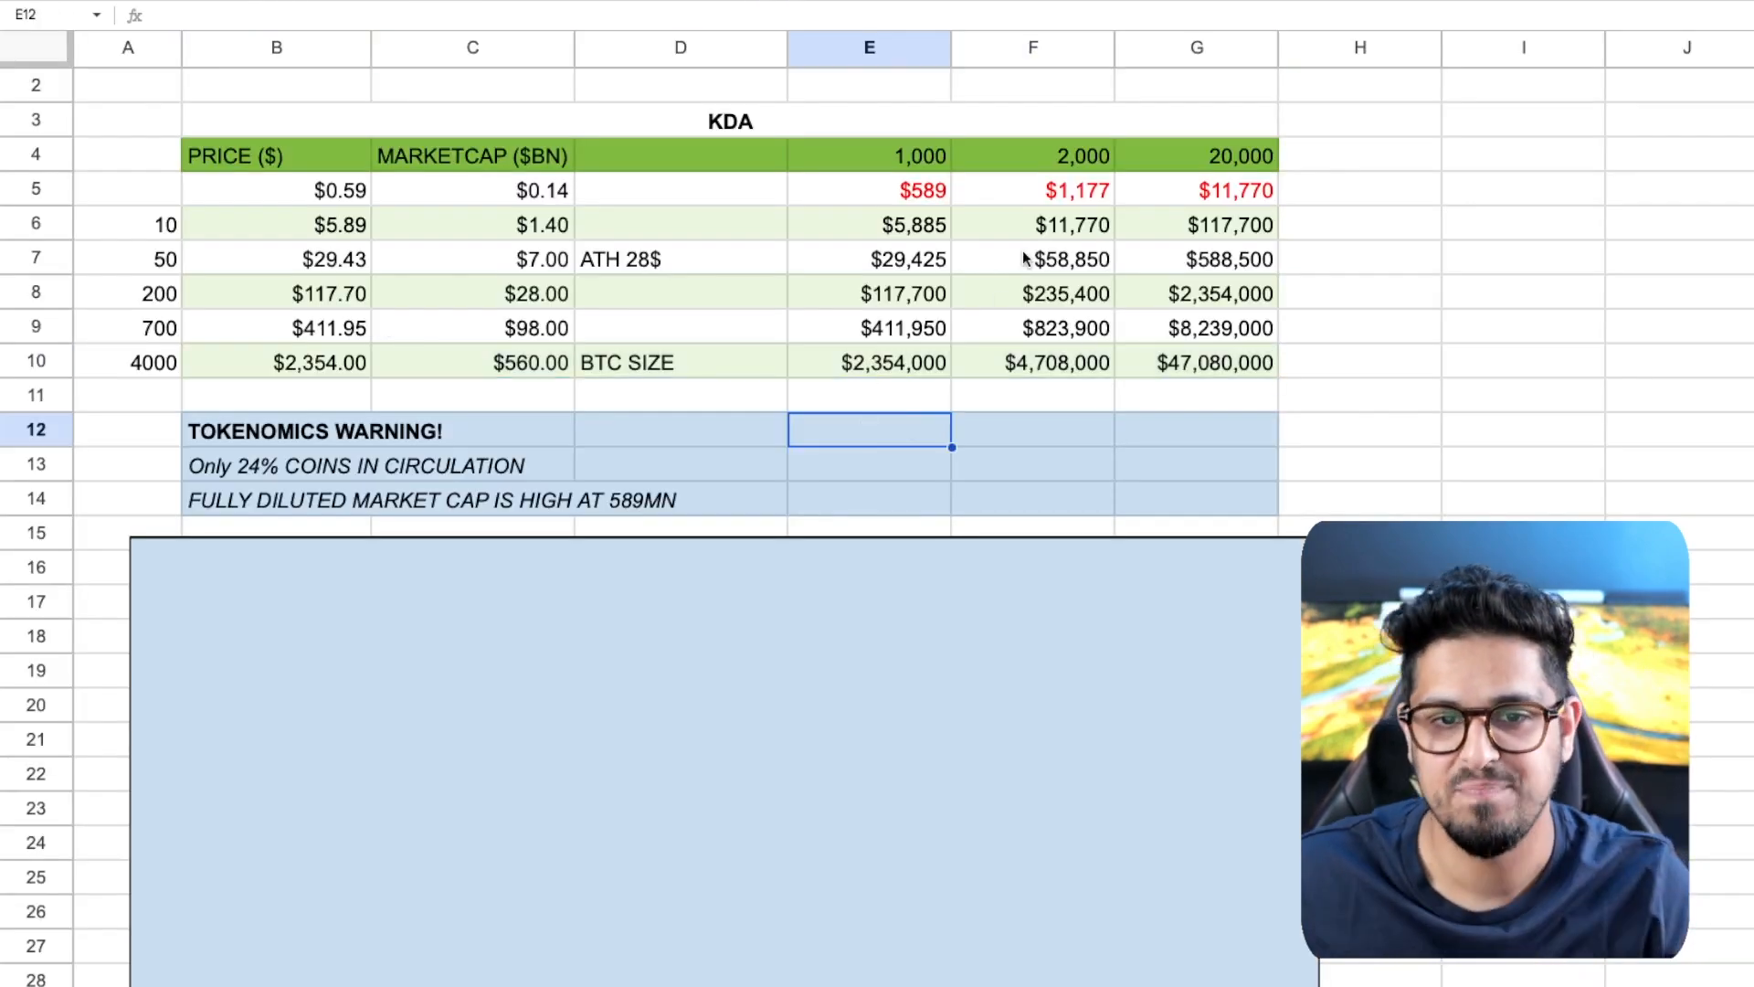
pyautogui.click(870, 362)
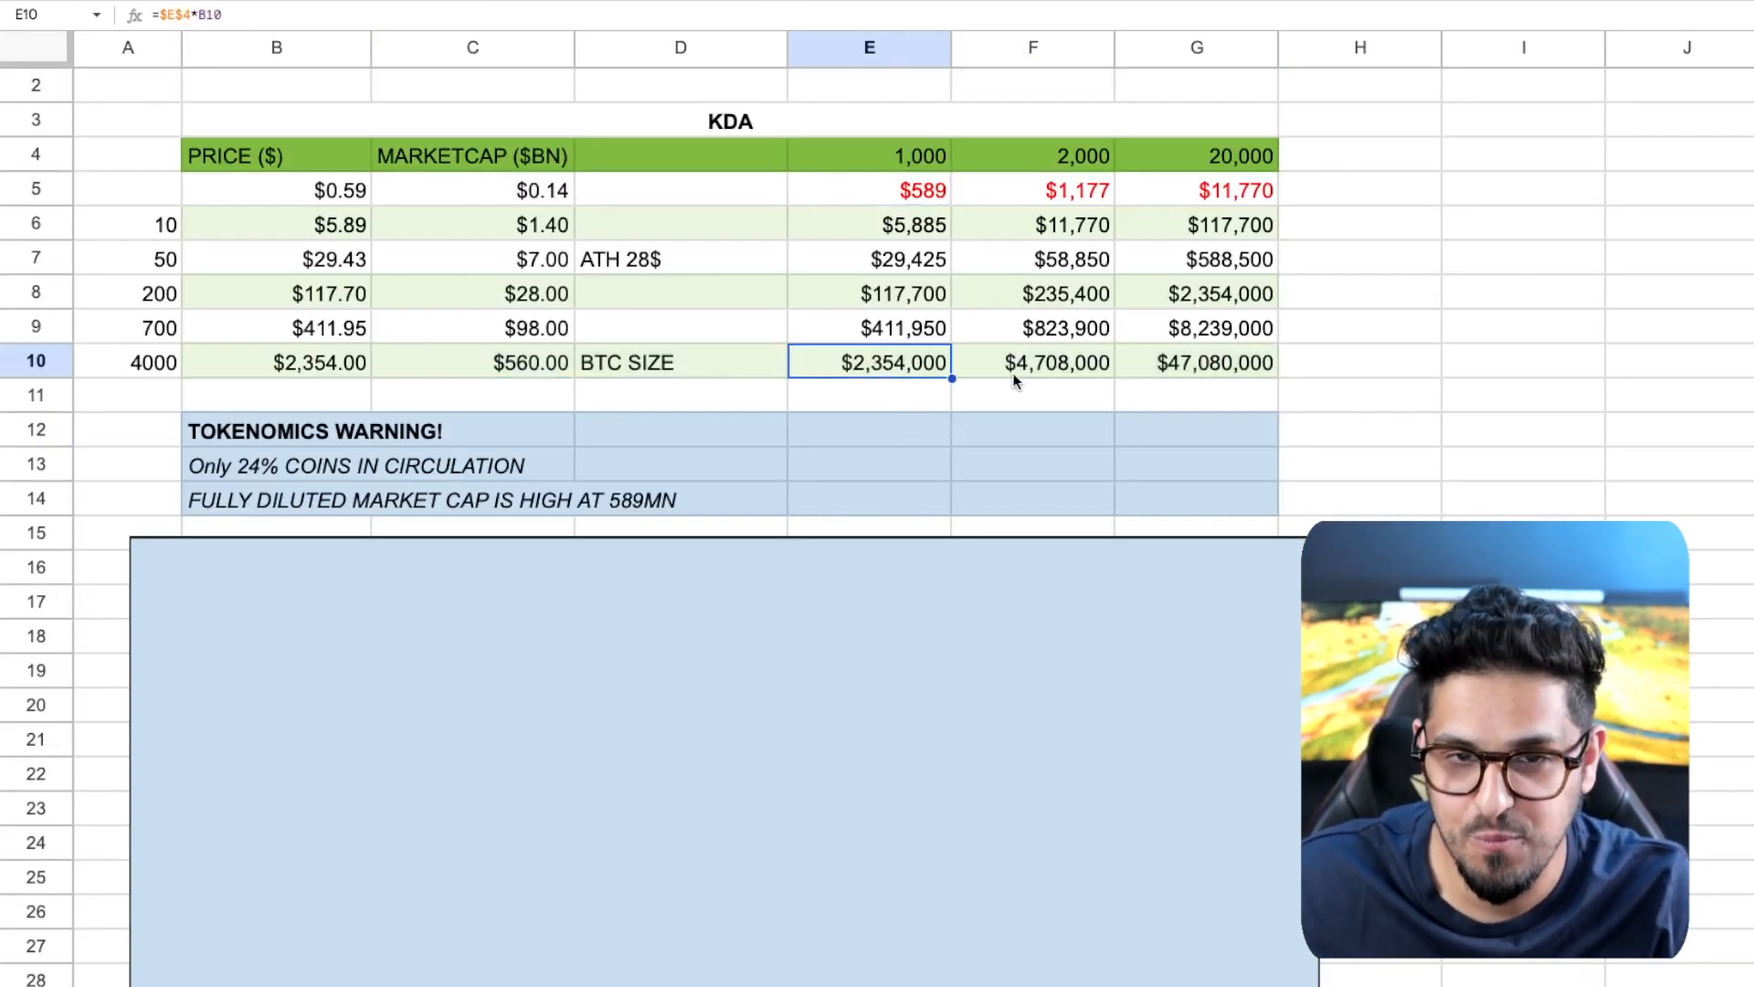
pyautogui.click(1214, 362)
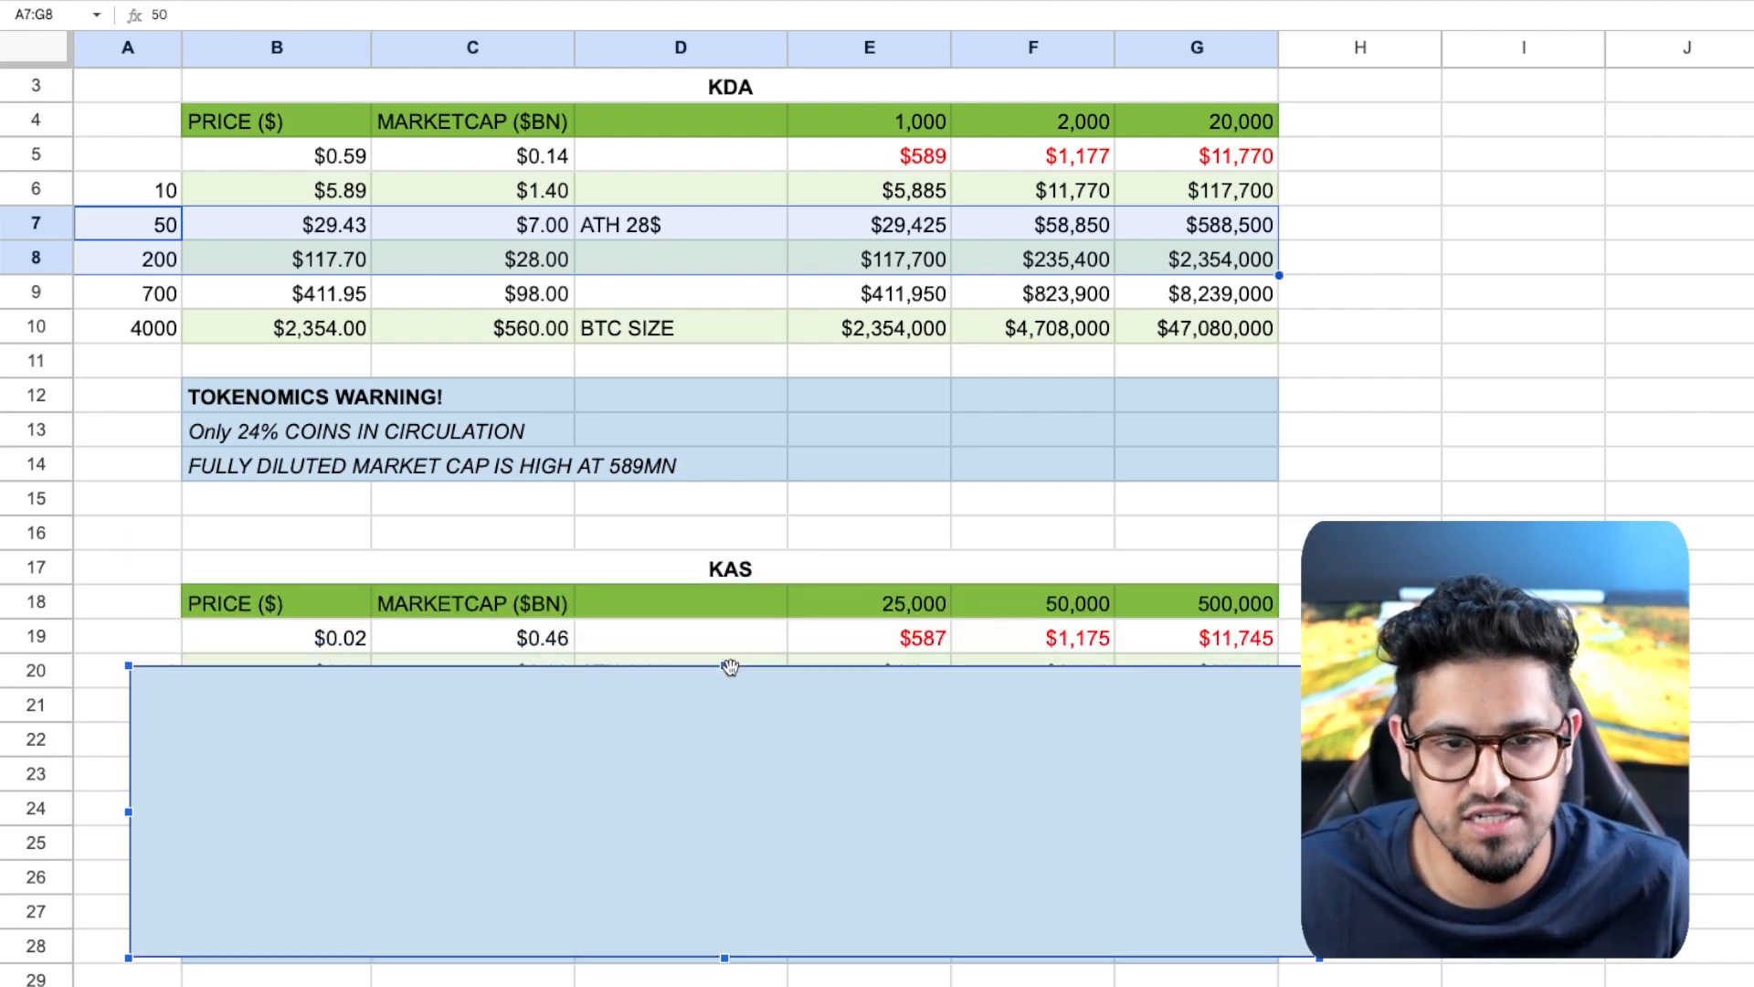
pyautogui.scroll(-3)
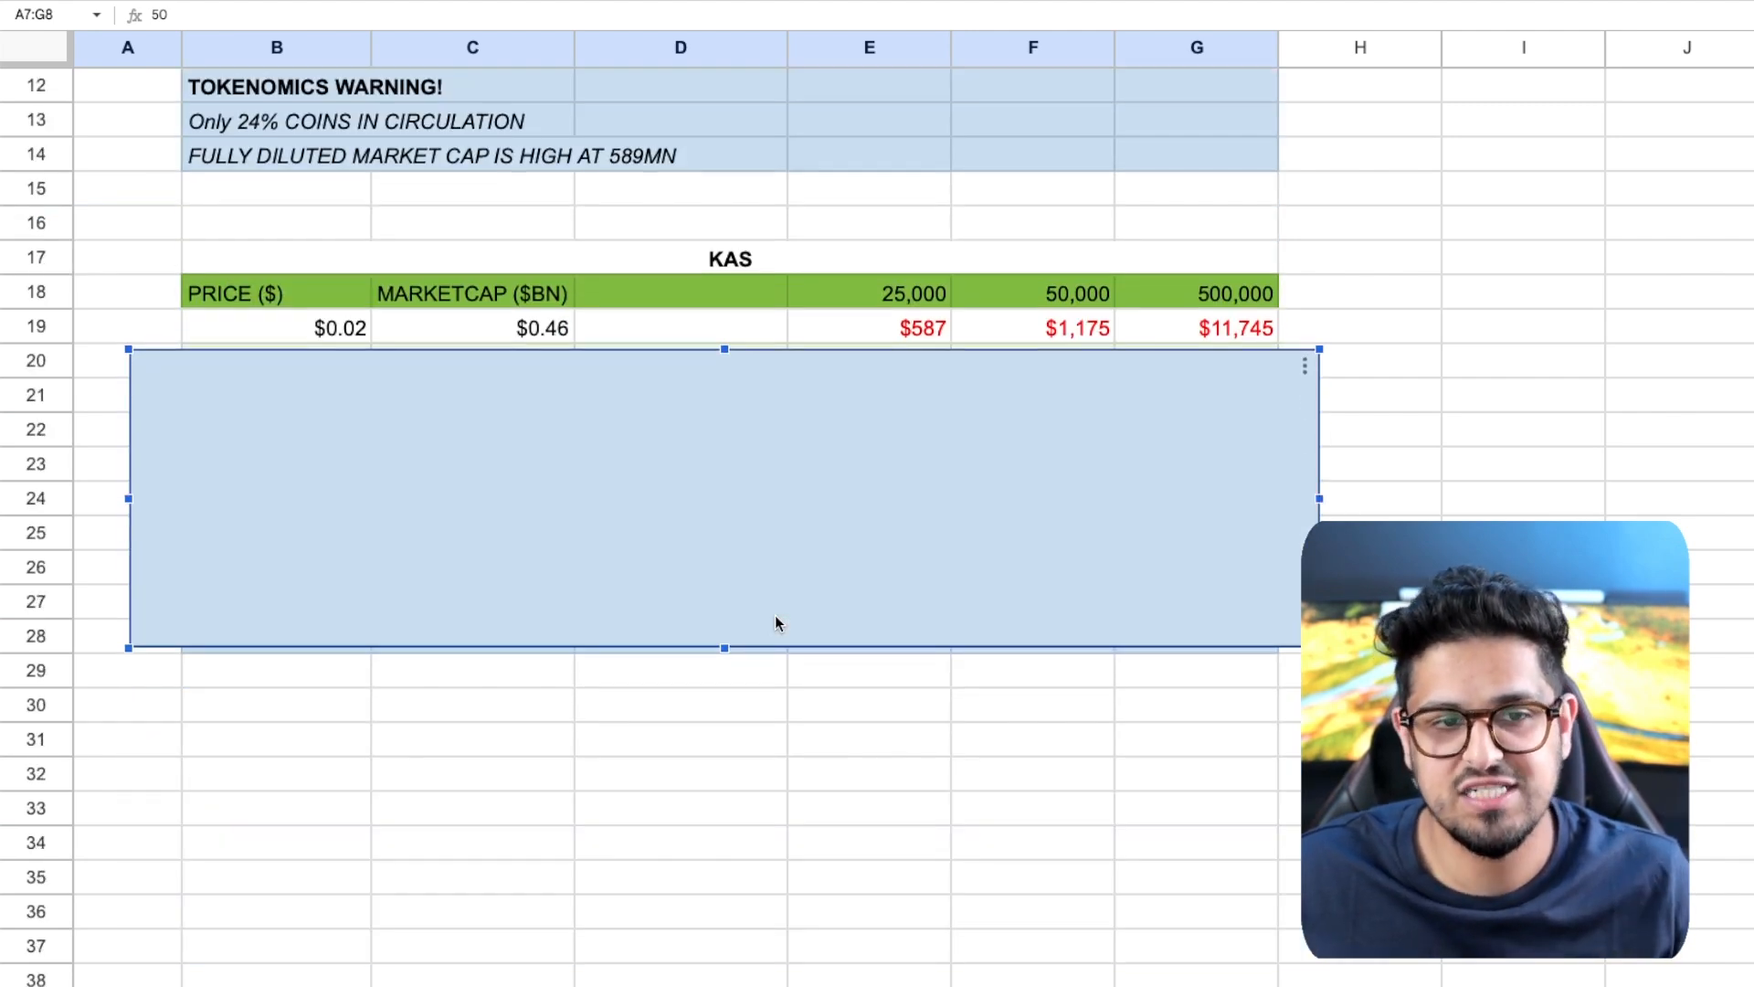
pyautogui.click(844, 728)
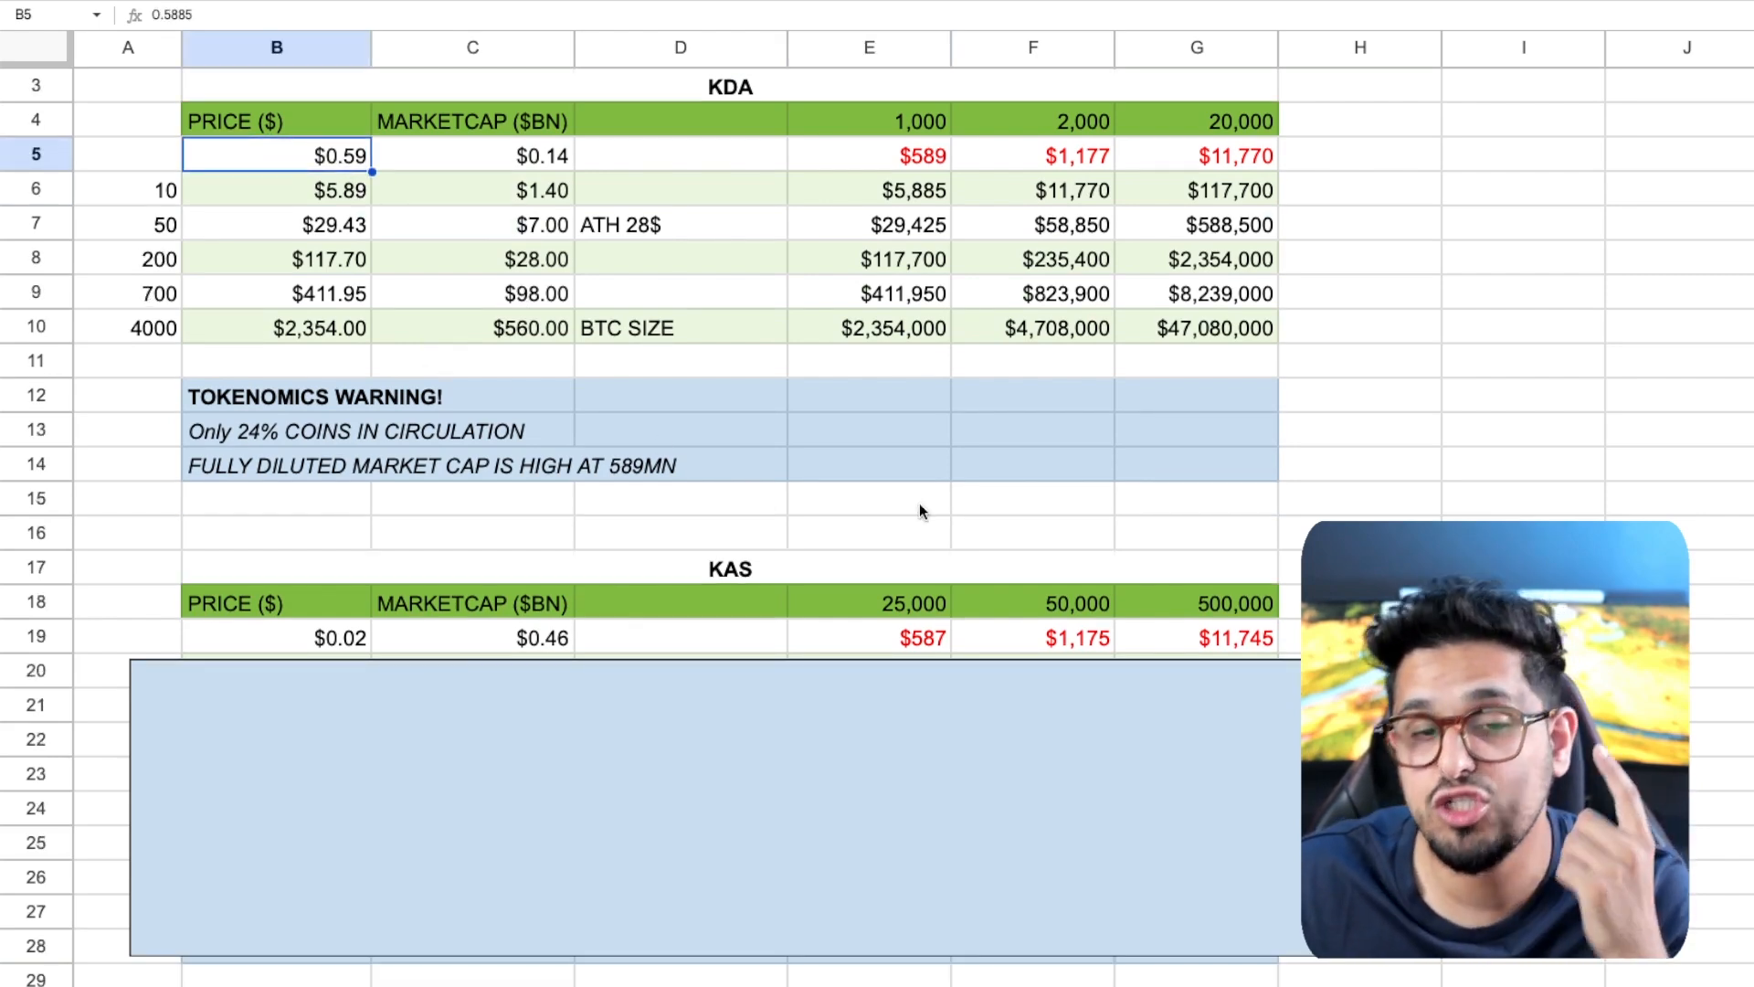
pyautogui.moveTo(987, 532)
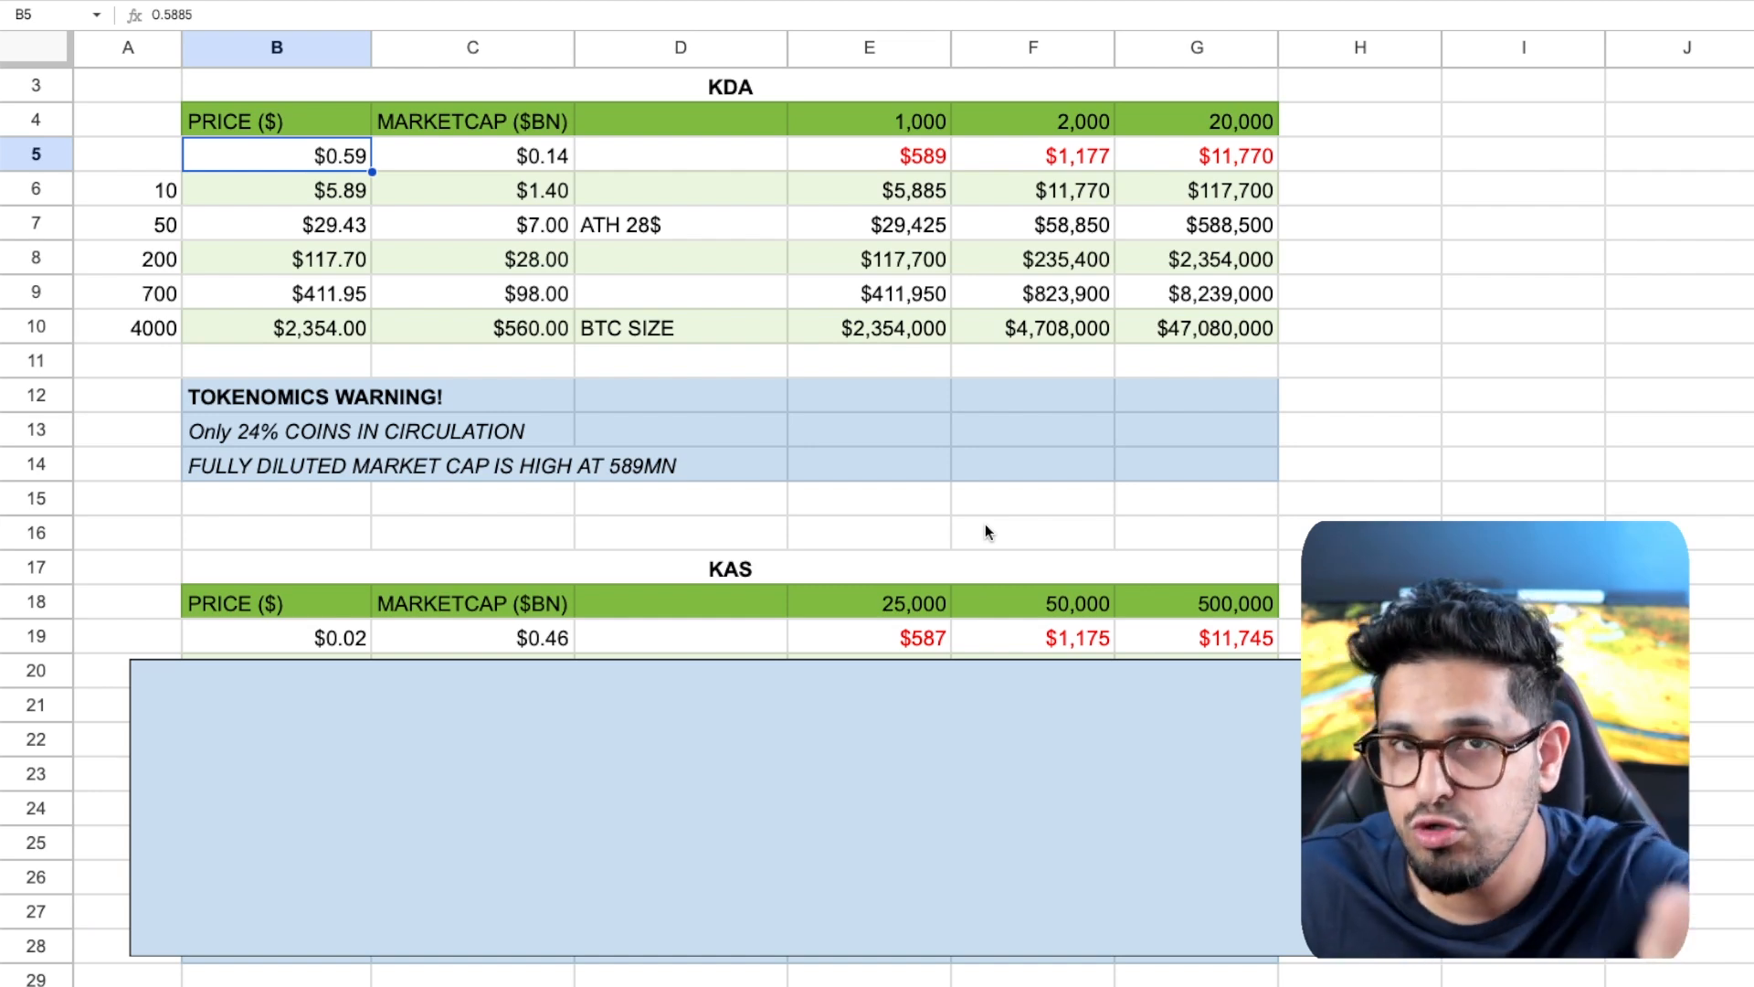
pyautogui.moveTo(603, 638)
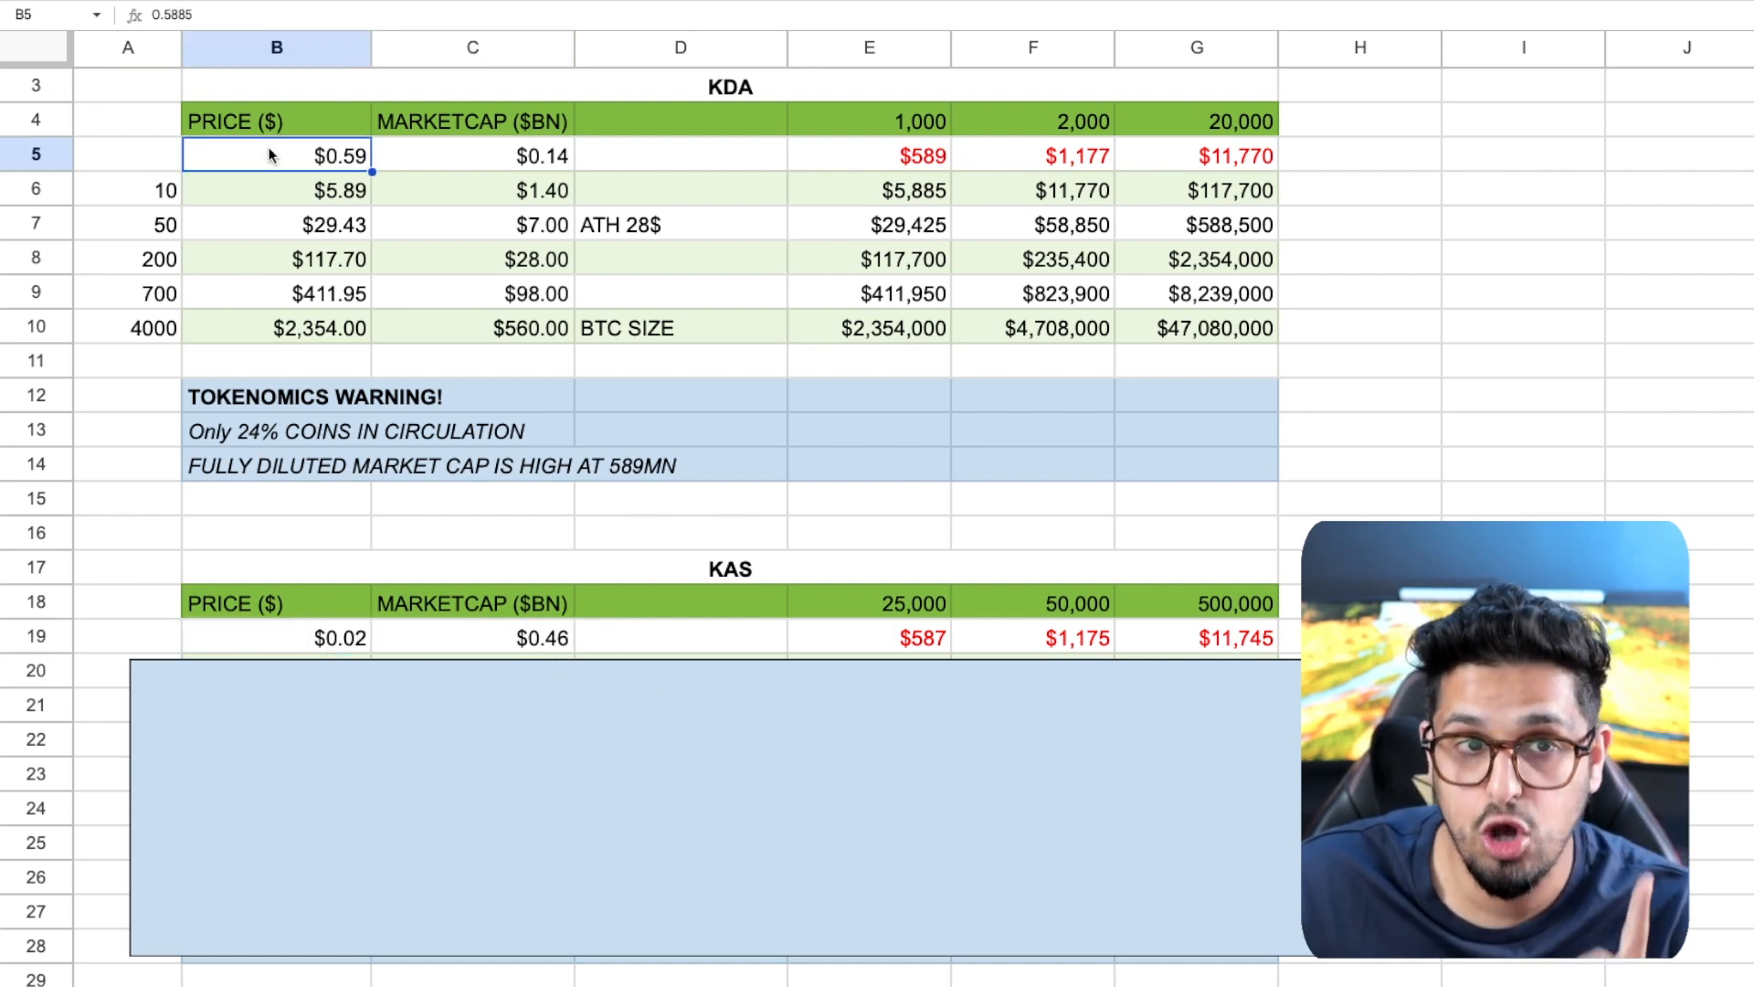
pyautogui.click(490, 638)
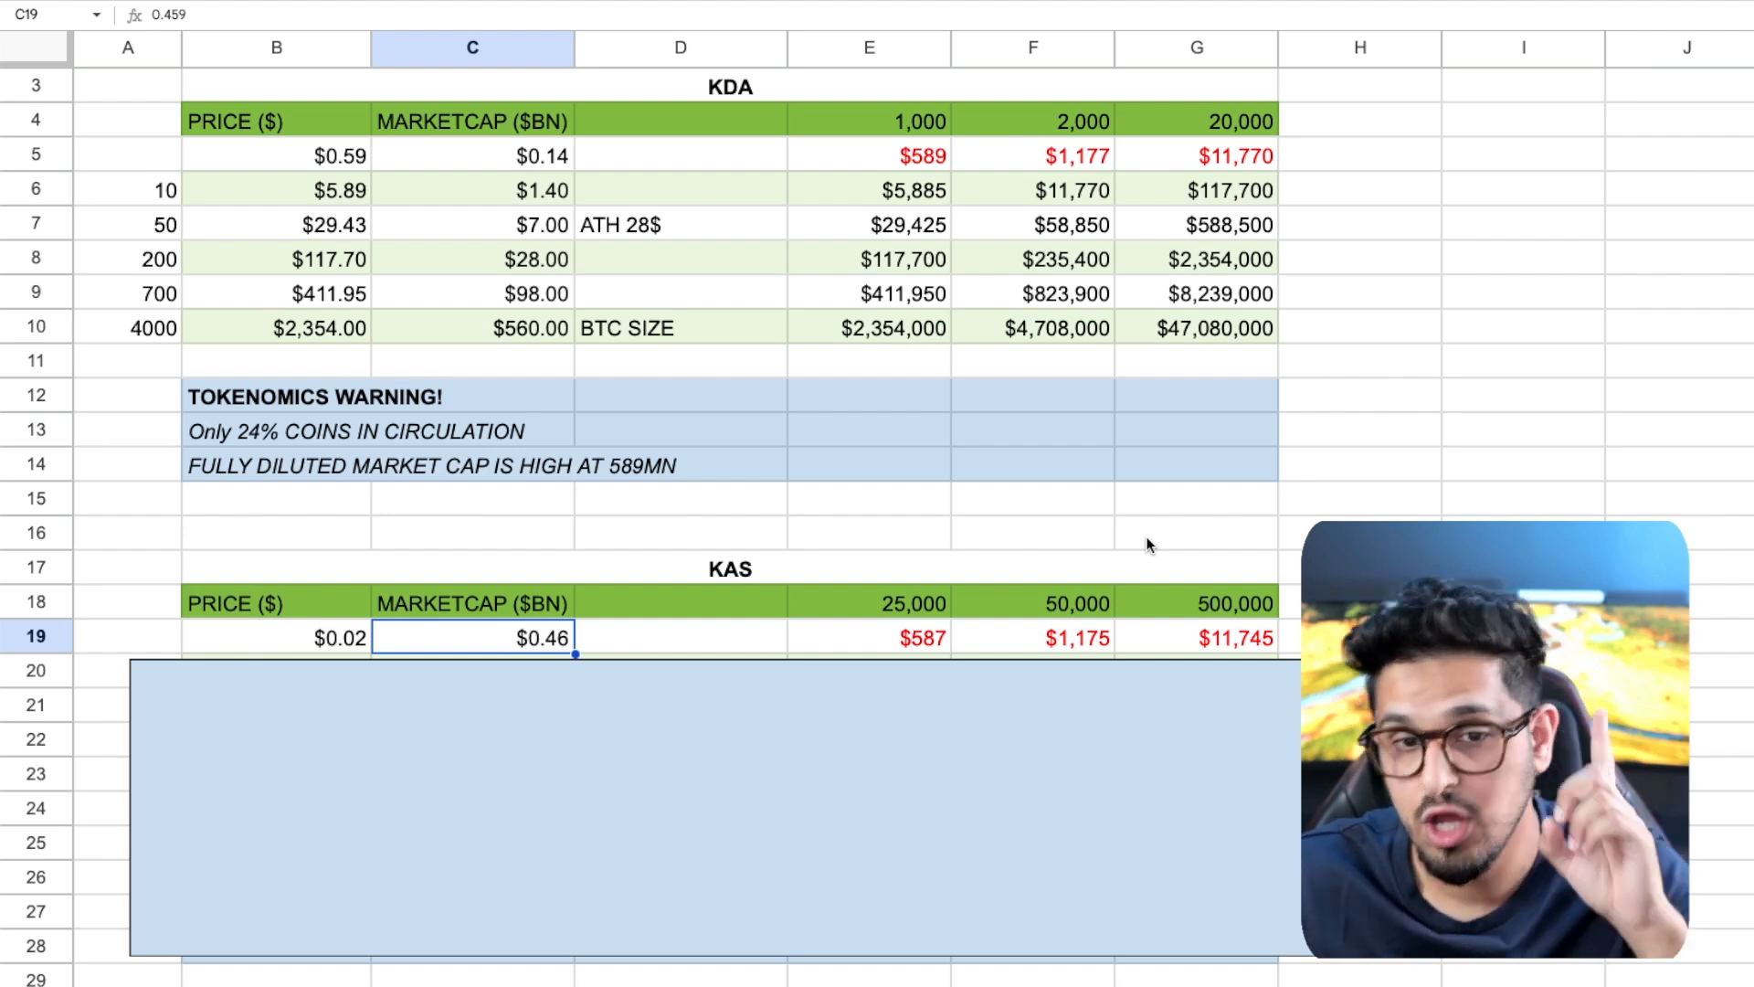
# Check the KAS holding formulas for 25,000 and 500,000 coins, then read KAS price levels on the chart
pyautogui.scroll(-3)
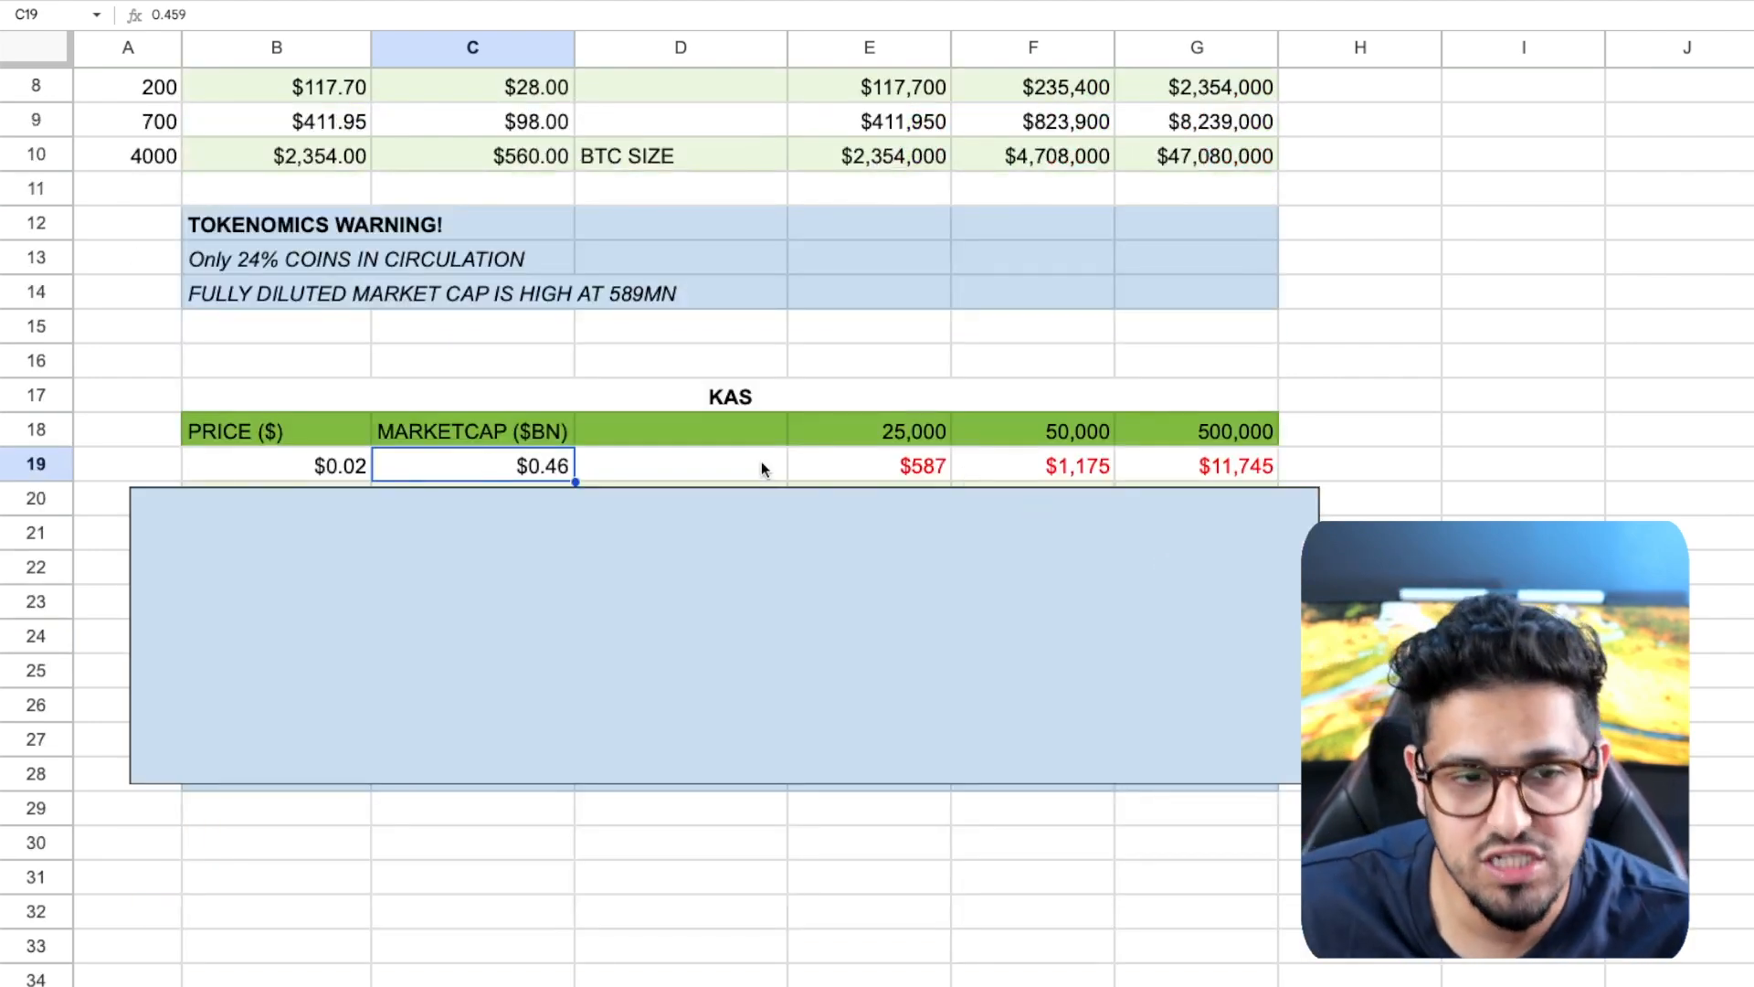
pyautogui.click(899, 430)
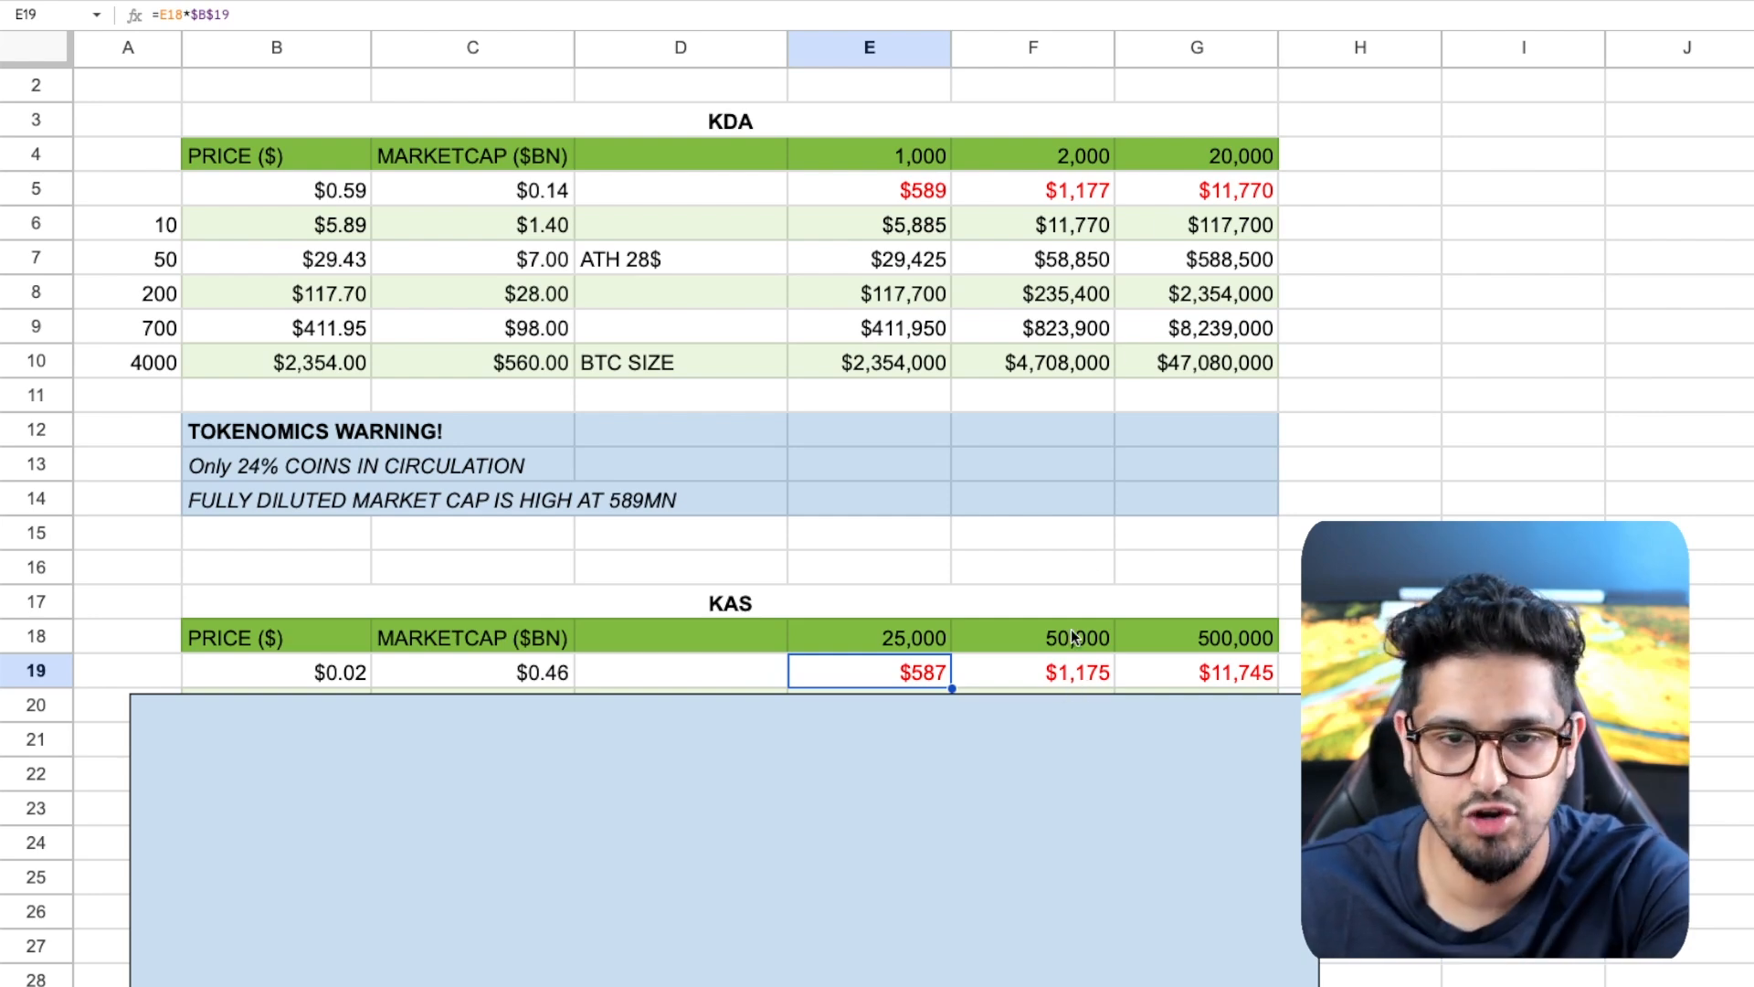
pyautogui.click(1204, 672)
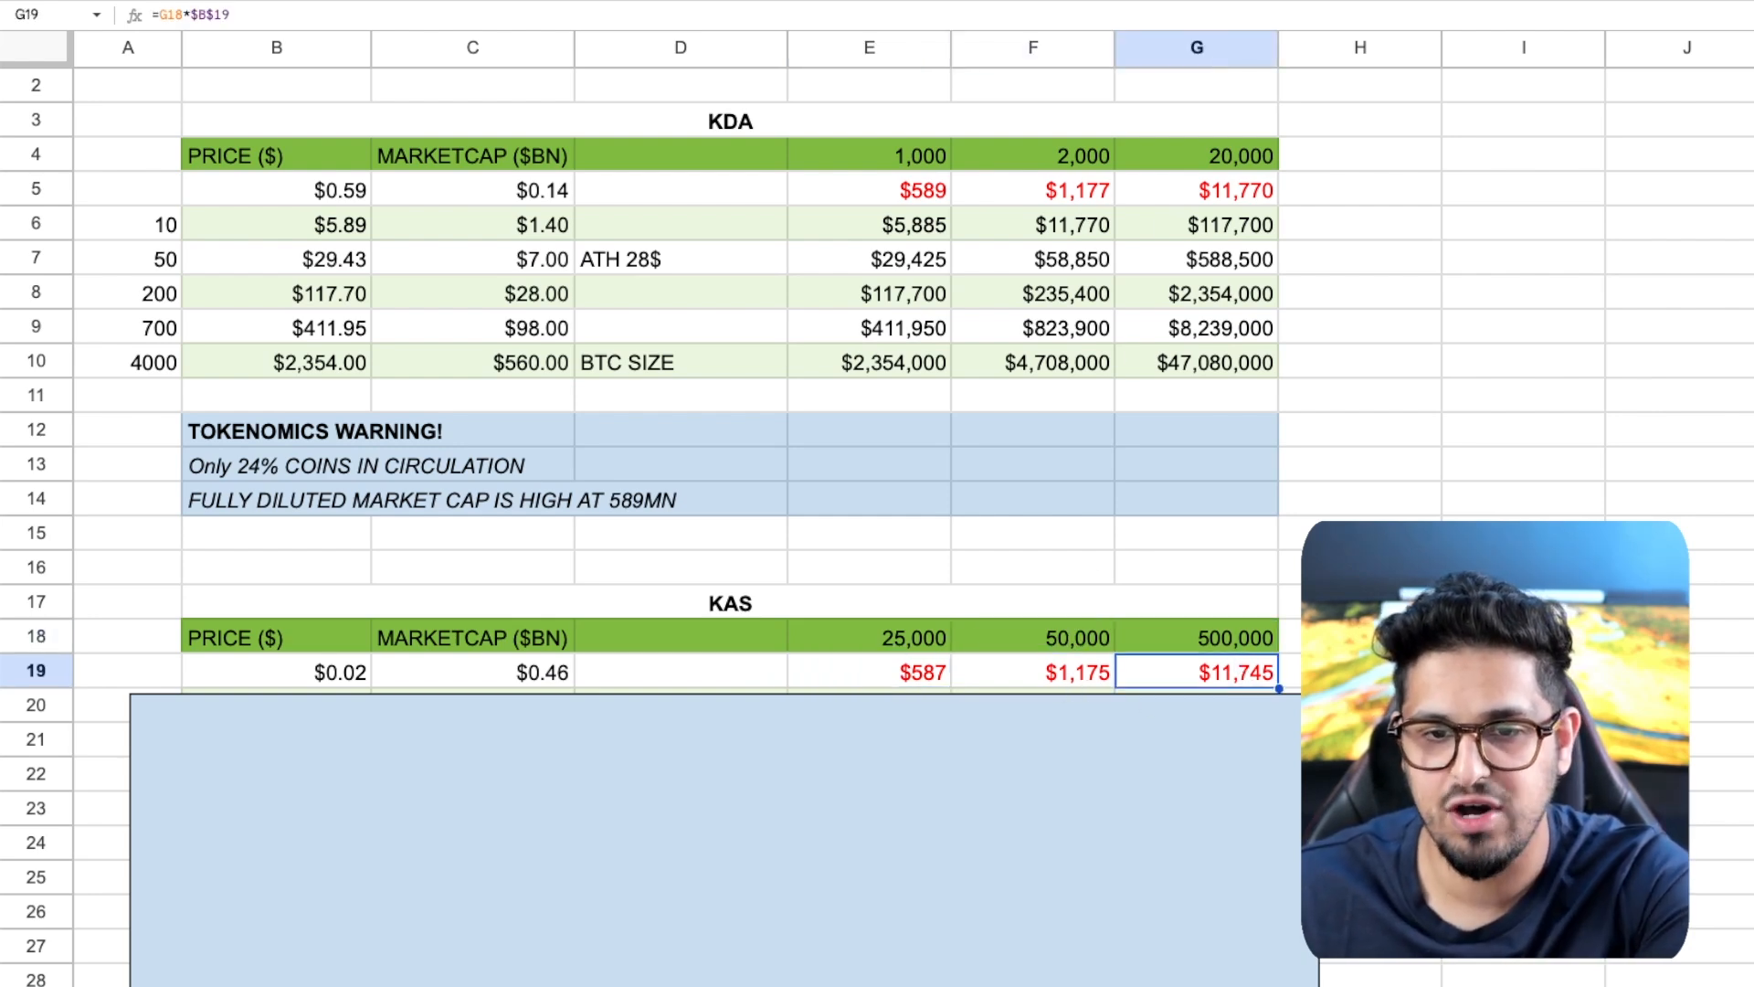
pyautogui.scroll(-3)
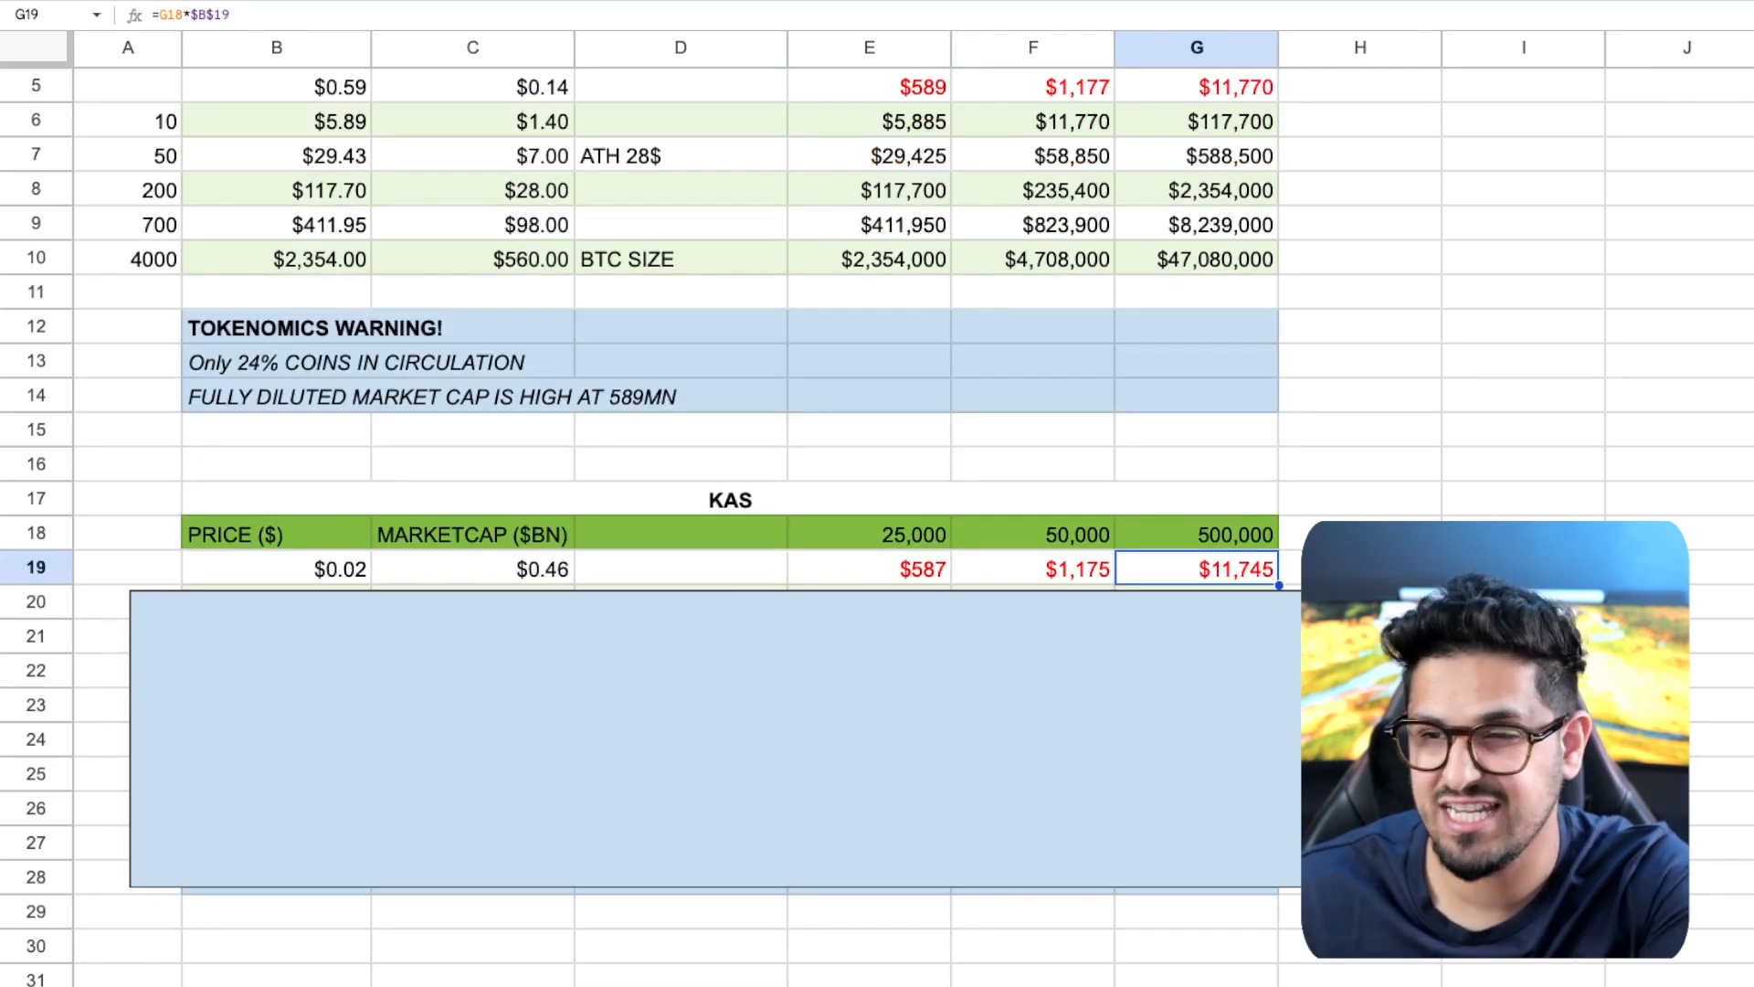
pyautogui.scroll(-3)
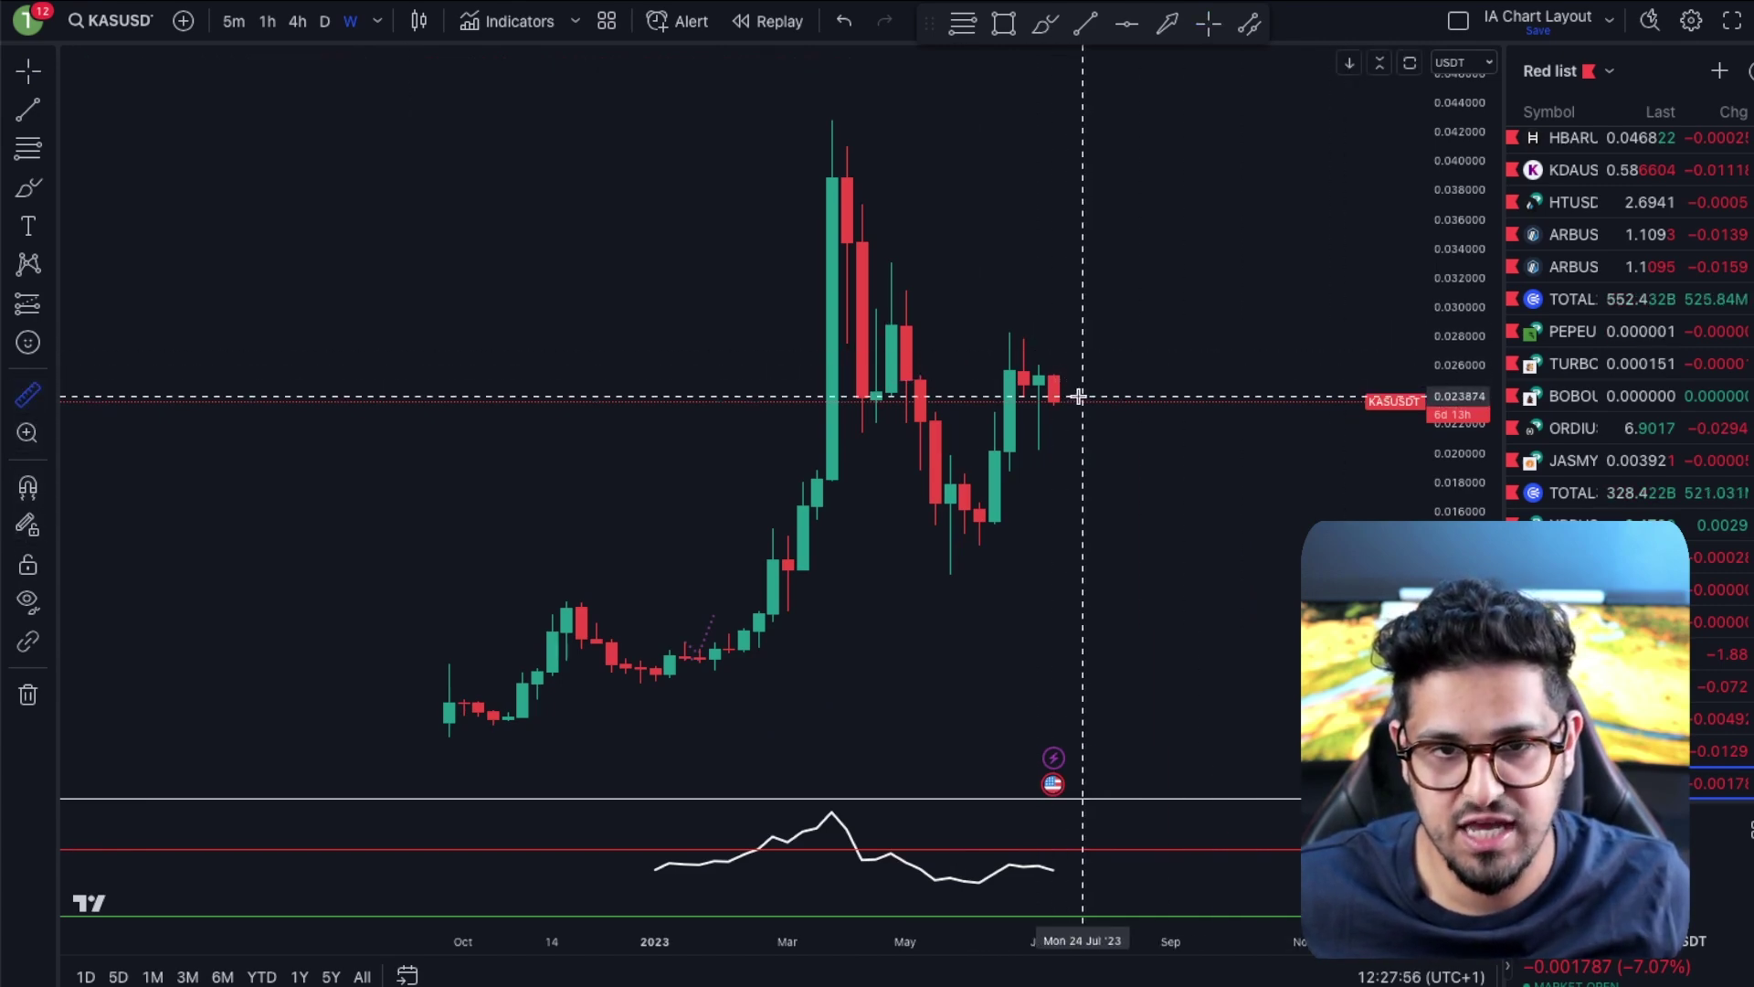
pyautogui.moveTo(1075, 396); pyautogui.dragTo(844, 120)
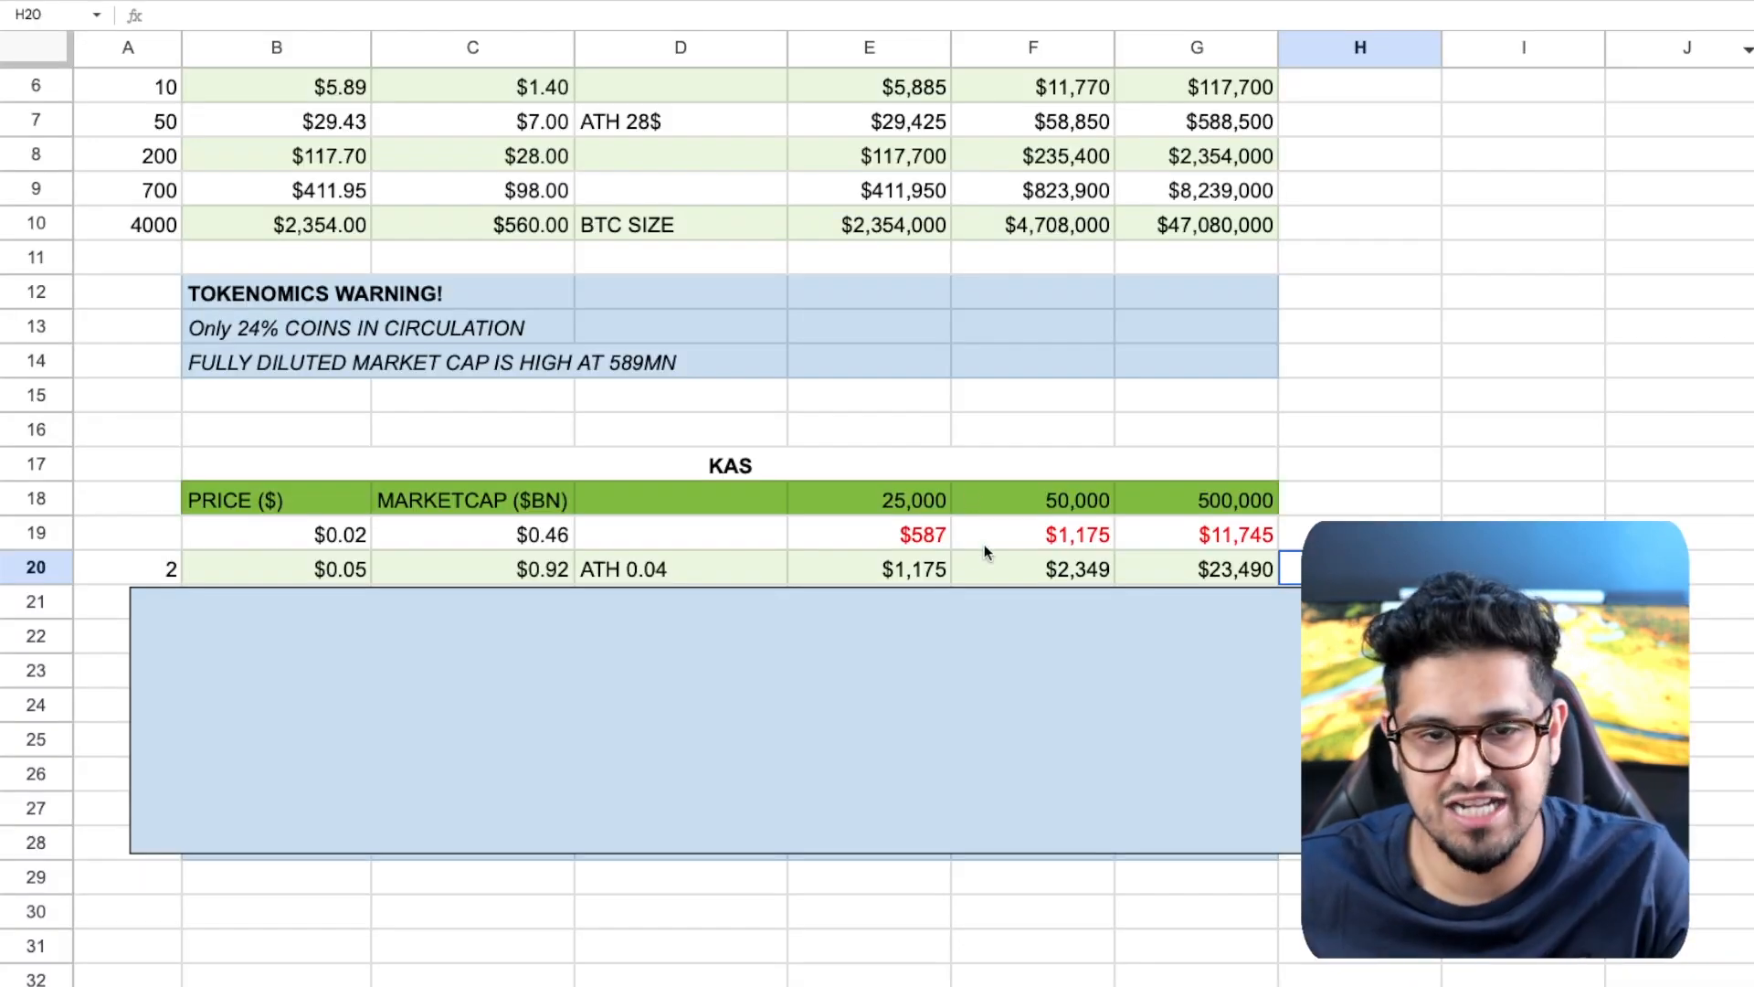
pyautogui.click(913, 568)
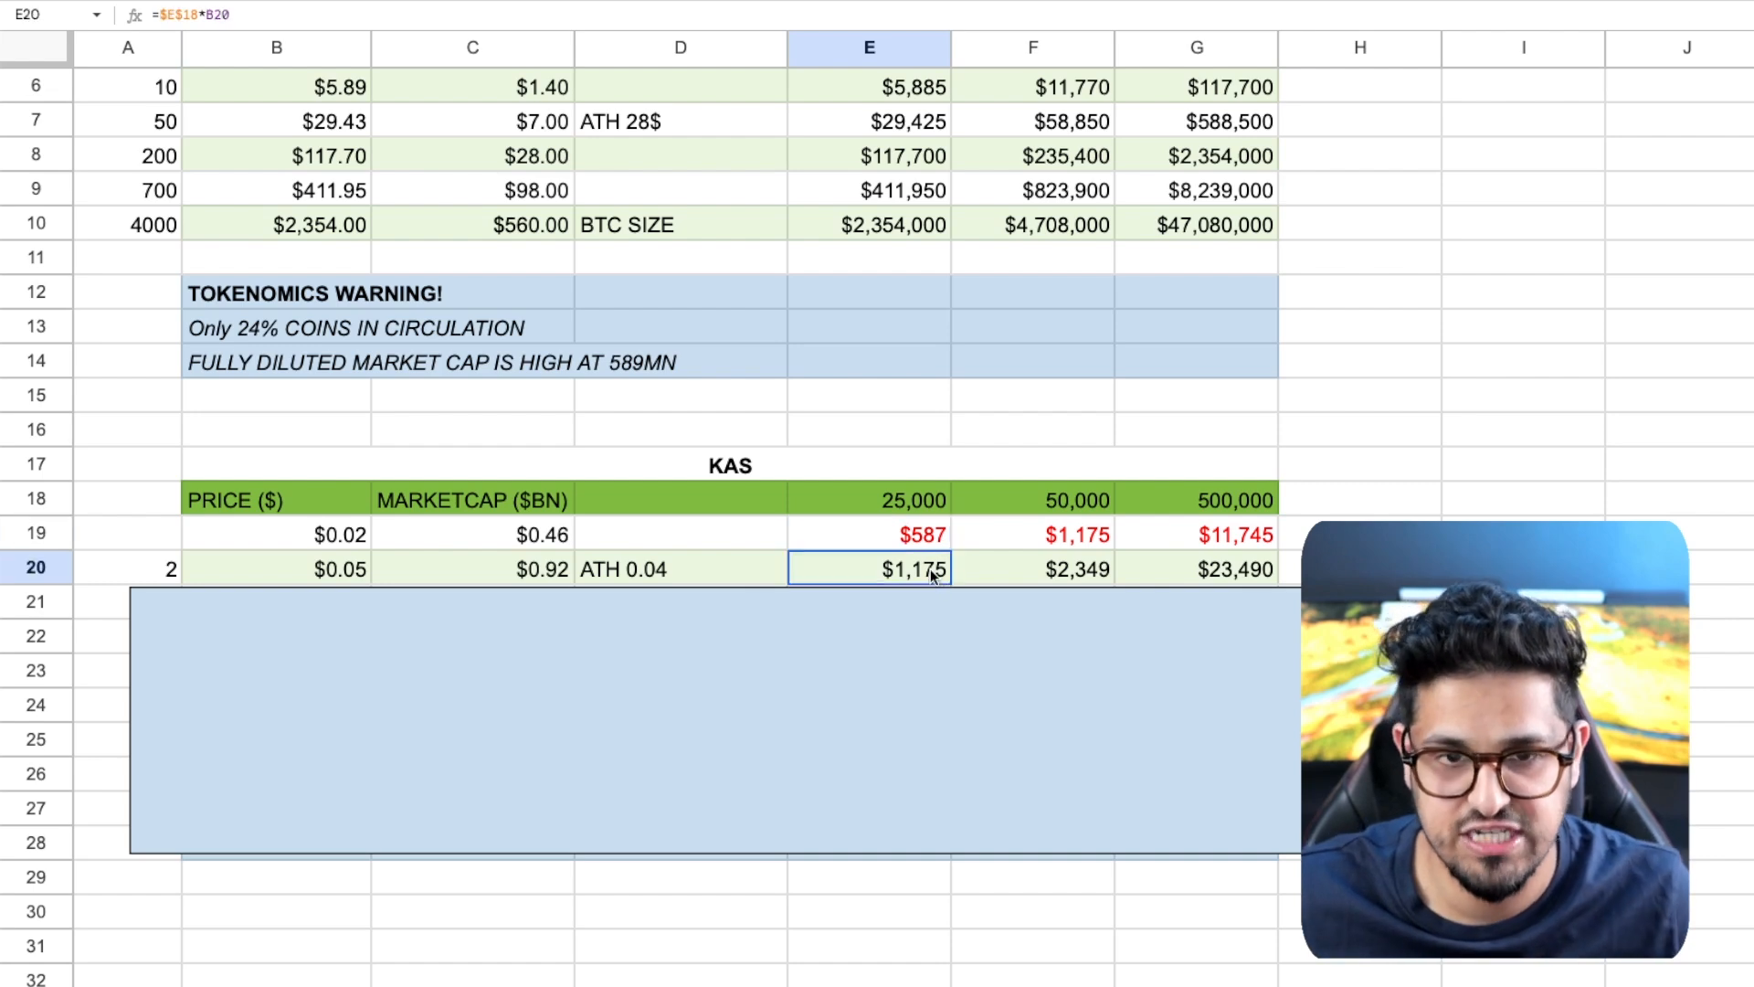
pyautogui.click(1213, 533)
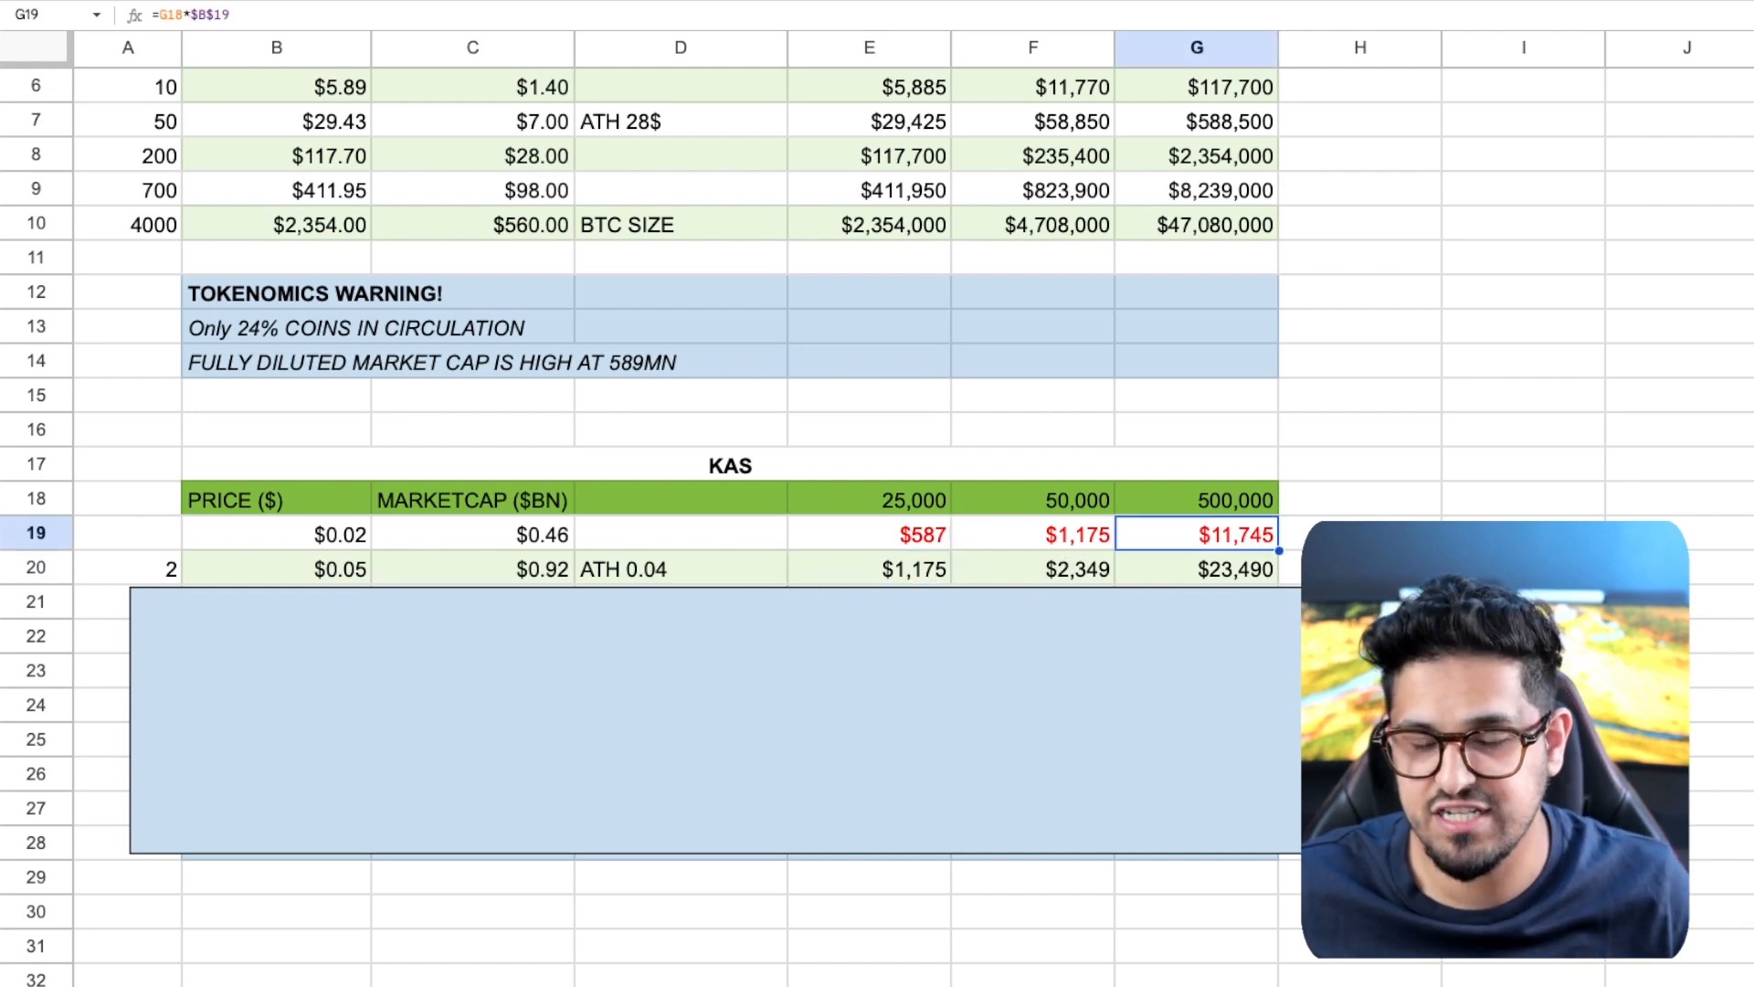
pyautogui.click(1204, 569)
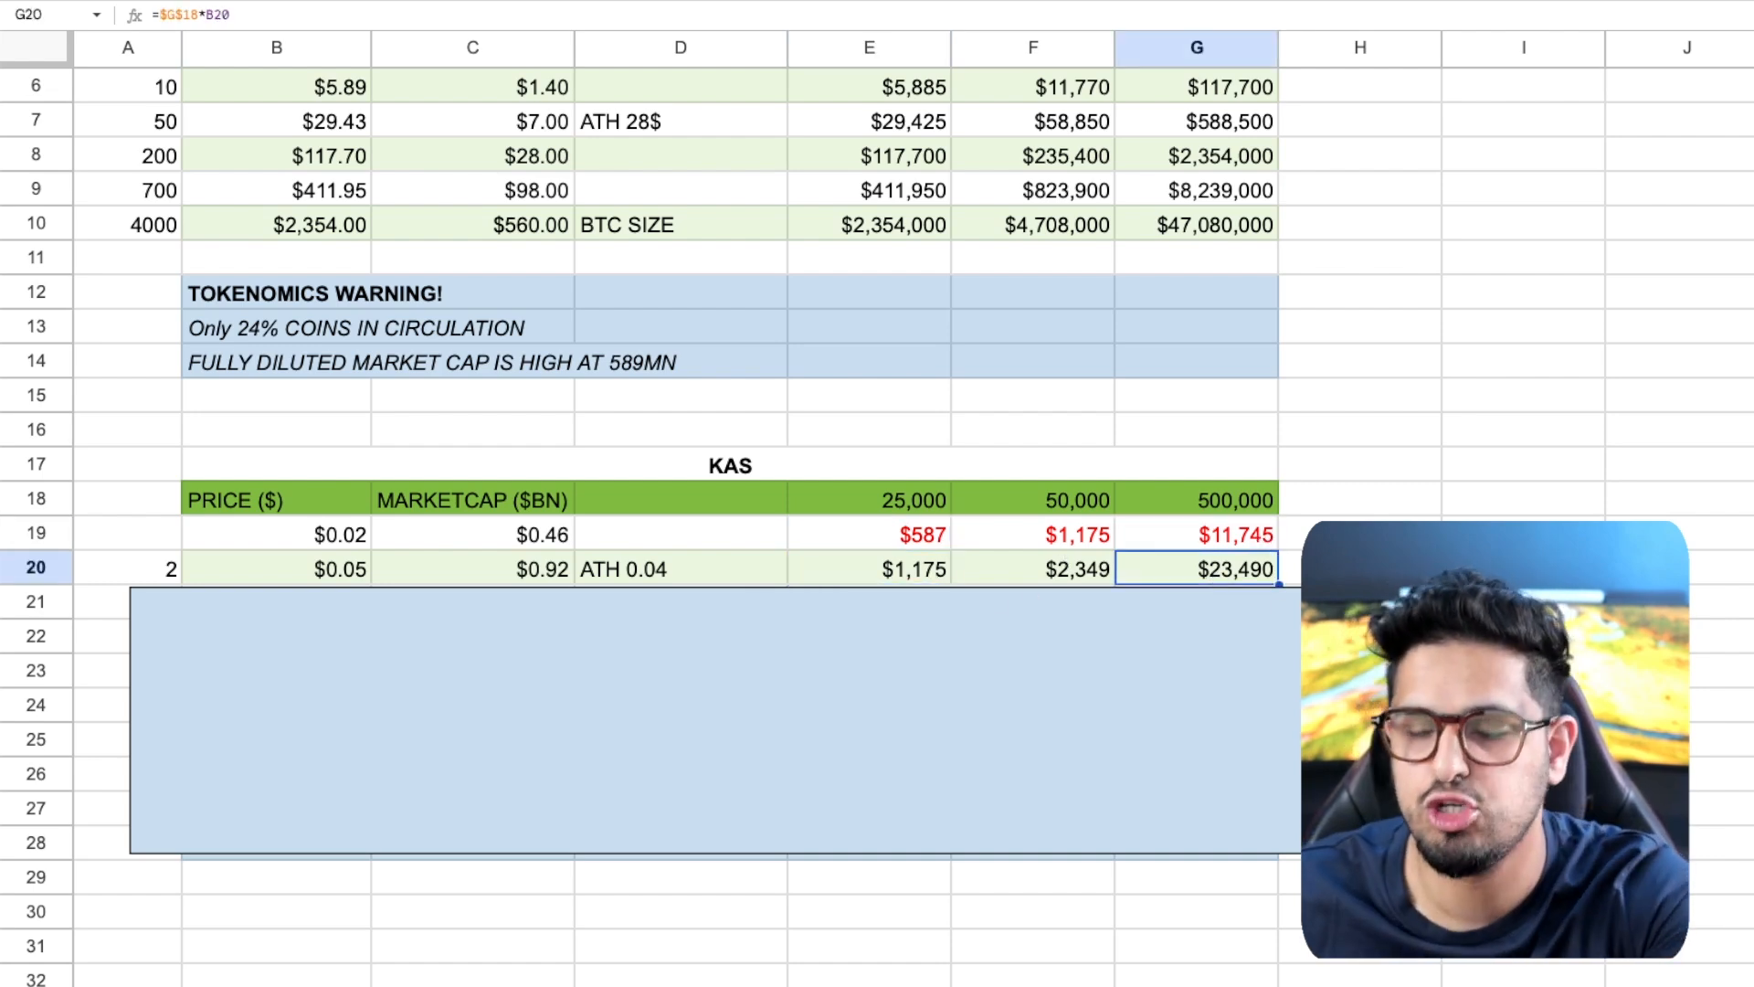
pyautogui.moveTo(970, 594)
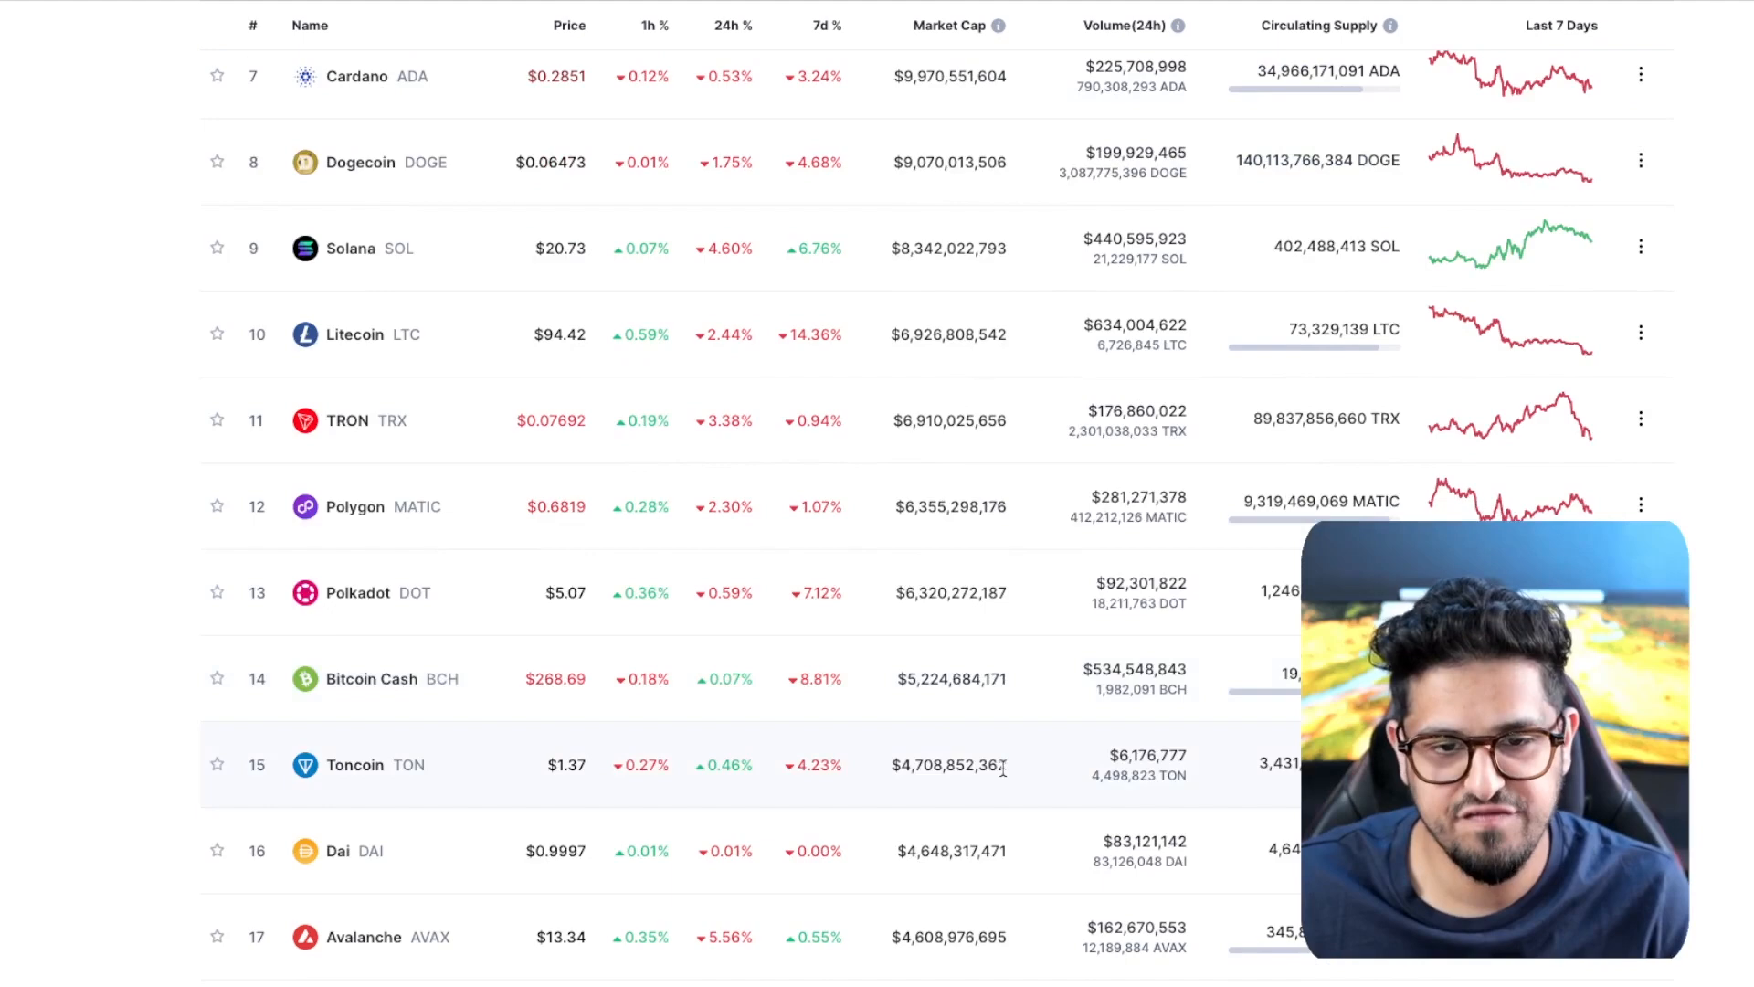
pyautogui.scroll(-3)
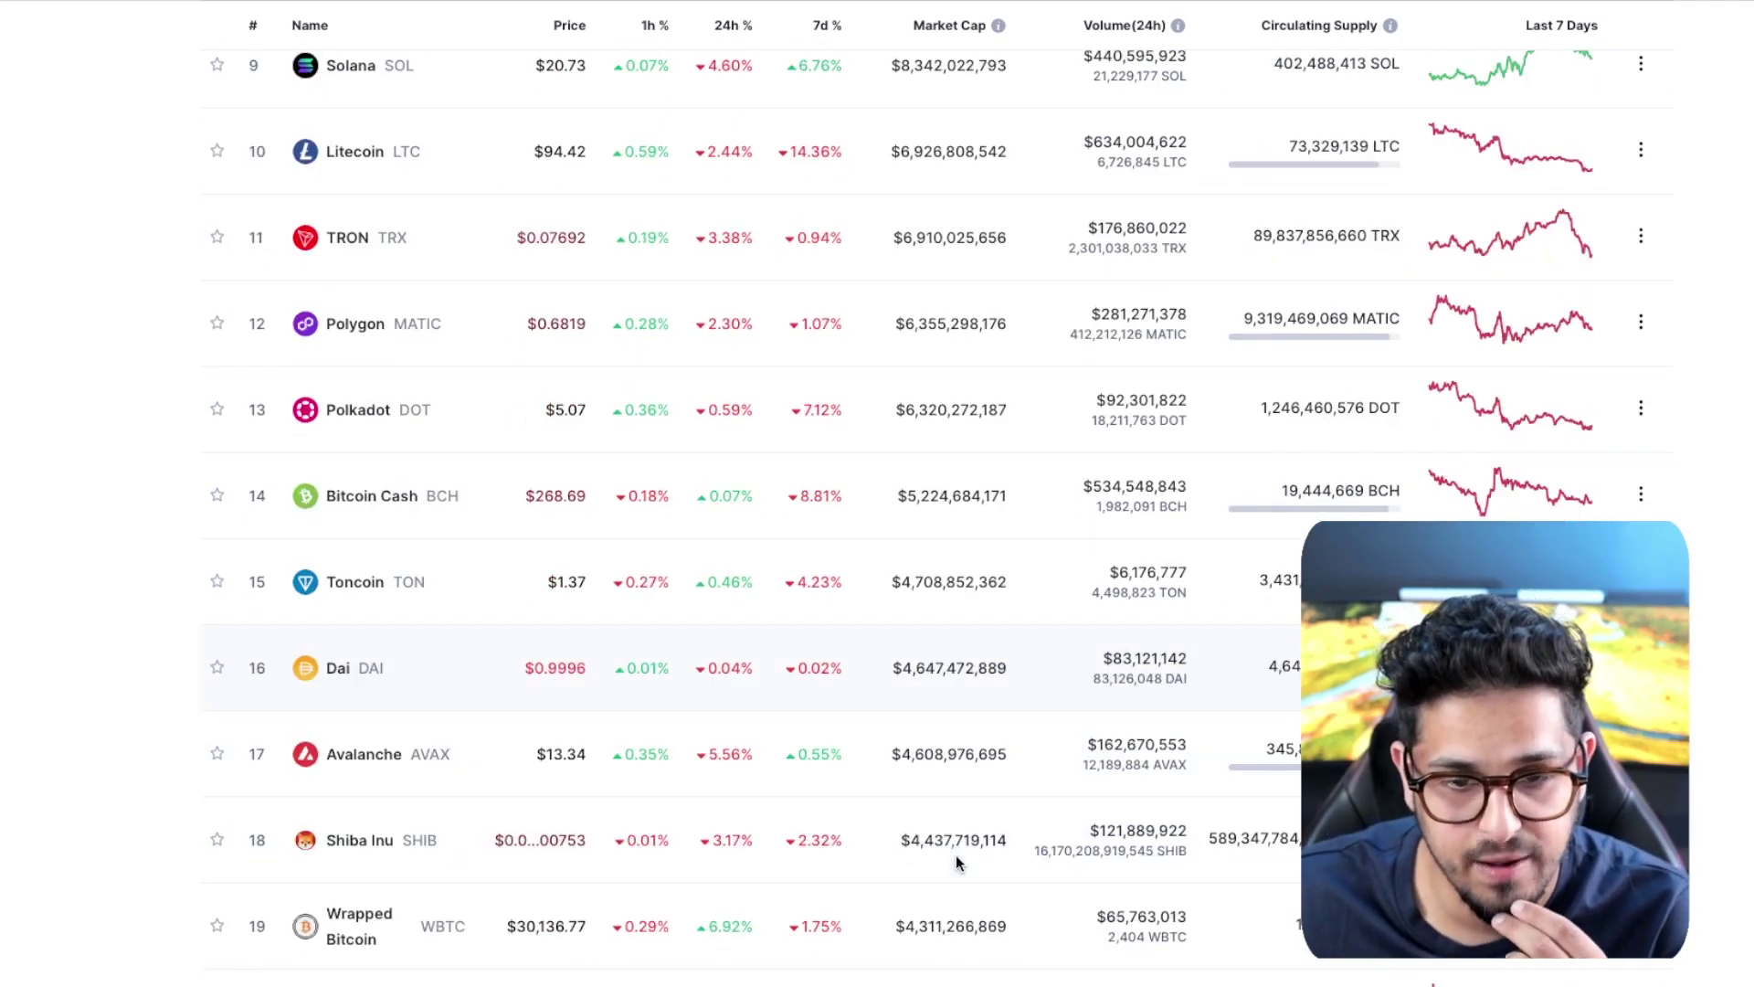
pyautogui.moveTo(946, 802)
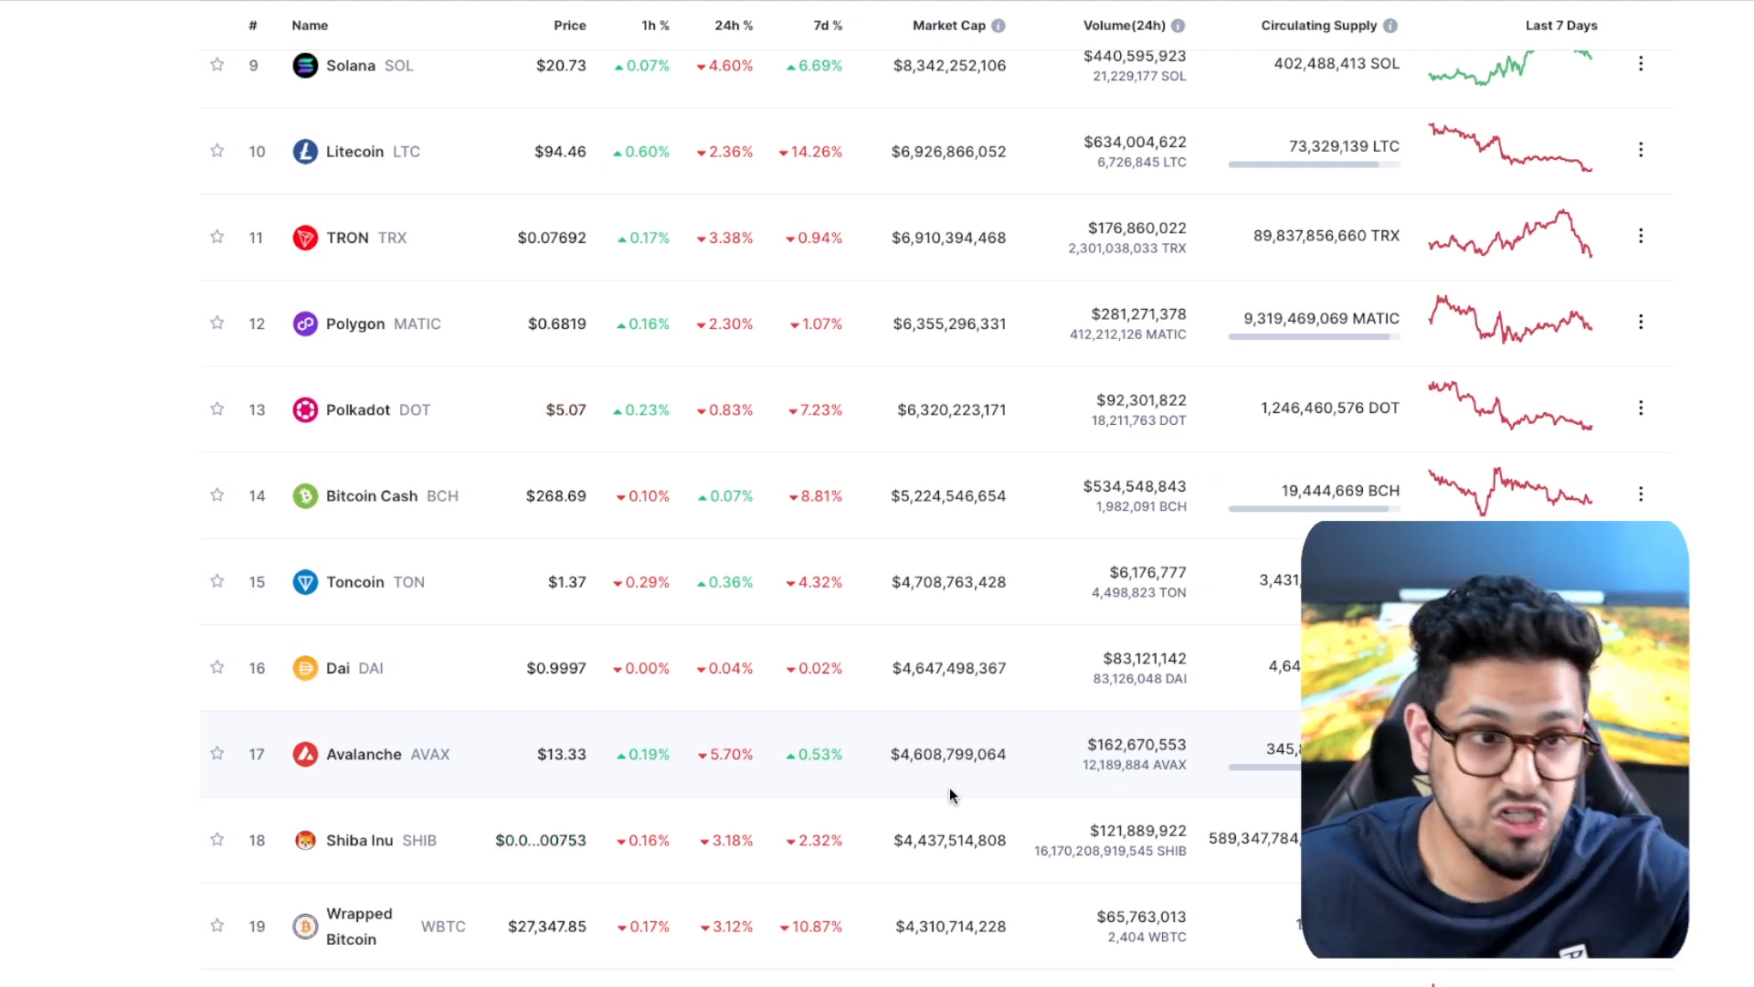
pyautogui.moveTo(1012, 841)
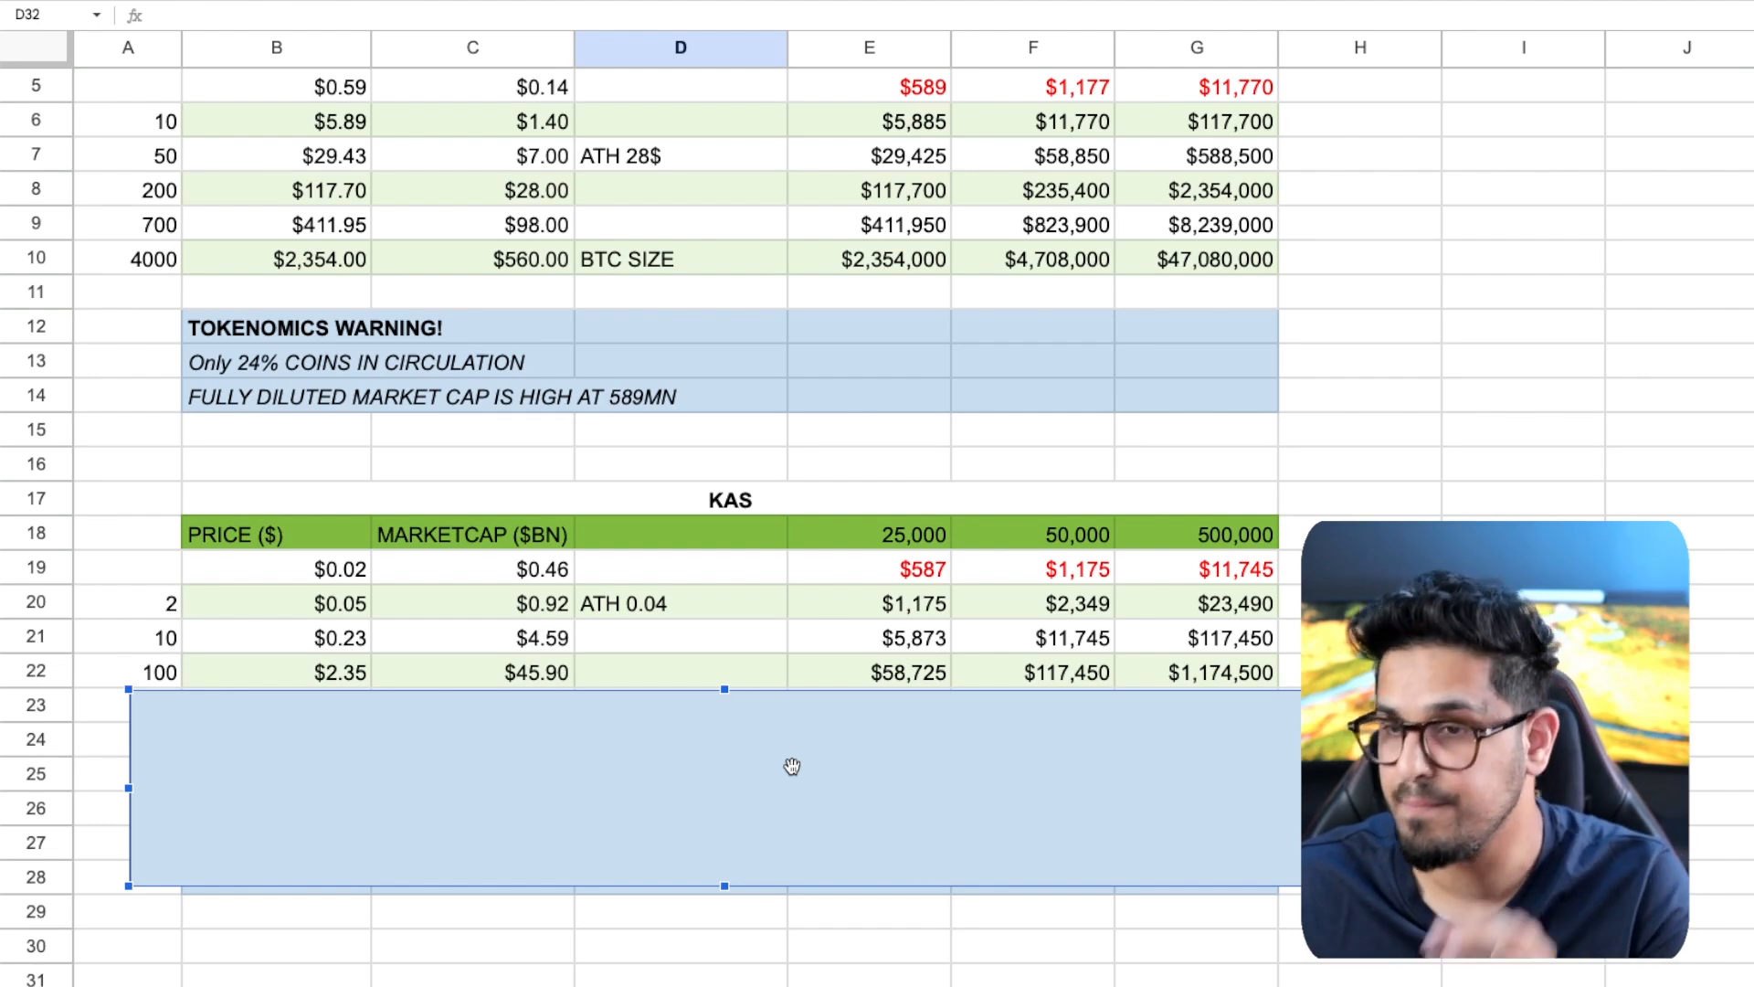
pyautogui.moveTo(729, 686)
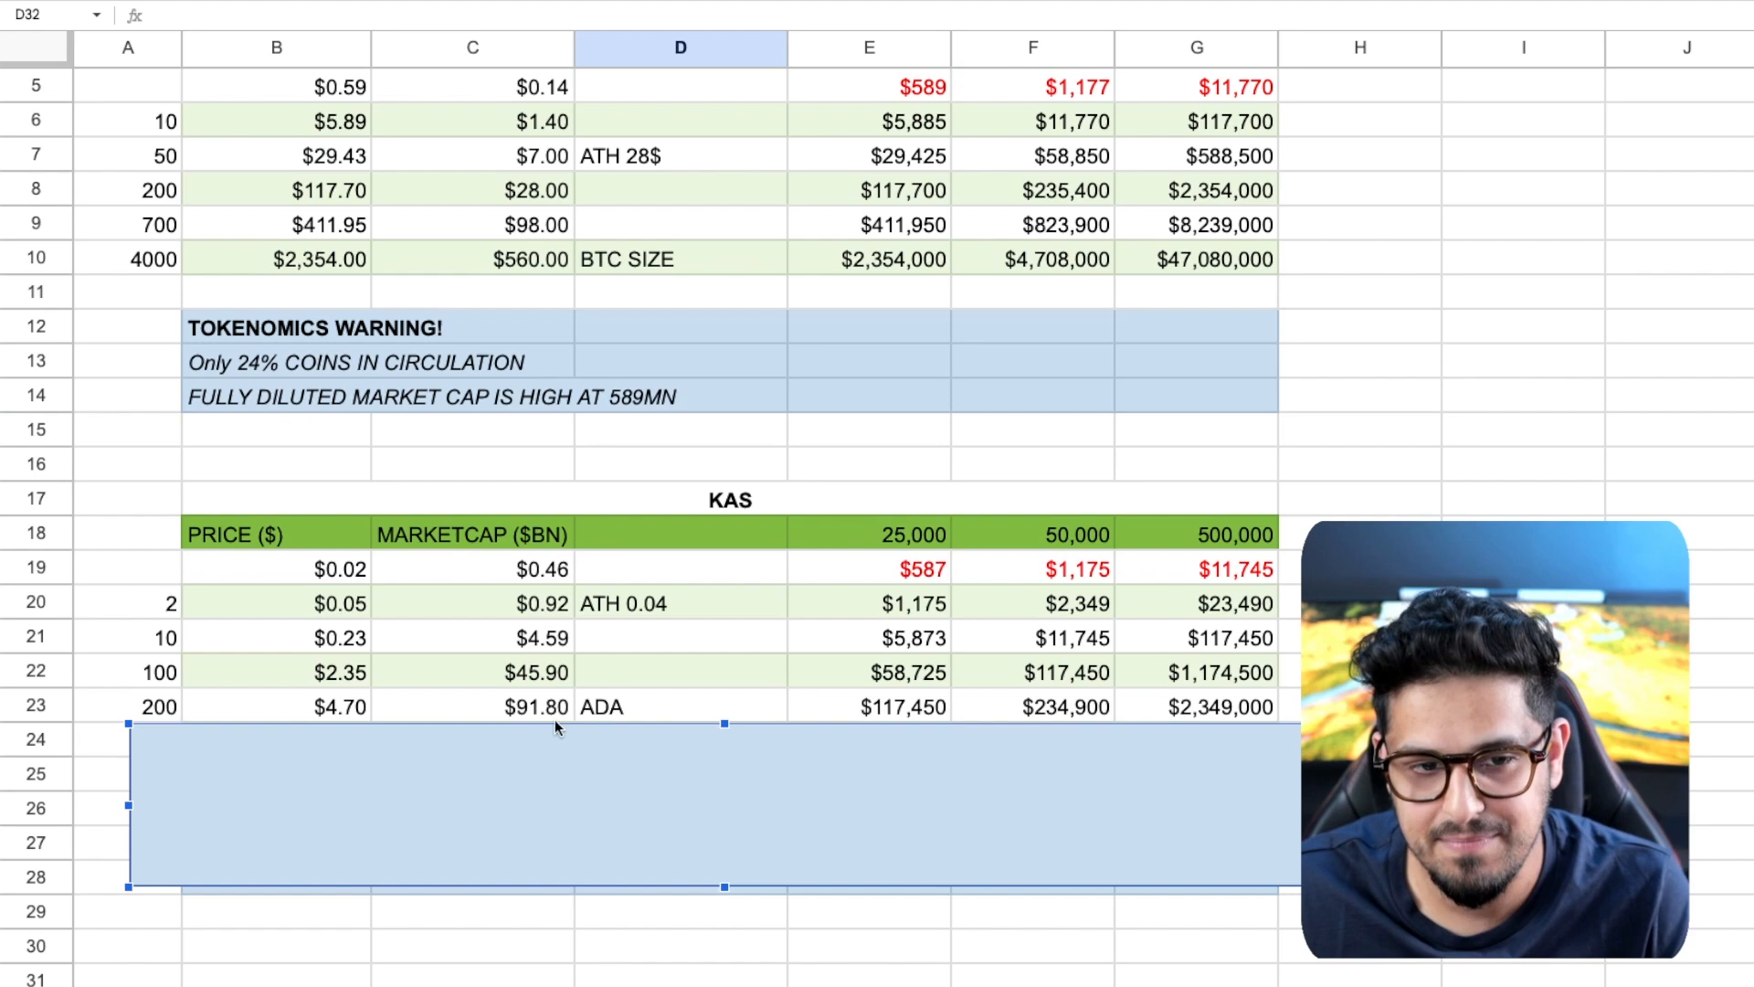
pyautogui.moveTo(230, 702)
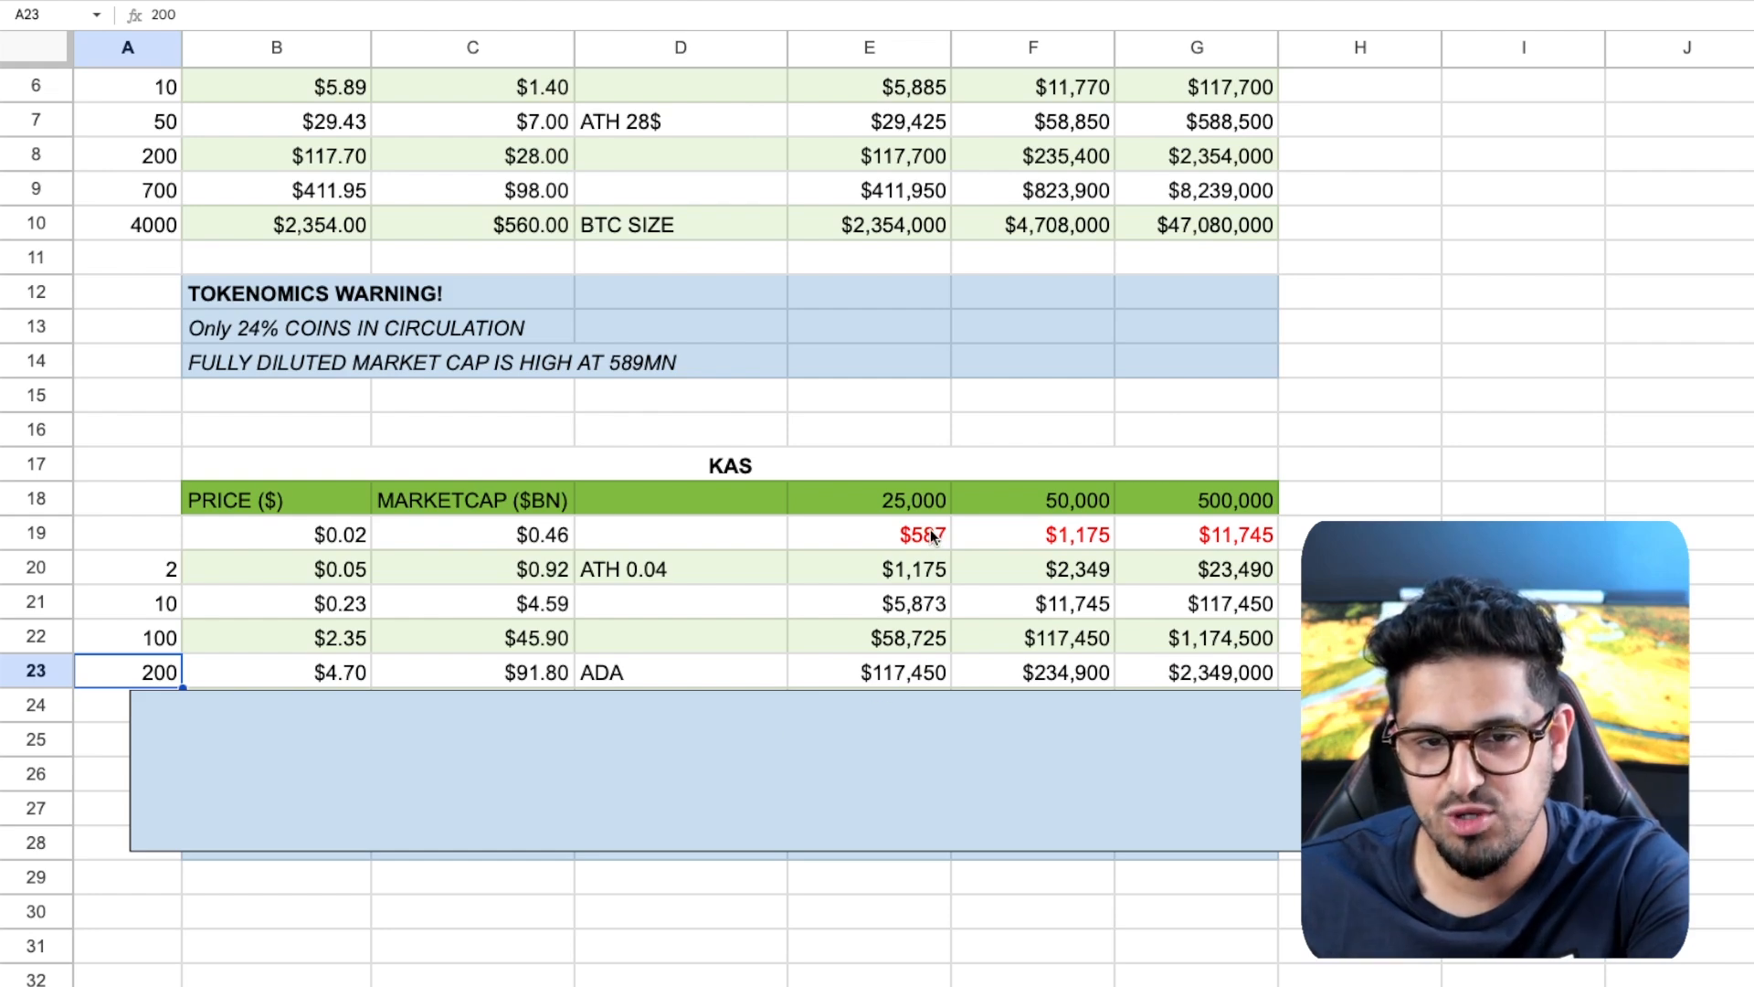
# Review the KAS table's 200× row holding formulas and scroll down to the tokenomics warning
pyautogui.click(870, 672)
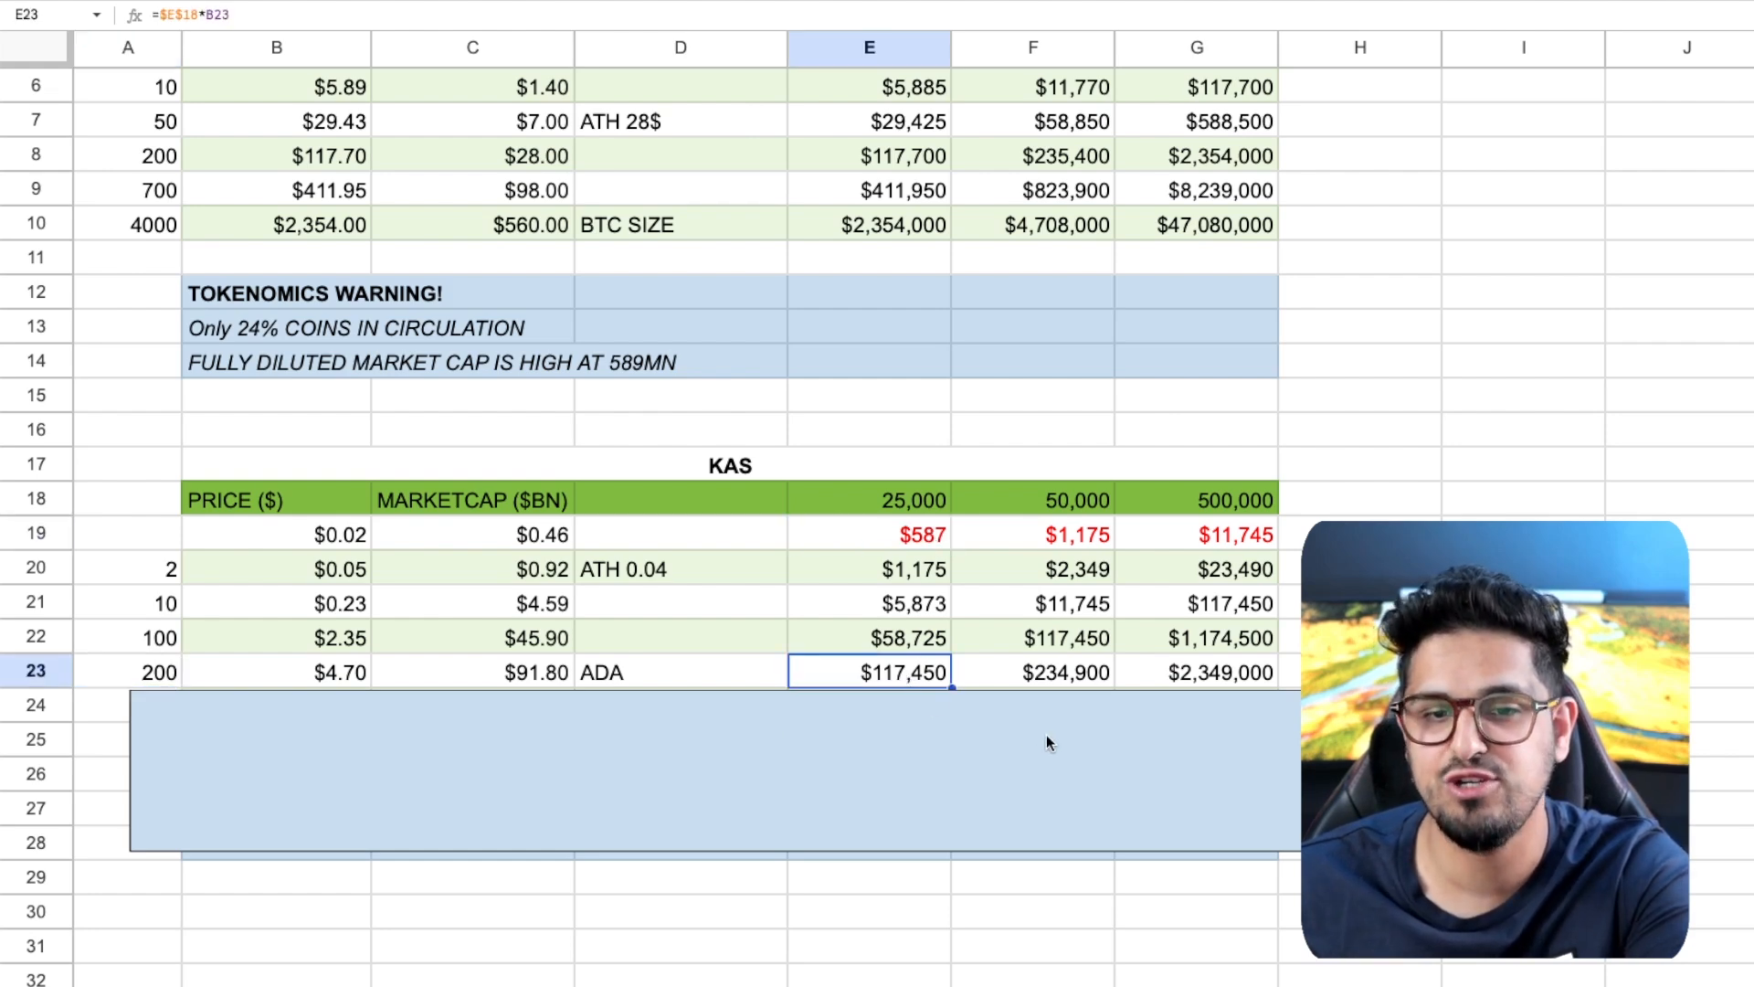
pyautogui.scroll(-3)
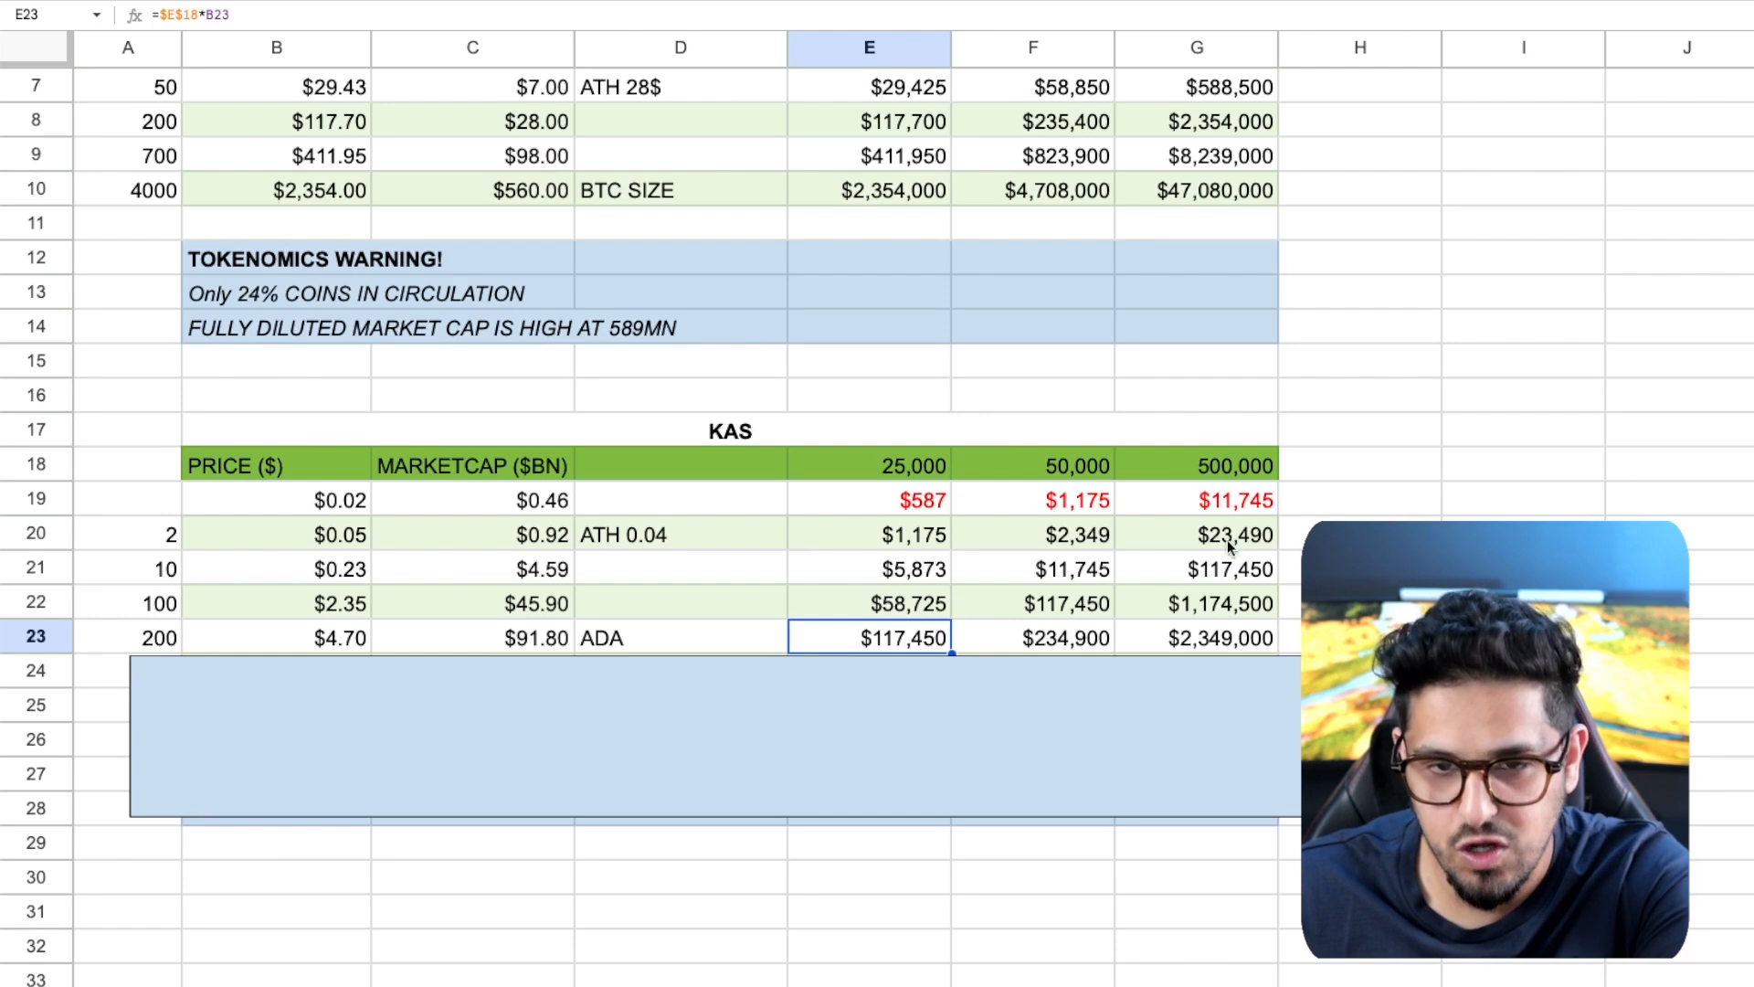
pyautogui.click(1053, 638)
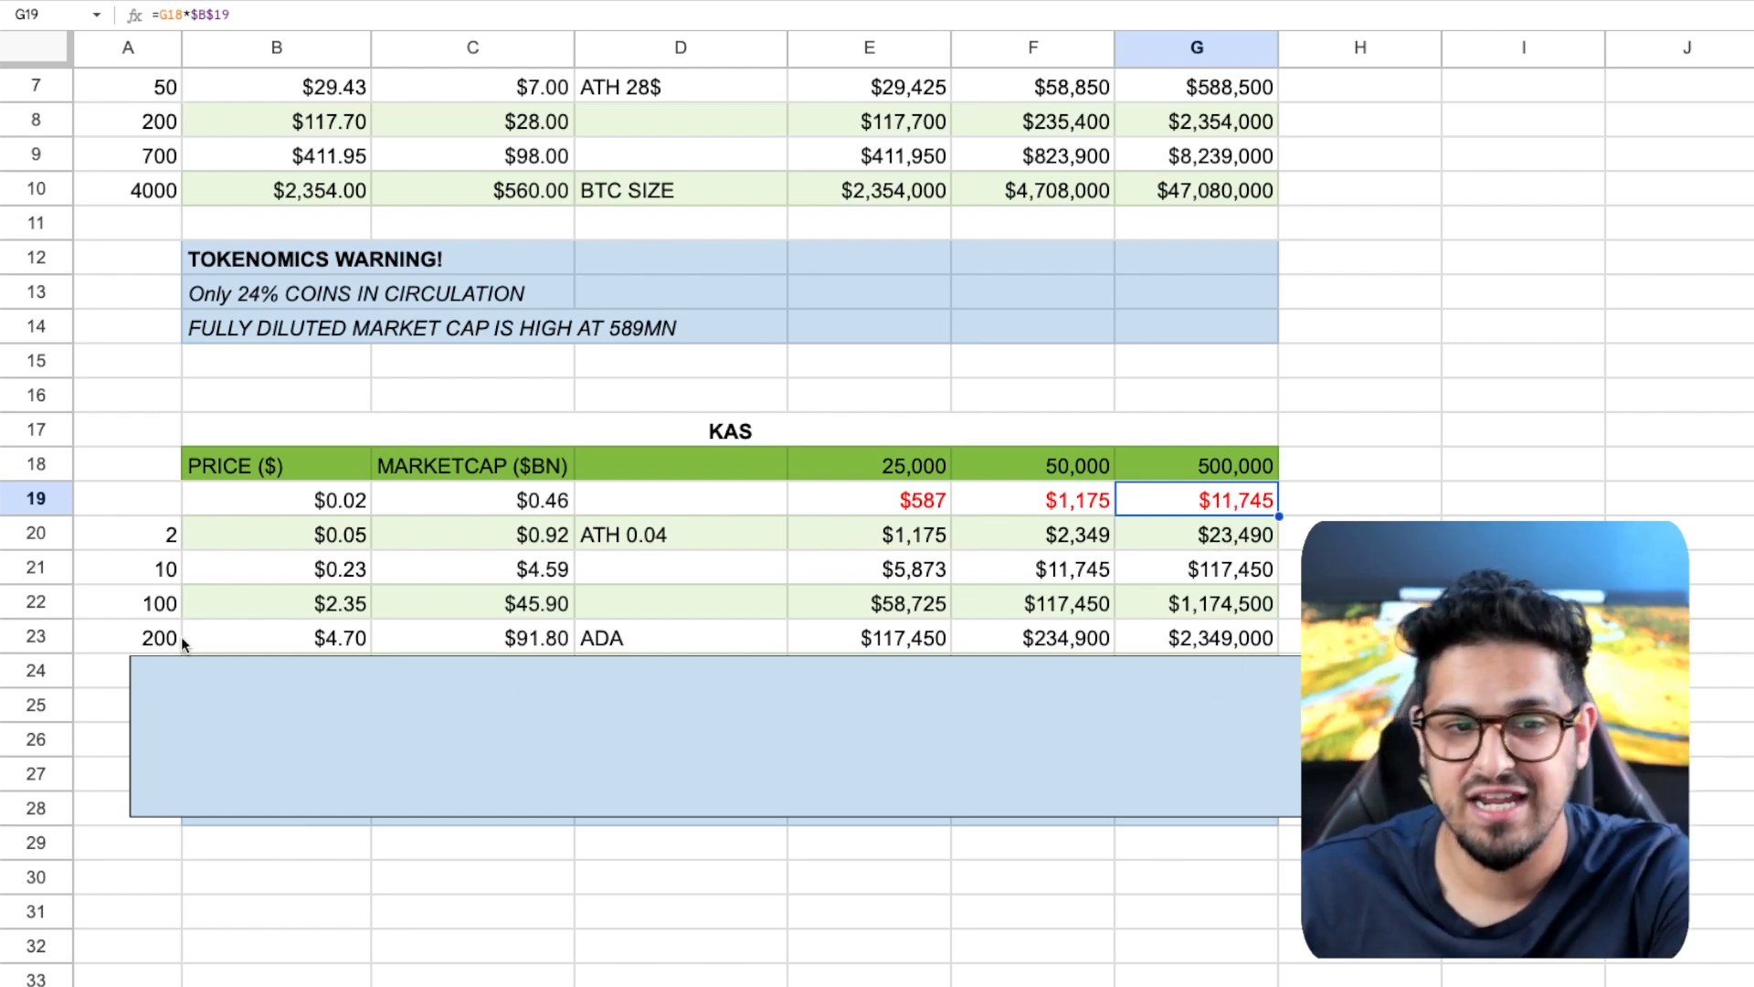
pyautogui.moveTo(508, 656)
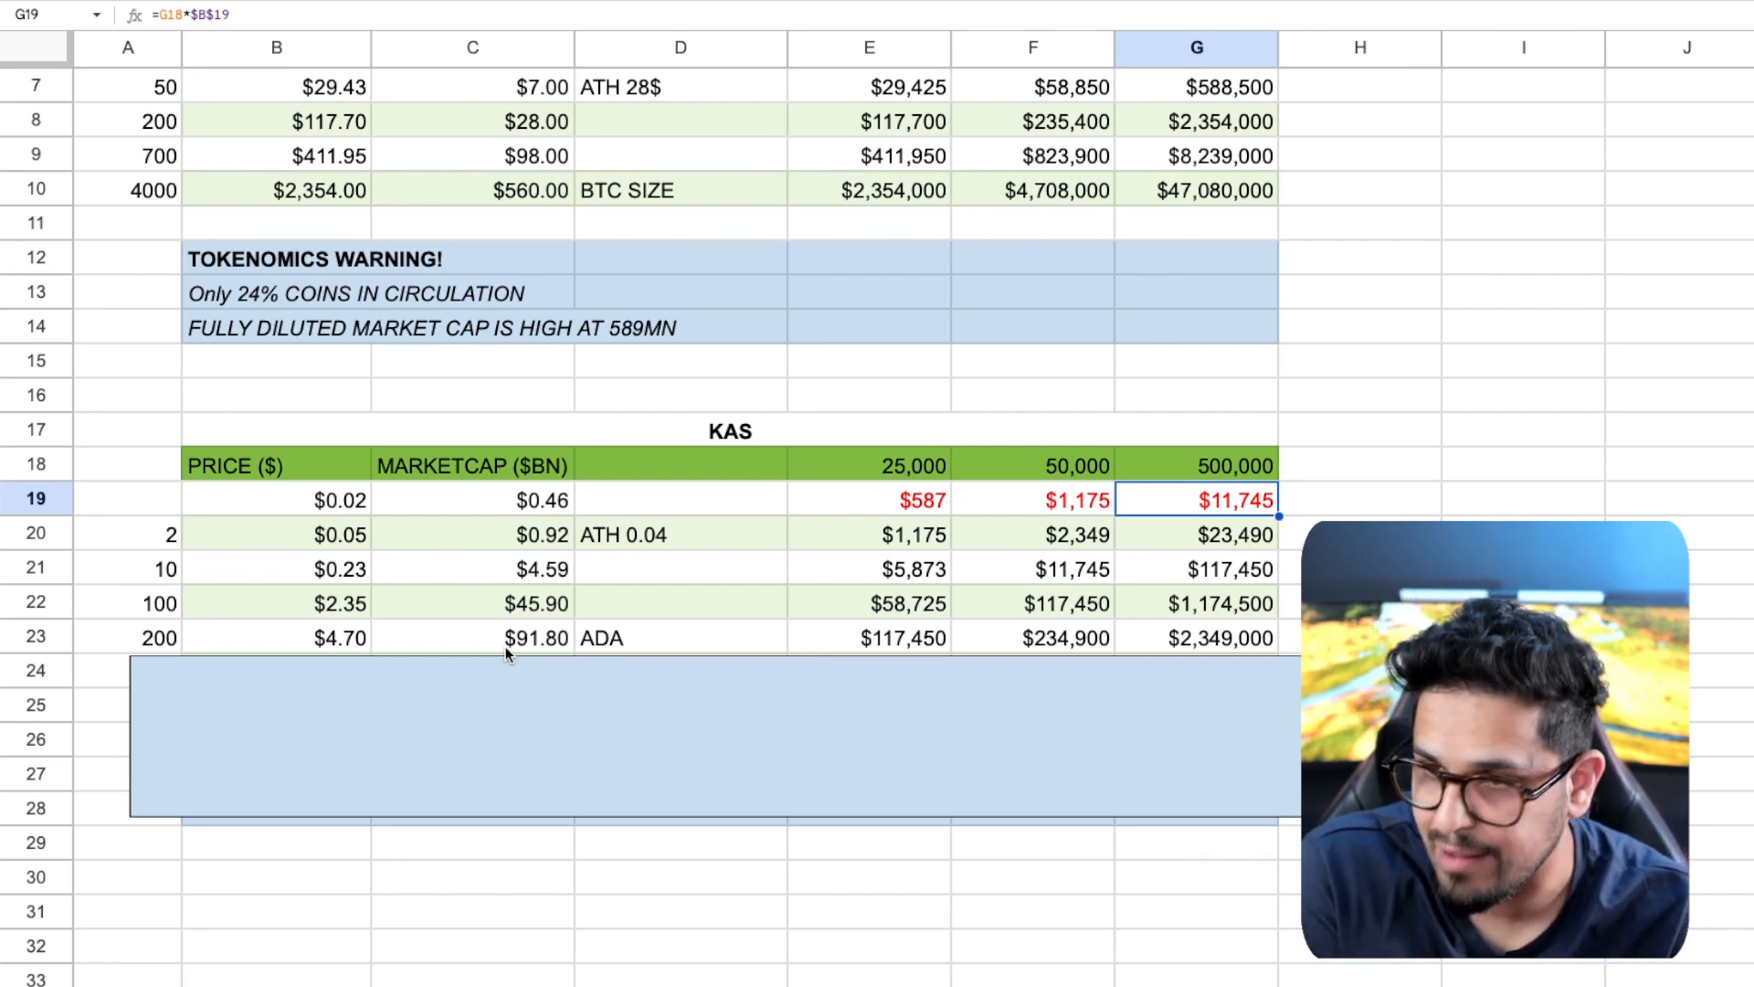
pyautogui.moveTo(1210, 656)
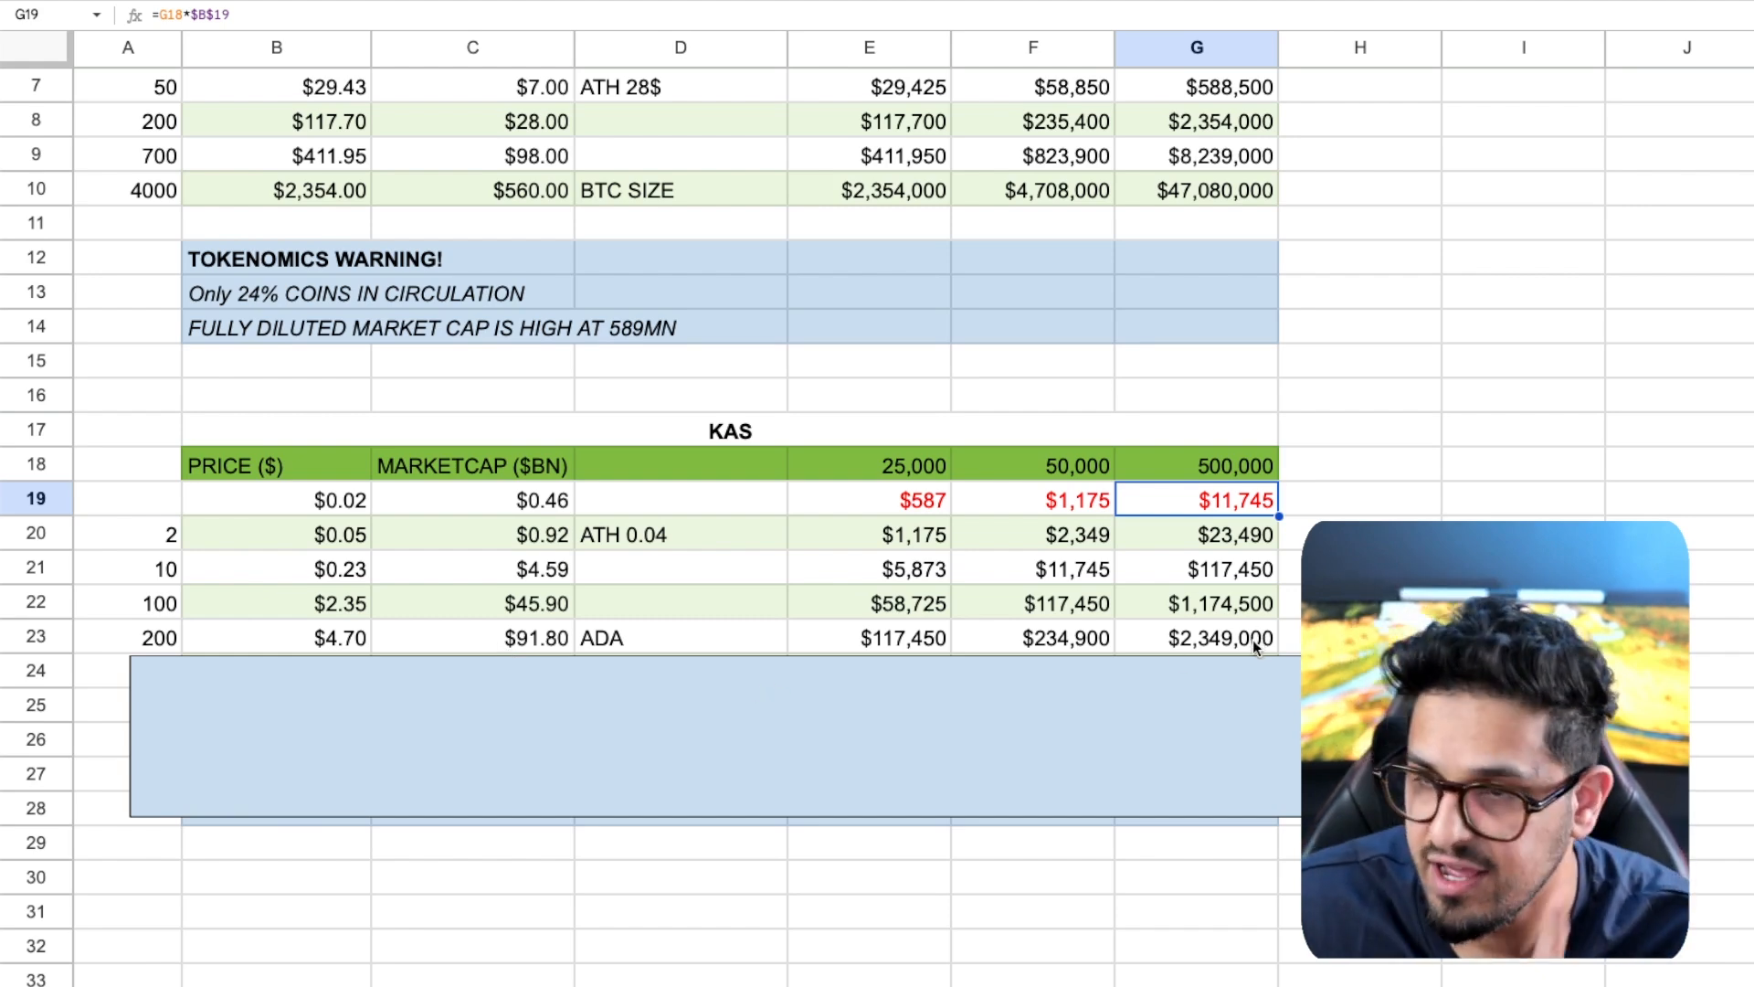
pyautogui.scroll(-3)
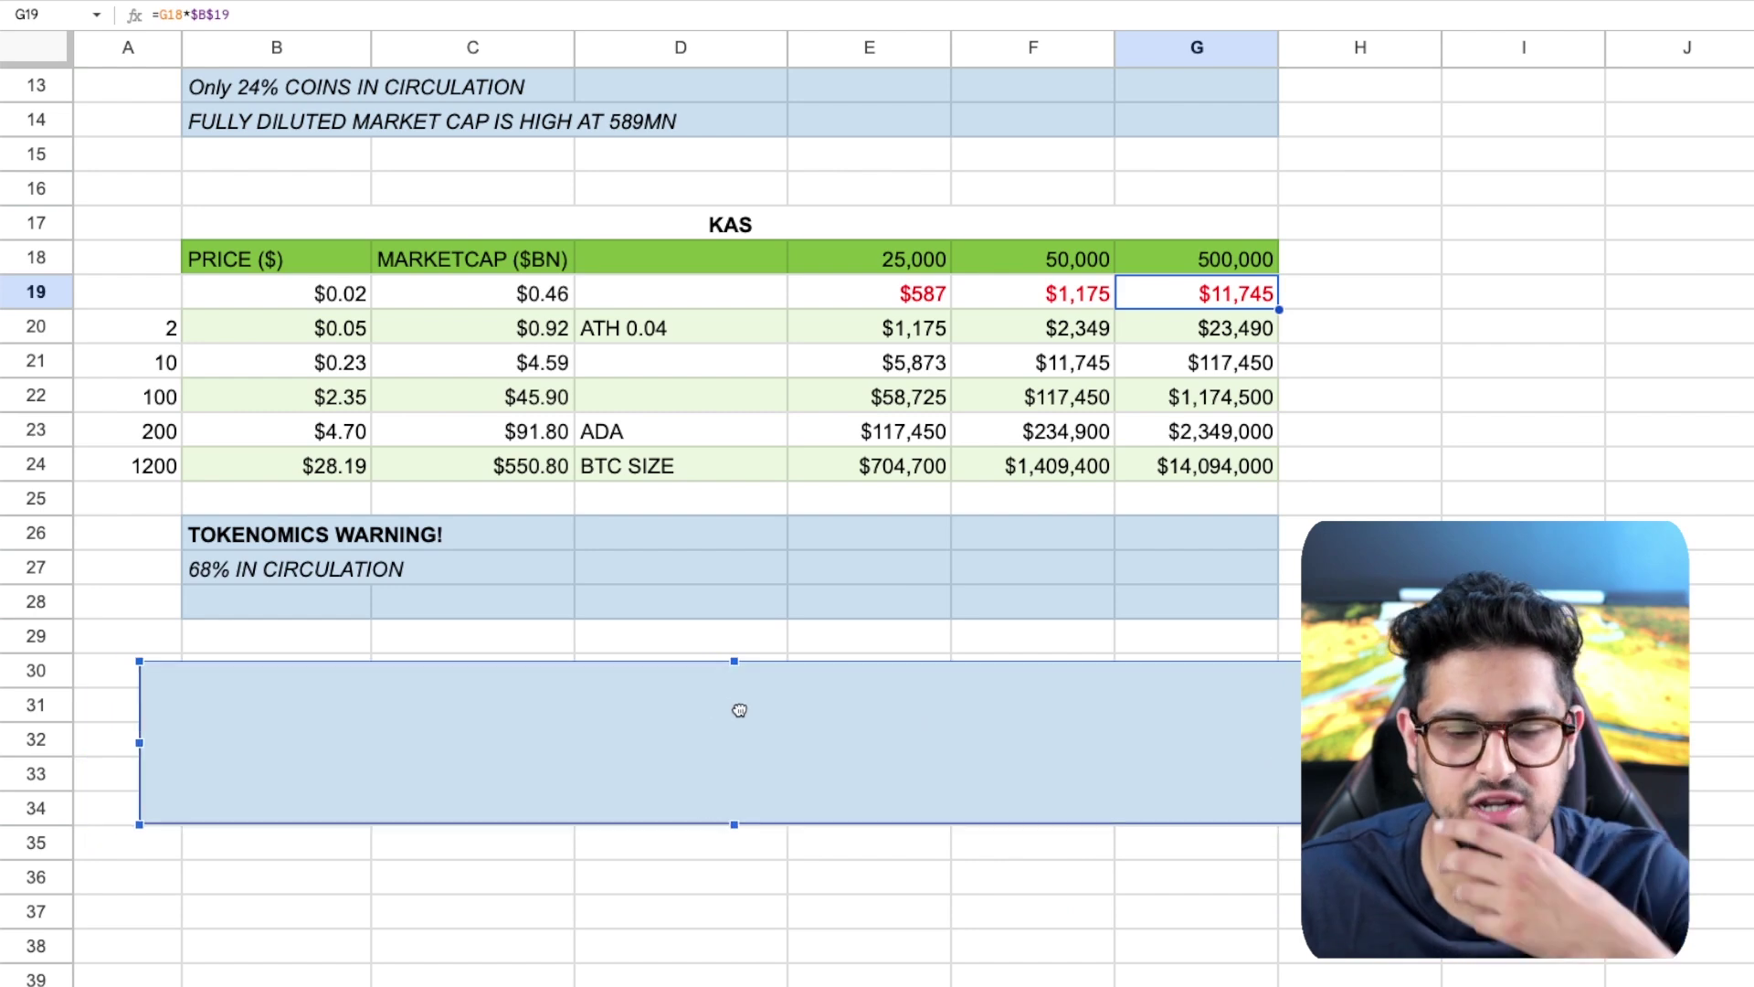
pyautogui.click(265, 569)
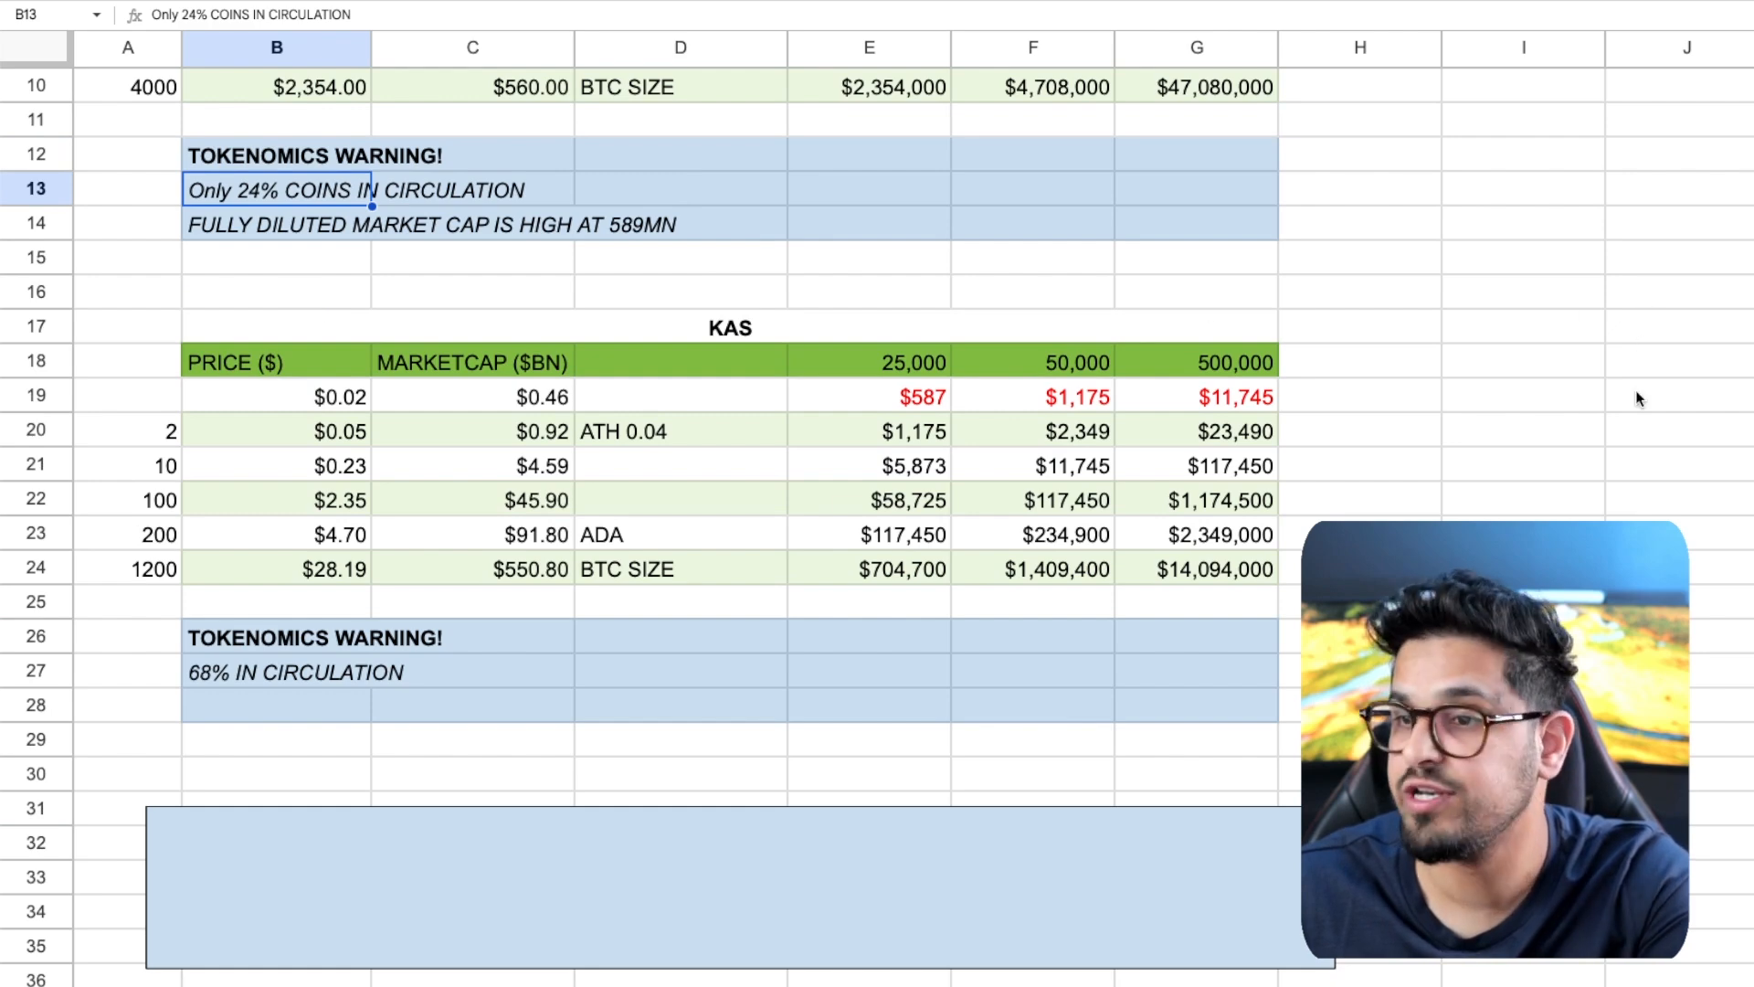
pyautogui.moveTo(1623, 427)
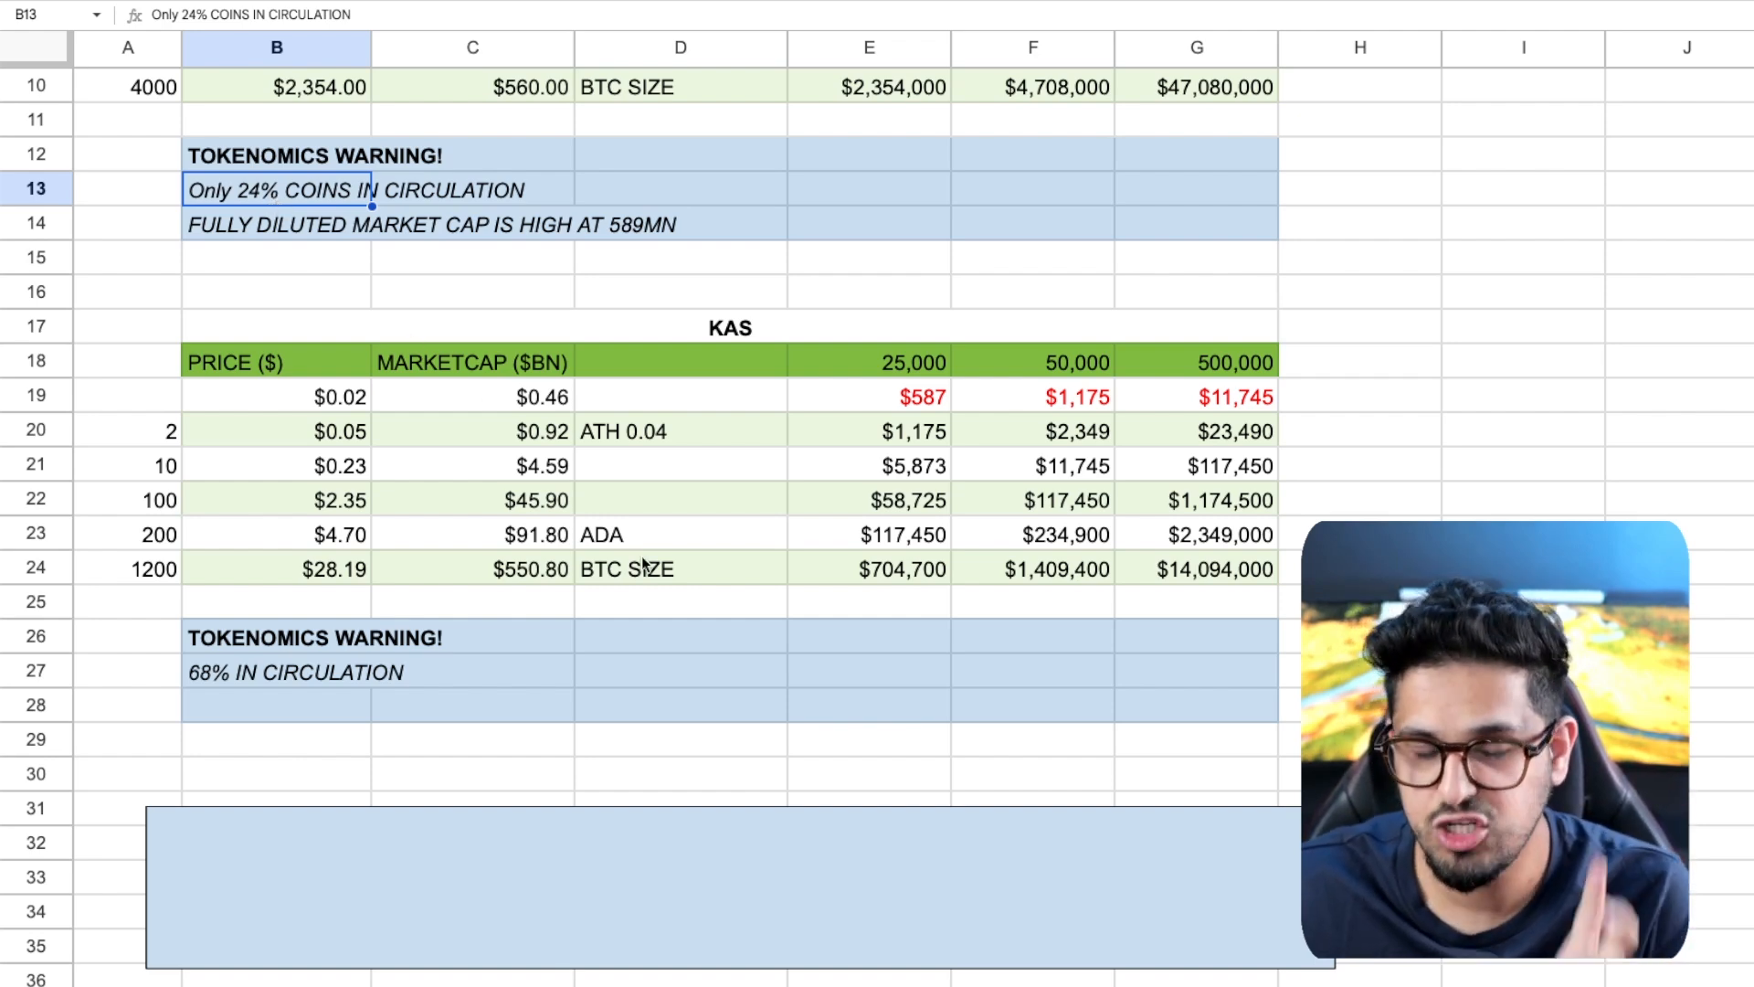
pyautogui.click(869, 655)
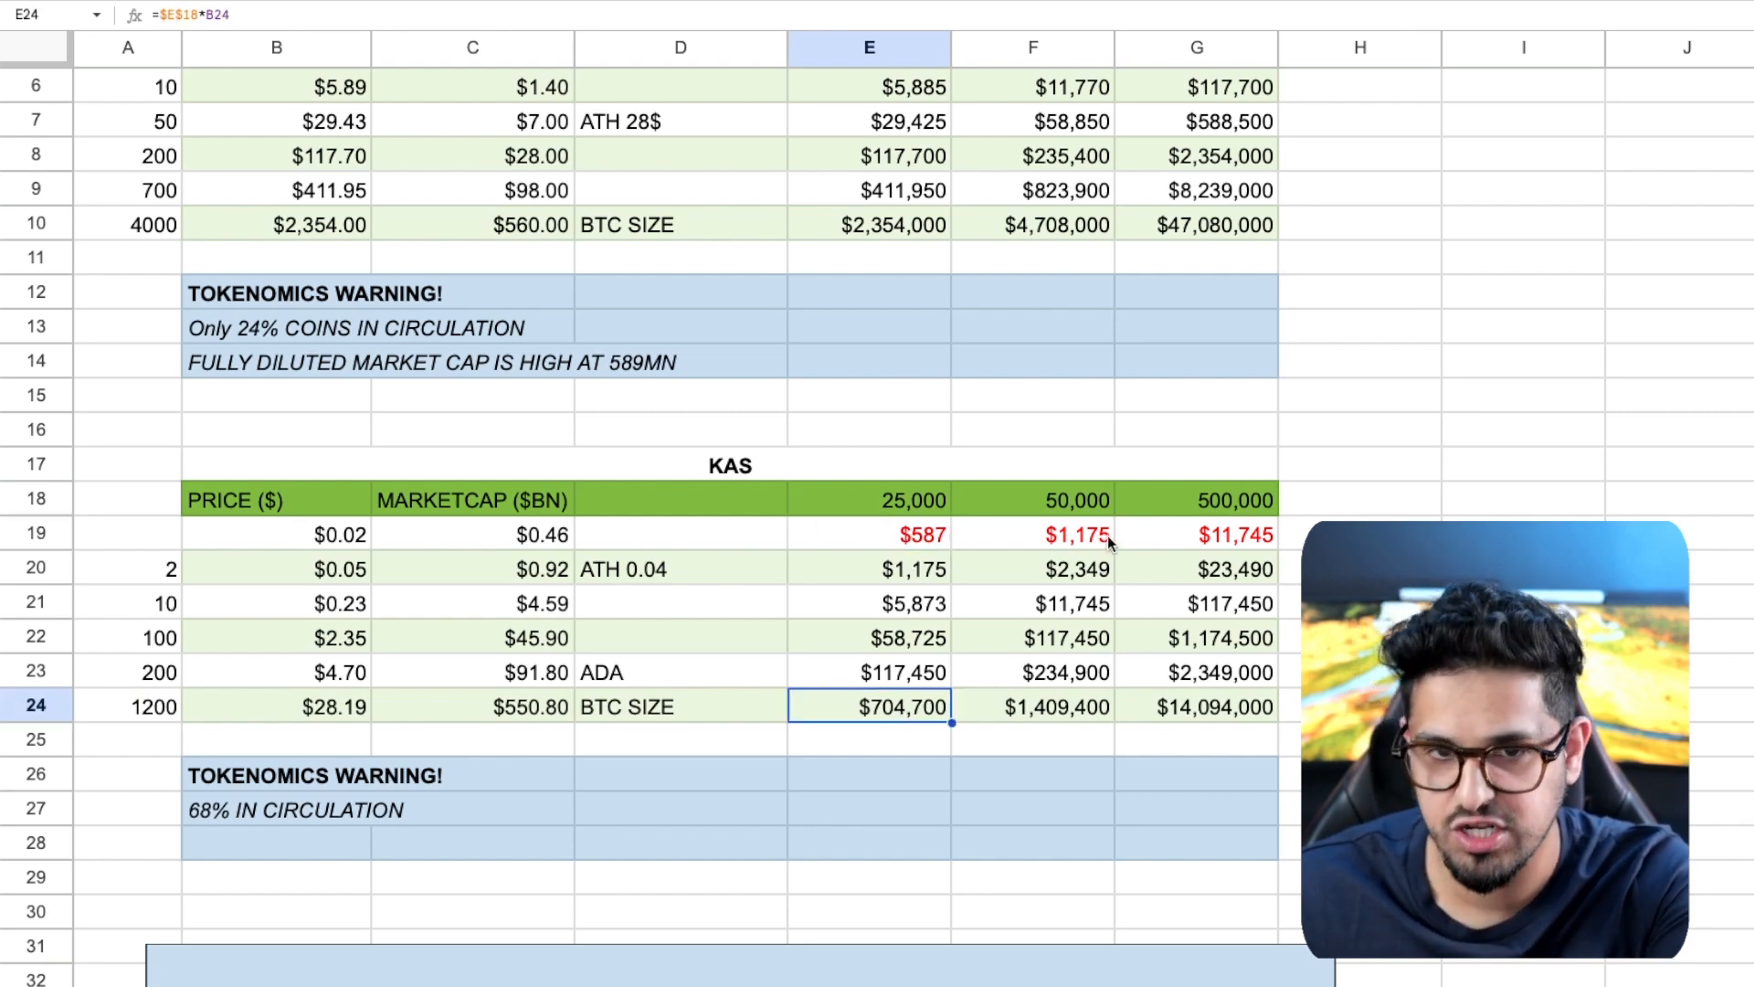
pyautogui.click(1033, 705)
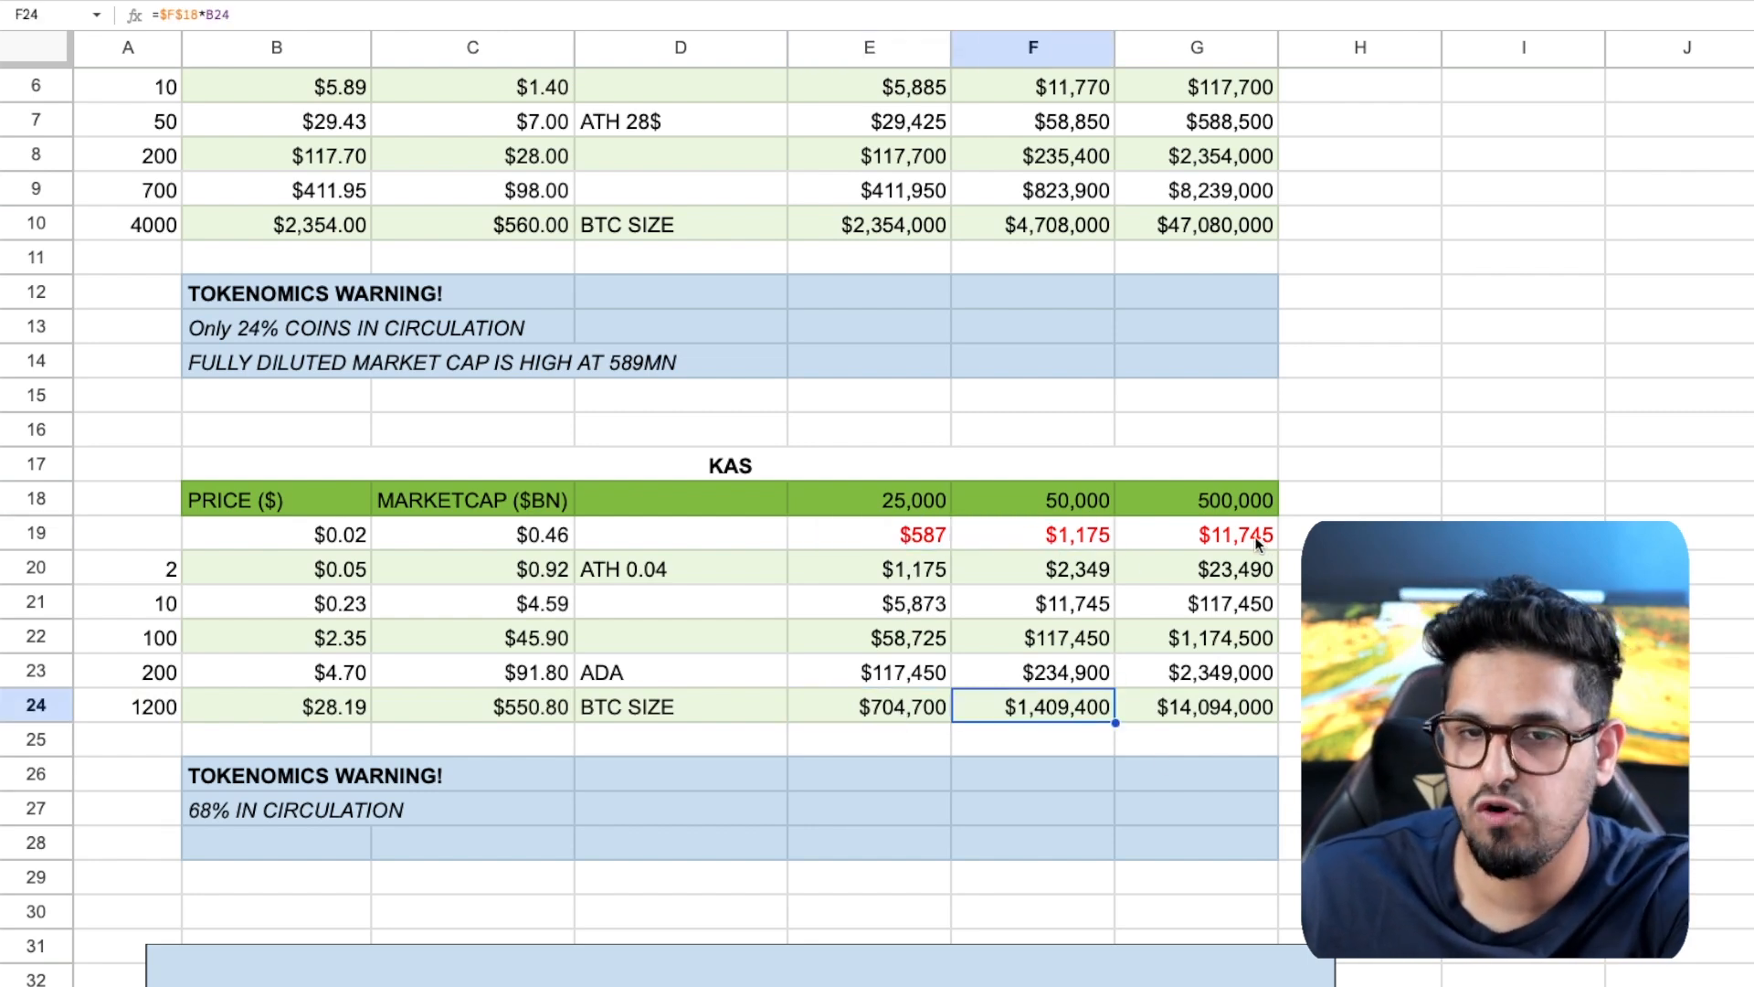
pyautogui.click(1214, 706)
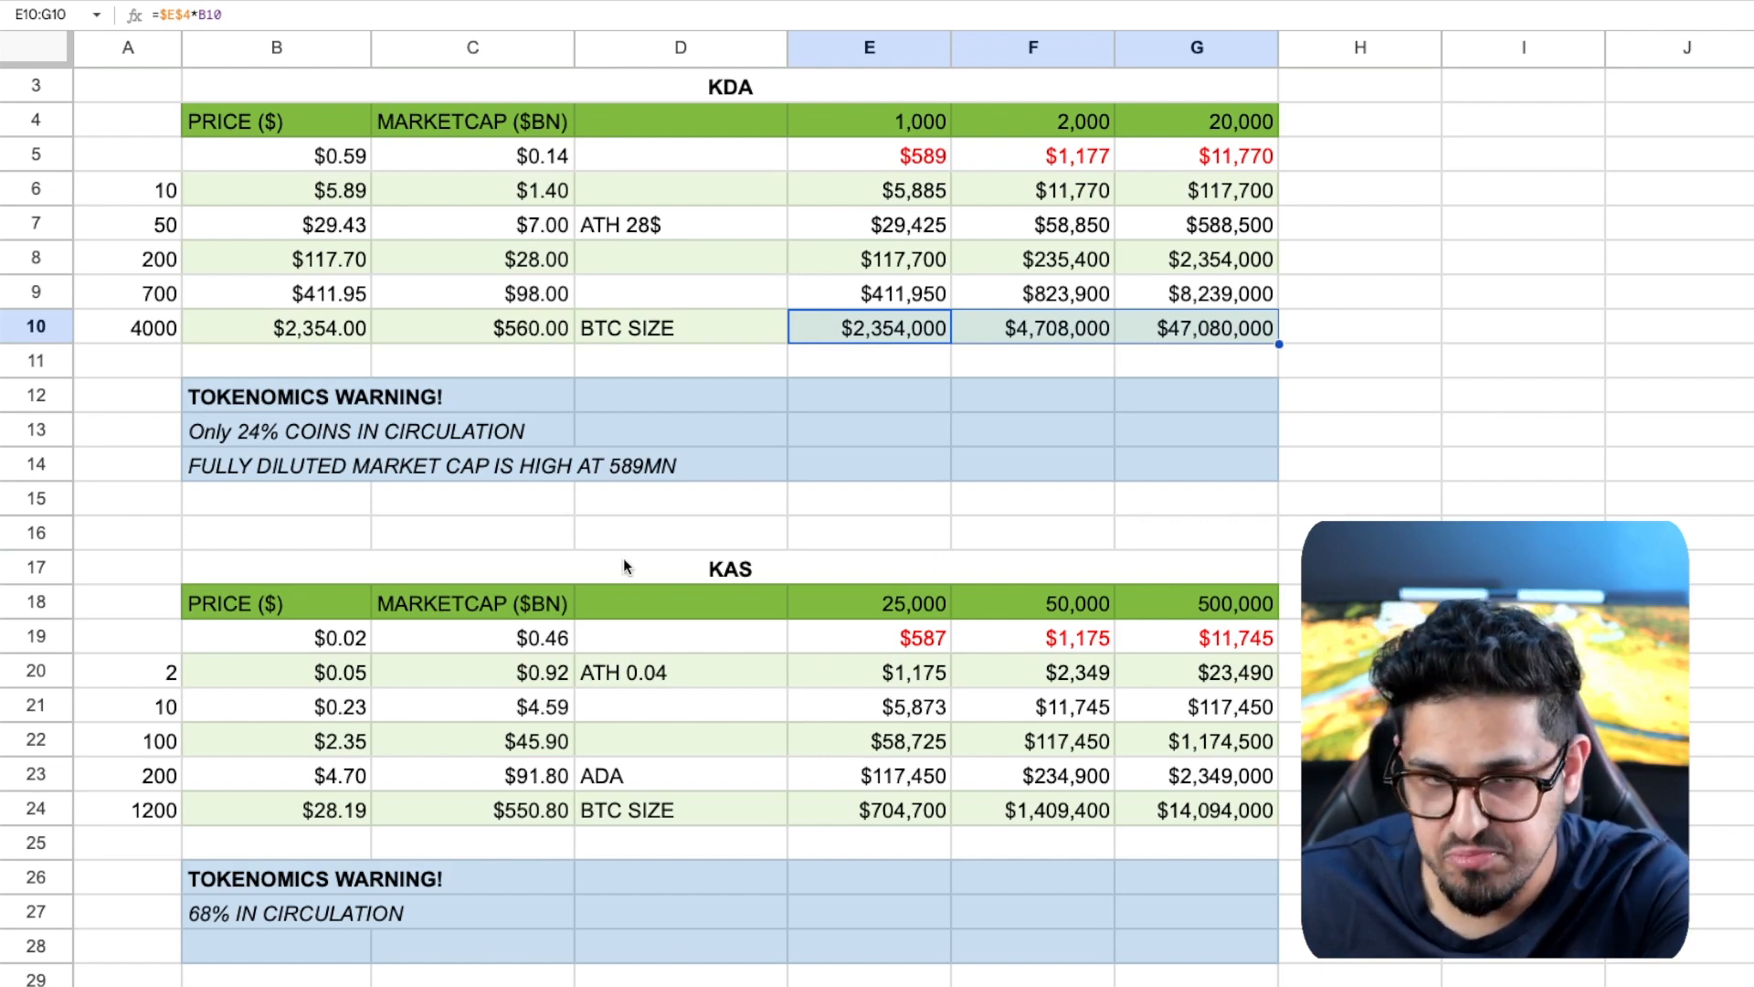
pyautogui.moveTo(751, 336)
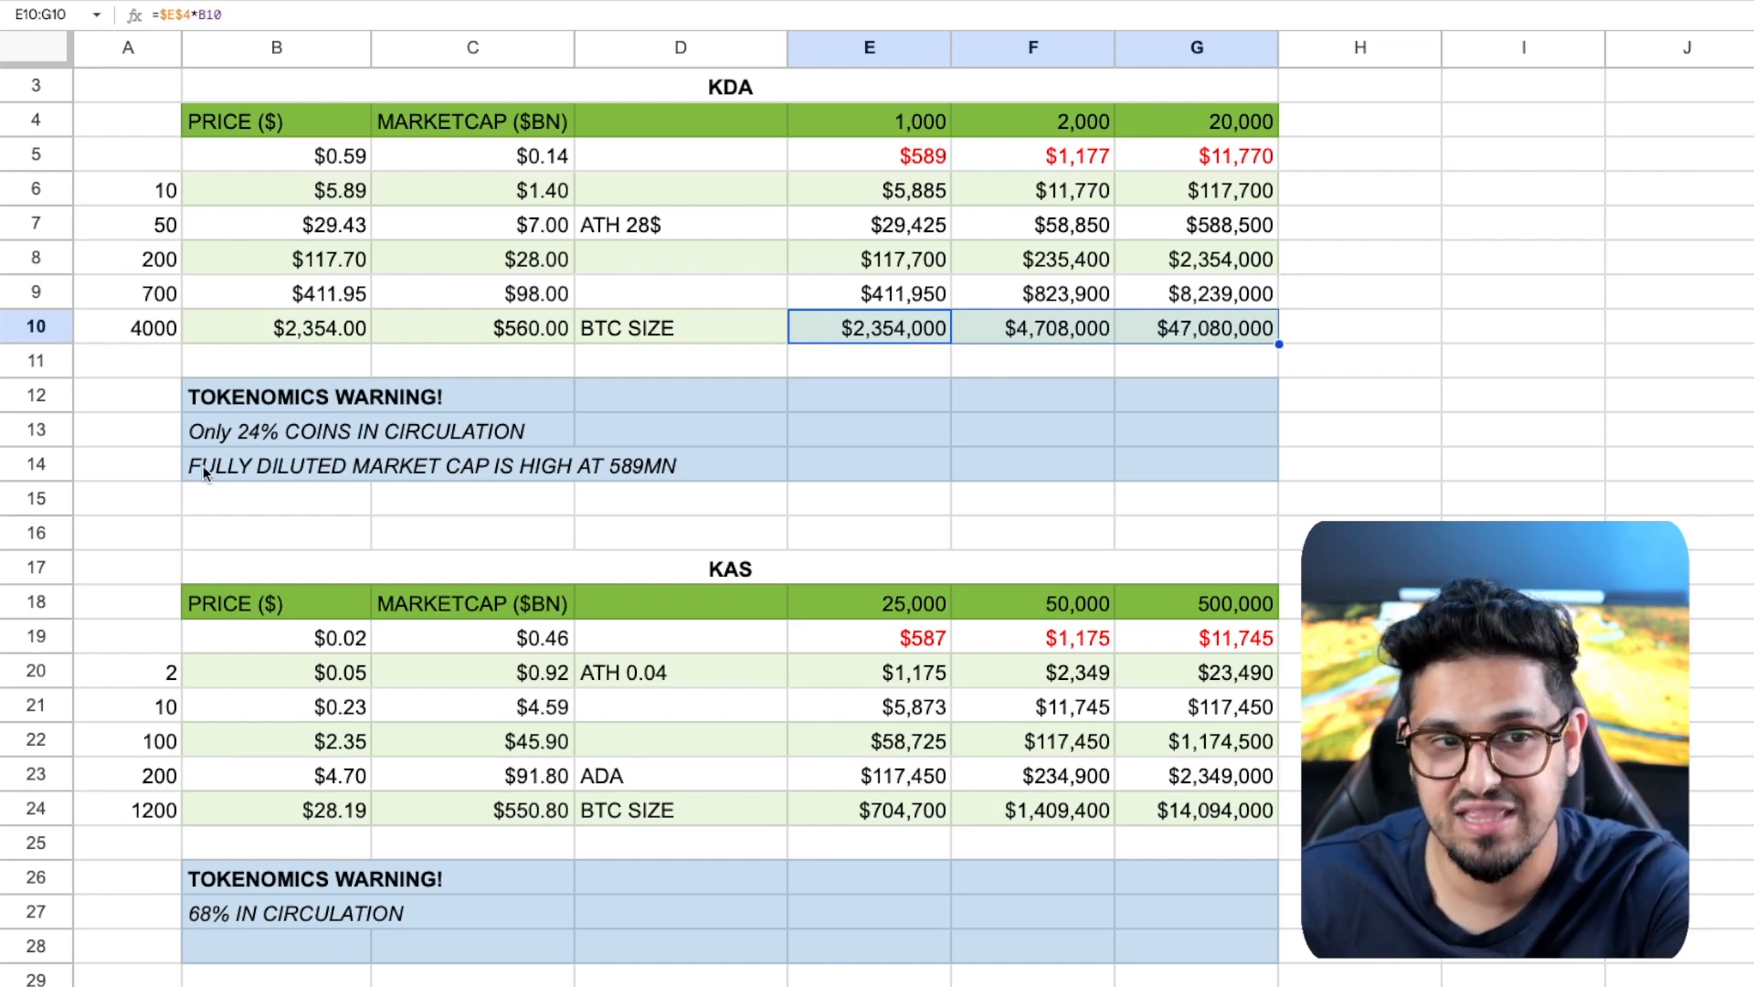
pyautogui.moveTo(1136, 360)
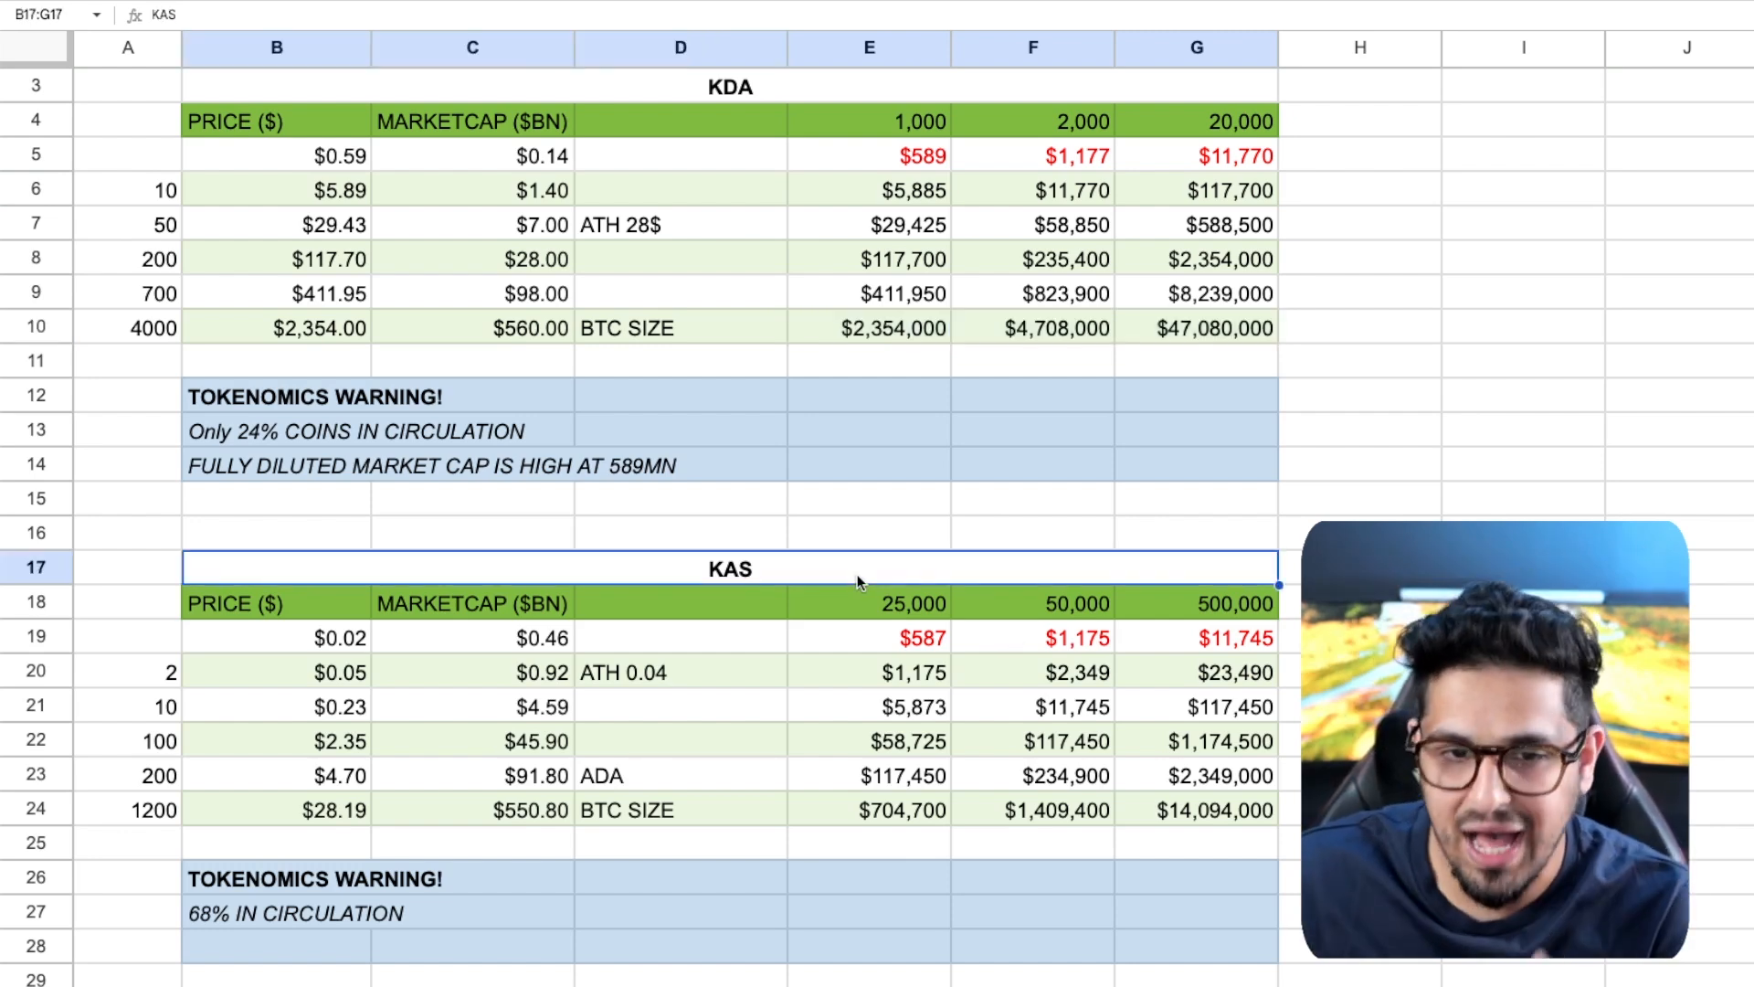
pyautogui.scroll(-3)
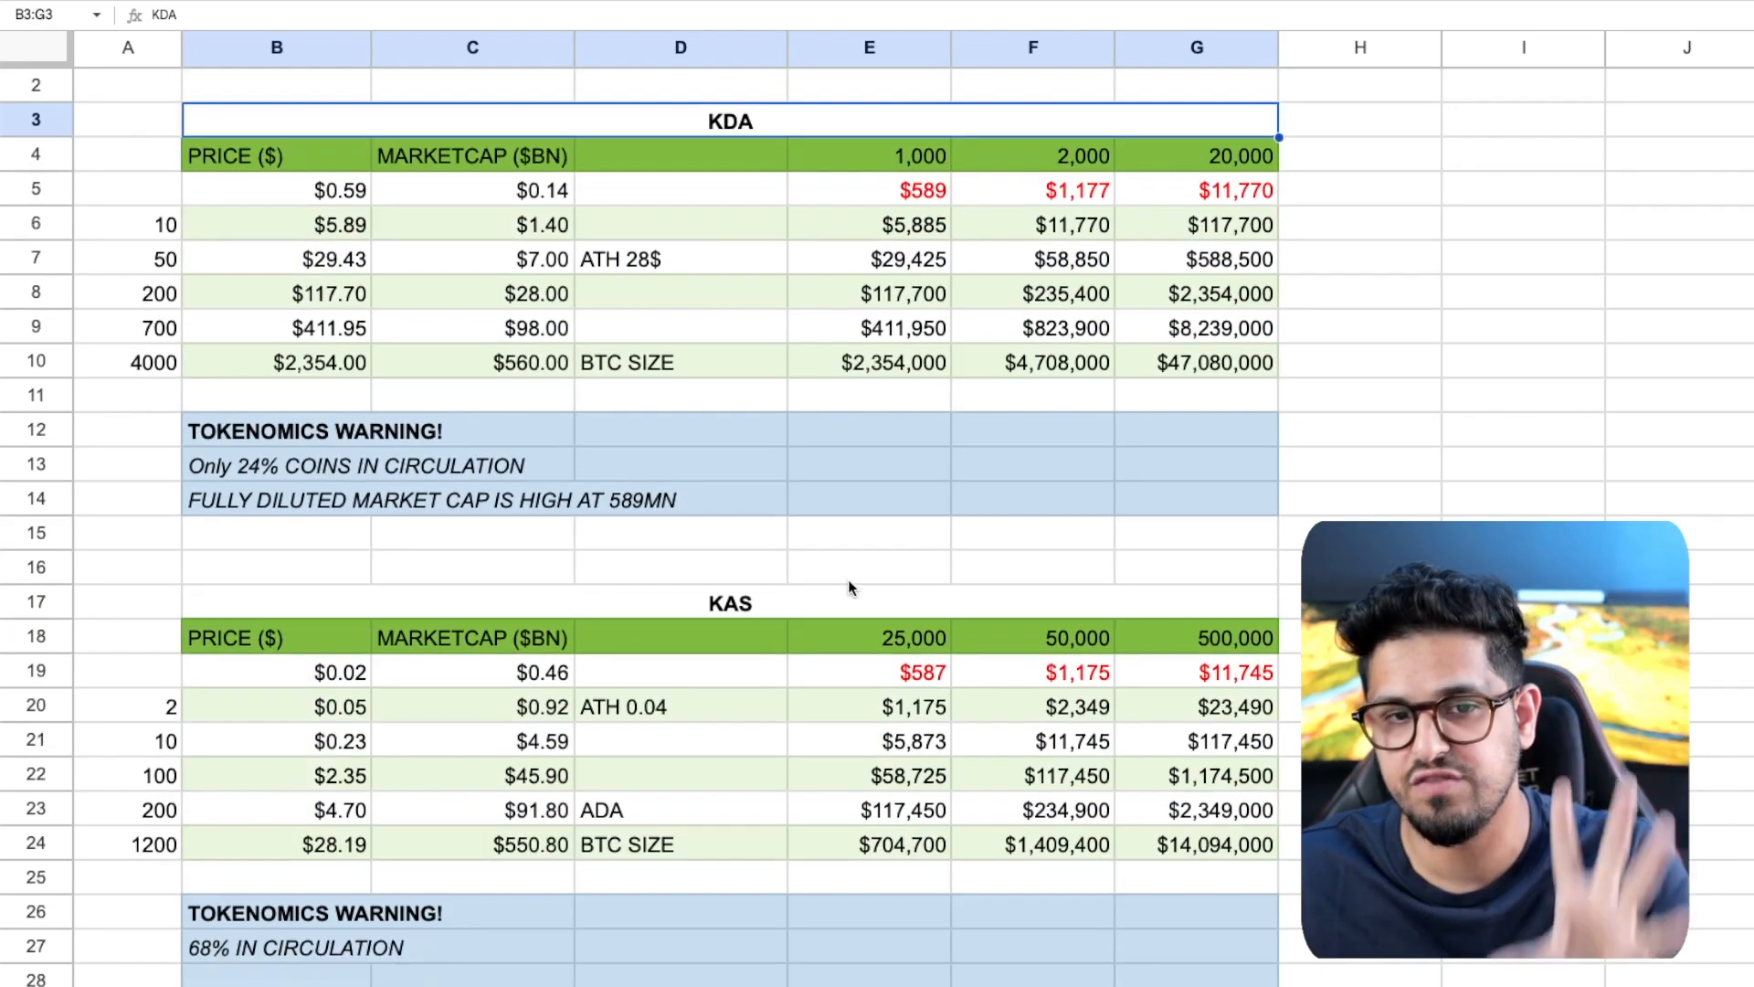
pyautogui.click(731, 603)
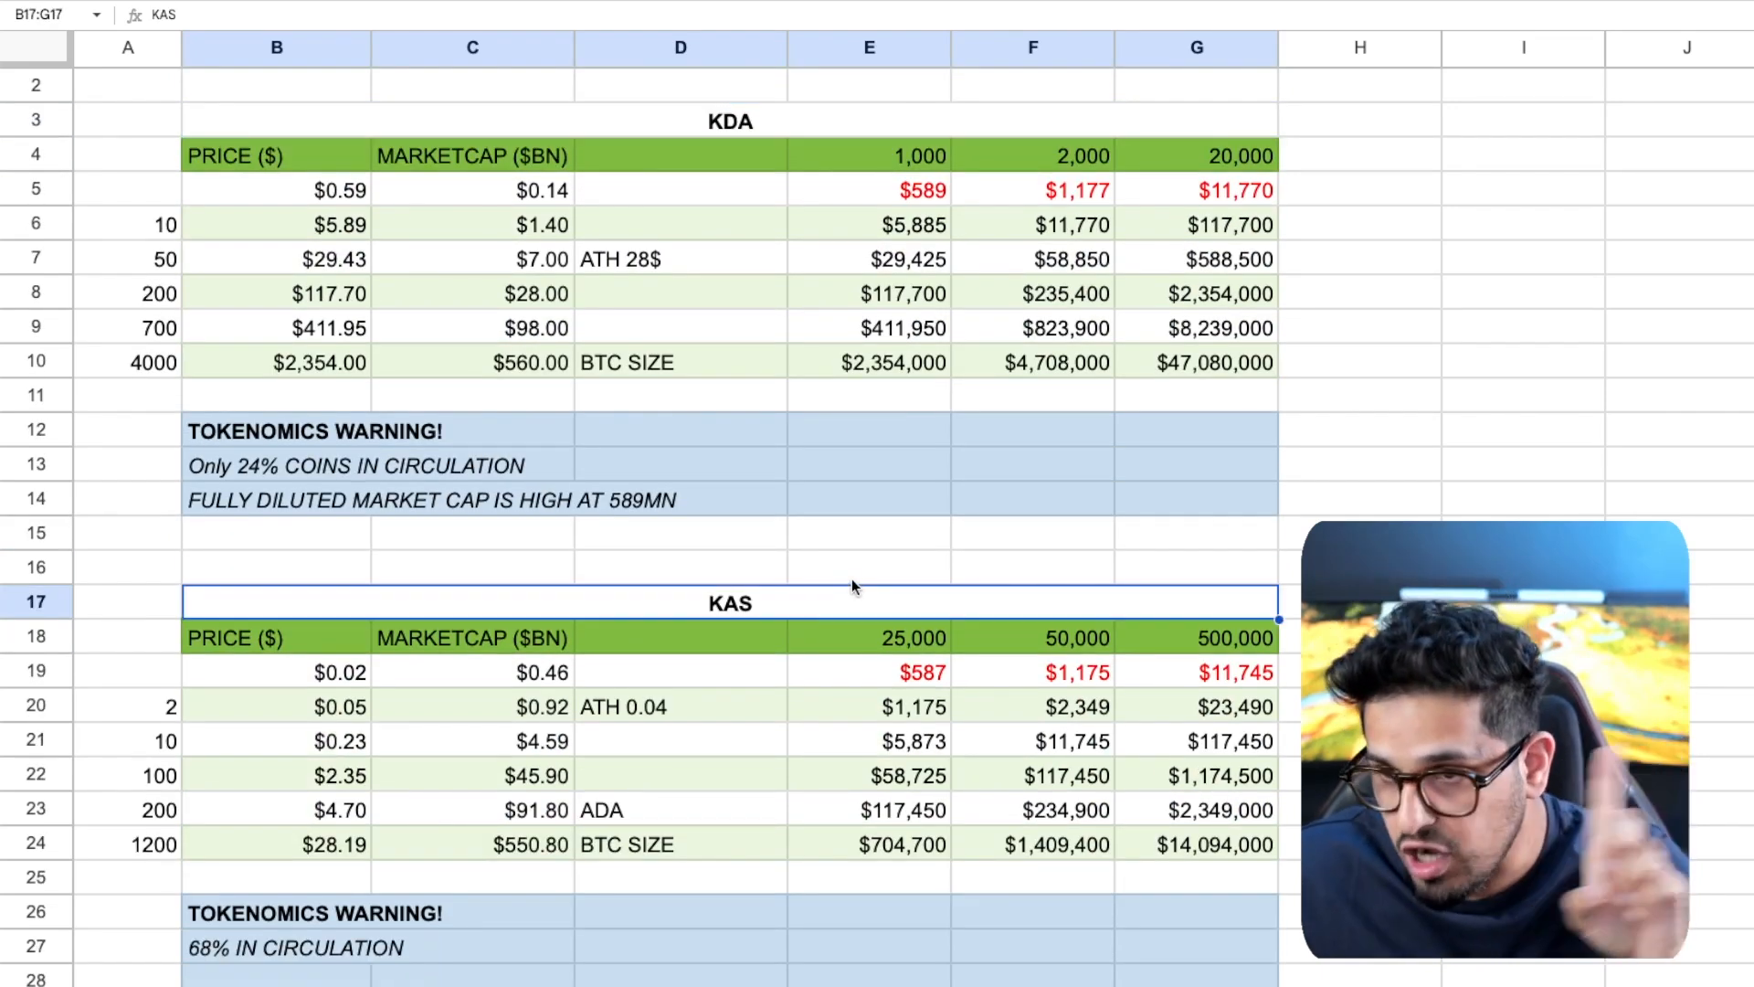
pyautogui.scroll(-3)
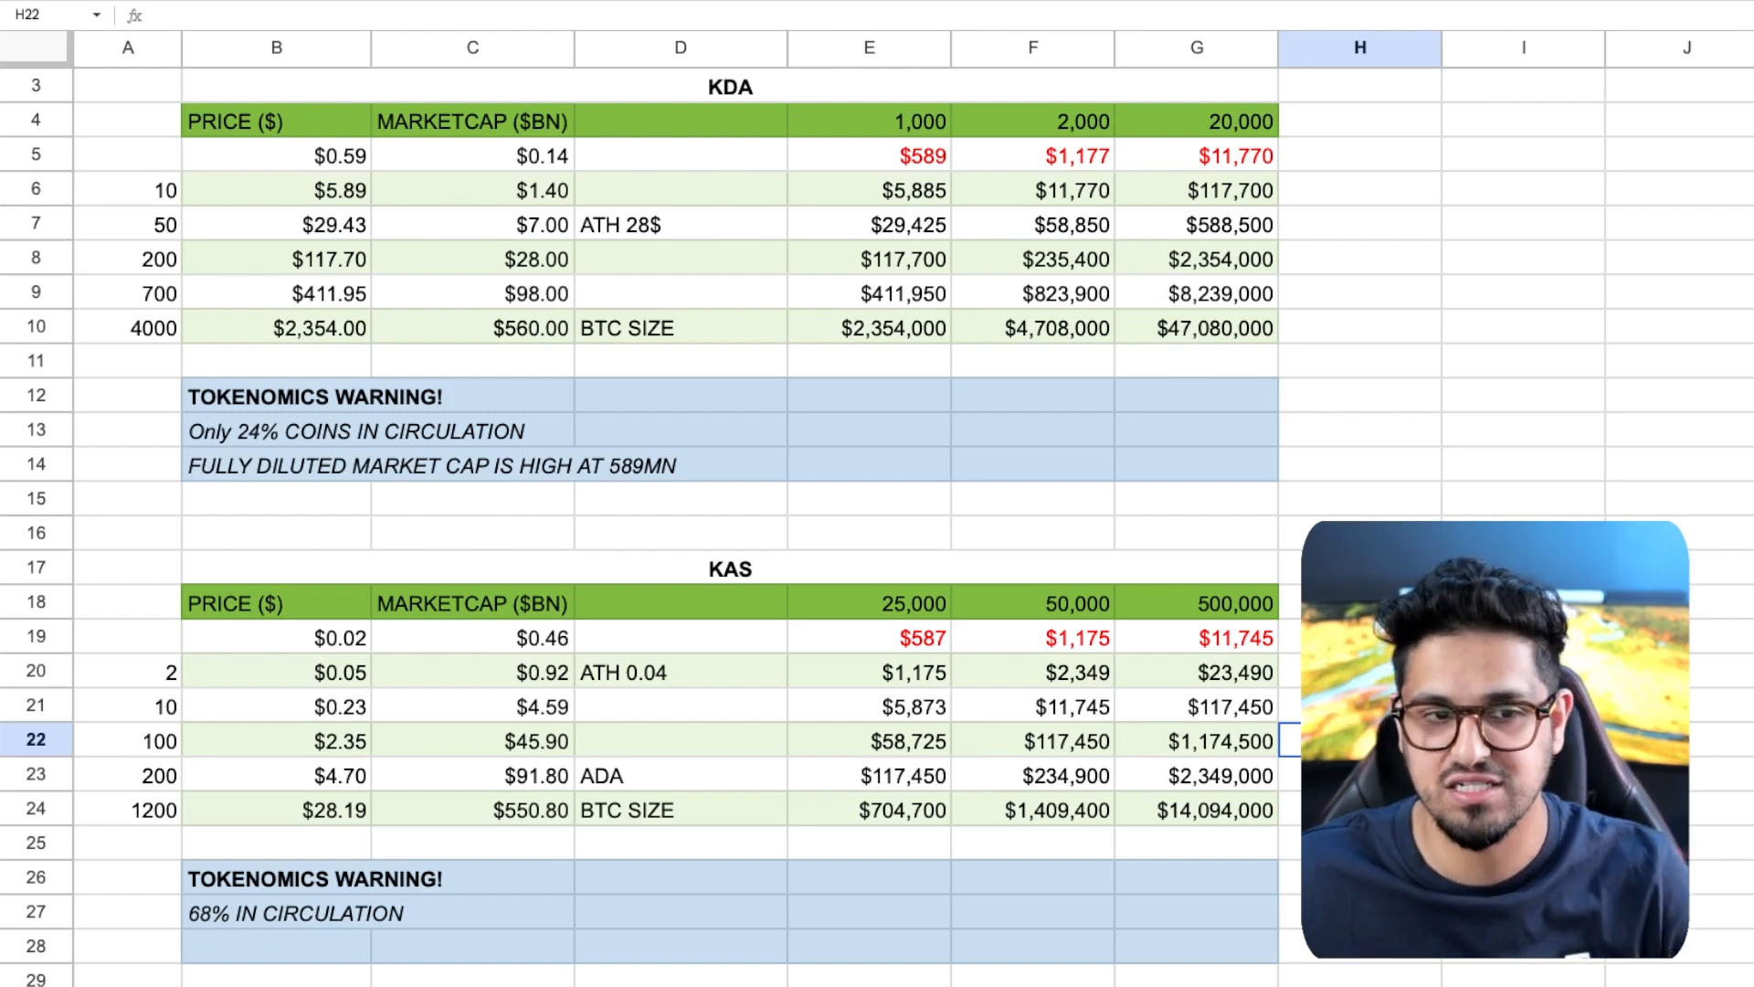
pyautogui.click(276, 223)
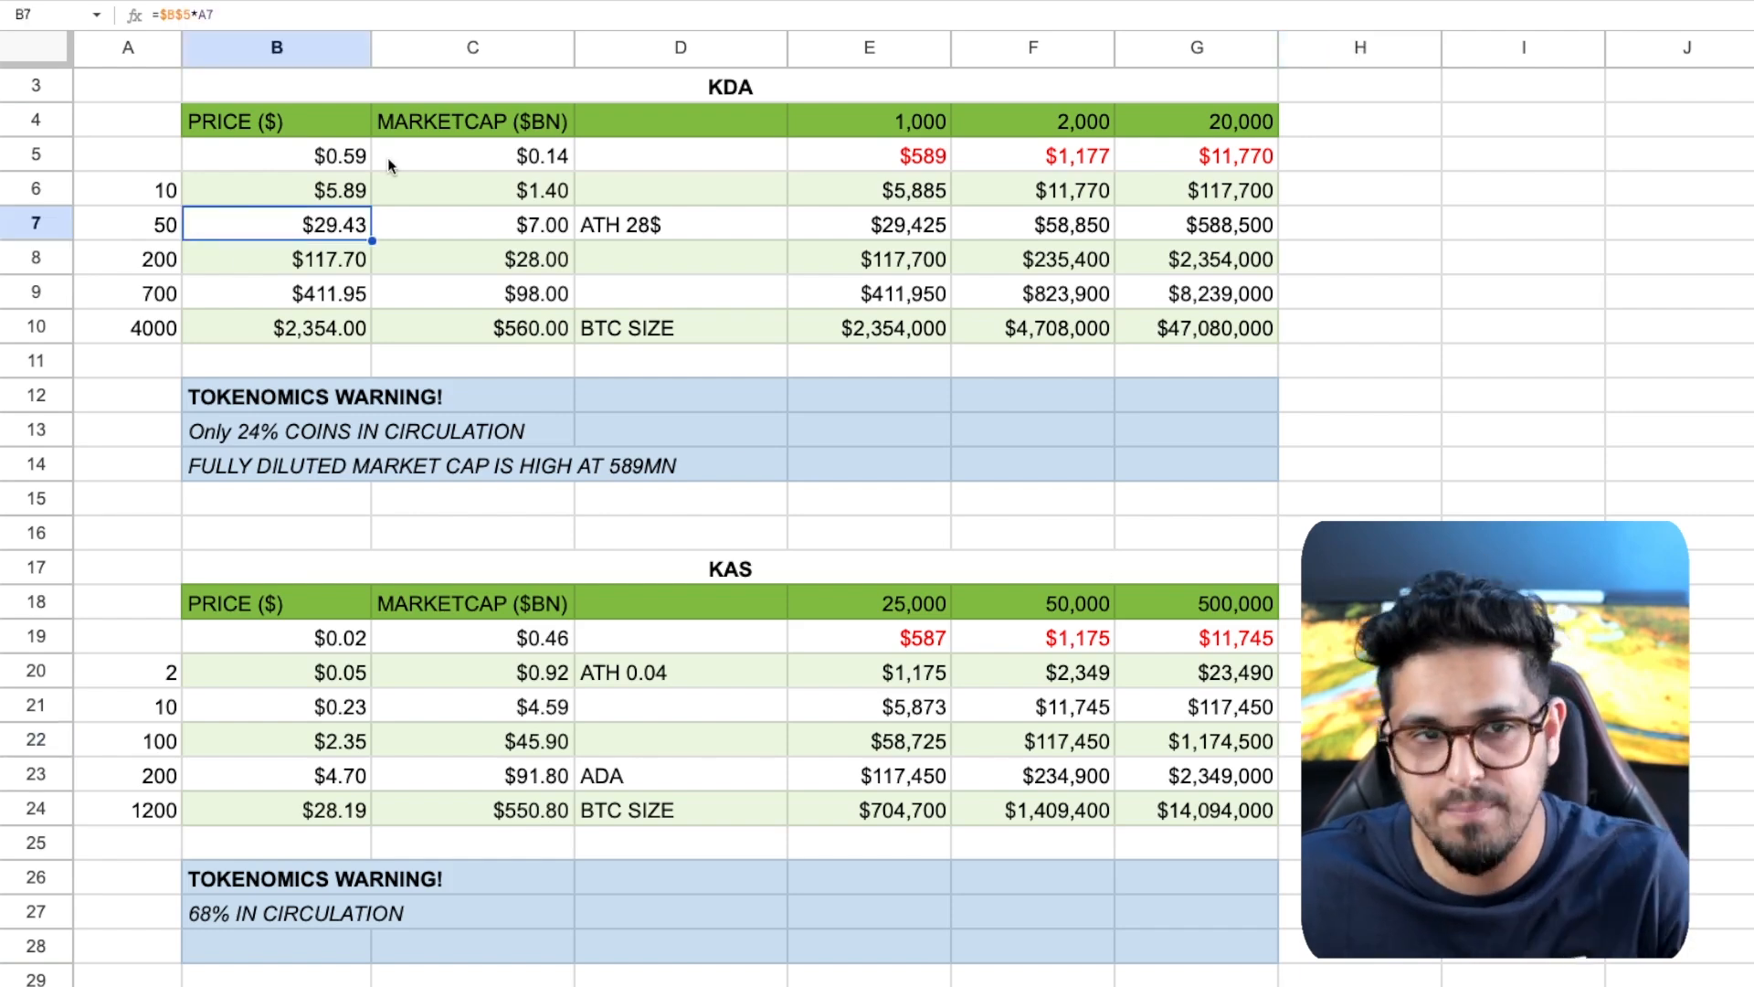
pyautogui.click(126, 223)
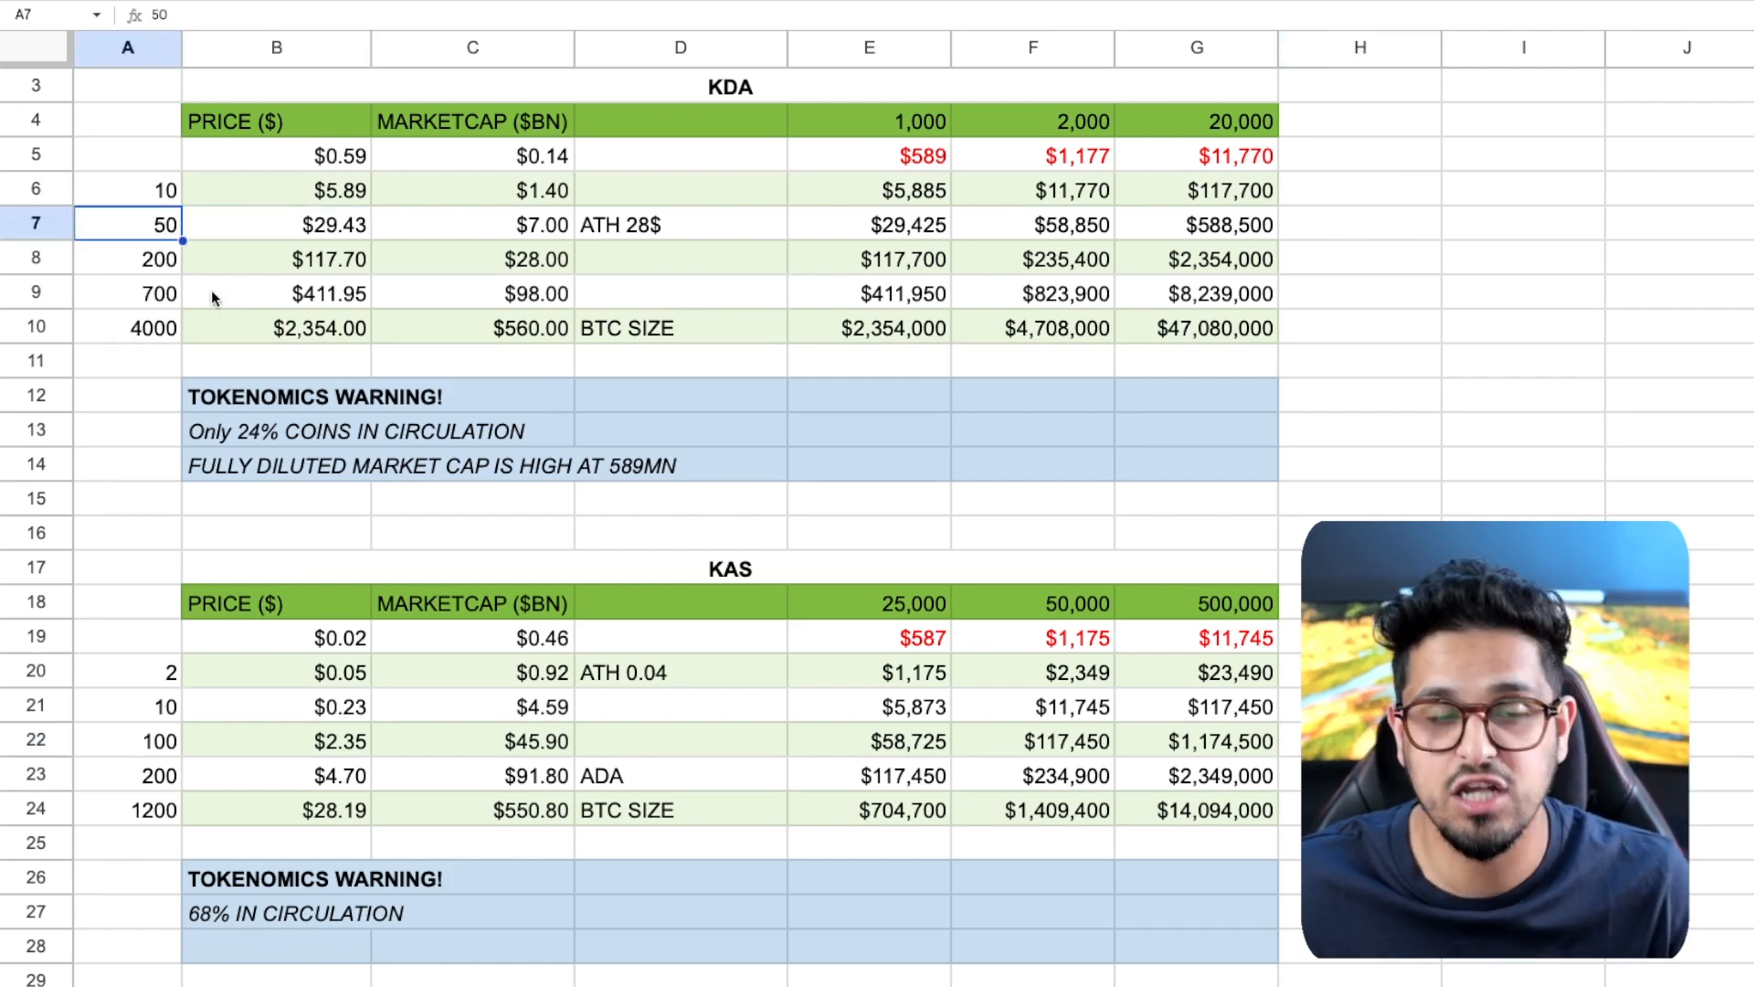
pyautogui.moveTo(128, 223); pyautogui.dragTo(680, 223)
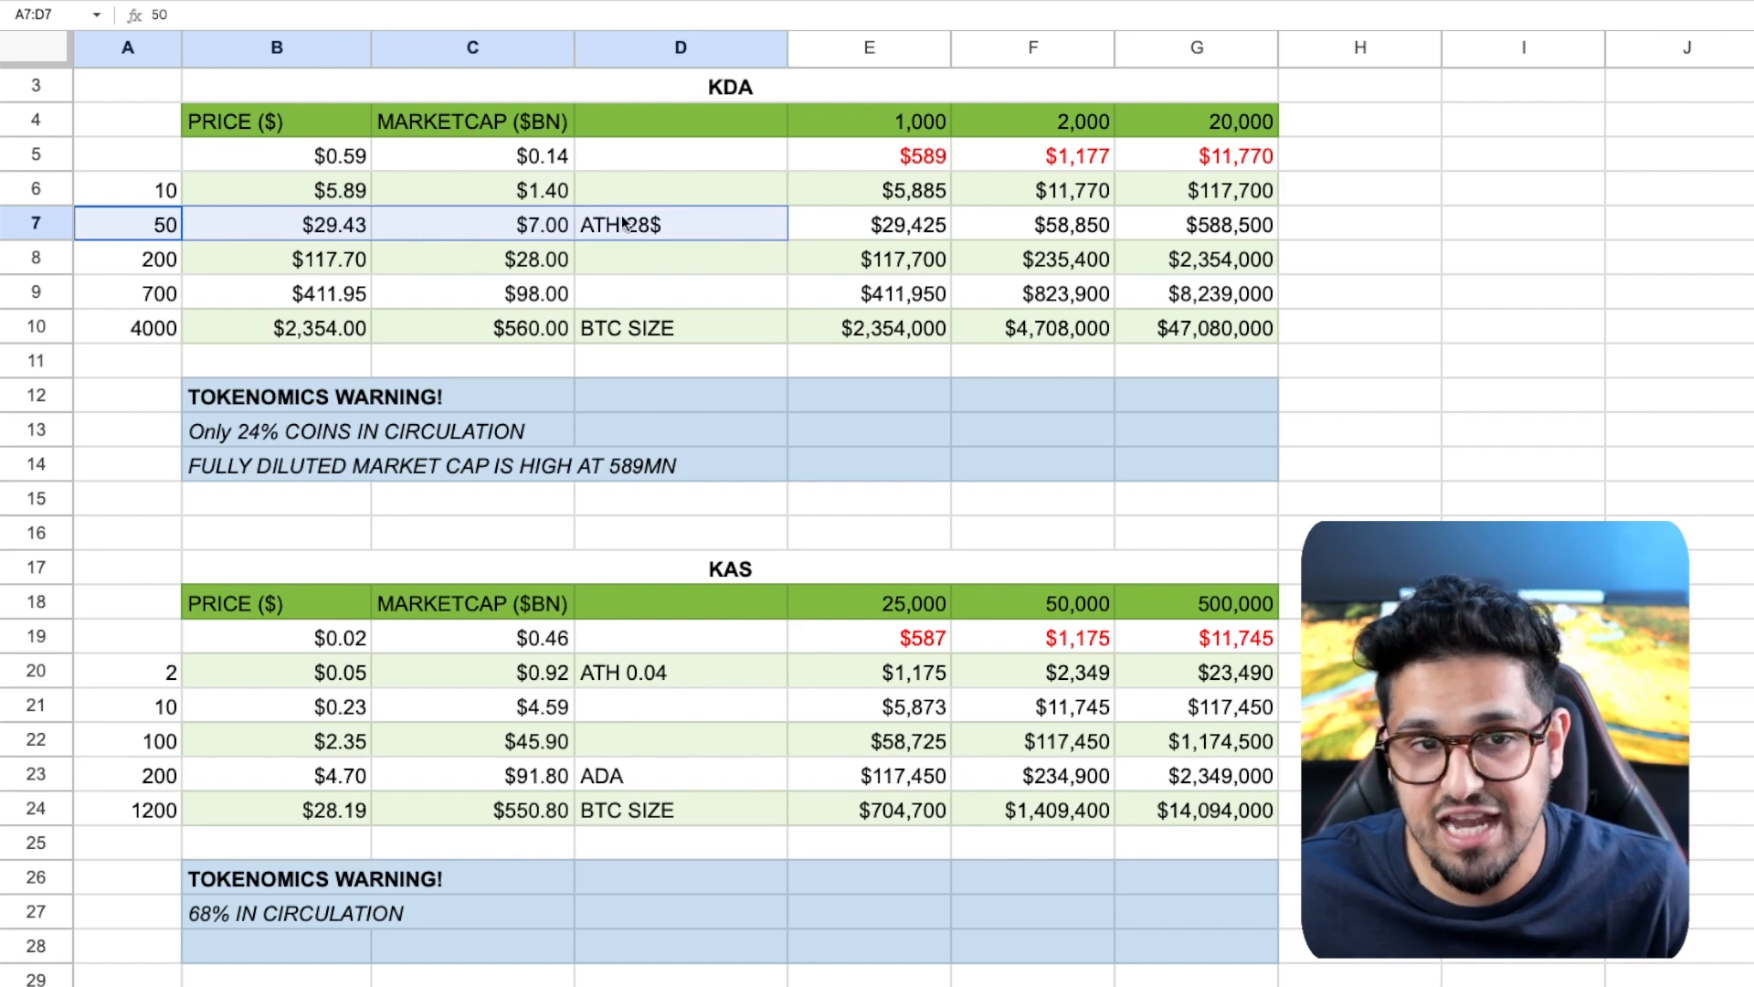
pyautogui.click(1196, 155)
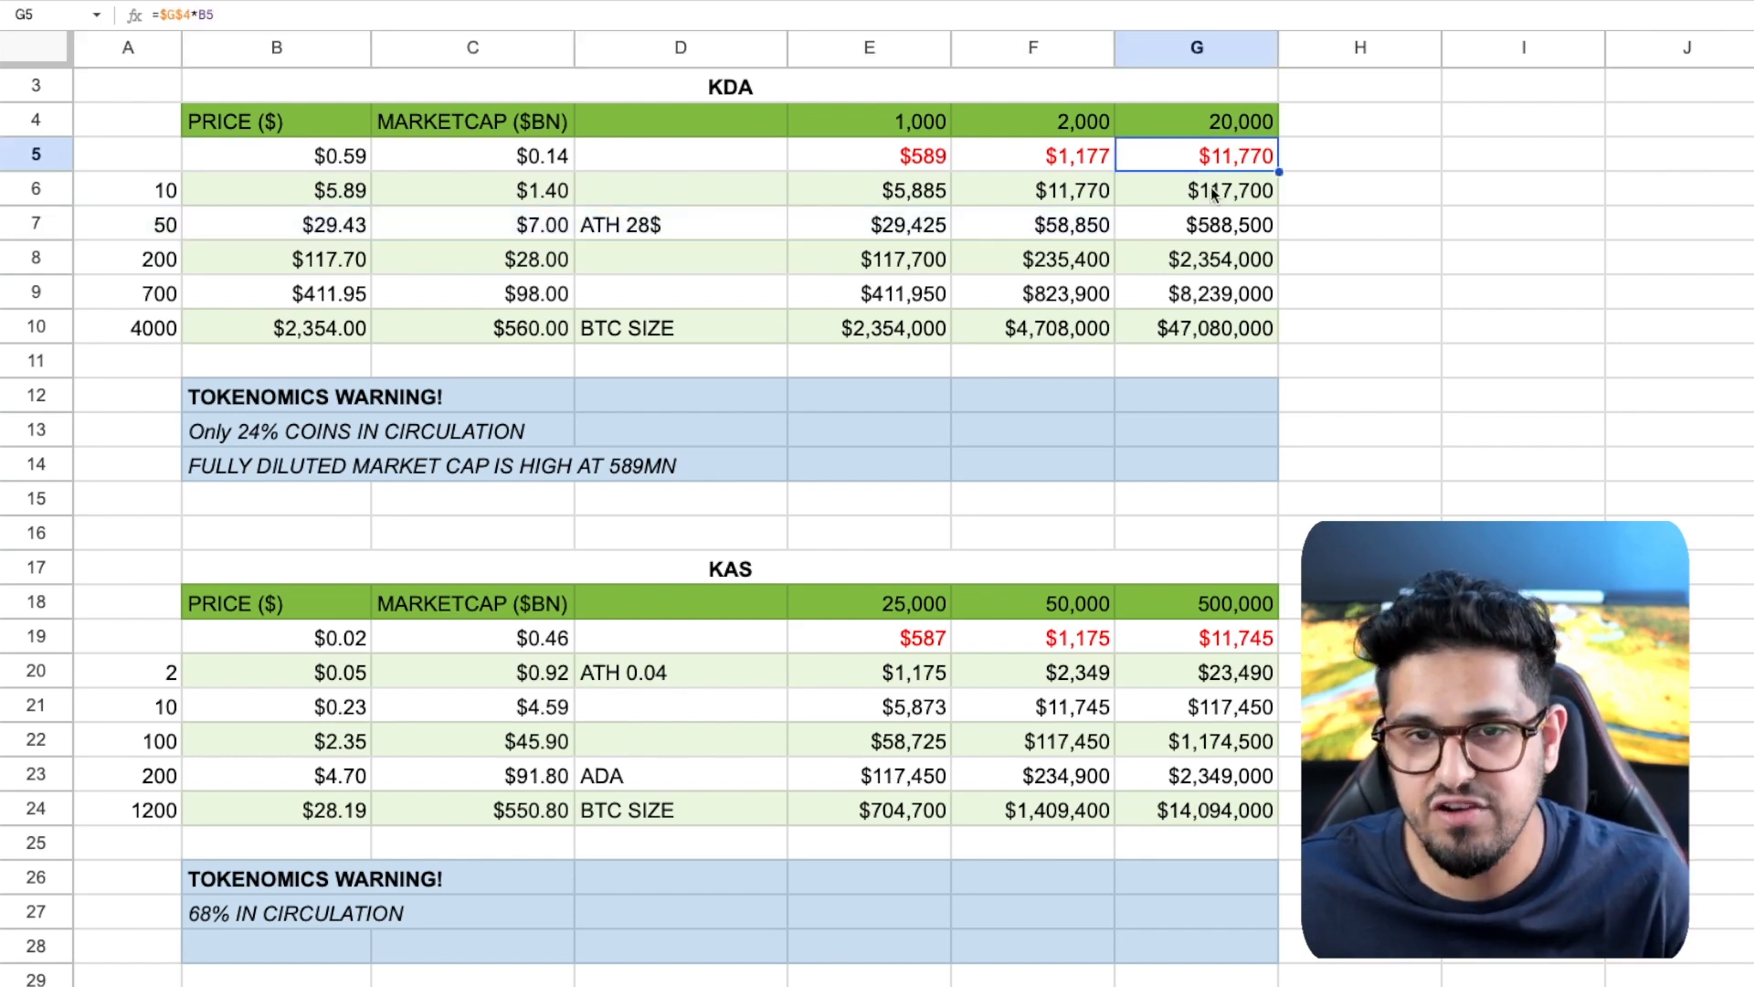
pyautogui.click(1195, 223)
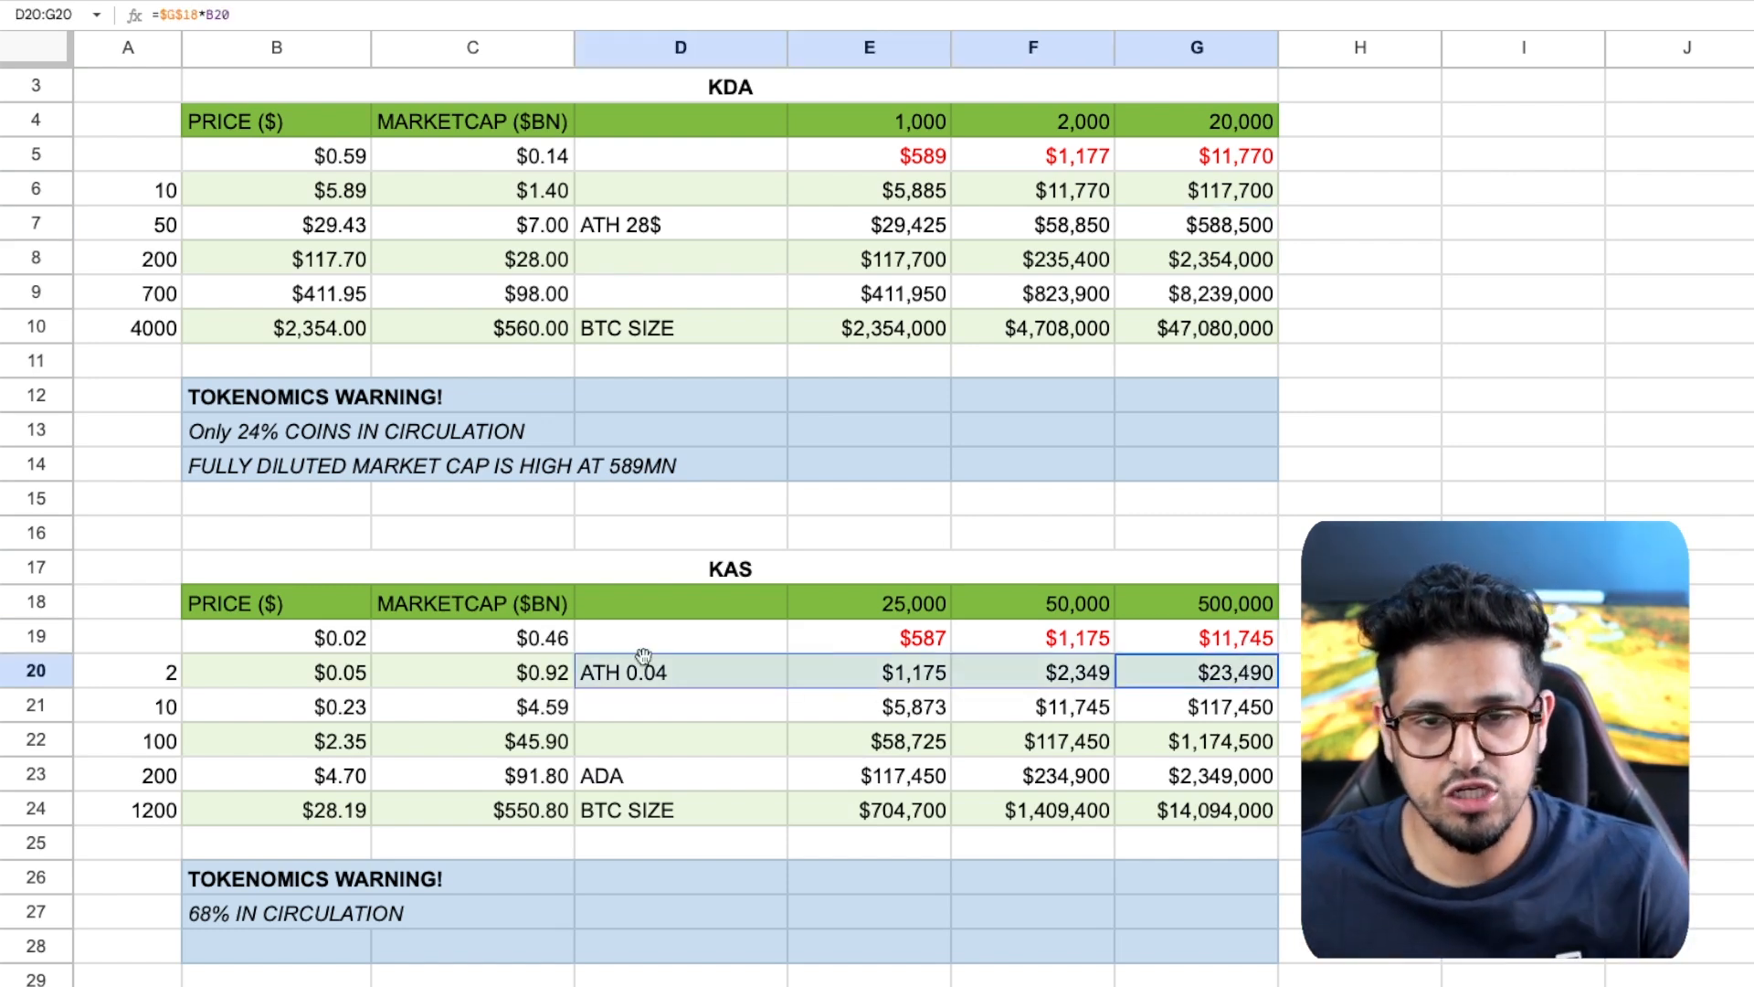
pyautogui.click(128, 671)
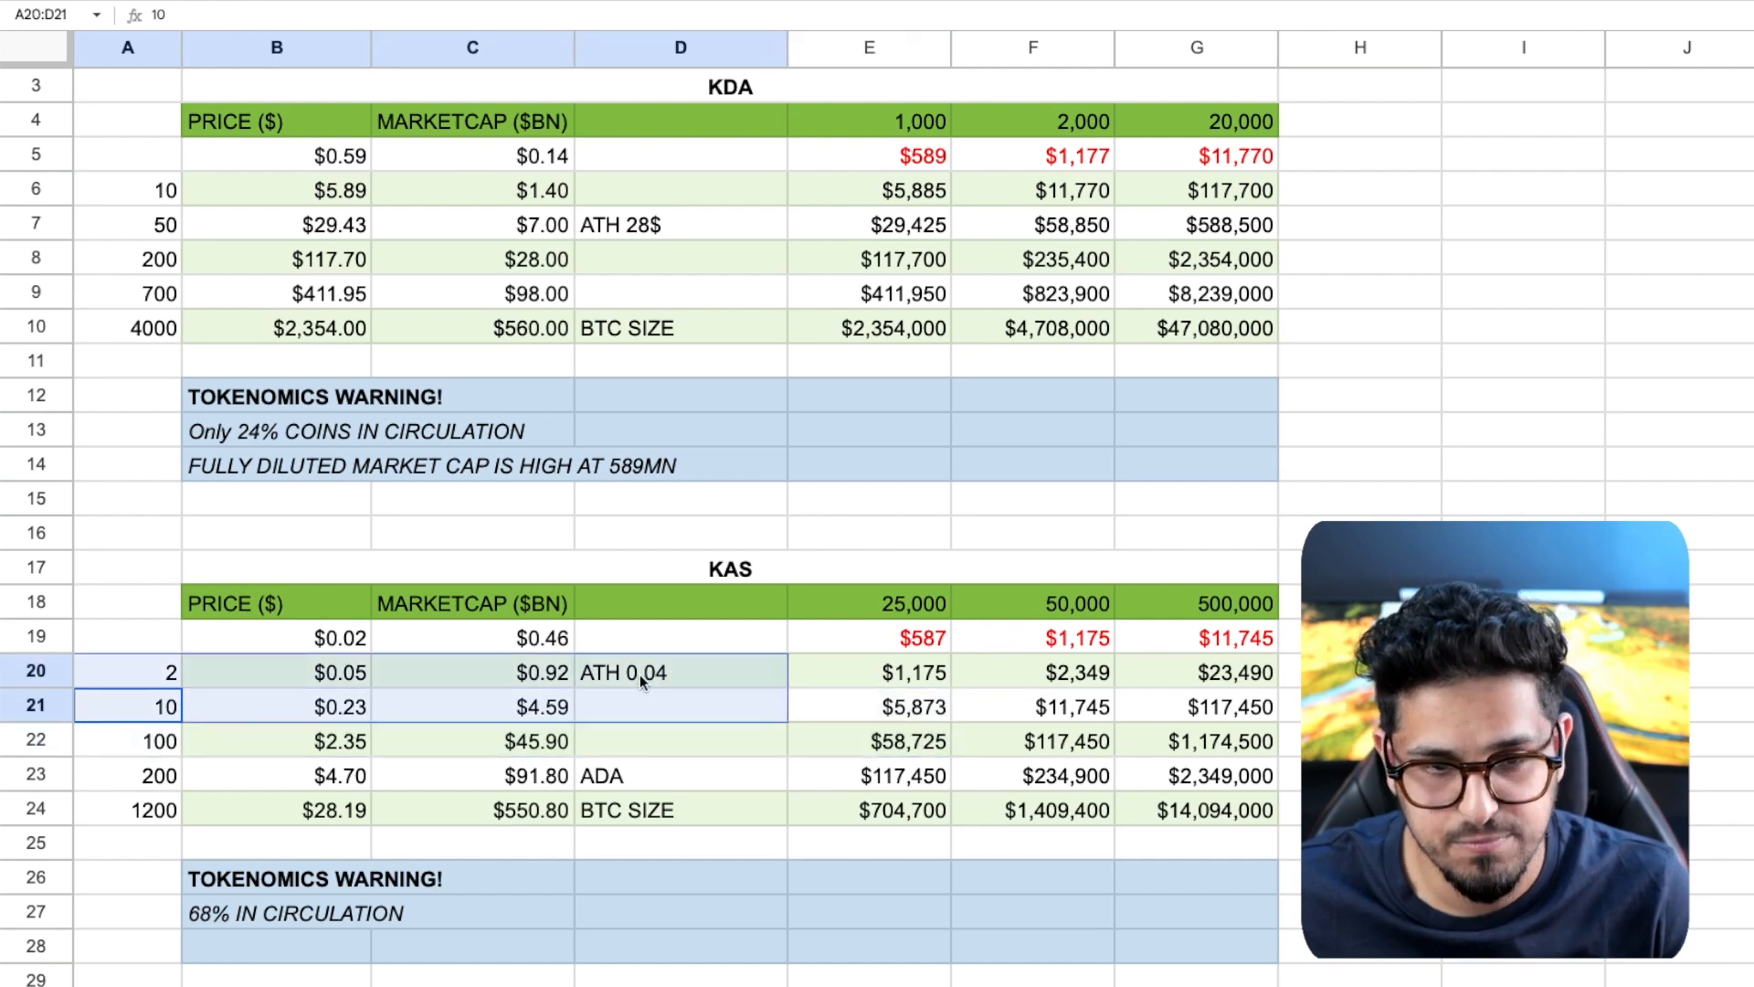
pyautogui.click(124, 705)
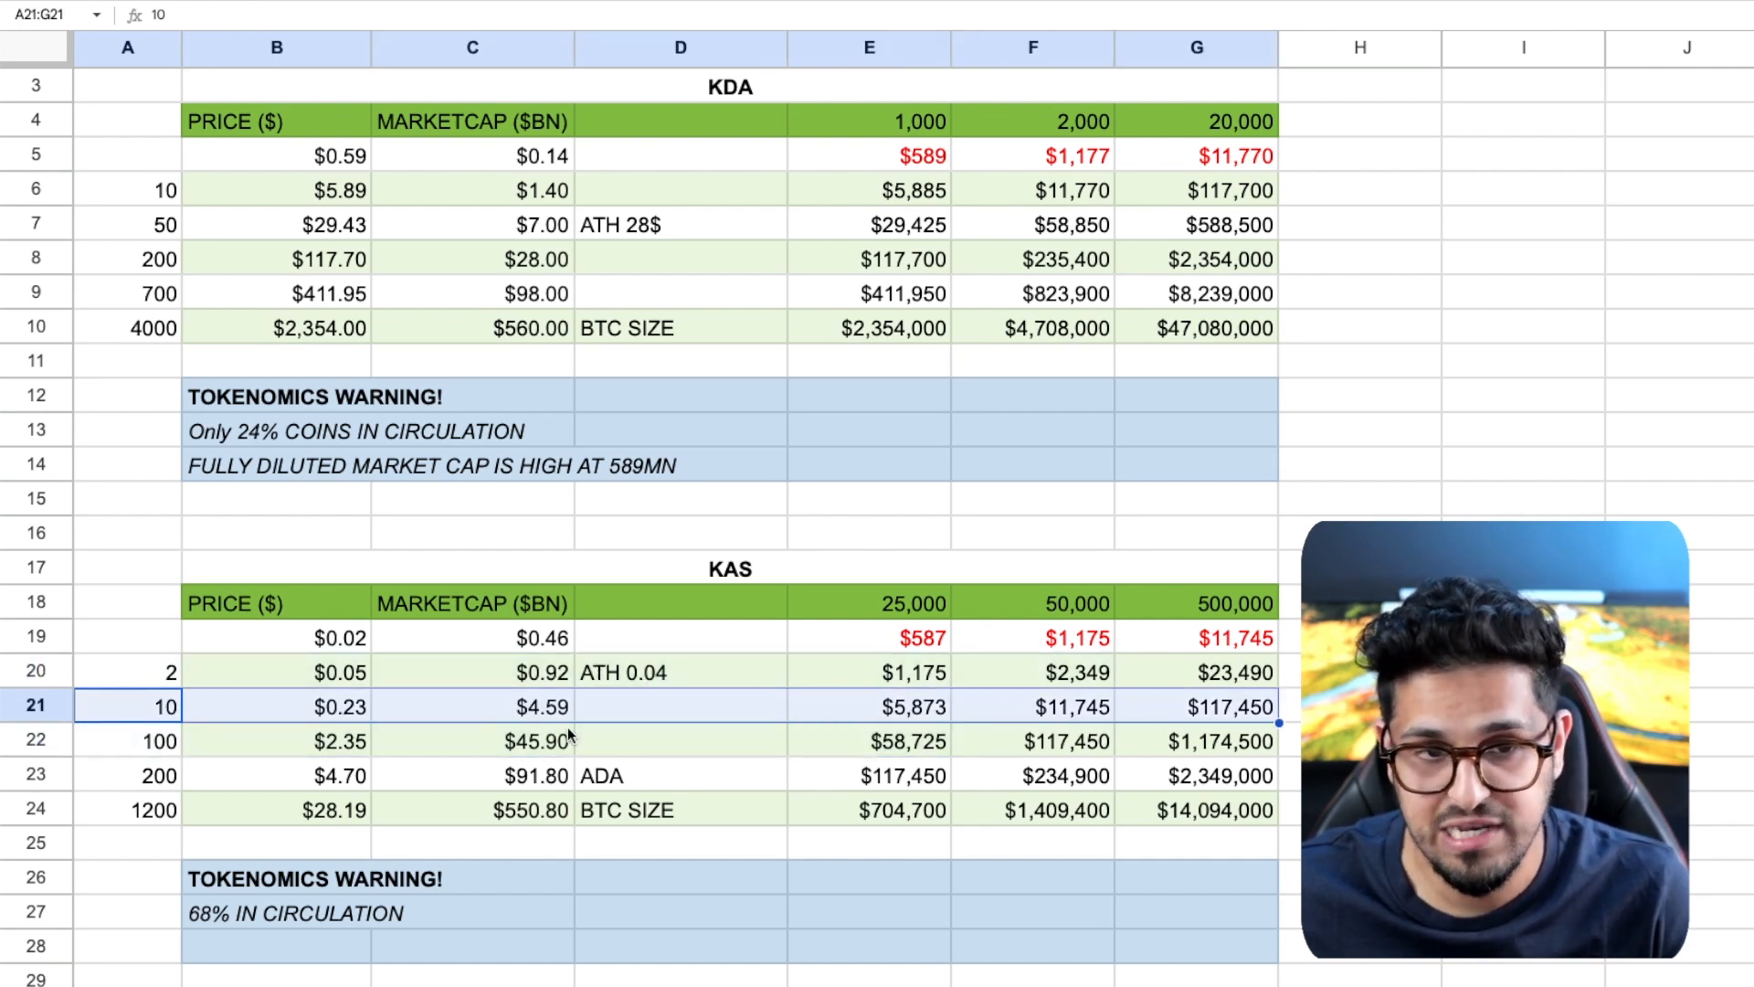
pyautogui.click(1210, 637)
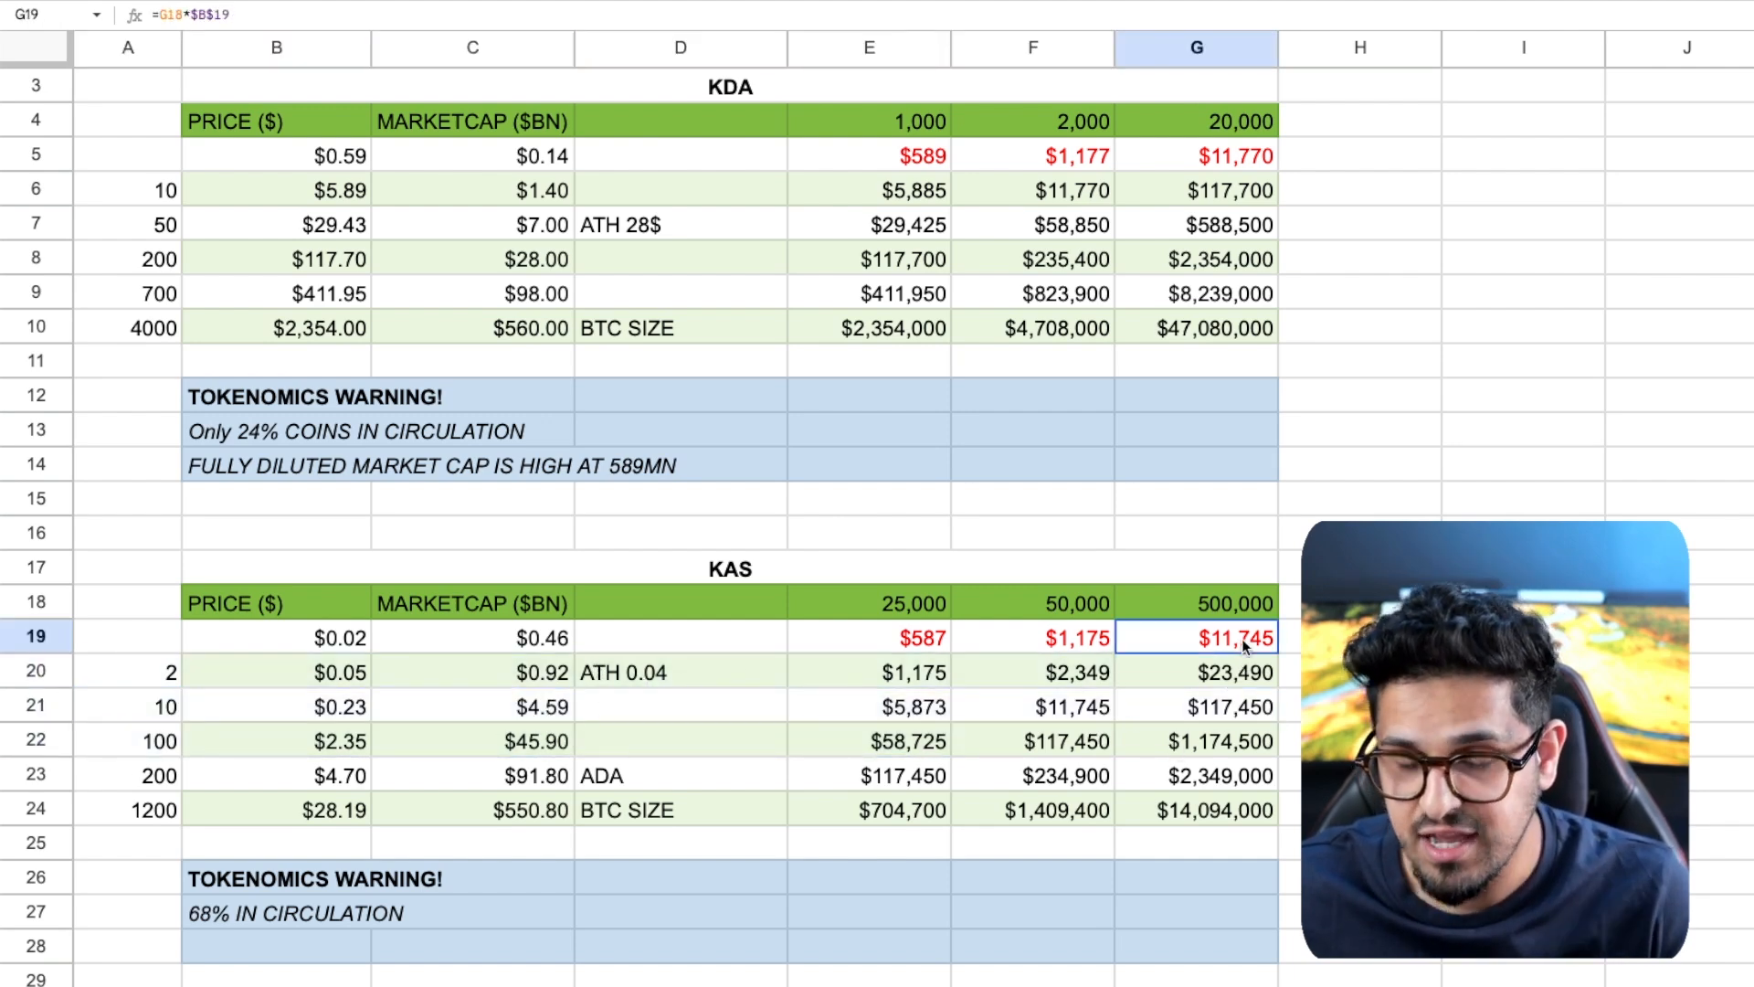
pyautogui.click(1195, 705)
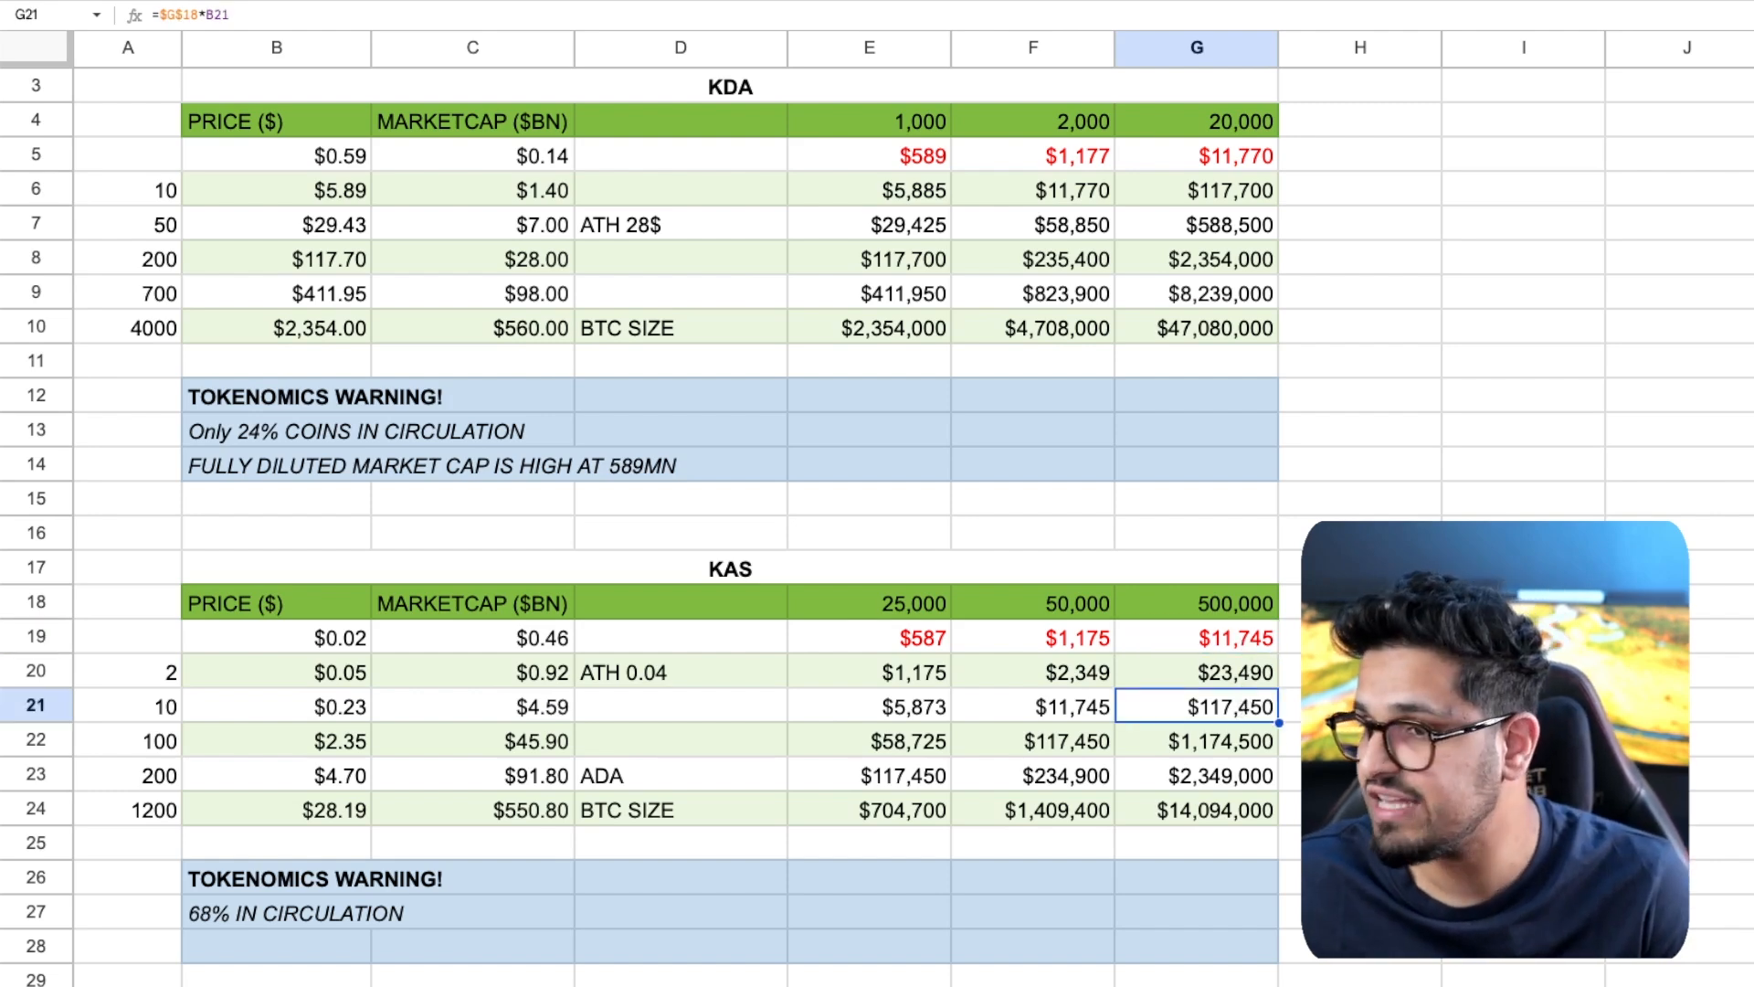
pyautogui.scroll(-3)
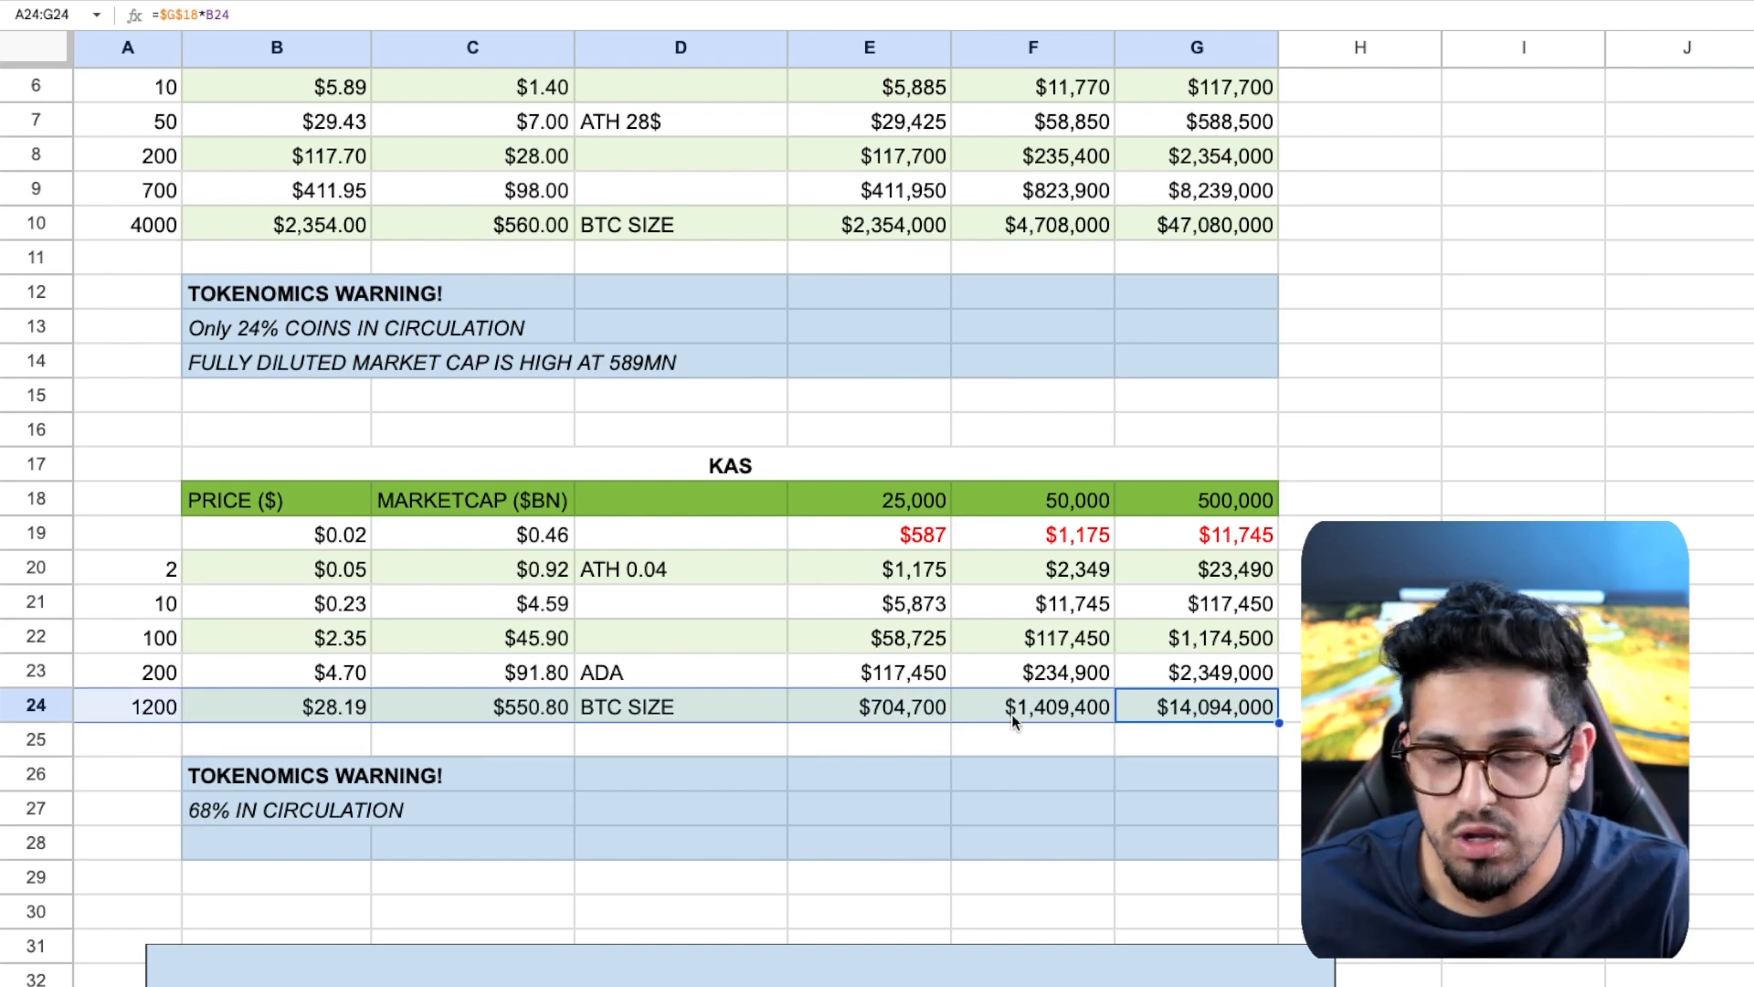
pyautogui.click(1197, 534)
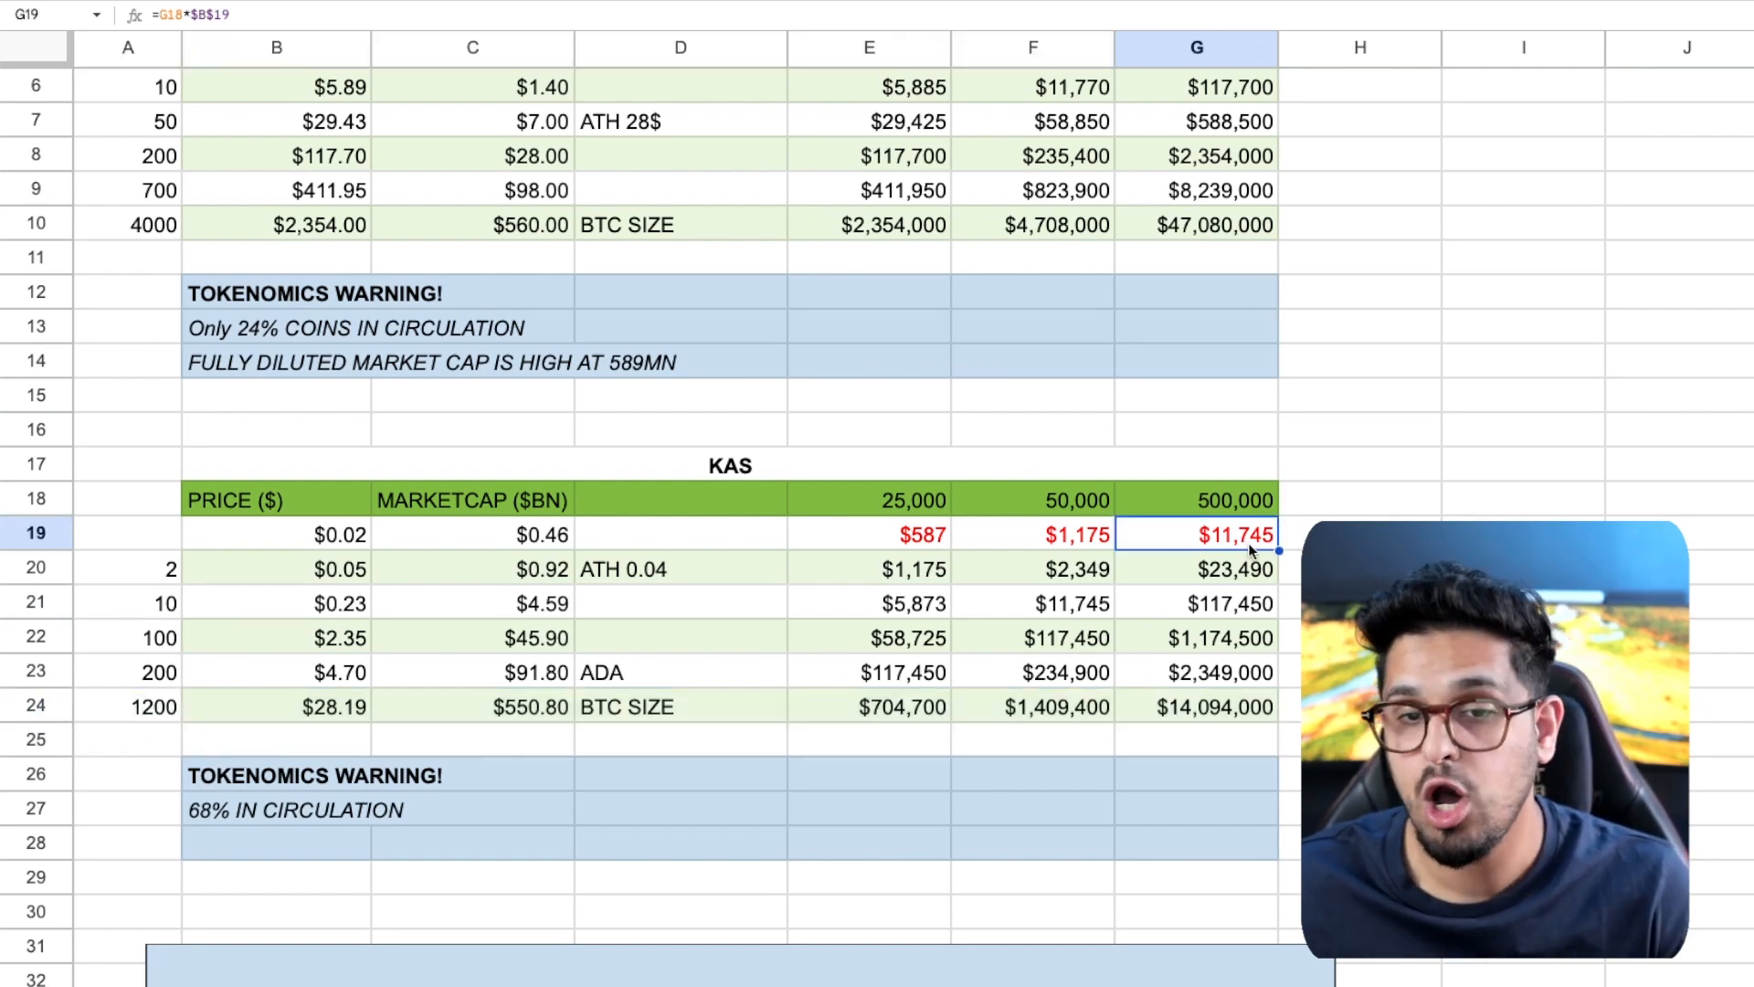
pyautogui.moveTo(1217, 733)
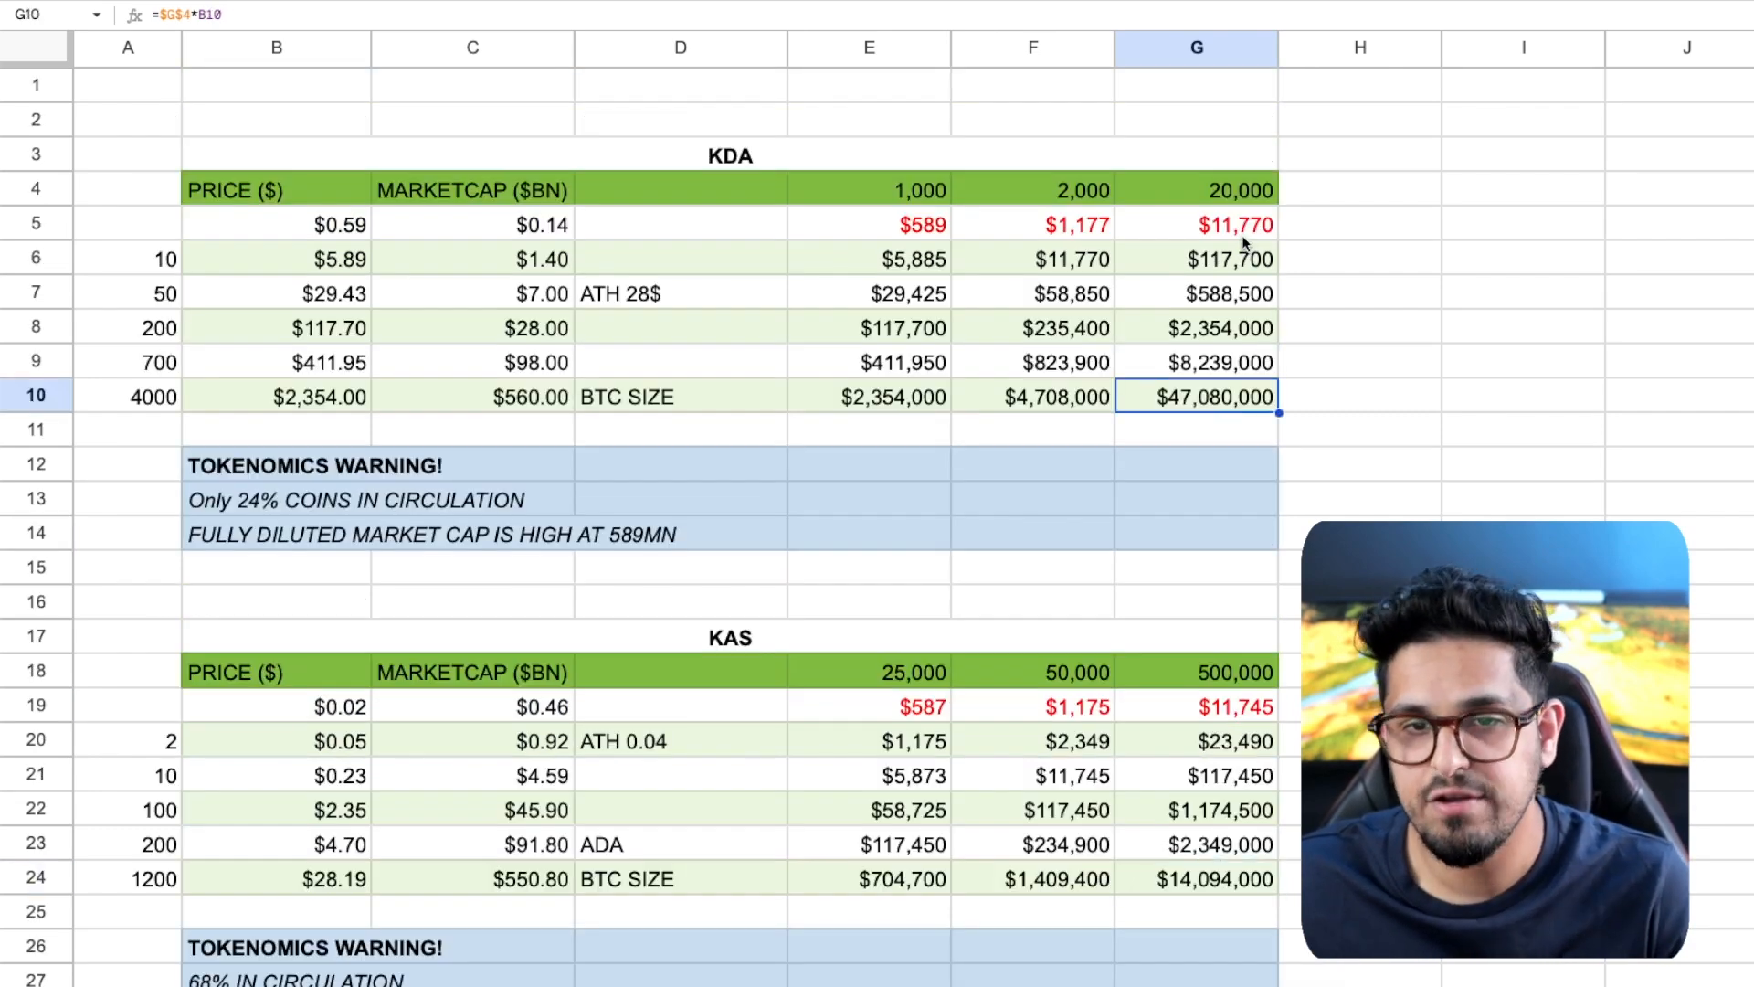
pyautogui.click(1195, 223)
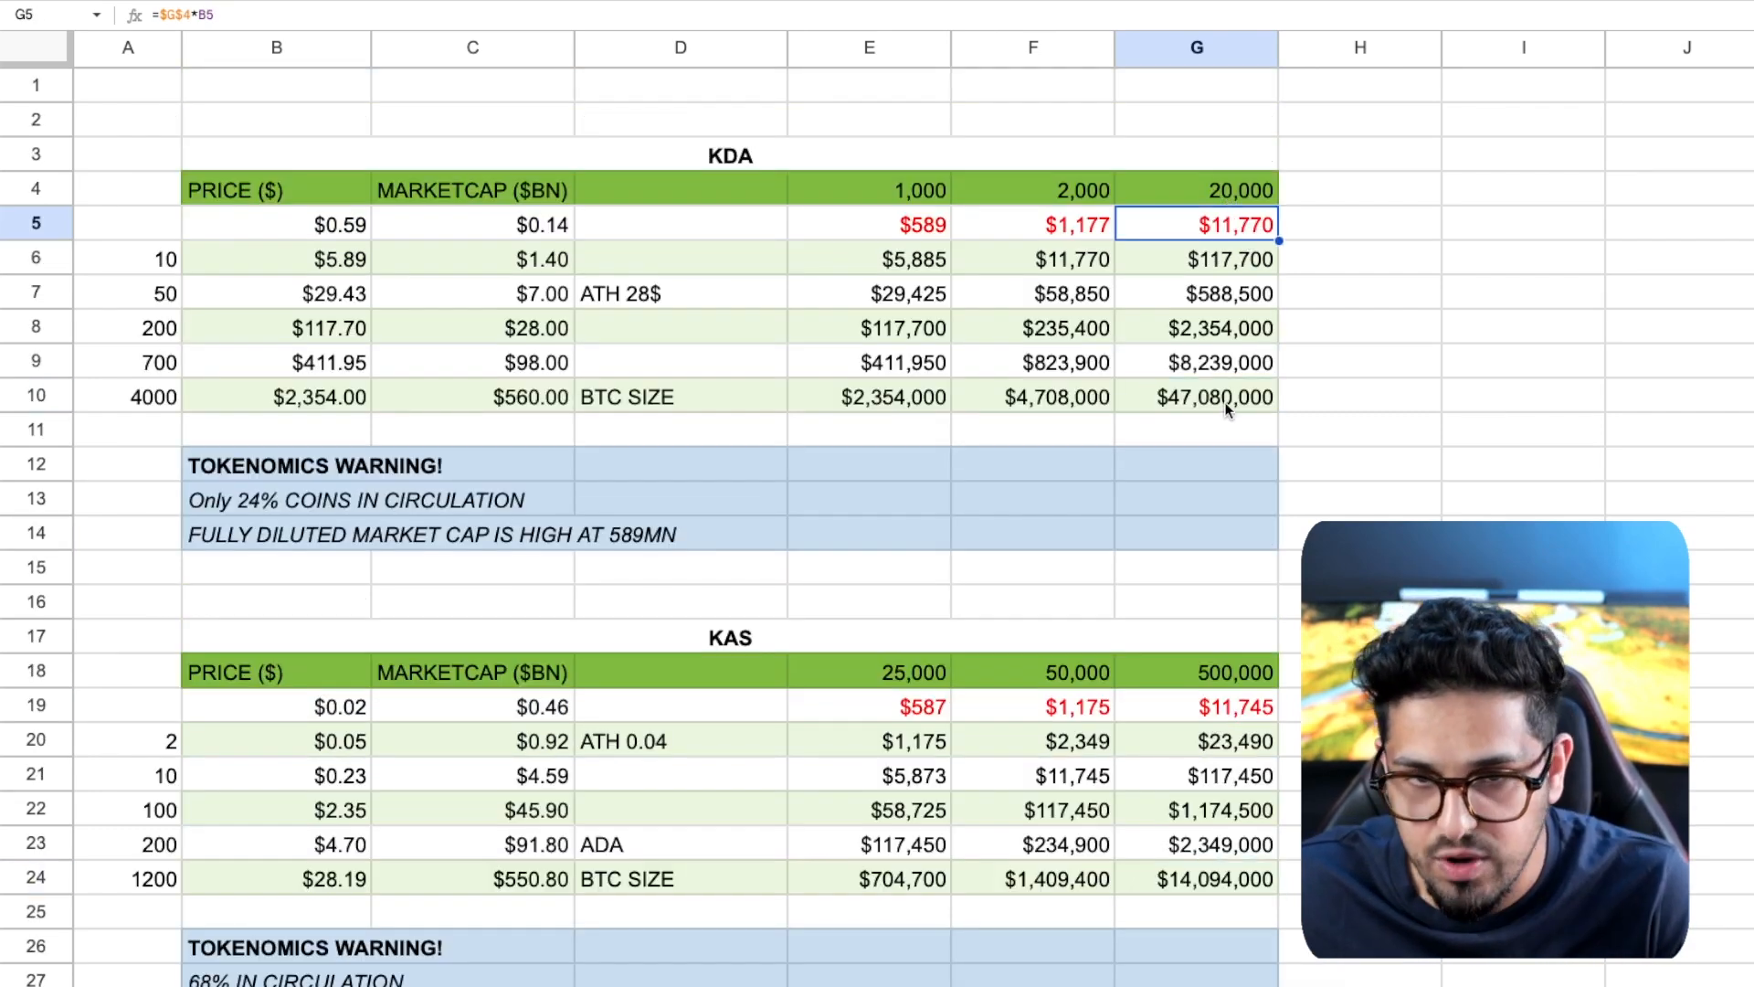